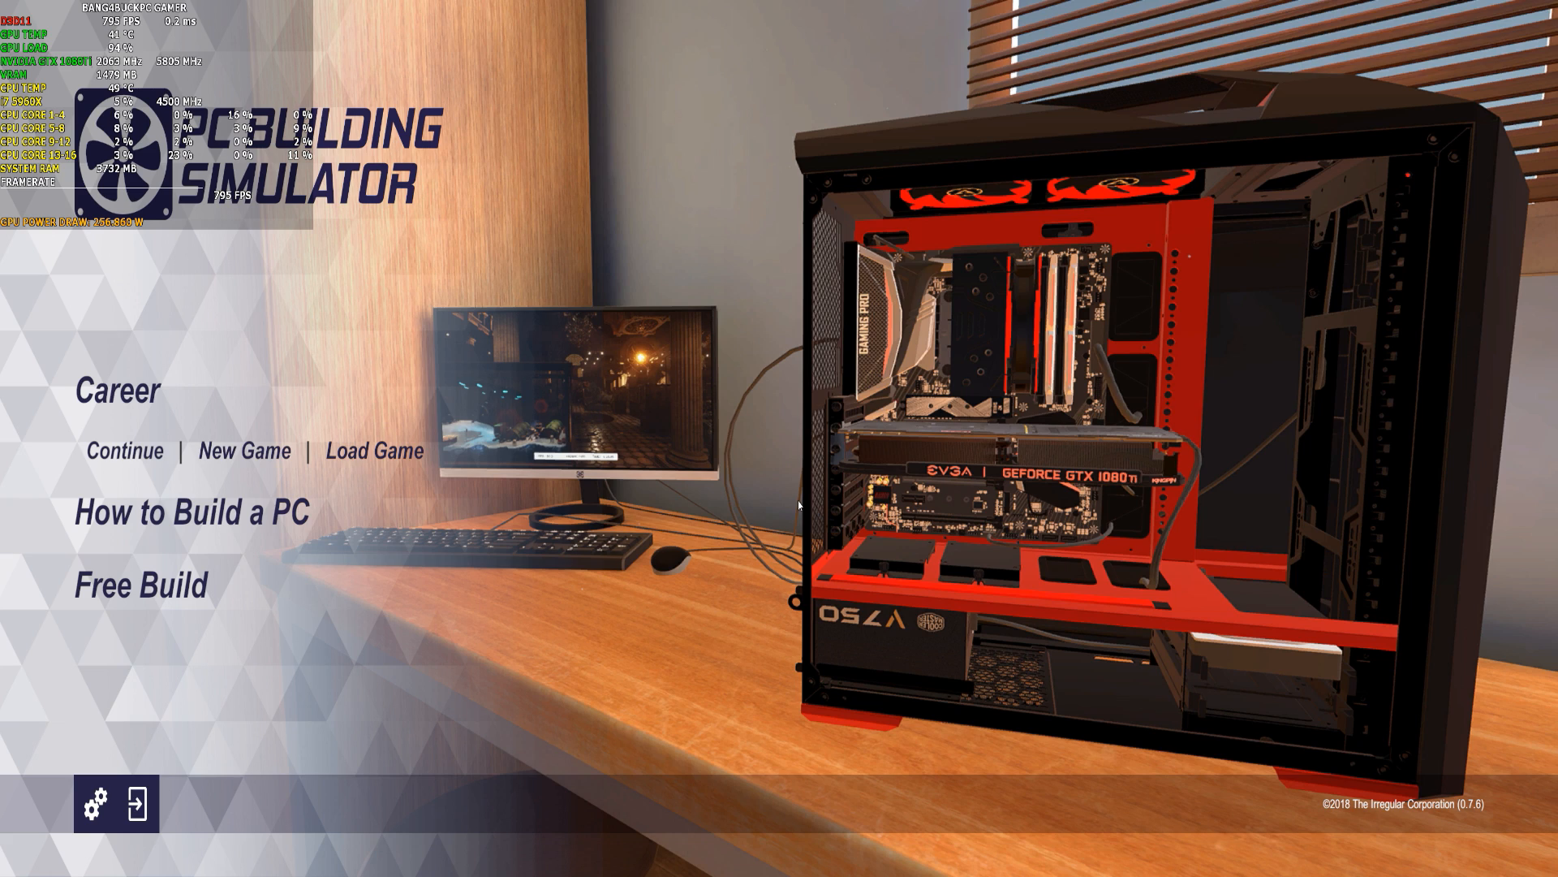
{"action": "mouse_move", "coordinate": [690, 528]}
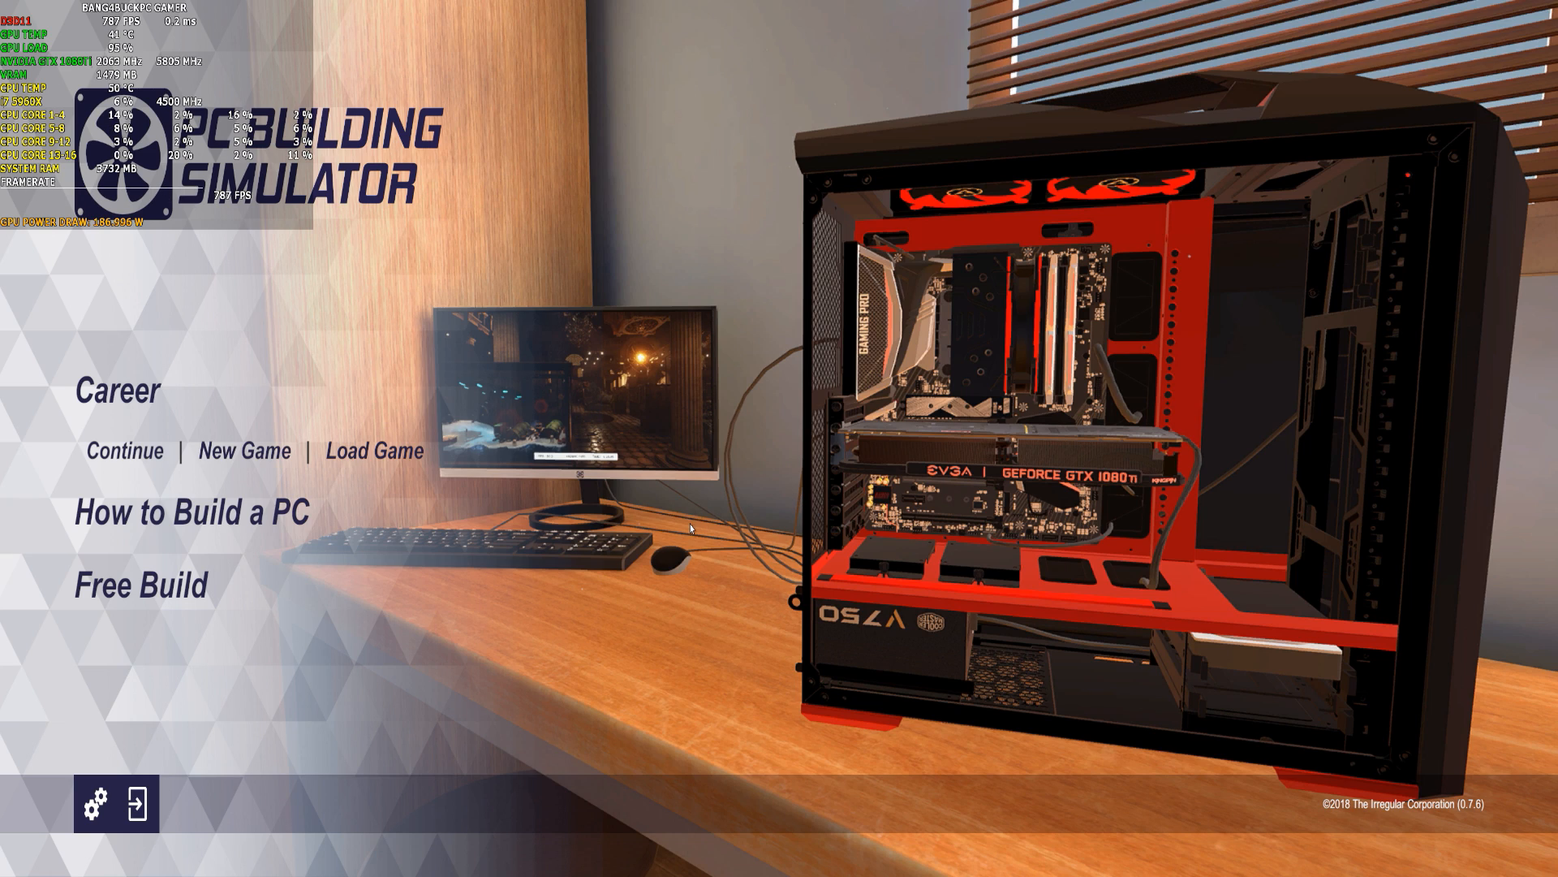
{"action": "mouse_move", "coordinate": [530, 560]}
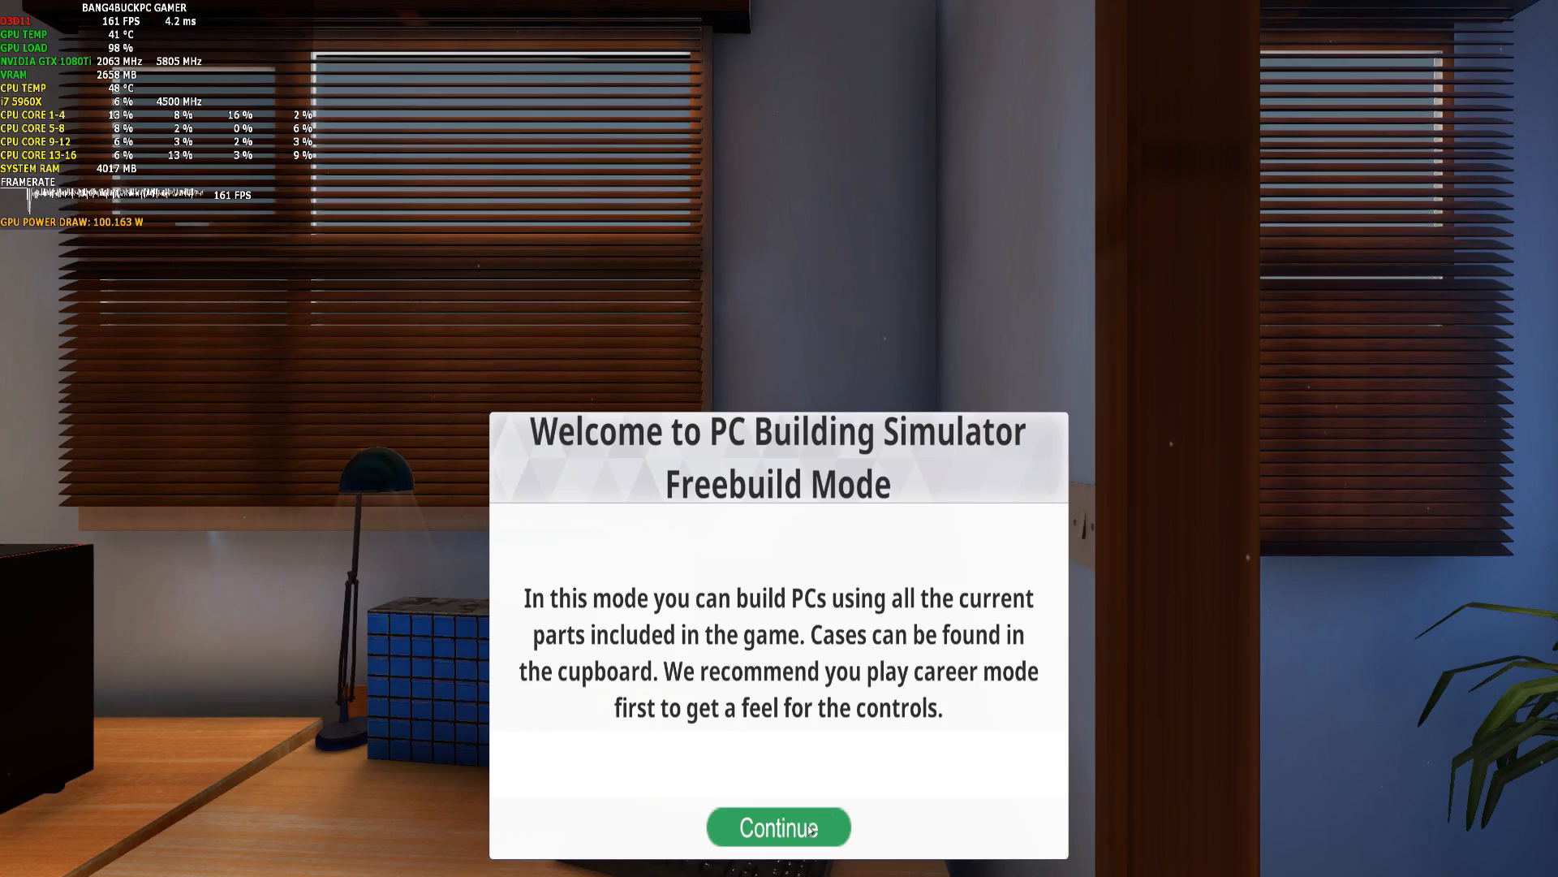
Dismiss the Free Build welcome message and approach the empty NZXT S340 case.
{"action": "left_click", "coordinate": [778, 827]}
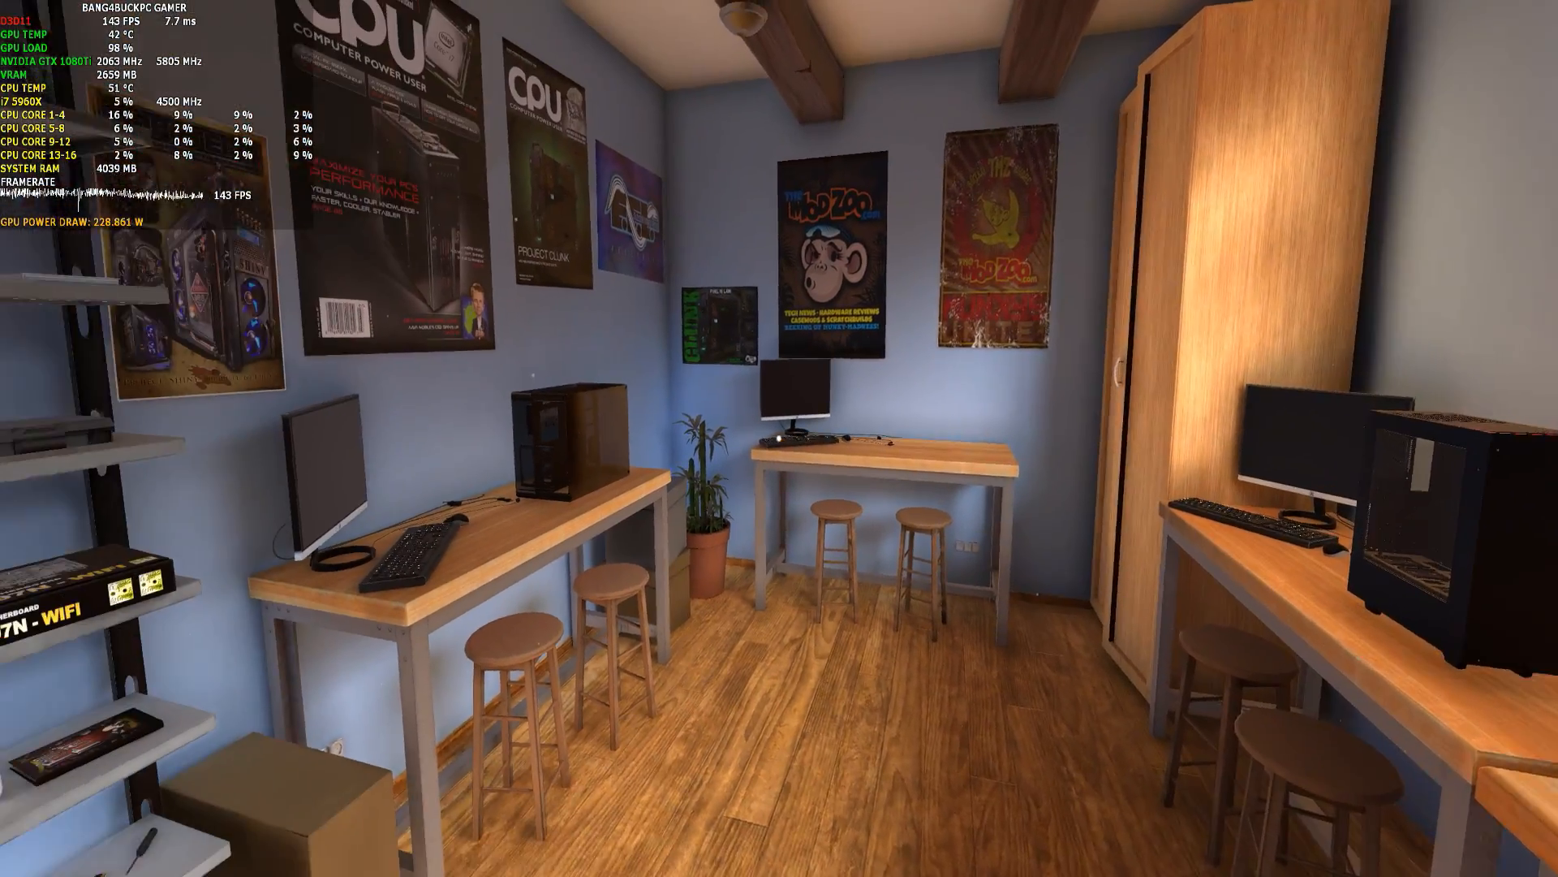
{"action": "mouse_move", "coordinate": [779, 438]}
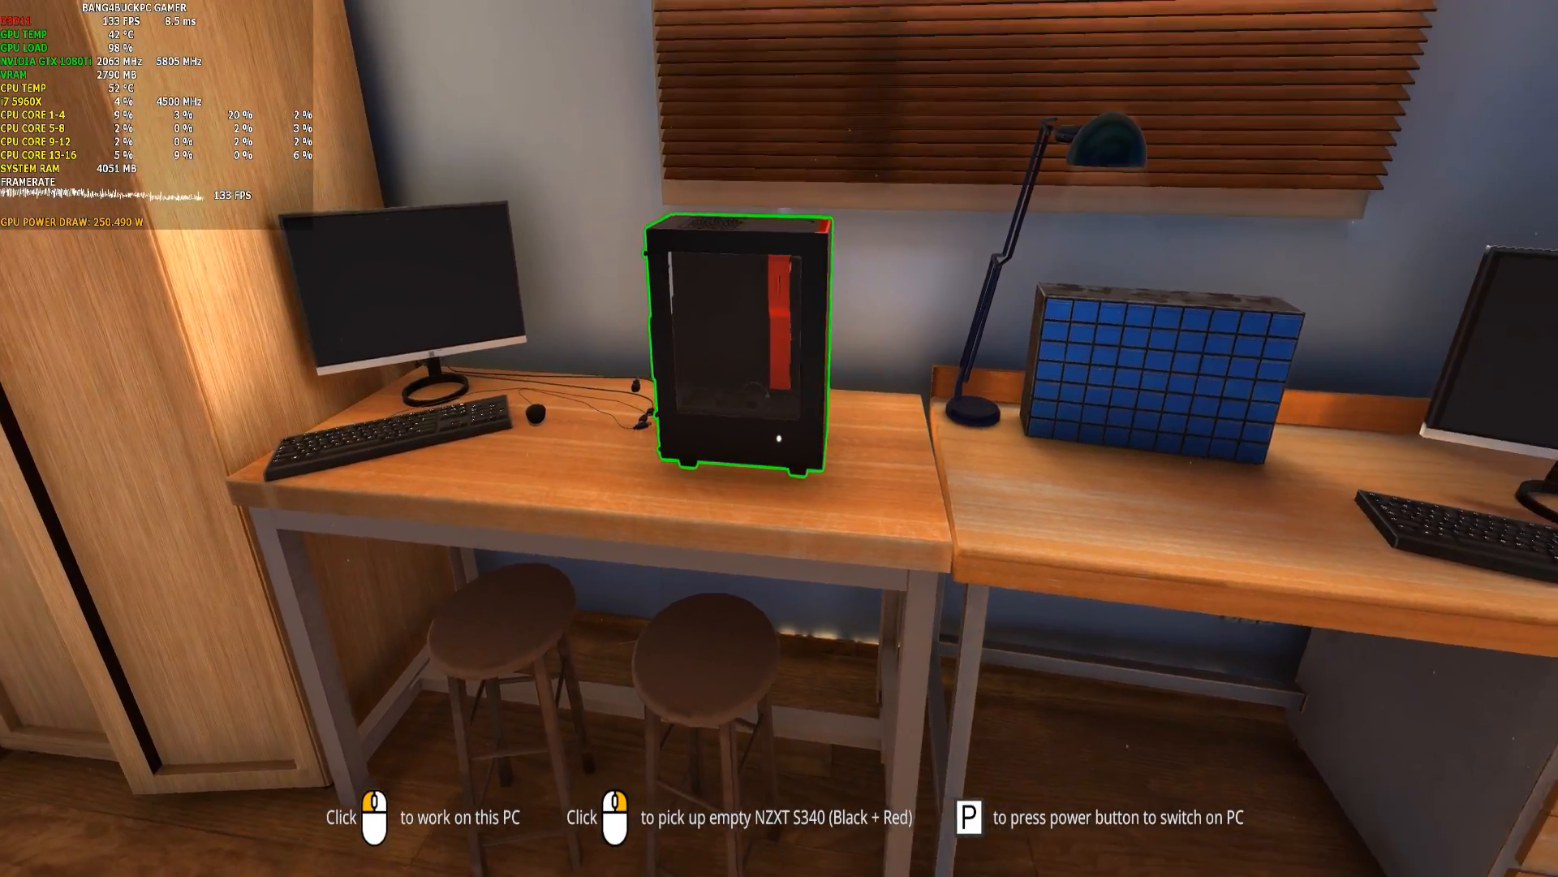
{"action": "key", "text": "p"}
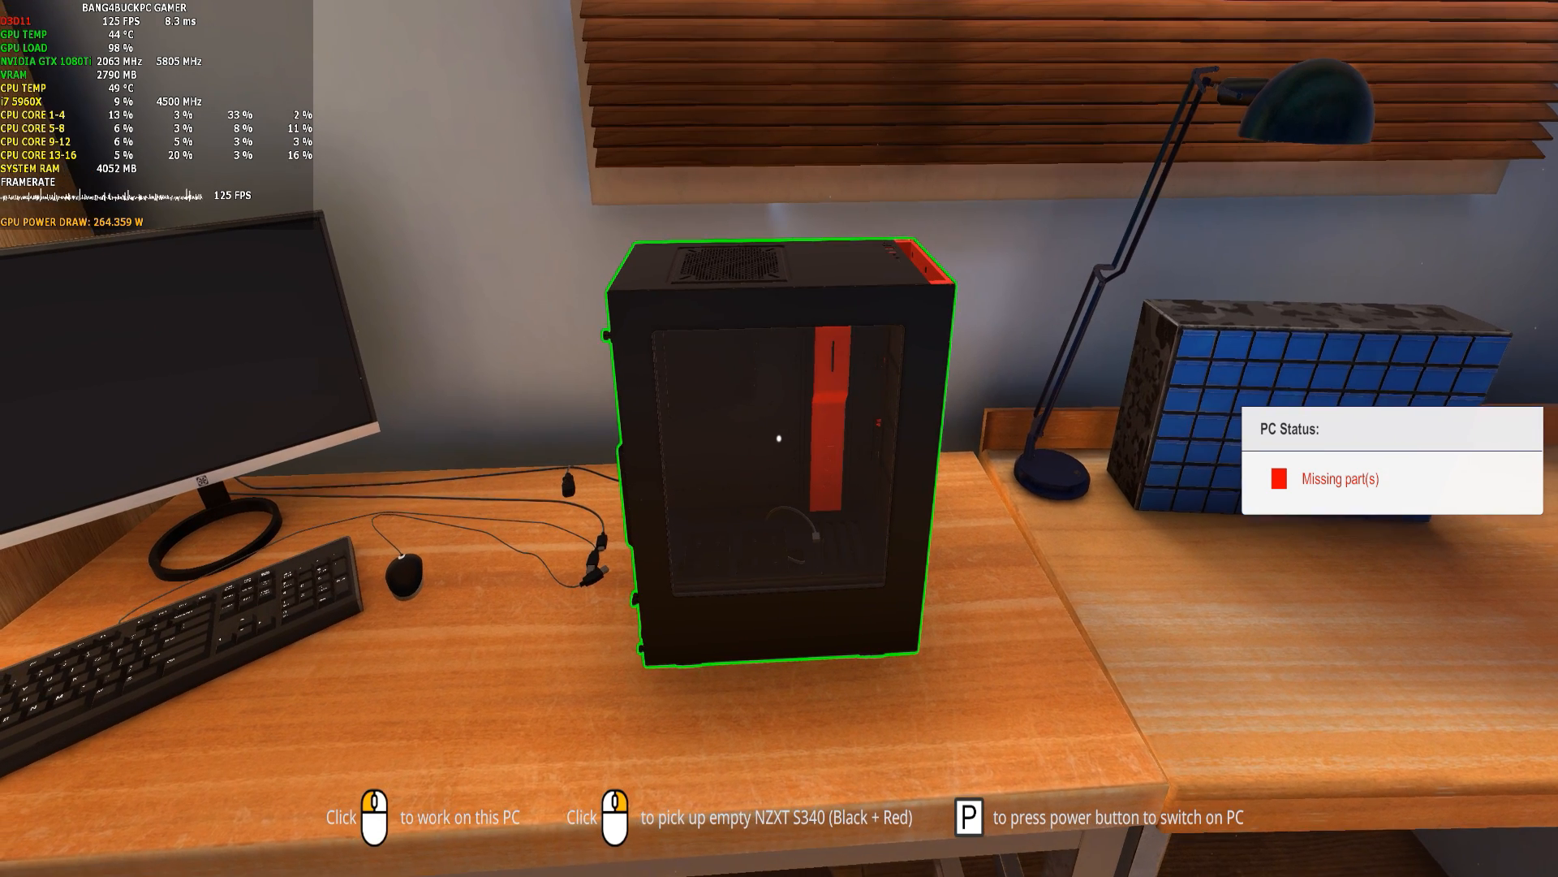
Start working on the empty NZXT S340 case to remove its side panels.
{"action": "left_click", "coordinate": [775, 447]}
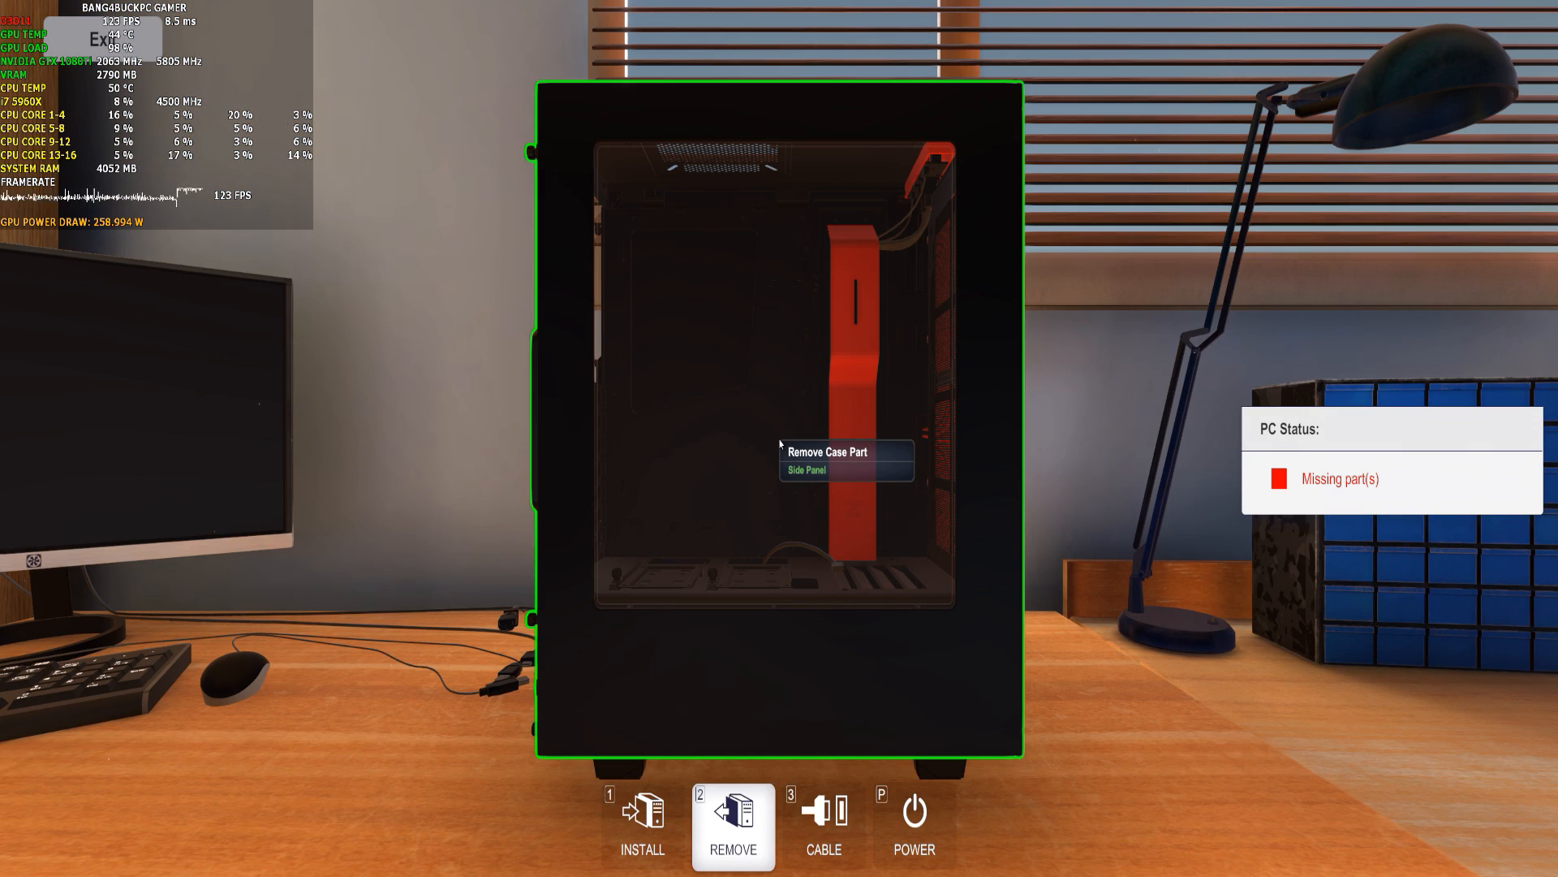
{"action": "mouse_move", "coordinate": [544, 155]}
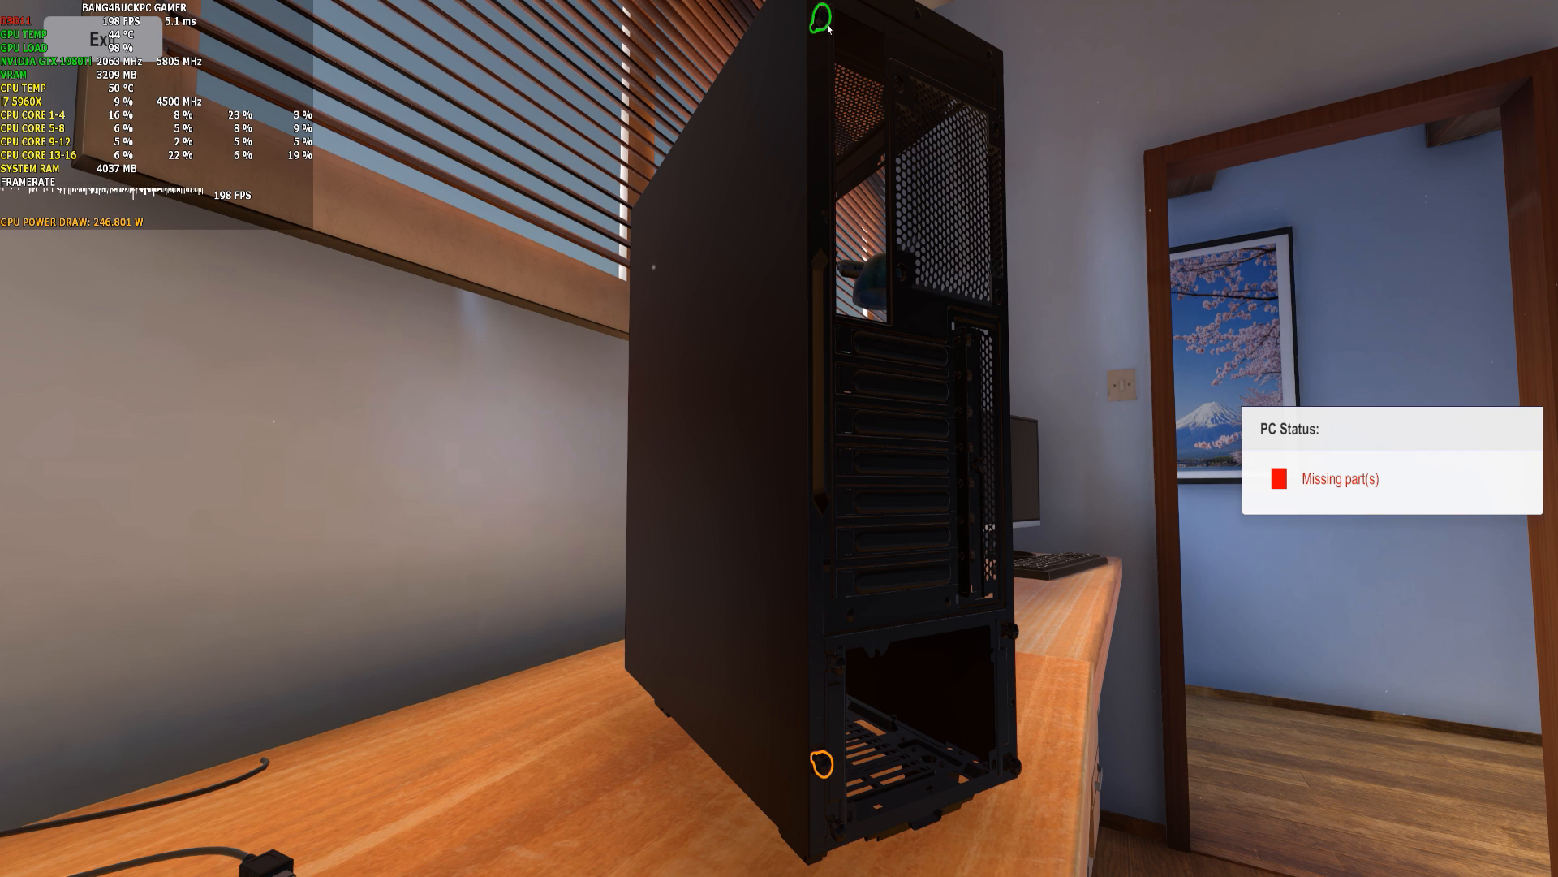
{"action": "mouse_move", "coordinate": [820, 762]}
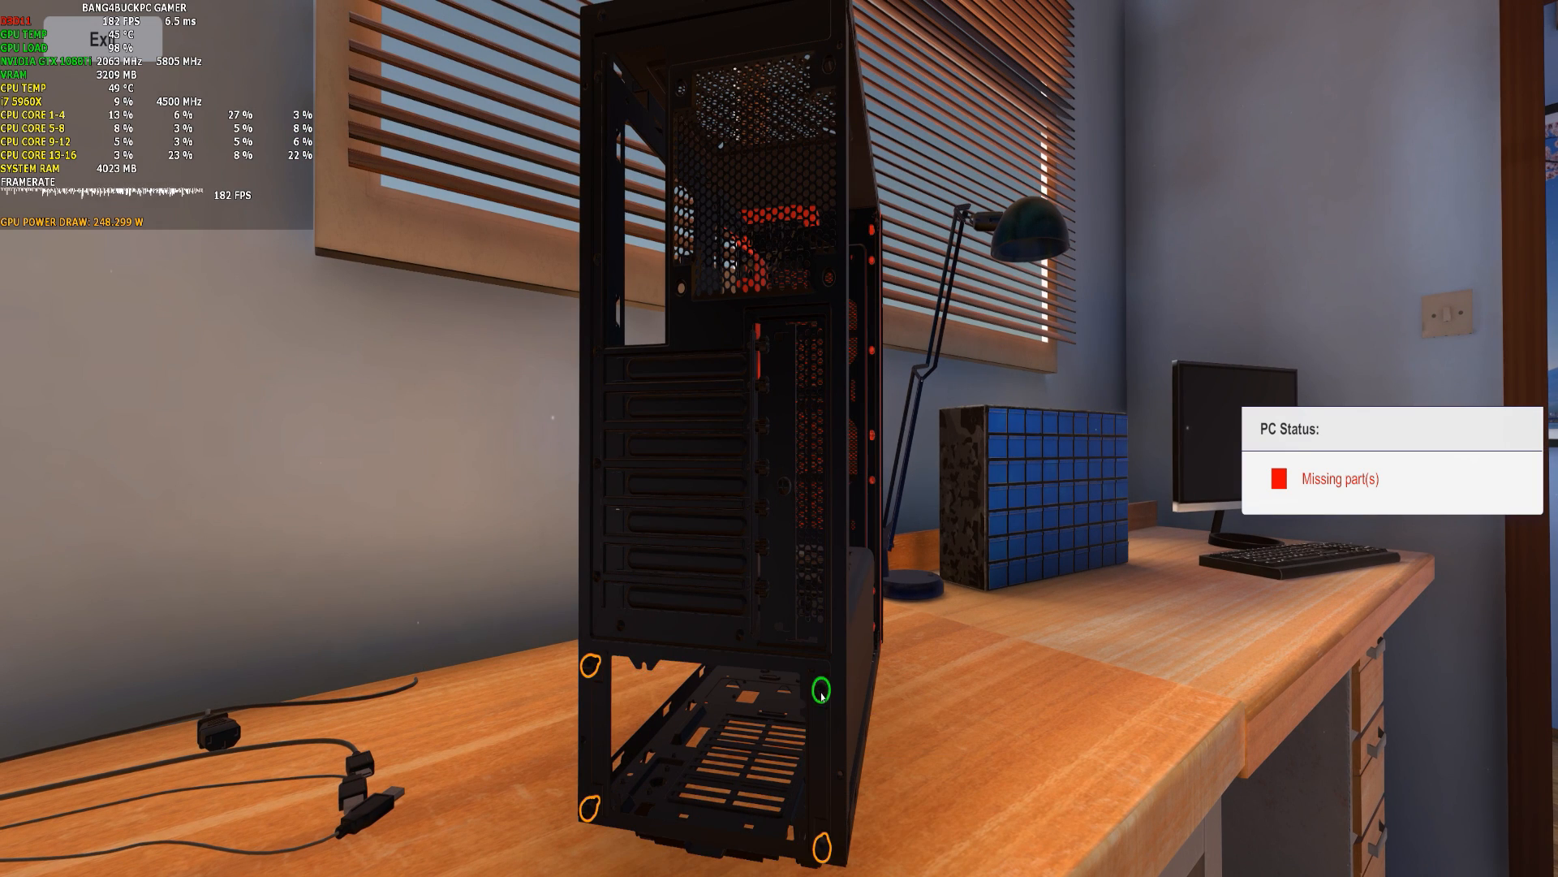
{"action": "mouse_move", "coordinate": [597, 686]}
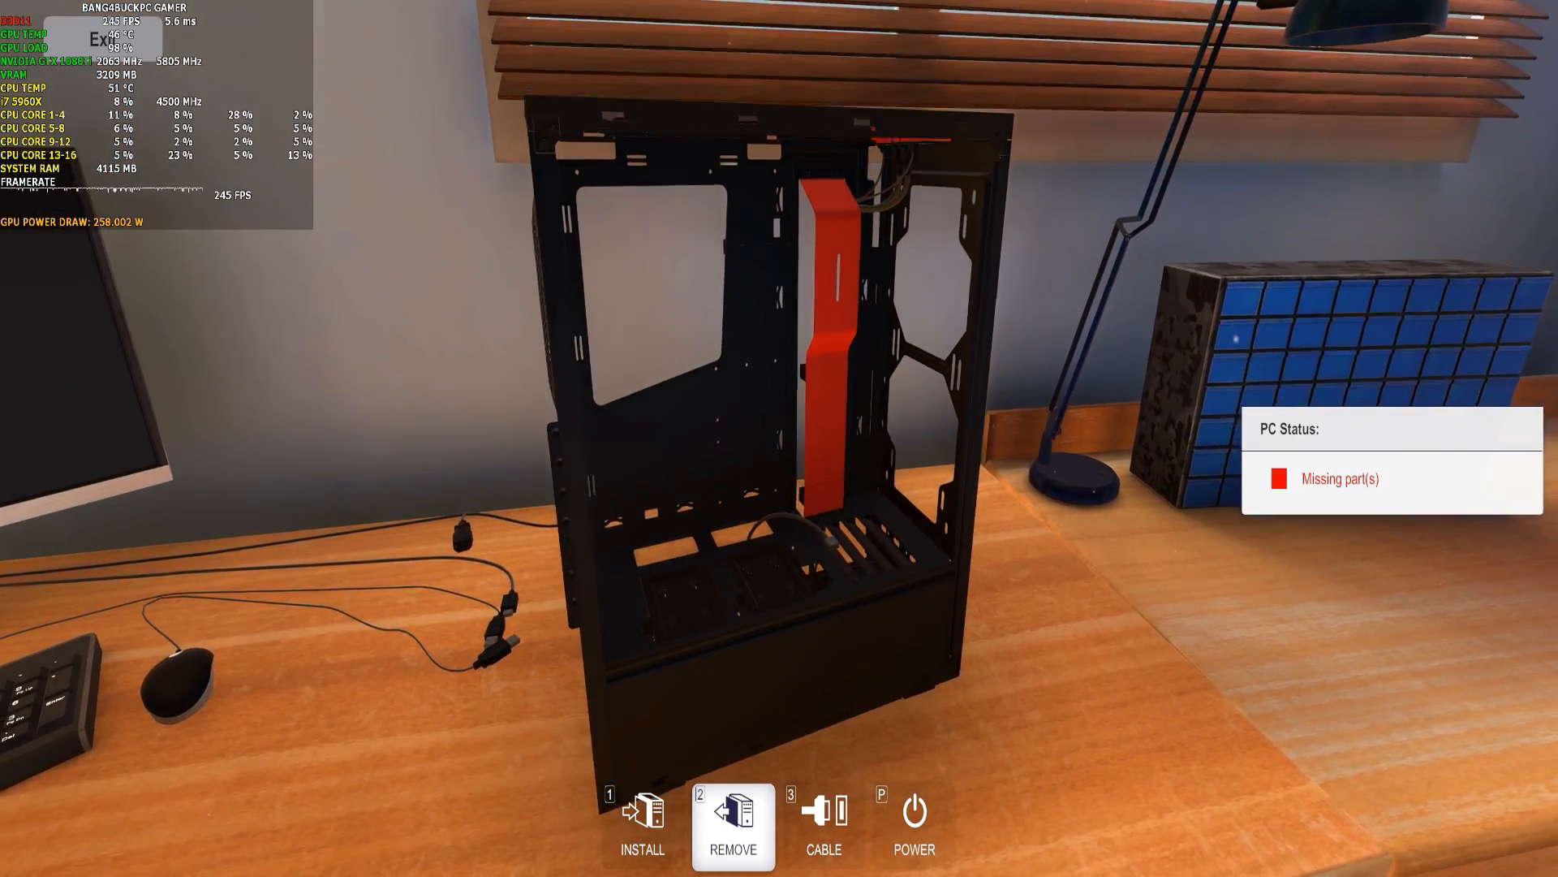
Browse the Cooling inventory down to the red ARCTIC BioniX case fans.
{"action": "left_click", "coordinate": [641, 824]}
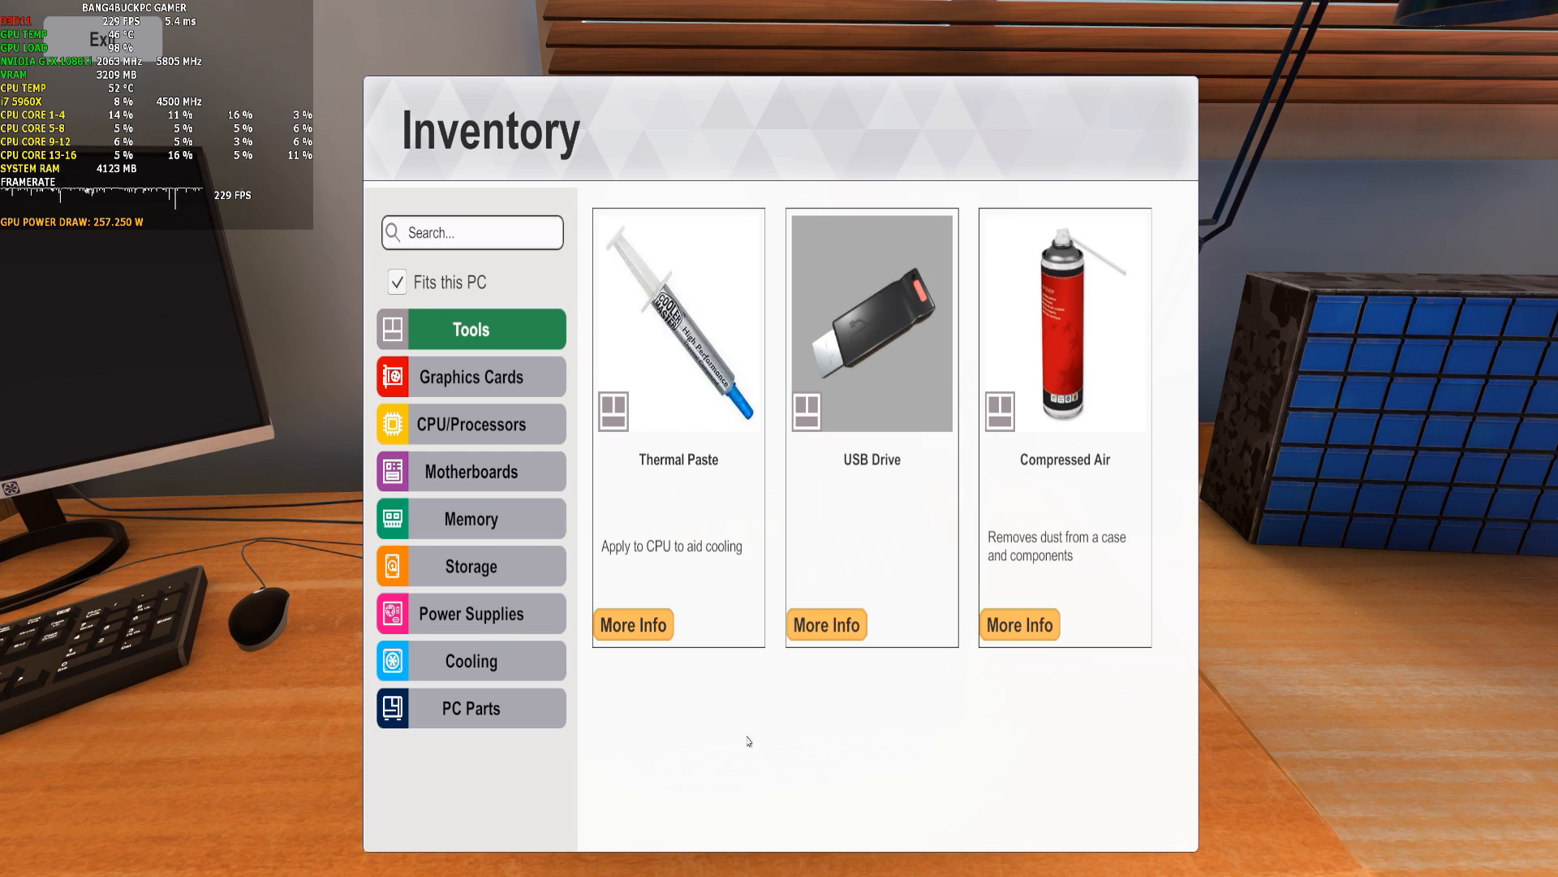
{"action": "mouse_move", "coordinate": [628, 678]}
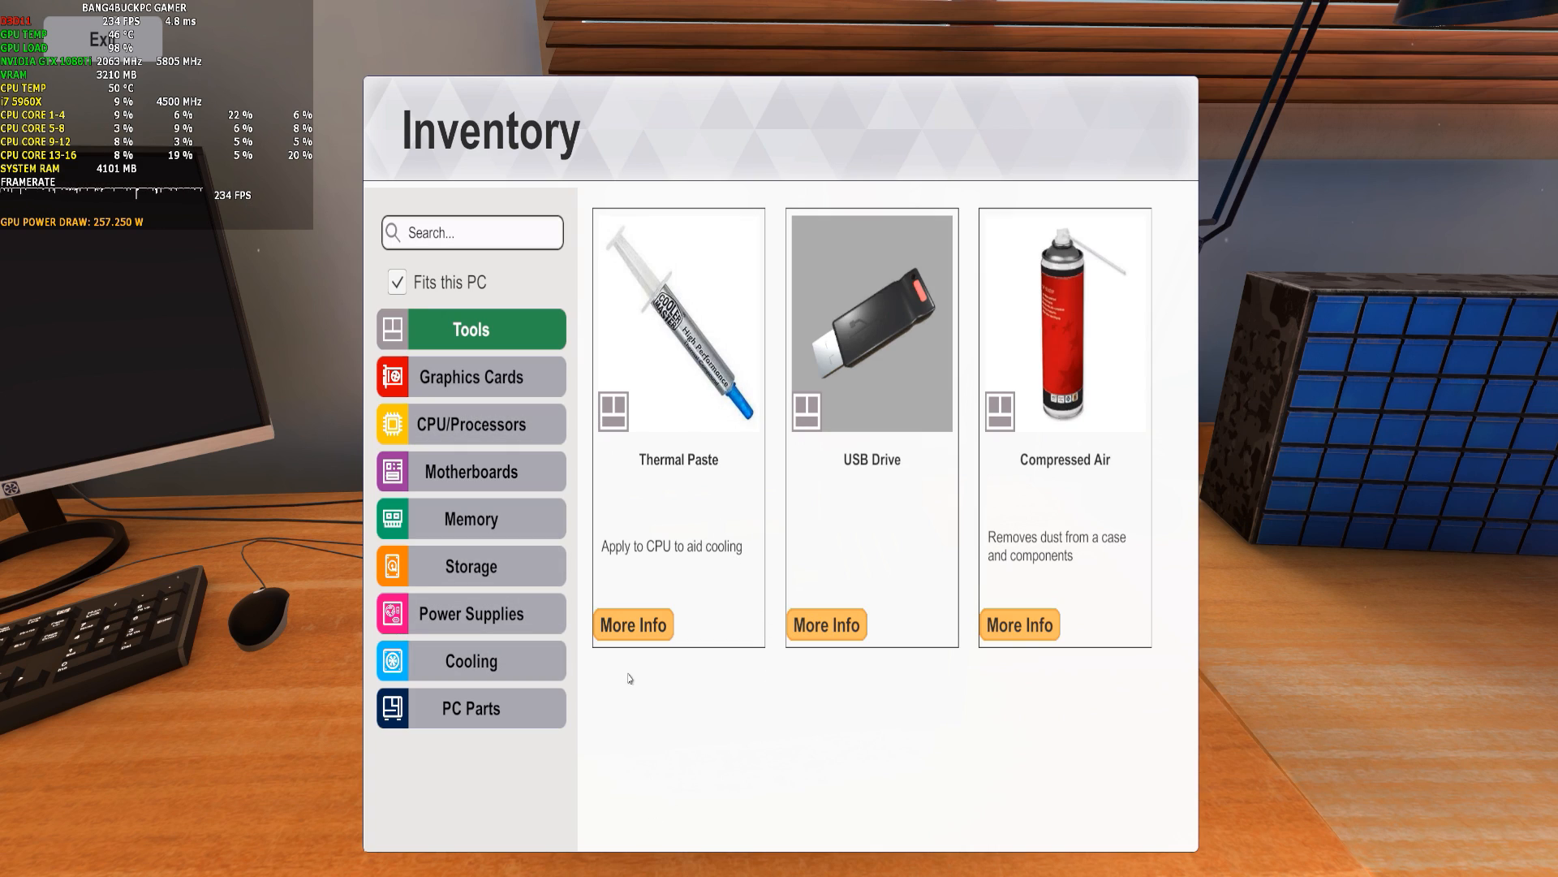
{"action": "mouse_move", "coordinate": [482, 753]}
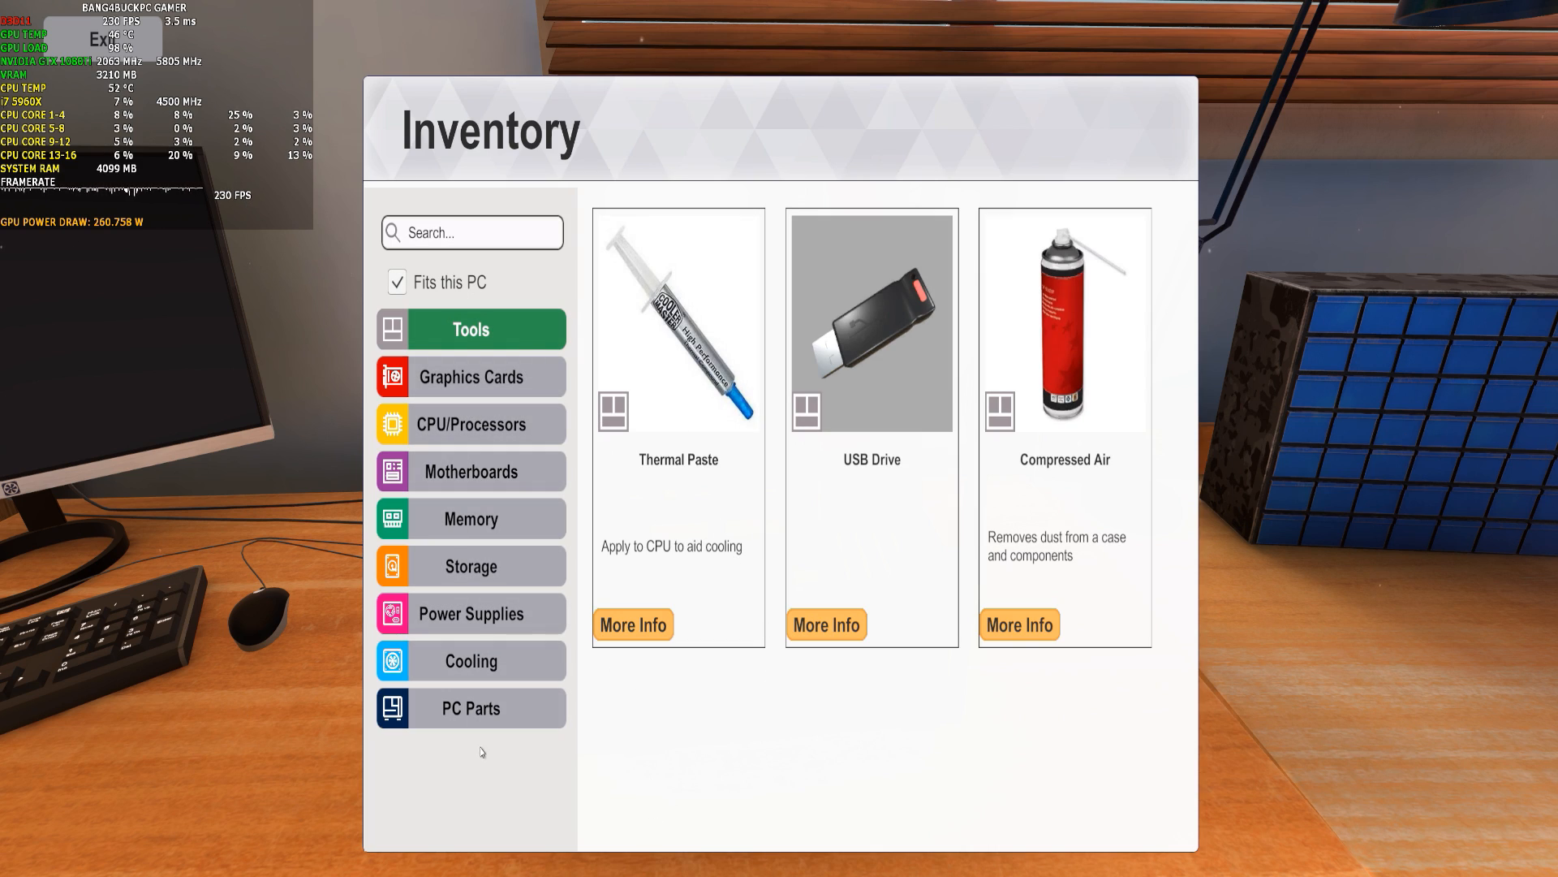
{"action": "mouse_move", "coordinate": [525, 535]}
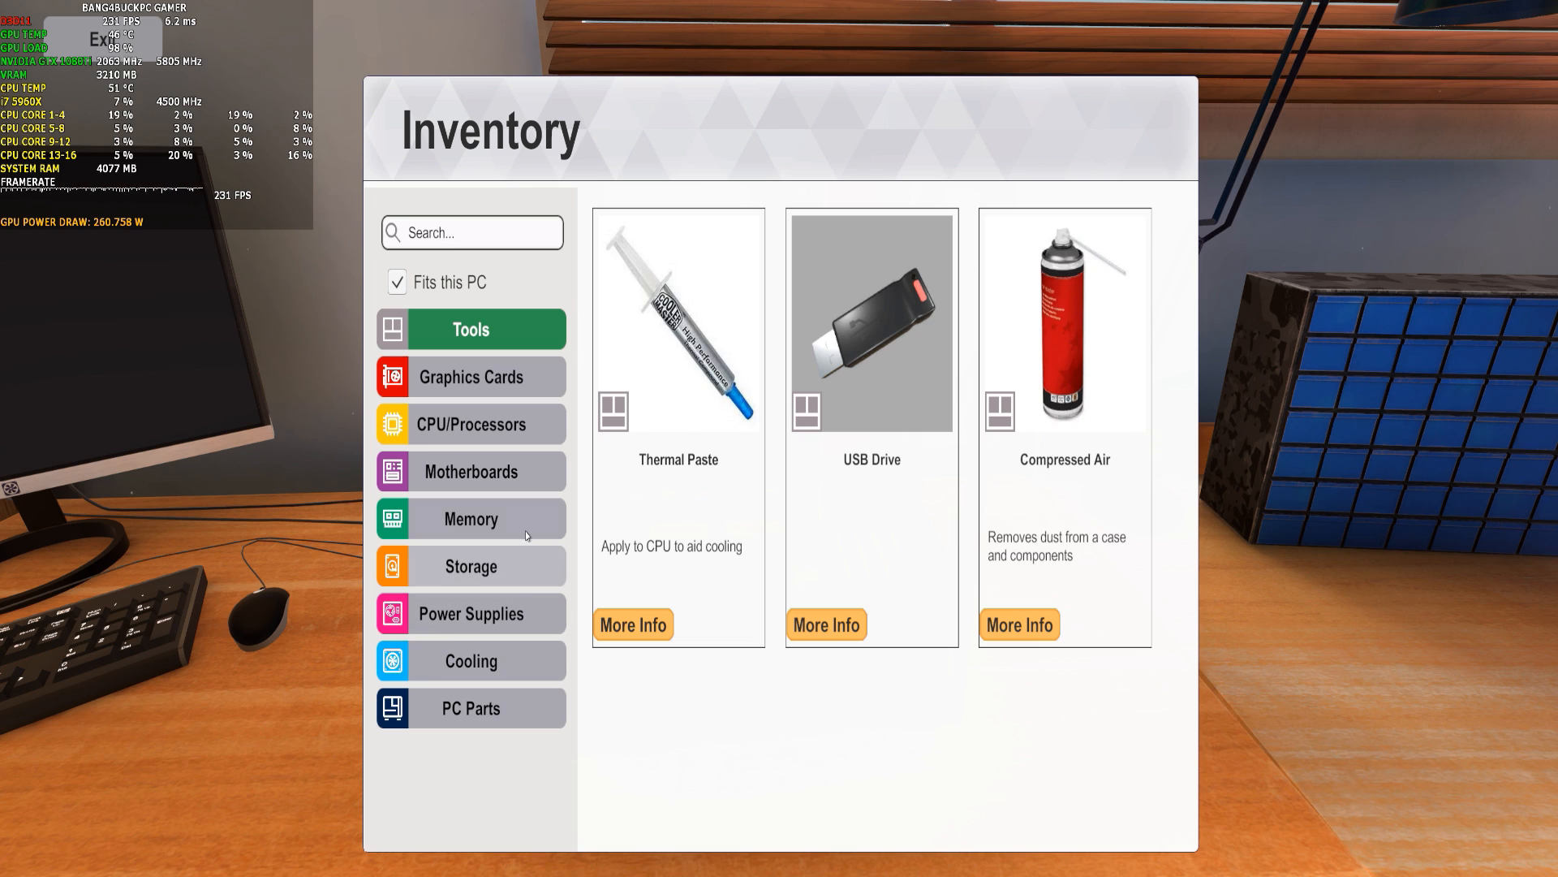
{"action": "mouse_move", "coordinate": [487, 376]}
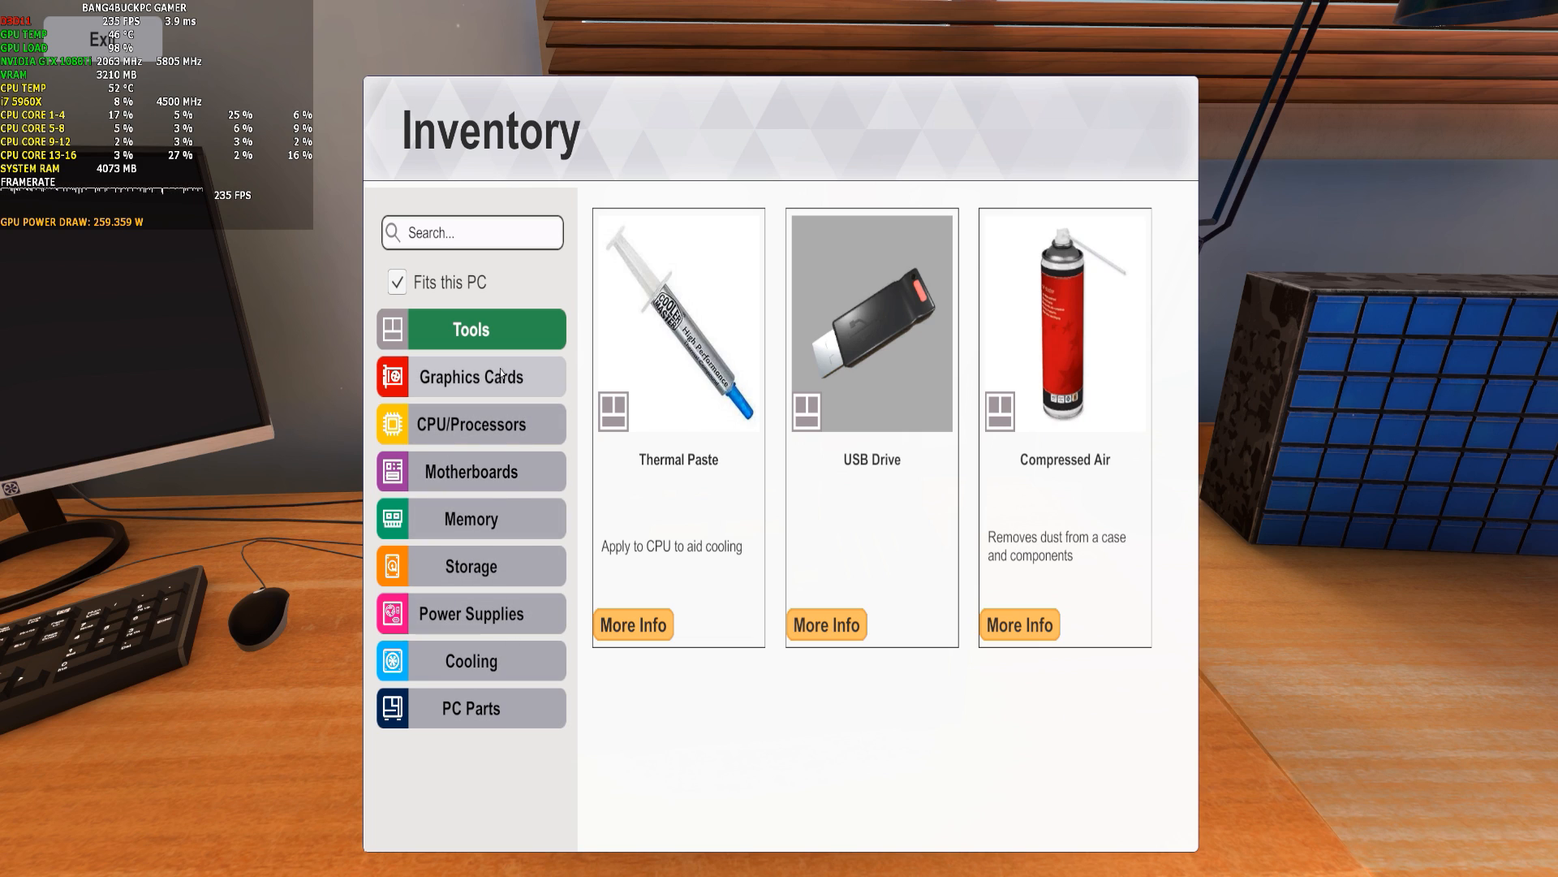
{"action": "left_click", "coordinate": [470, 660]}
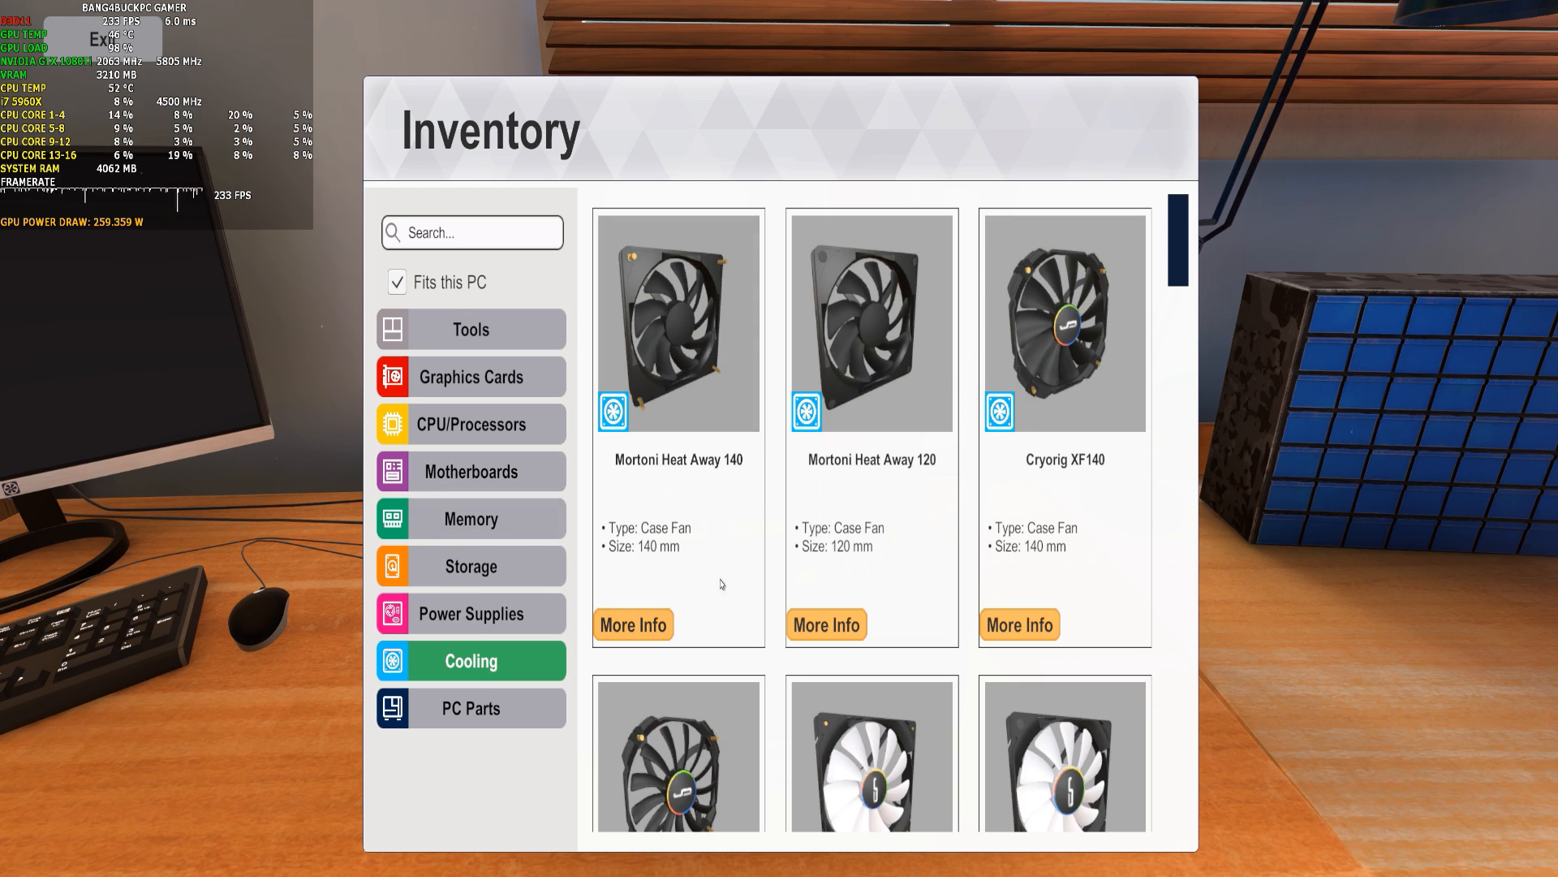
{"action": "scroll", "scroll_direction": "down", "scroll_amount": 3}
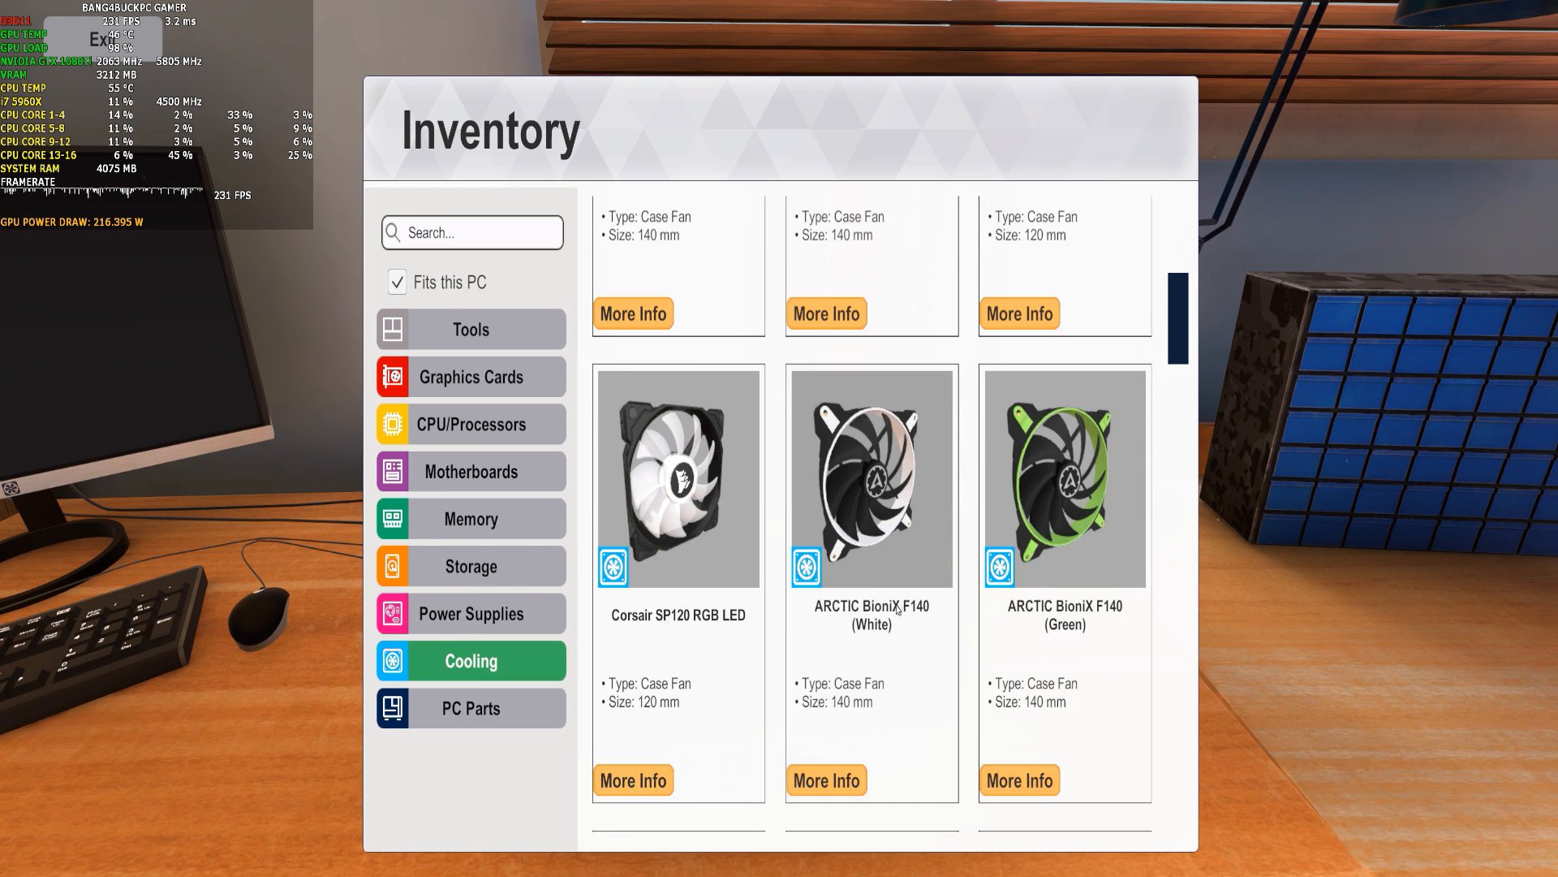
{"action": "scroll", "scroll_direction": "down", "scroll_amount": 3}
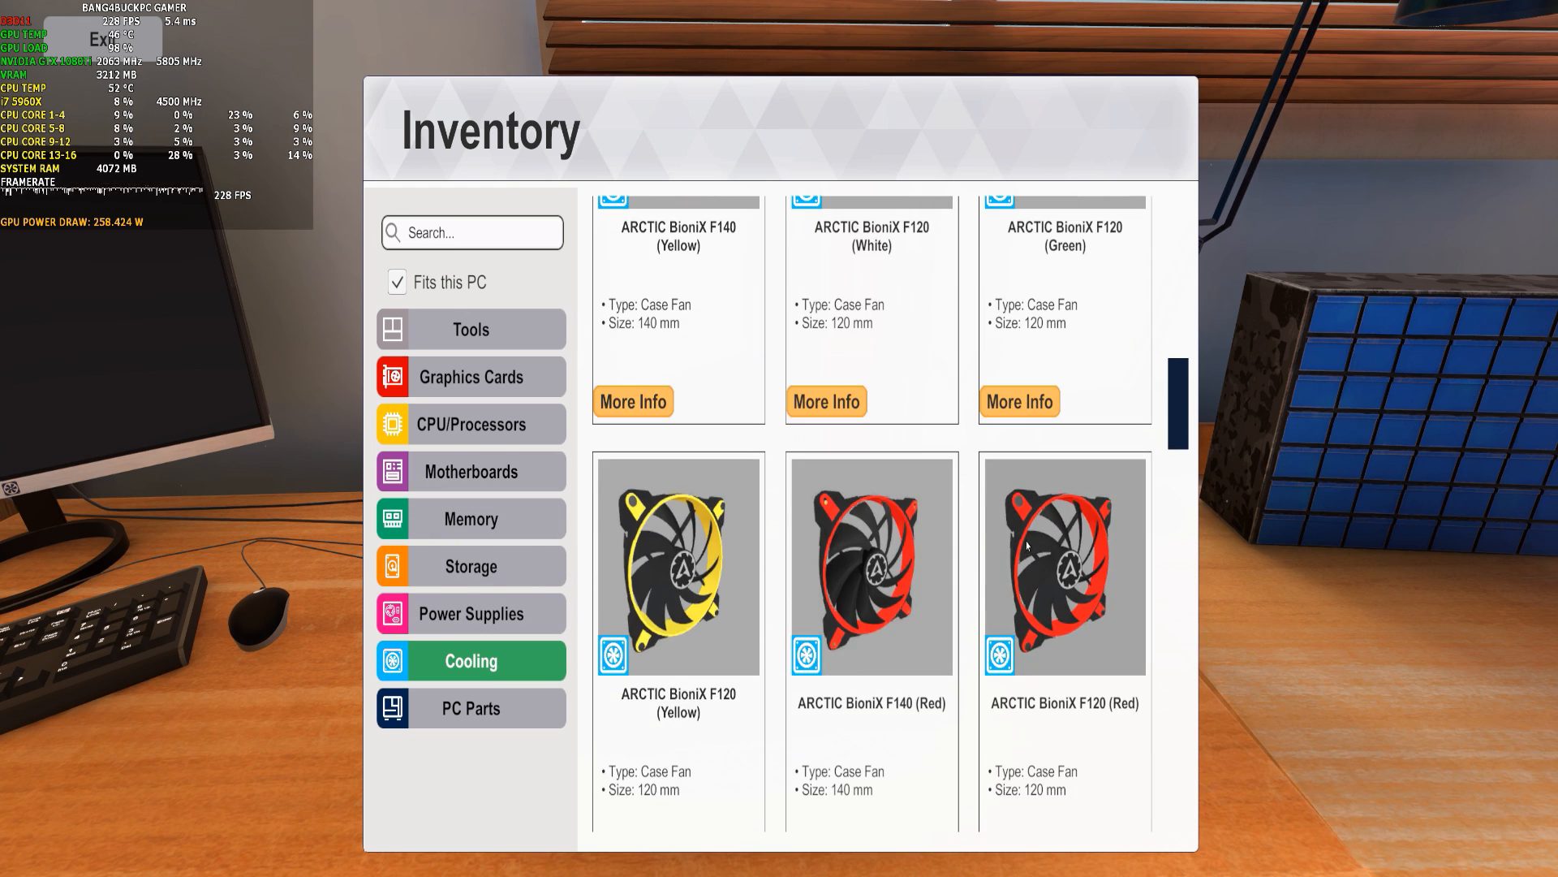
{"action": "mouse_move", "coordinate": [882, 619]}
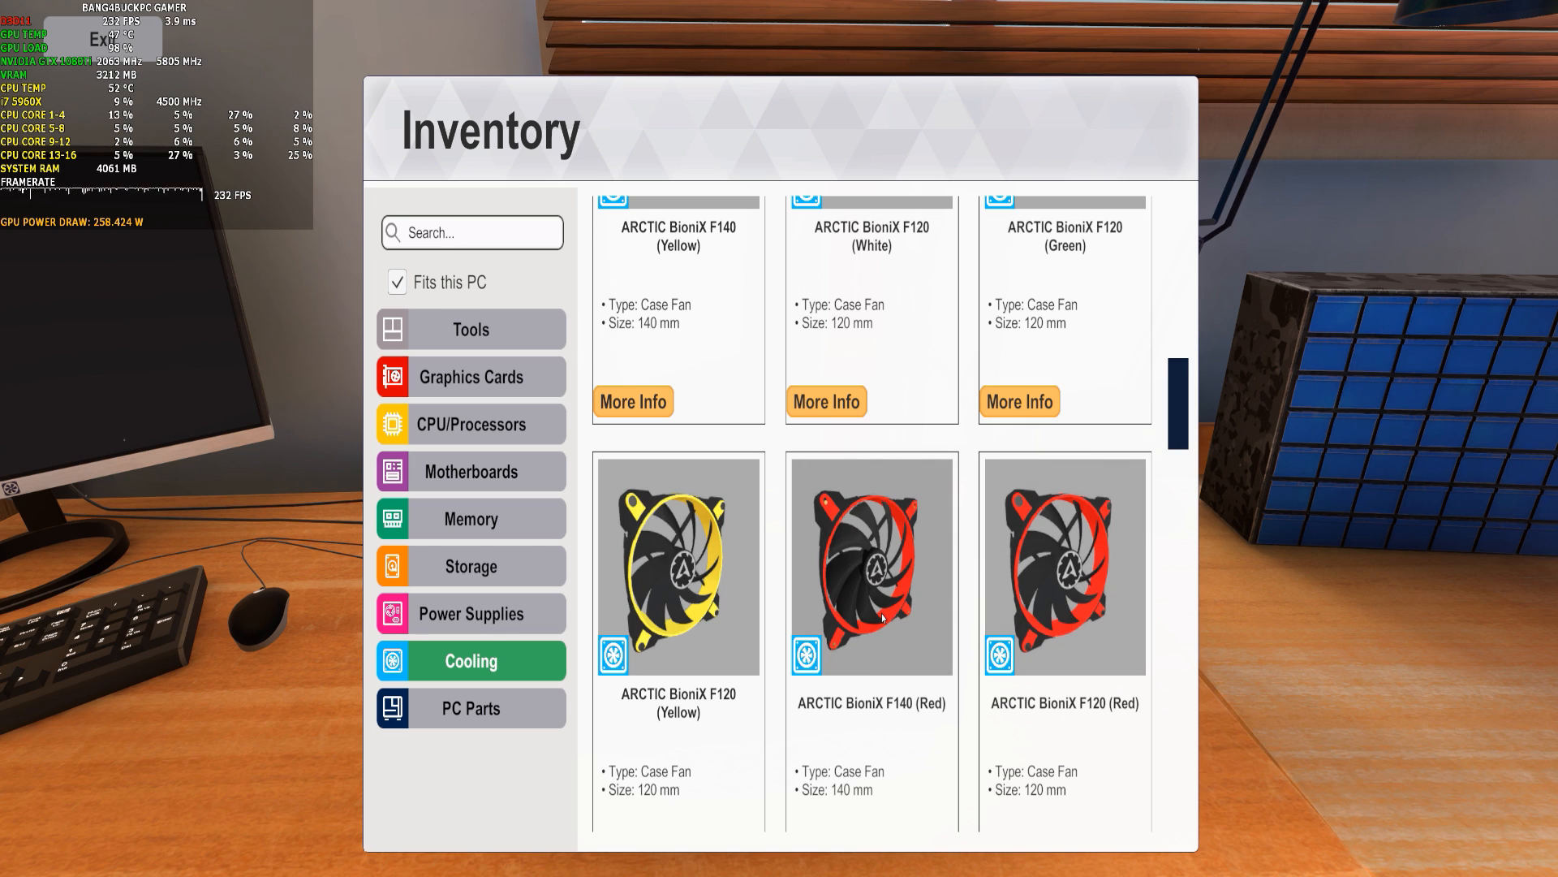
{"action": "mouse_move", "coordinate": [878, 601]}
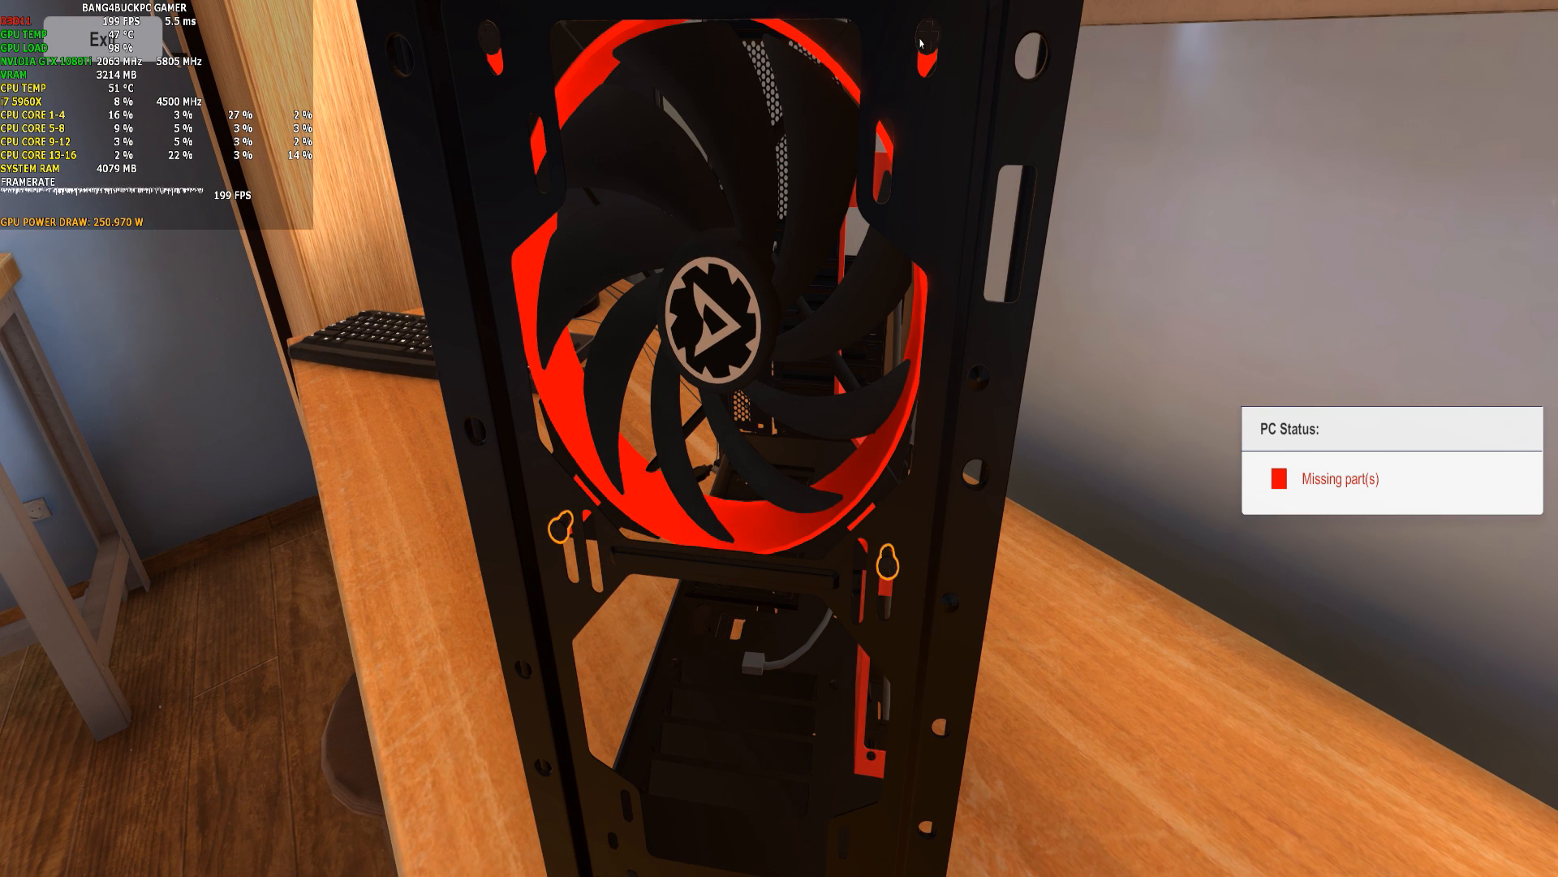
{"action": "mouse_move", "coordinate": [904, 581]}
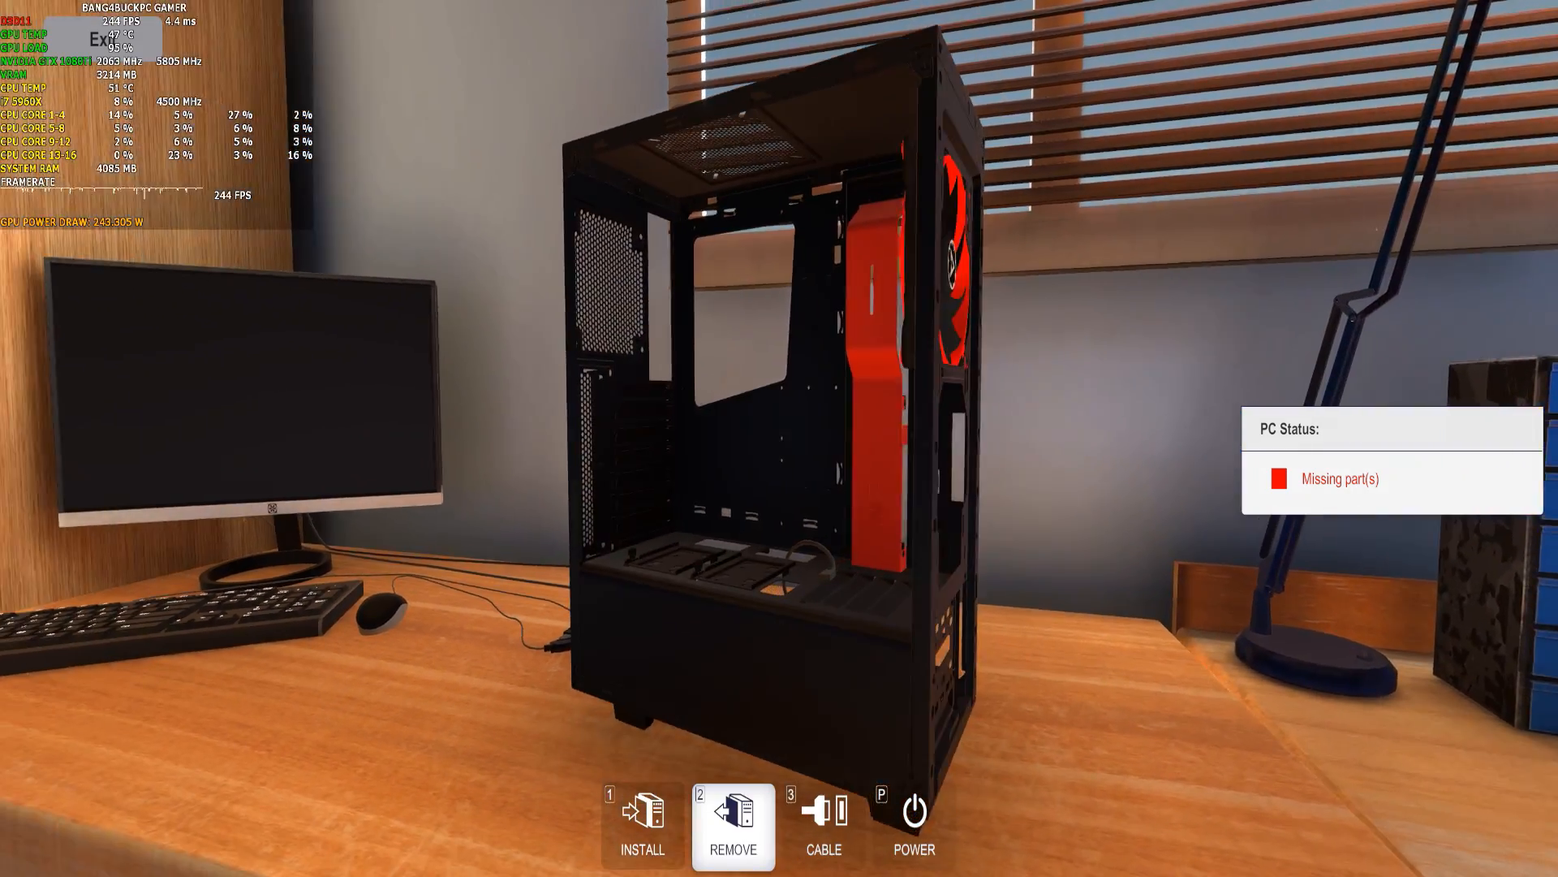
Turn to the case front to screw in both red ARCTIC BioniX fans.
{"action": "left_click", "coordinate": [642, 825]}
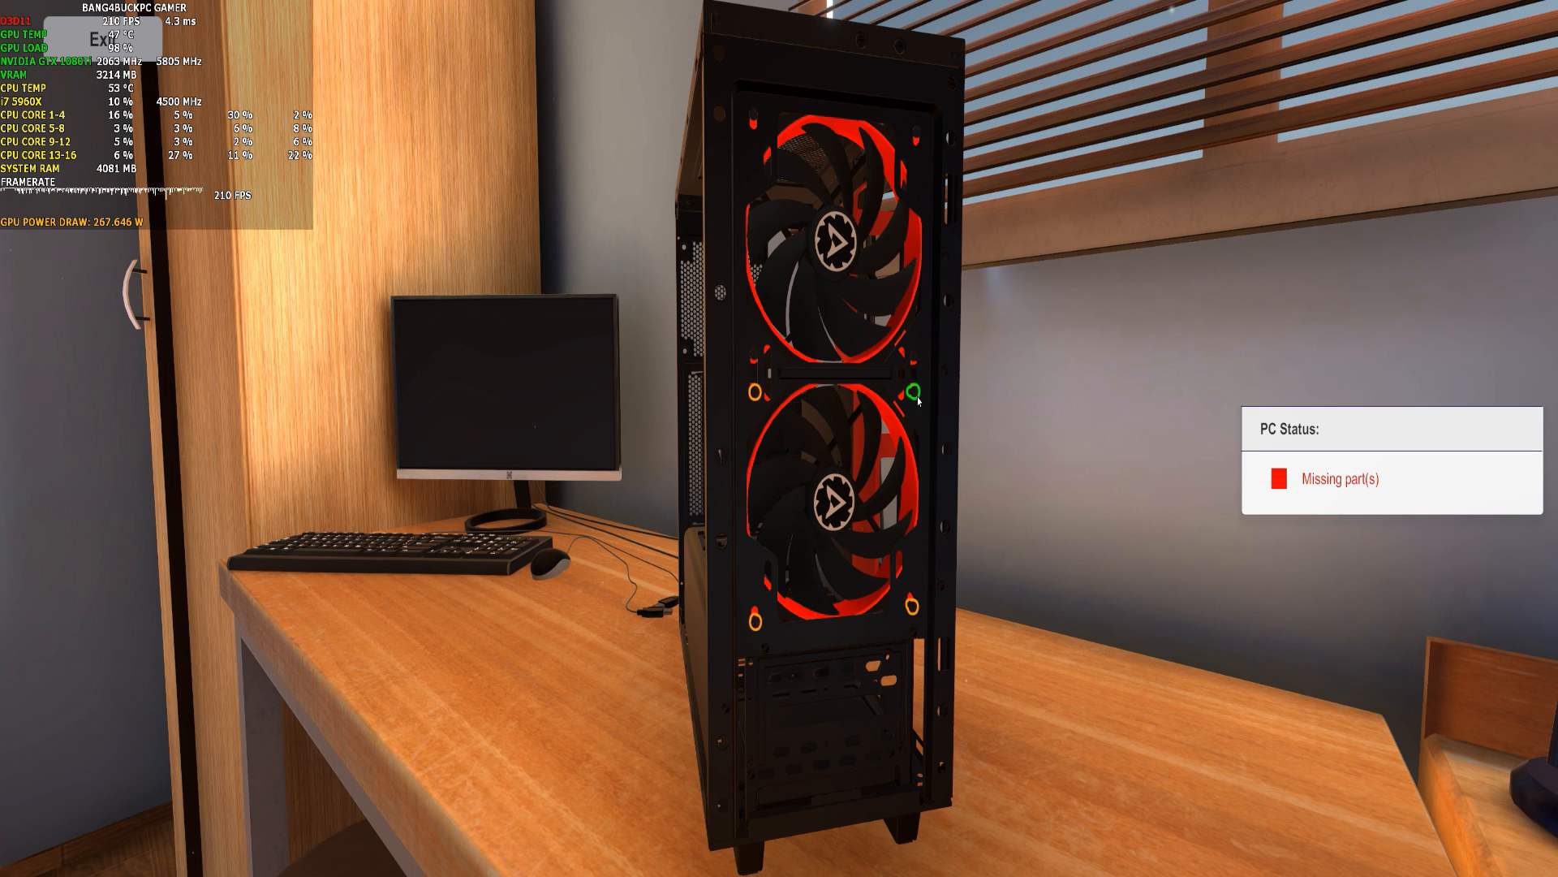
{"action": "mouse_move", "coordinate": [752, 390]}
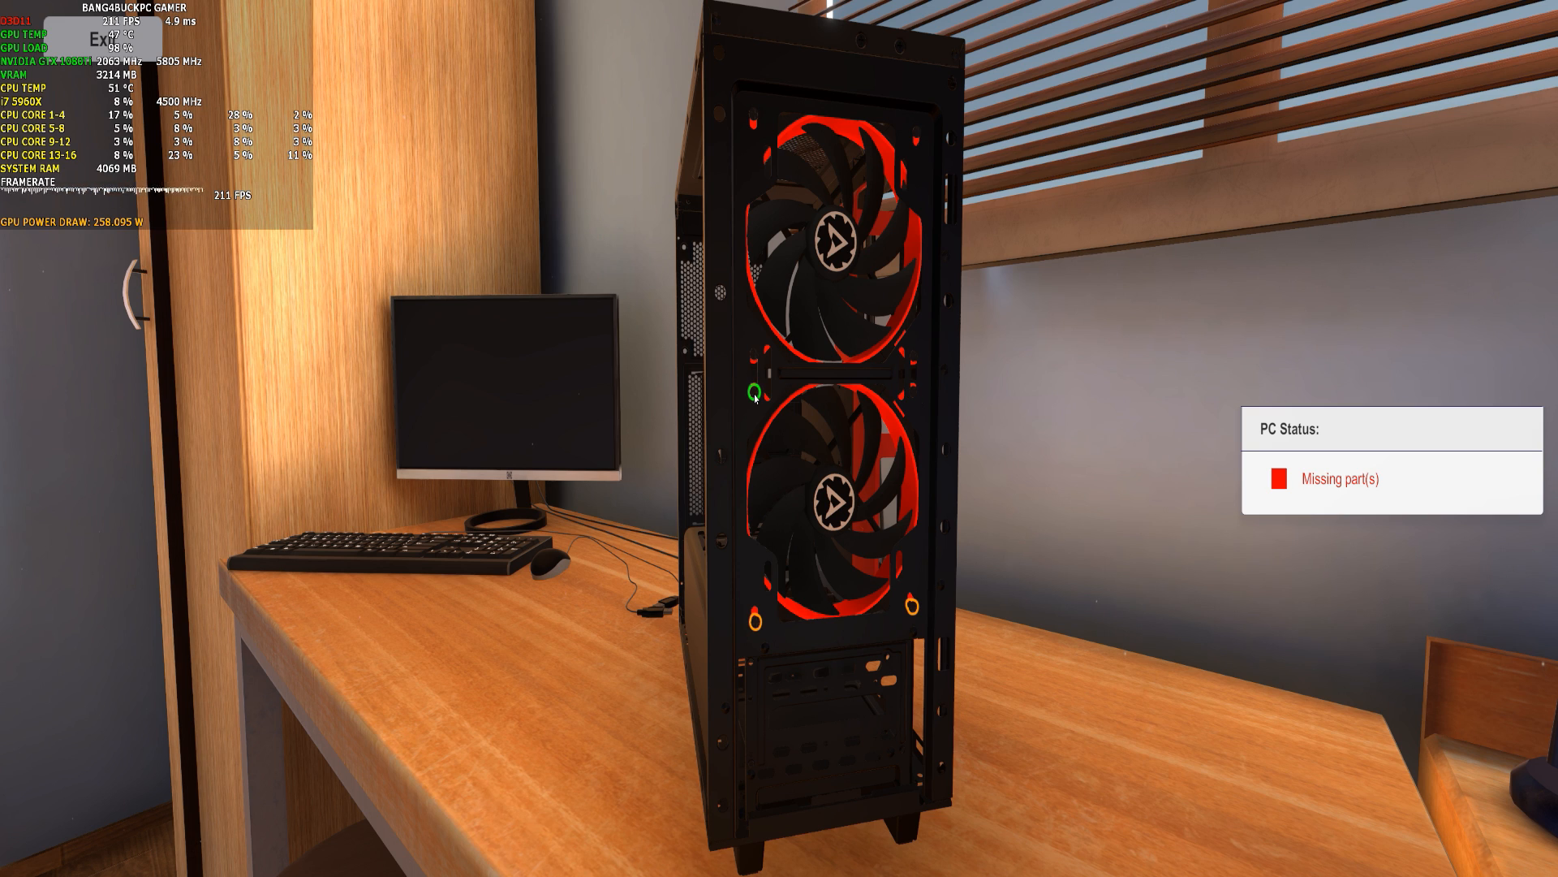
{"action": "mouse_move", "coordinate": [752, 624]}
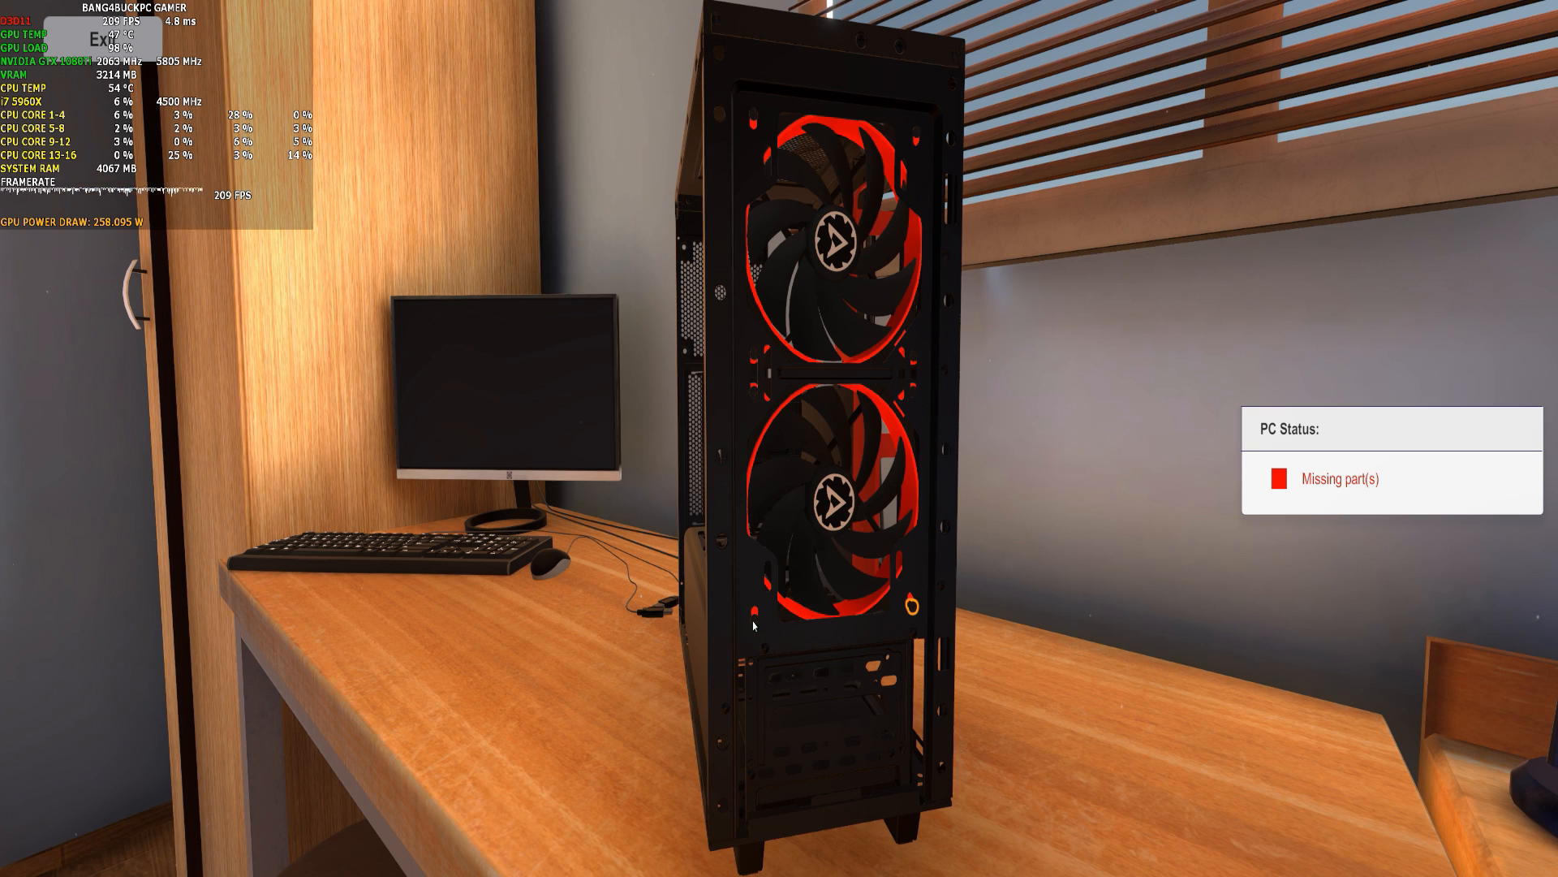
{"action": "mouse_move", "coordinate": [898, 604]}
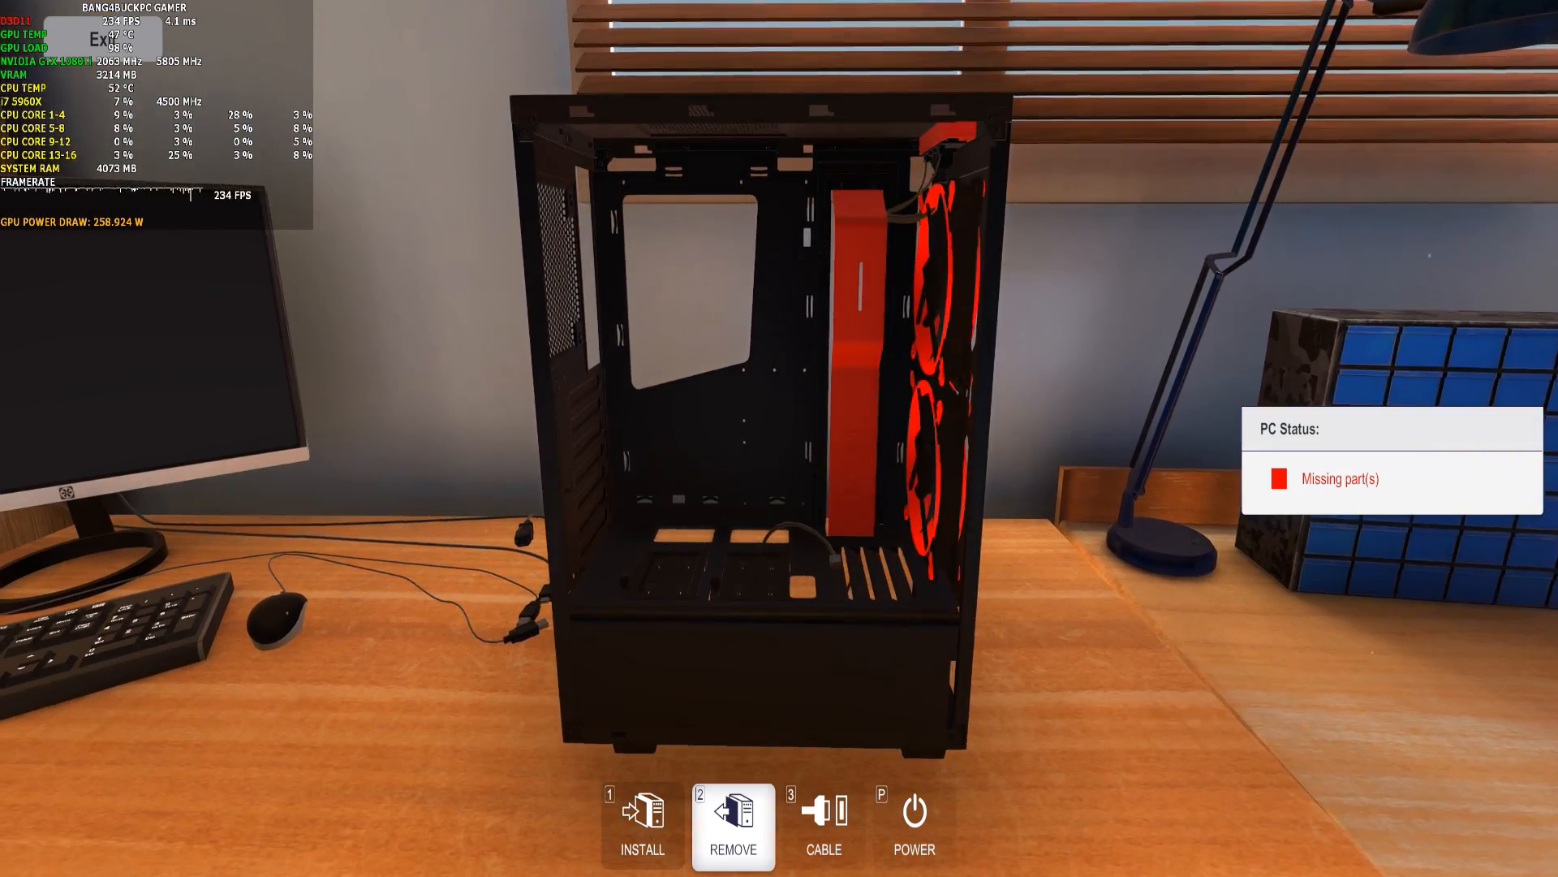
Search the Motherboards inventory list for the GIGABYTE Z370 AORUS Ultra Gaming.
{"action": "left_click", "coordinate": [642, 825]}
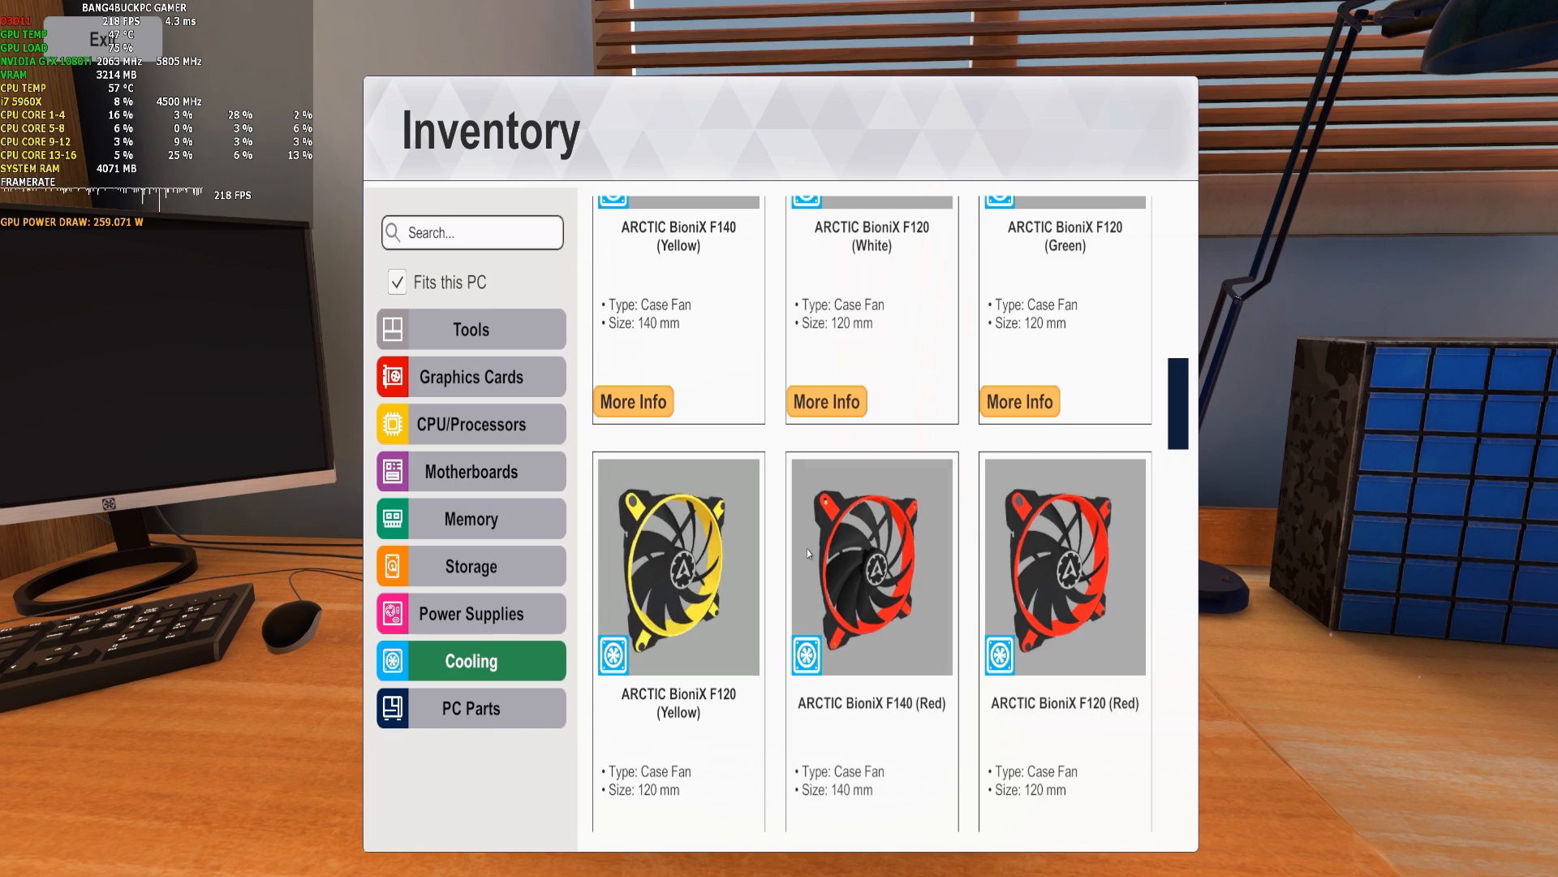
{"action": "mouse_move", "coordinate": [477, 484]}
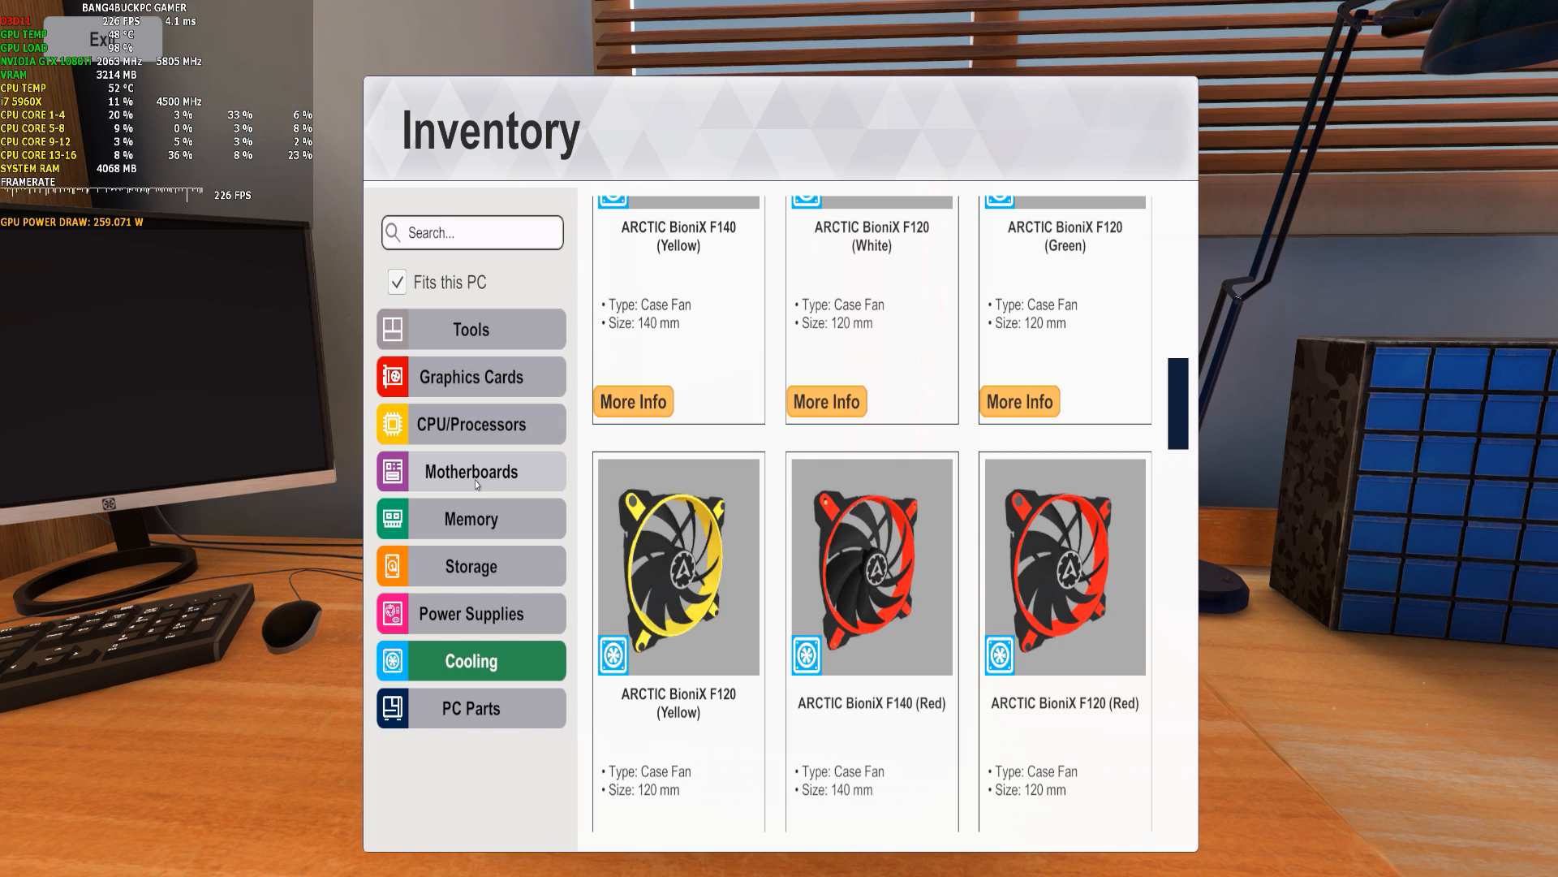
{"action": "left_click", "coordinate": [470, 471]}
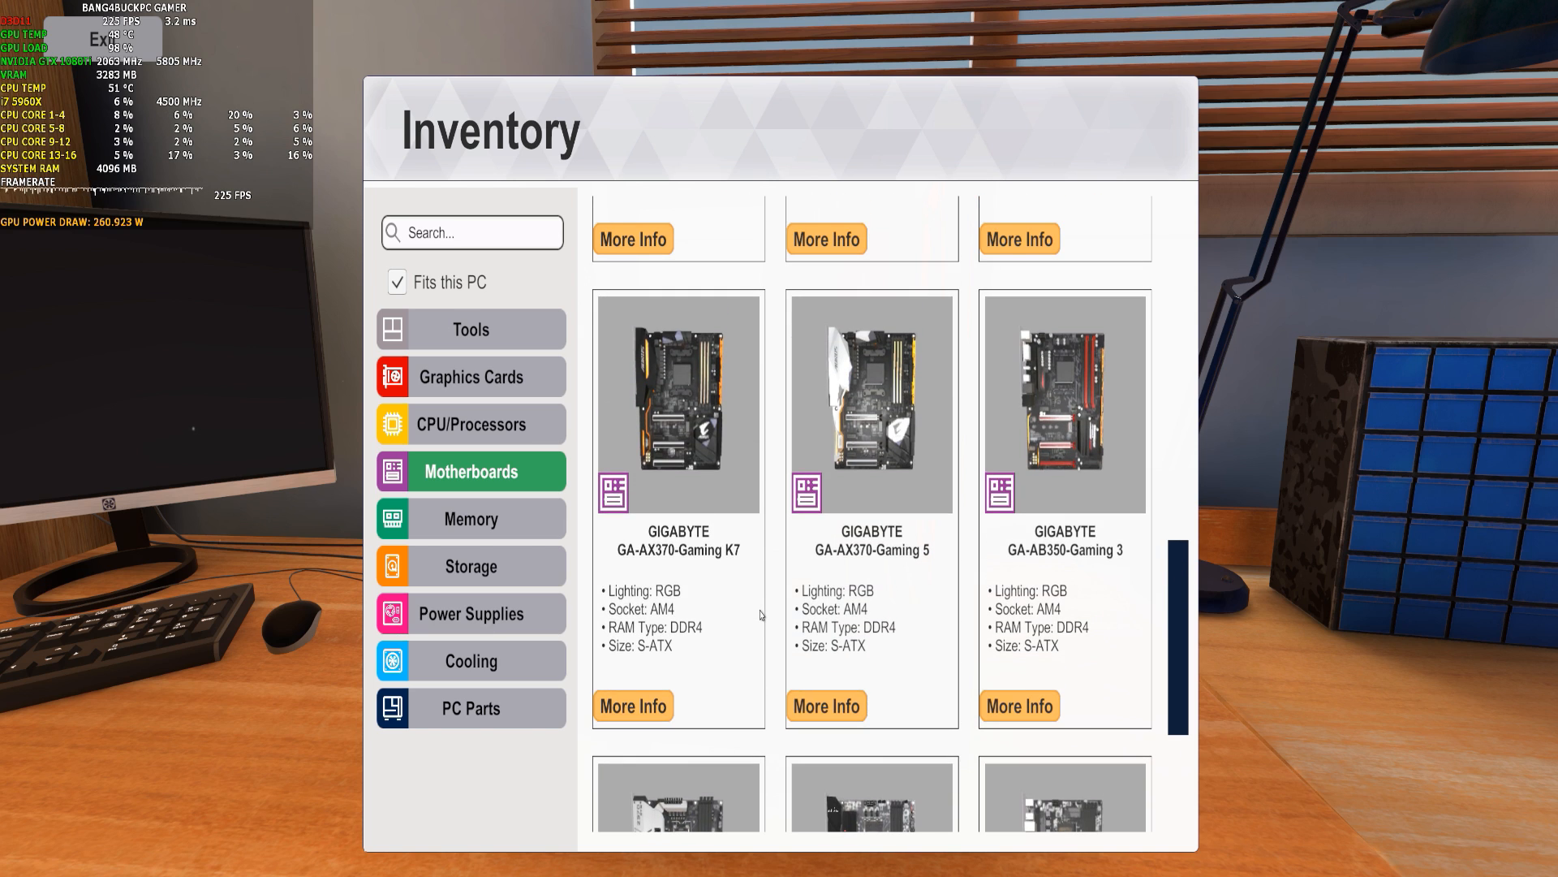
{"action": "scroll", "scroll_direction": "up", "scroll_amount": 3}
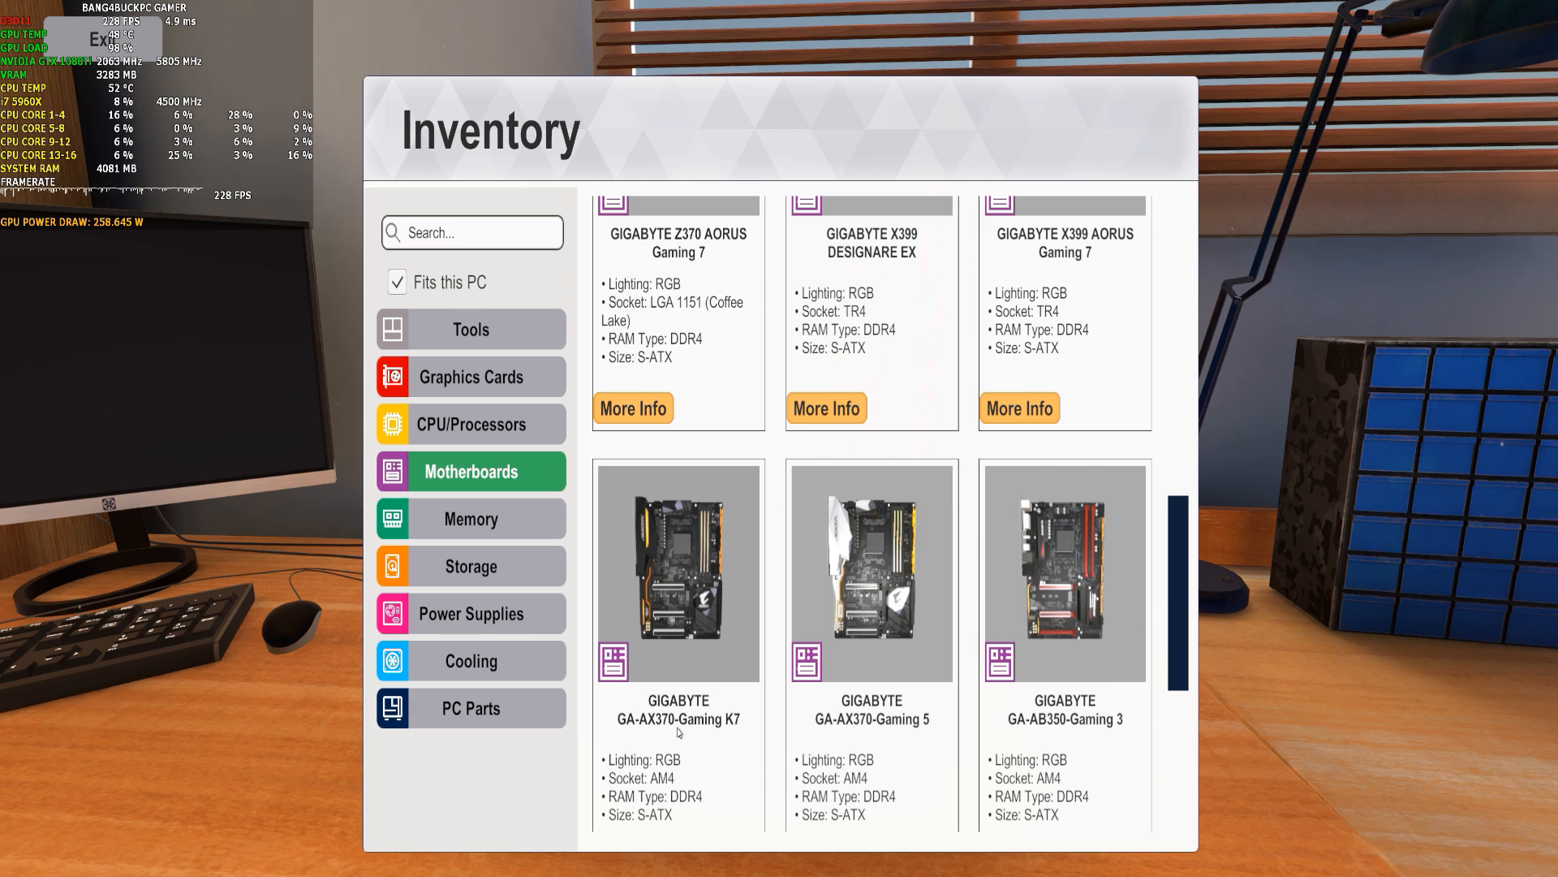
{"action": "scroll", "scroll_direction": "up", "scroll_amount": 3}
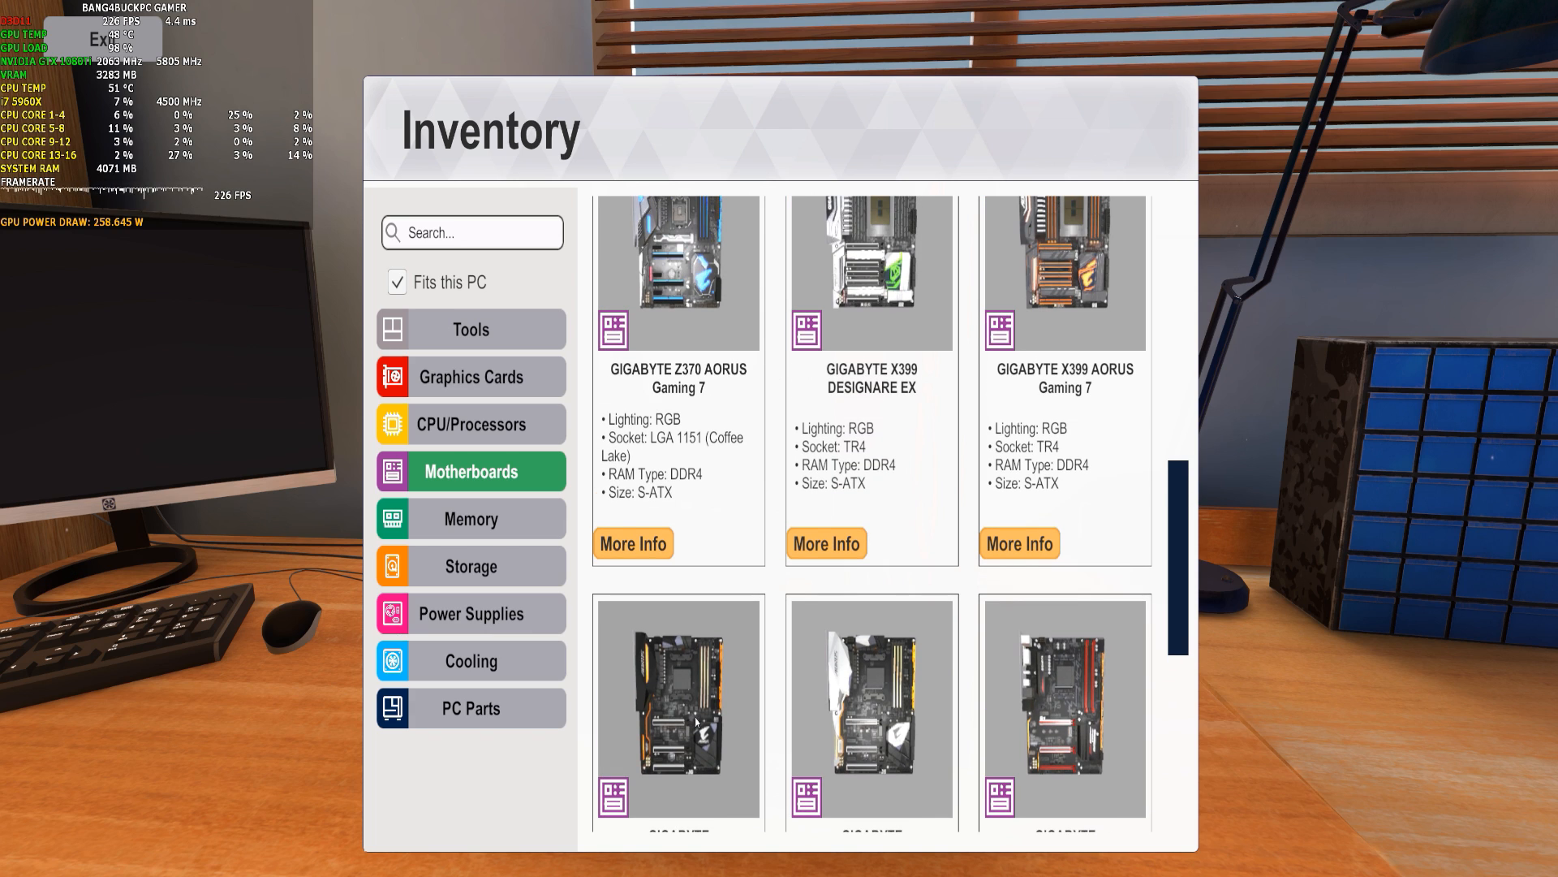
{"action": "scroll", "scroll_direction": "down", "scroll_amount": 3}
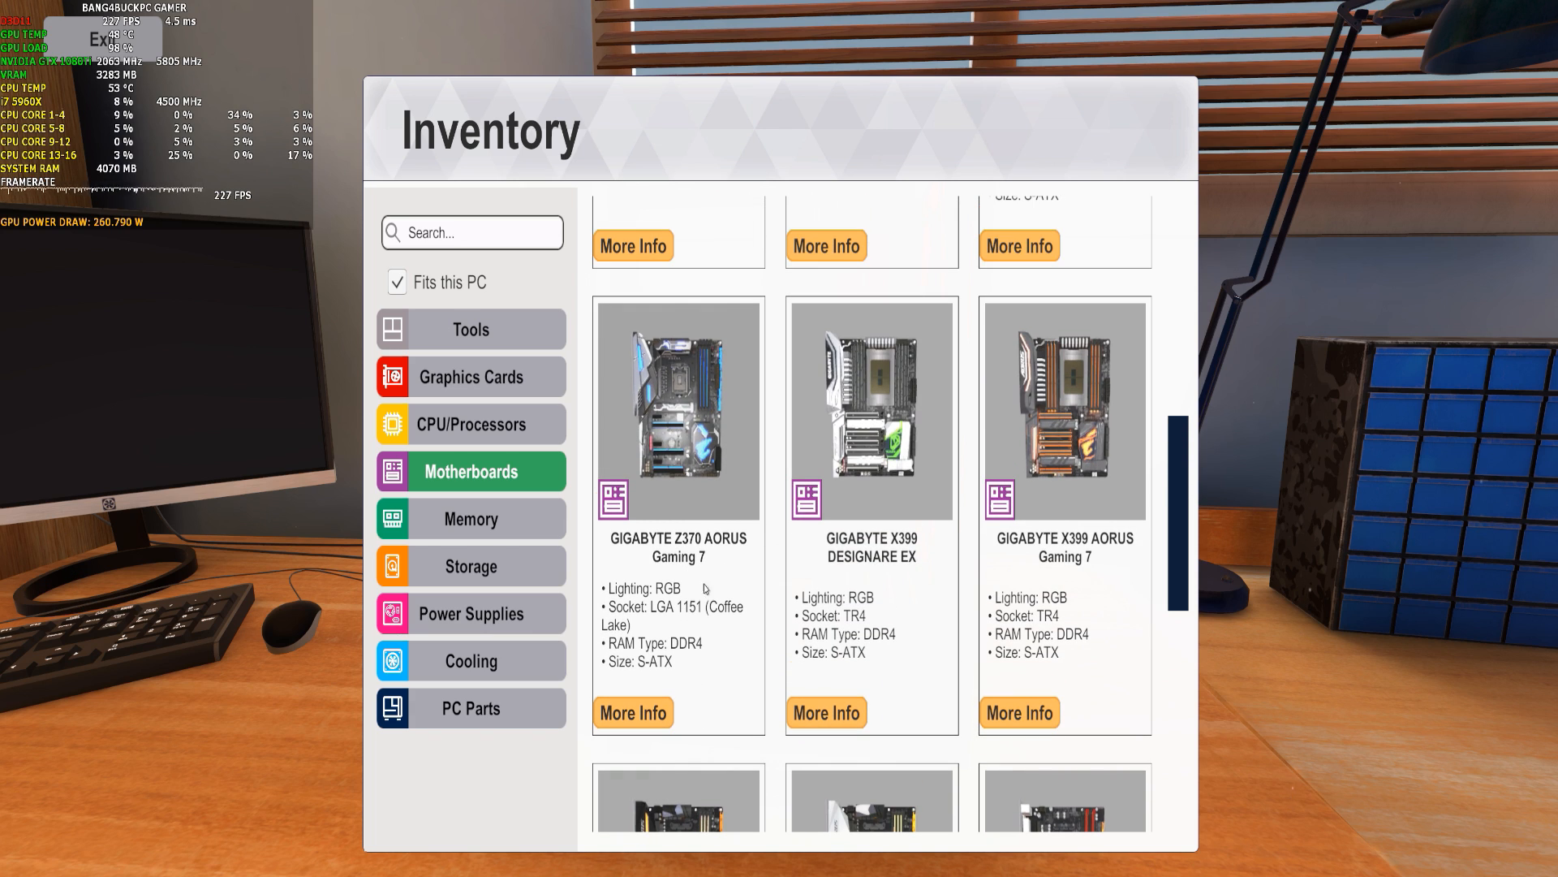
{"action": "mouse_move", "coordinate": [924, 686]}
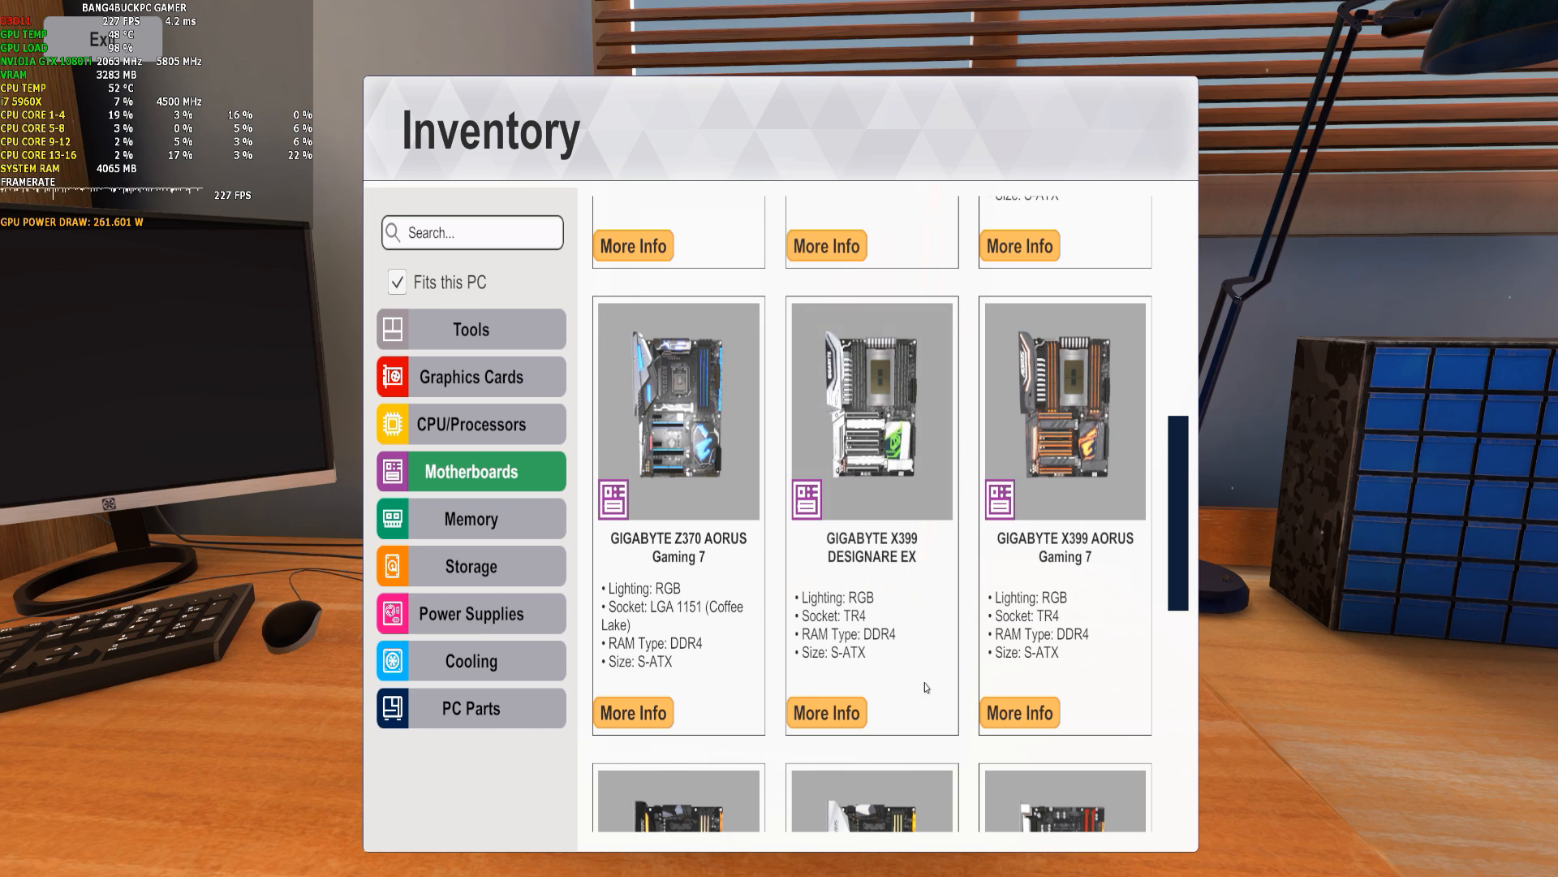
{"action": "mouse_move", "coordinate": [1107, 676]}
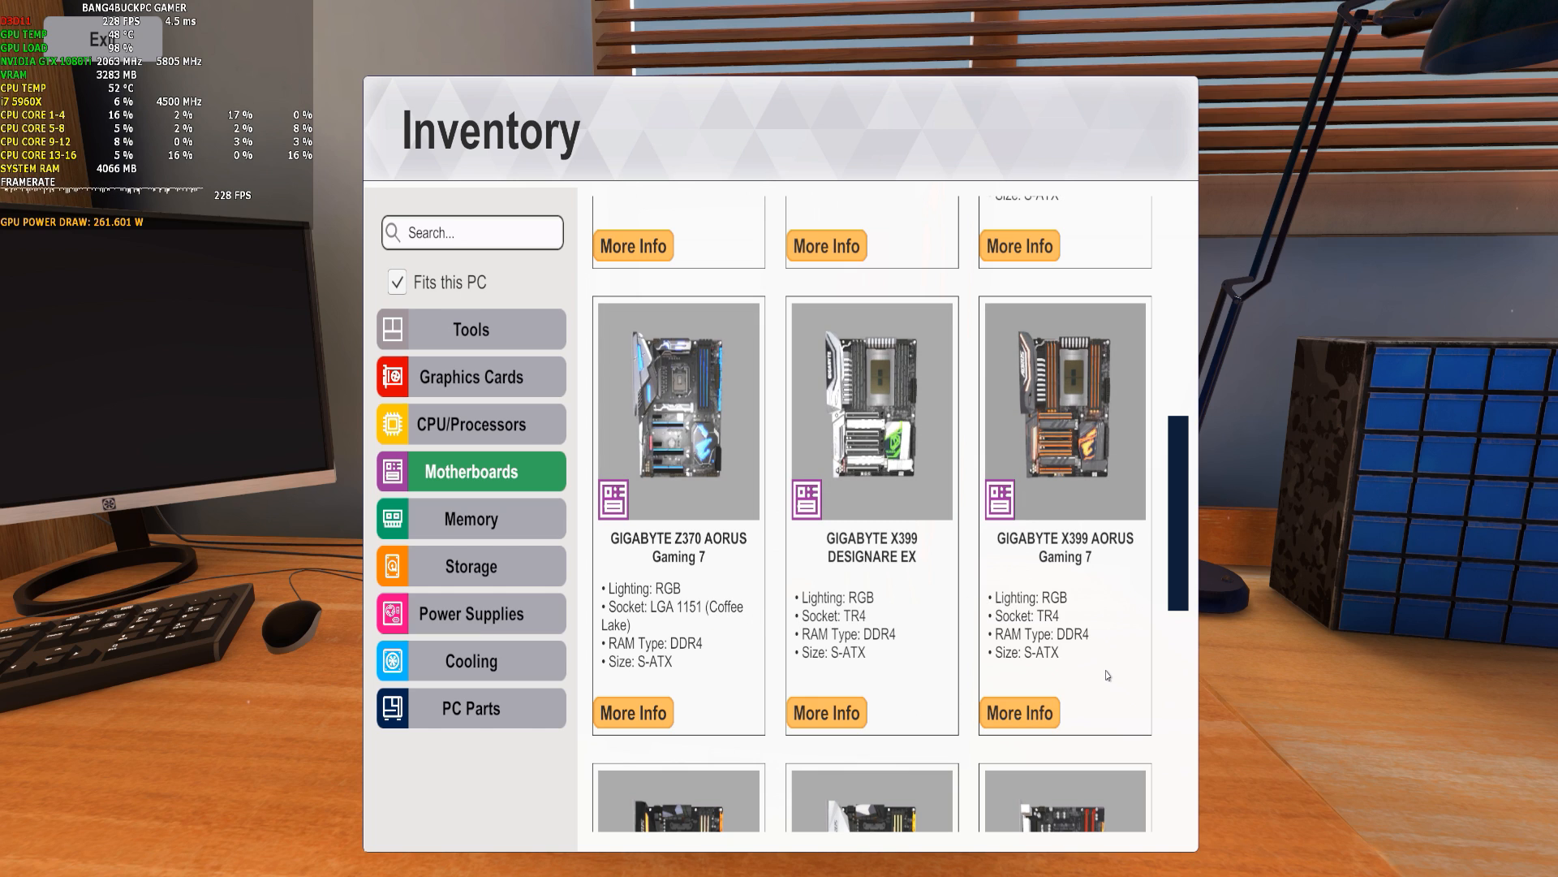
{"action": "mouse_move", "coordinate": [912, 572]}
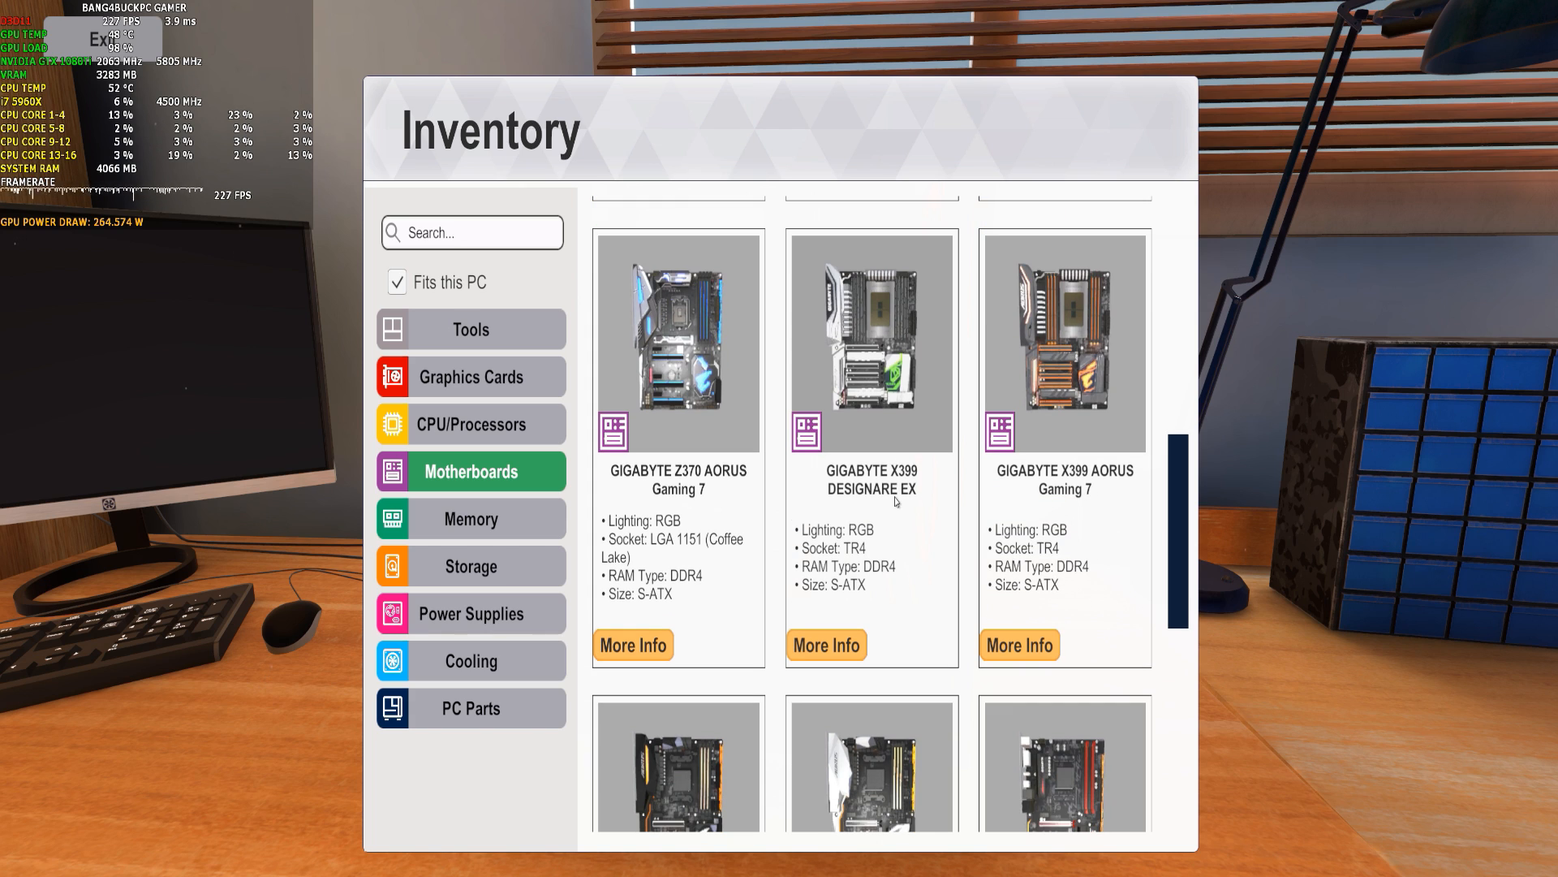
{"action": "scroll", "scroll_direction": "up", "scroll_amount": 3}
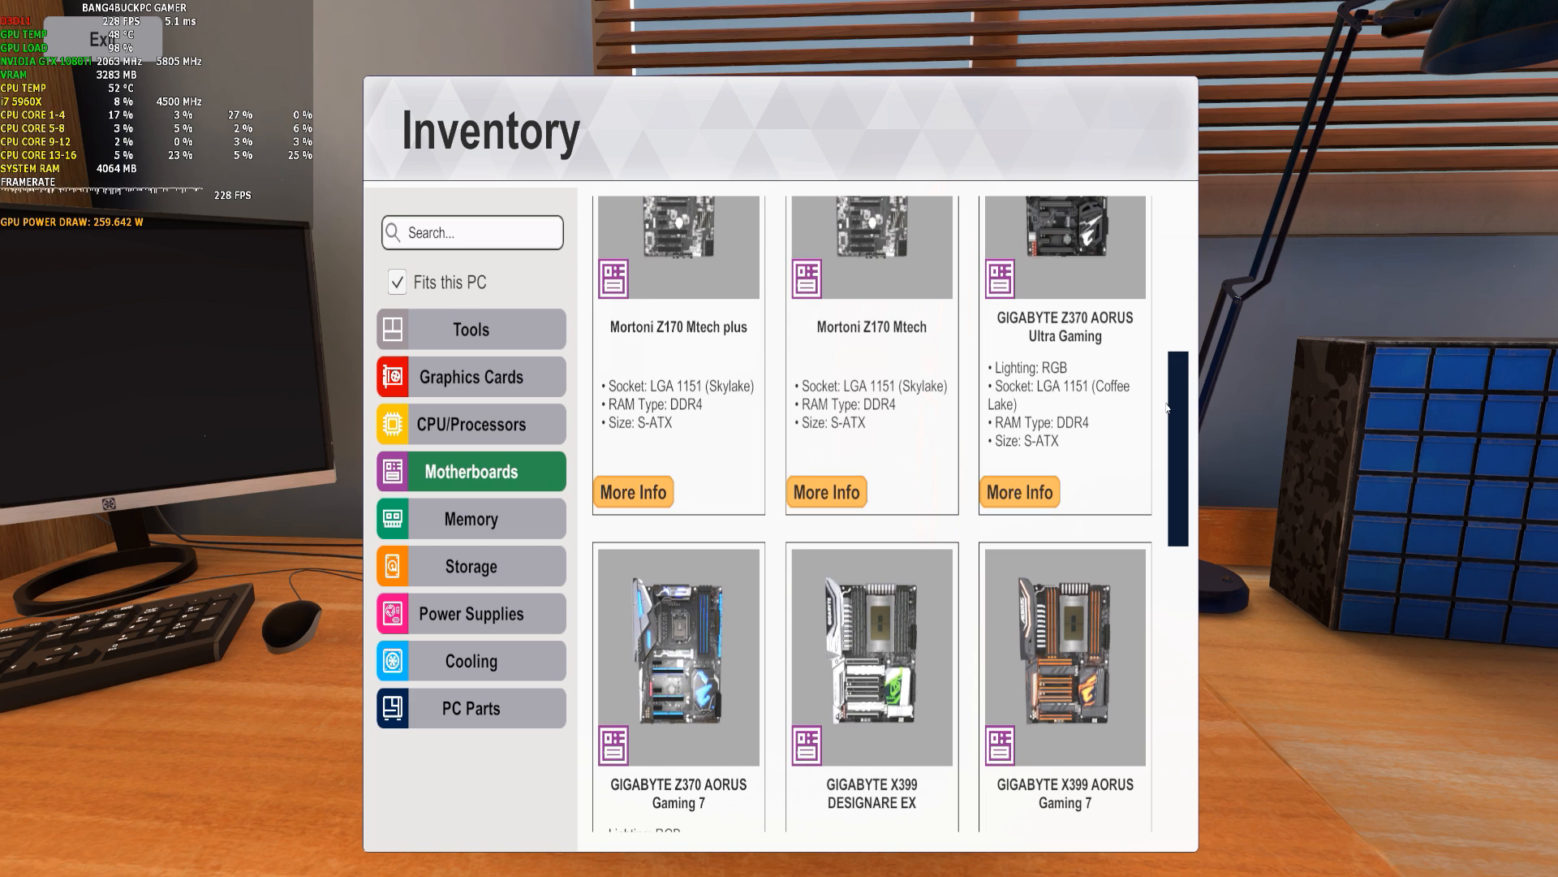
{"action": "scroll", "scroll_direction": "down", "scroll_amount": 3}
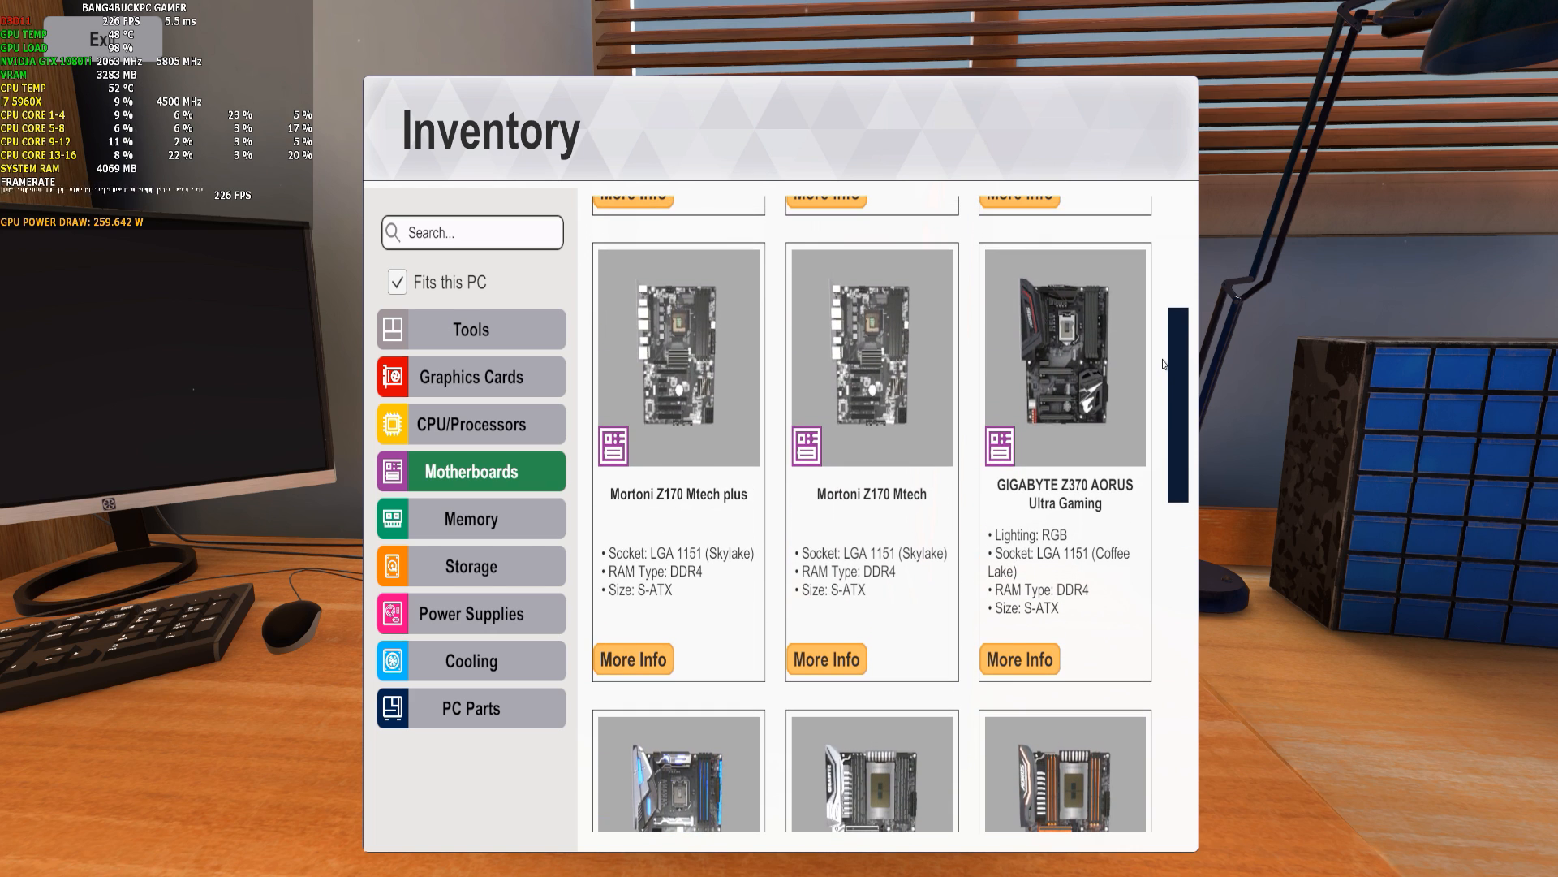
{"action": "scroll", "scroll_direction": "down", "scroll_amount": 3}
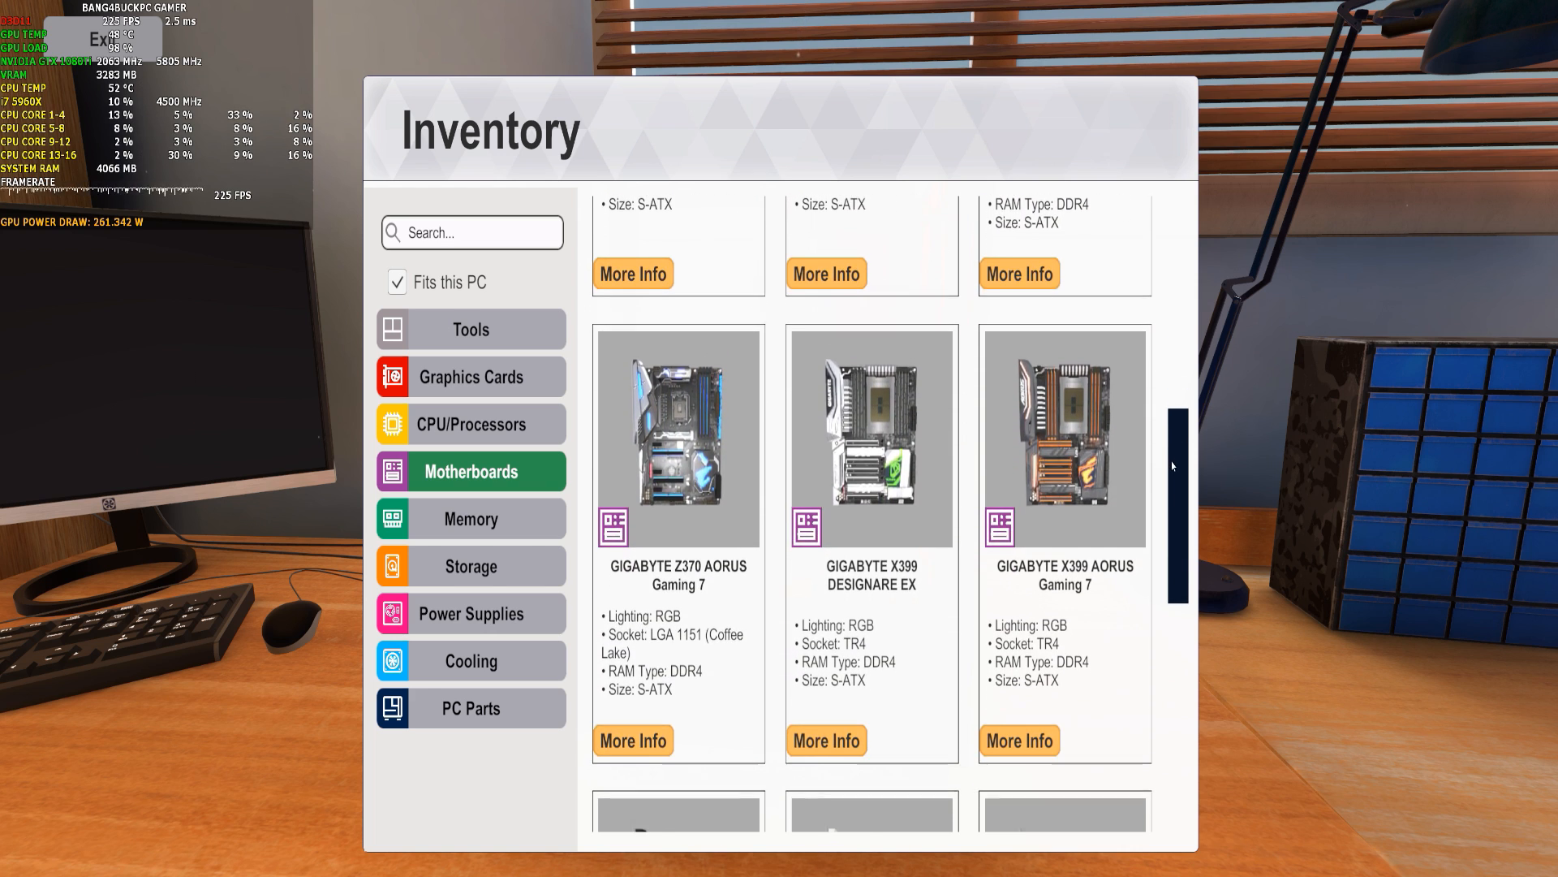
{"action": "scroll", "scroll_direction": "down", "scroll_amount": 3}
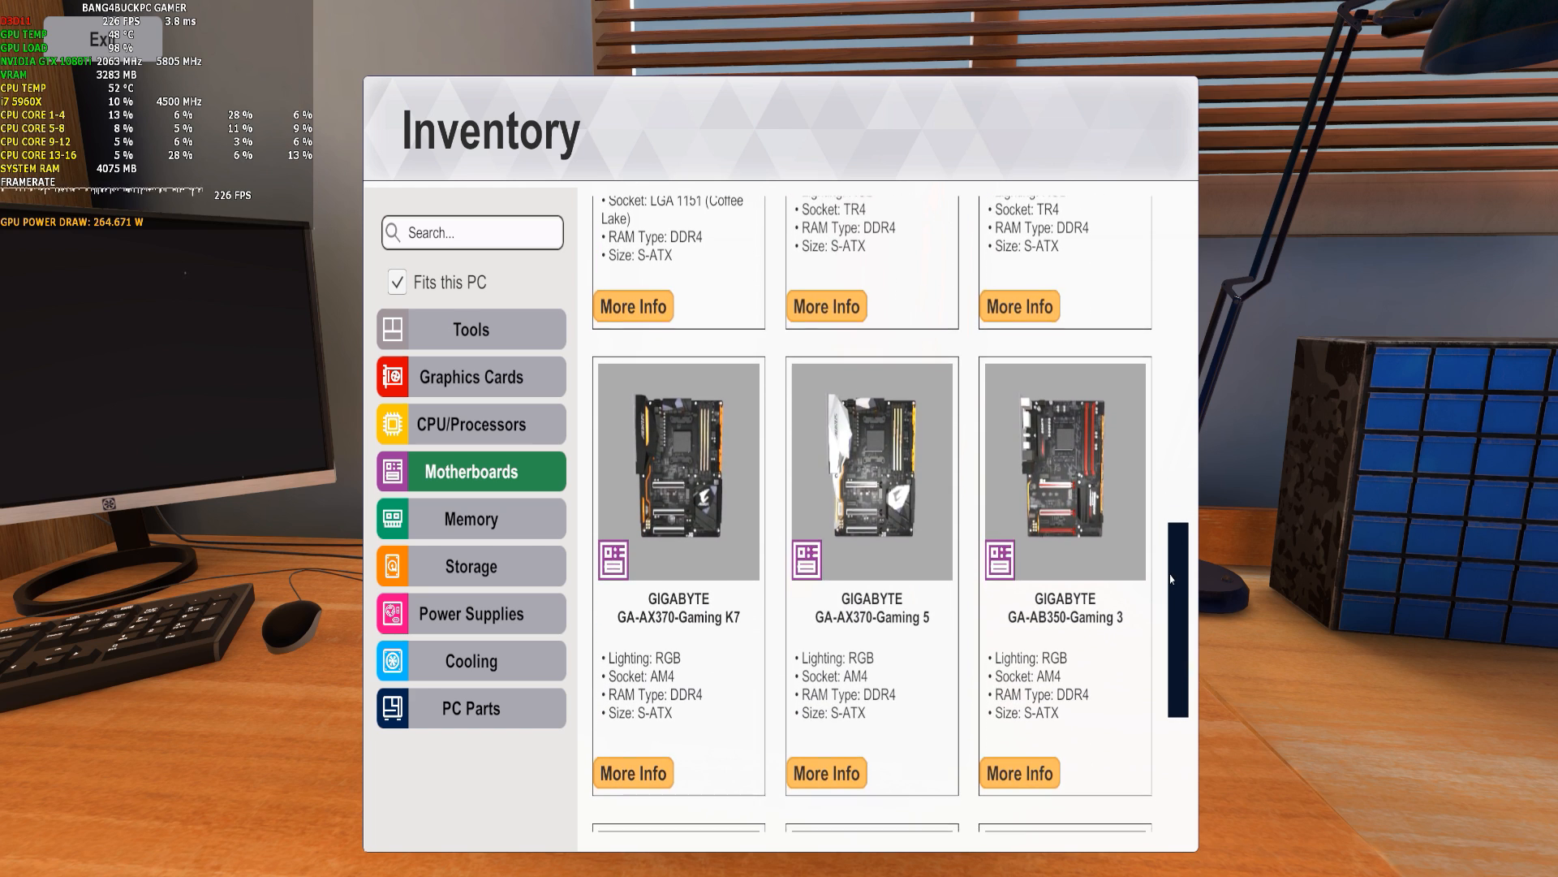
{"action": "scroll", "scroll_direction": "down", "scroll_amount": 3}
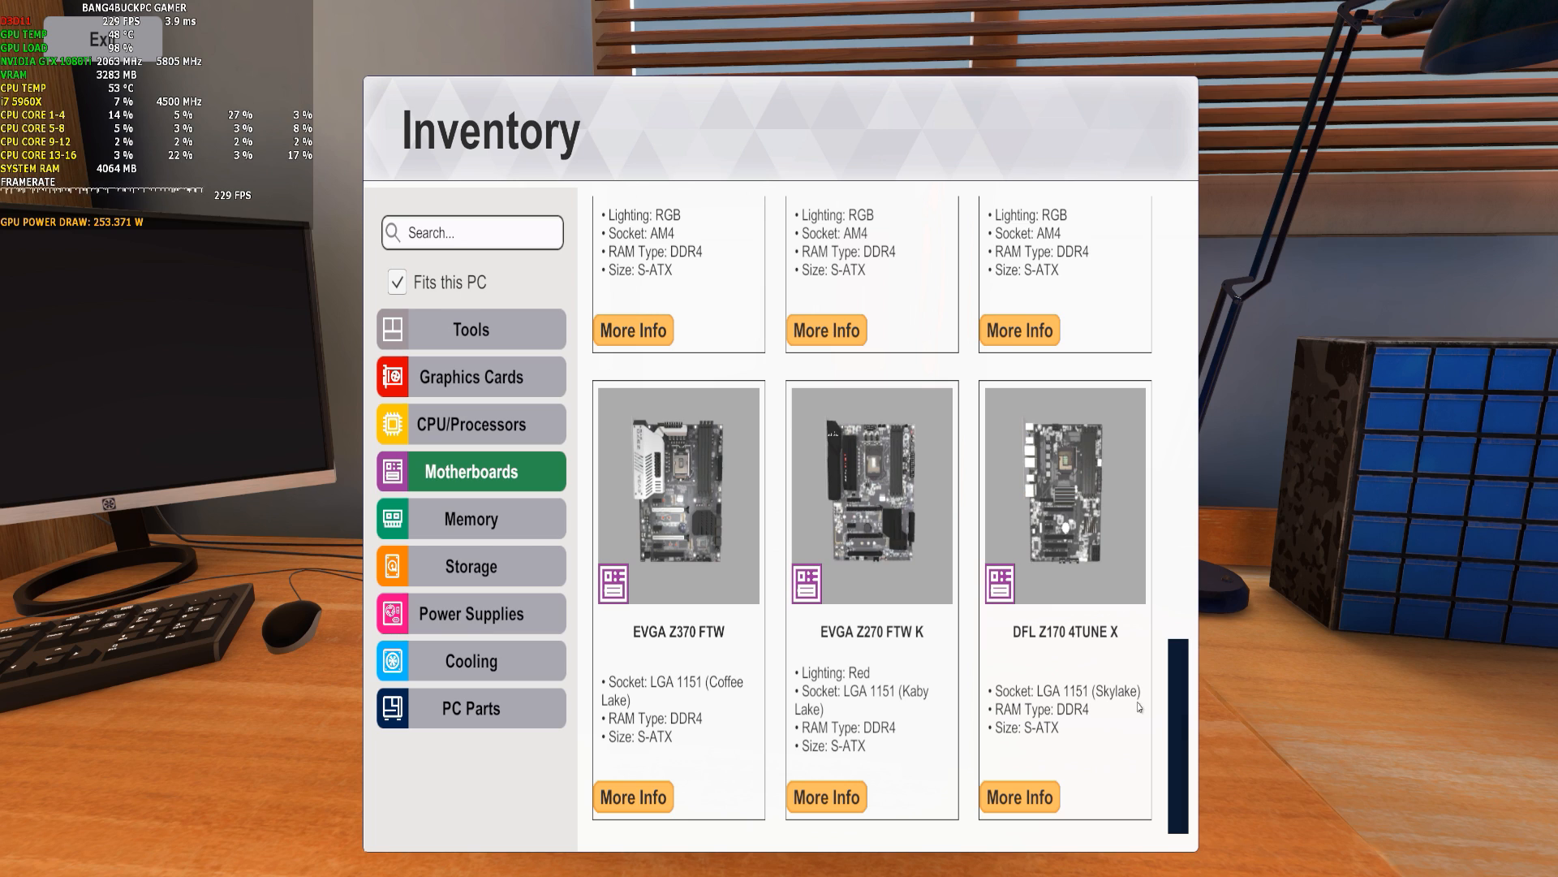
{"action": "mouse_move", "coordinate": [678, 651]}
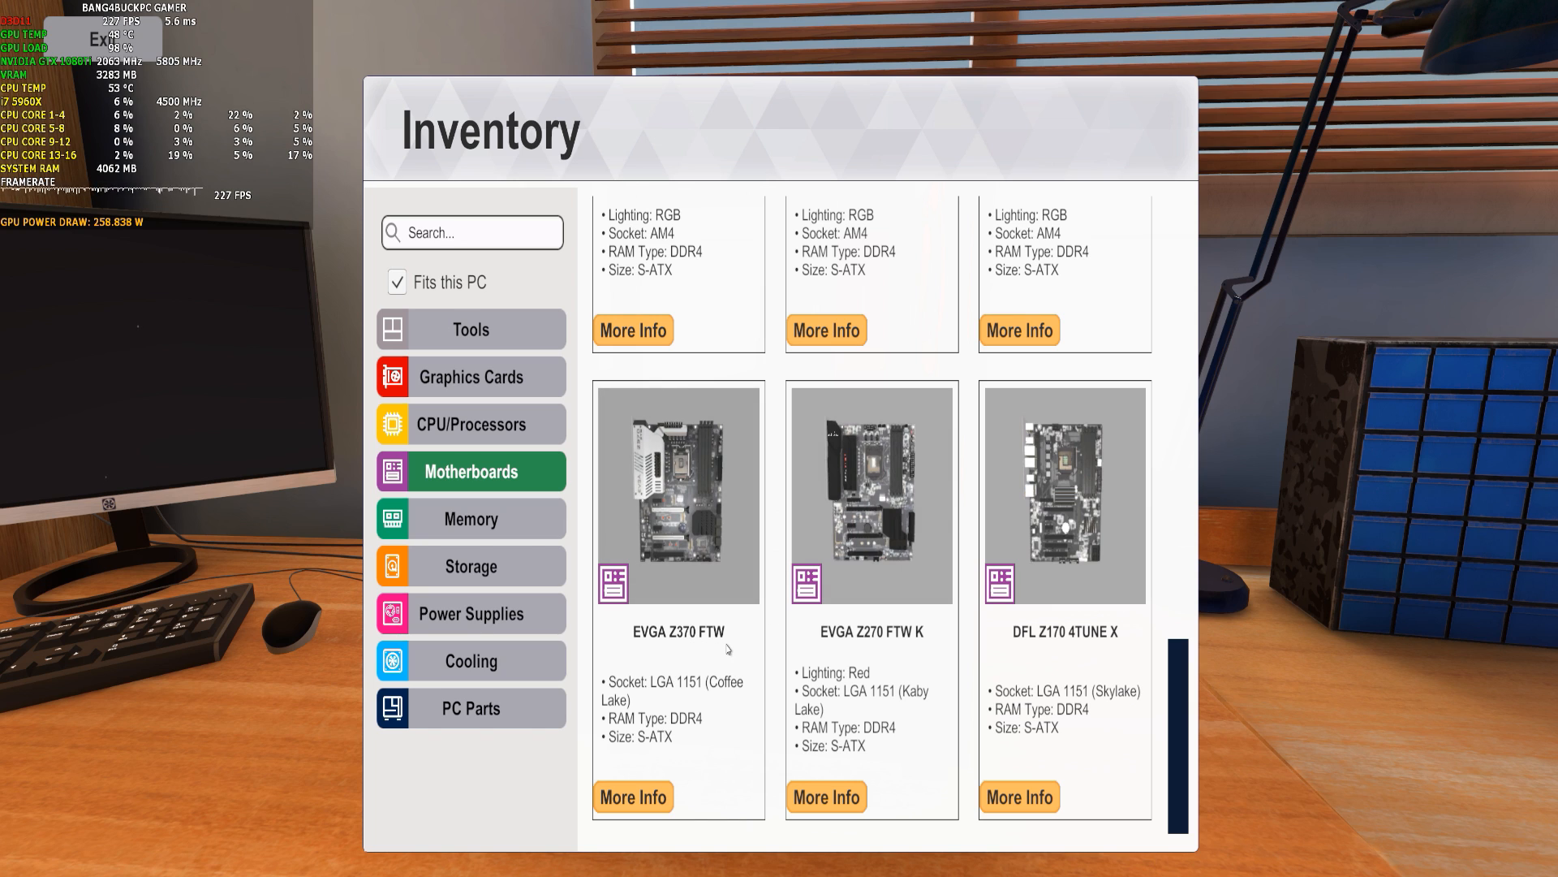
{"action": "scroll", "scroll_direction": "down", "scroll_amount": 3}
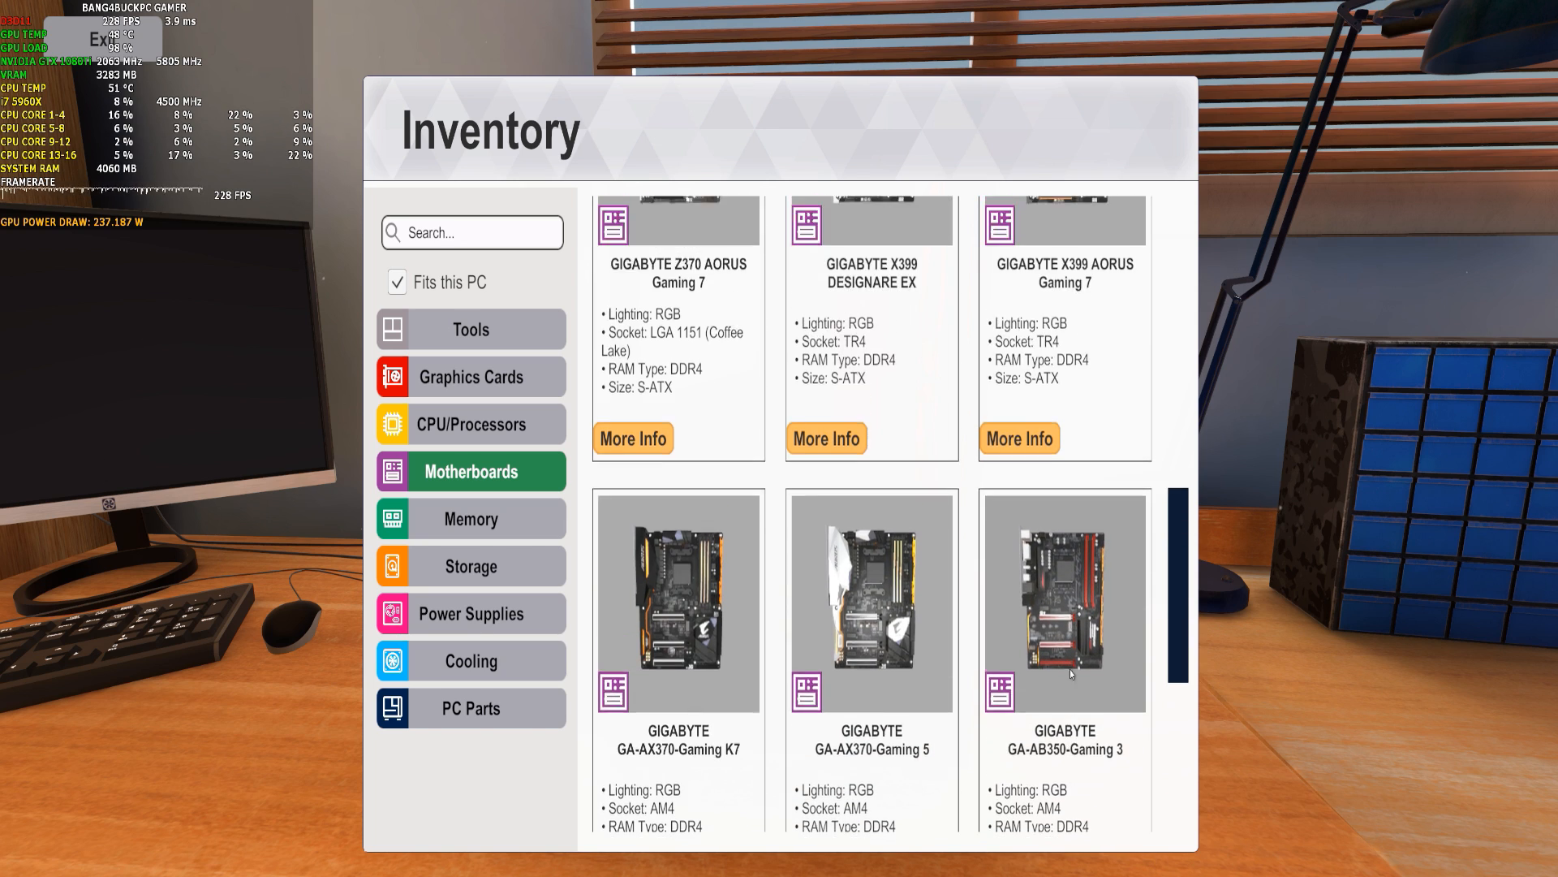
{"action": "scroll", "scroll_direction": "up", "scroll_amount": 3}
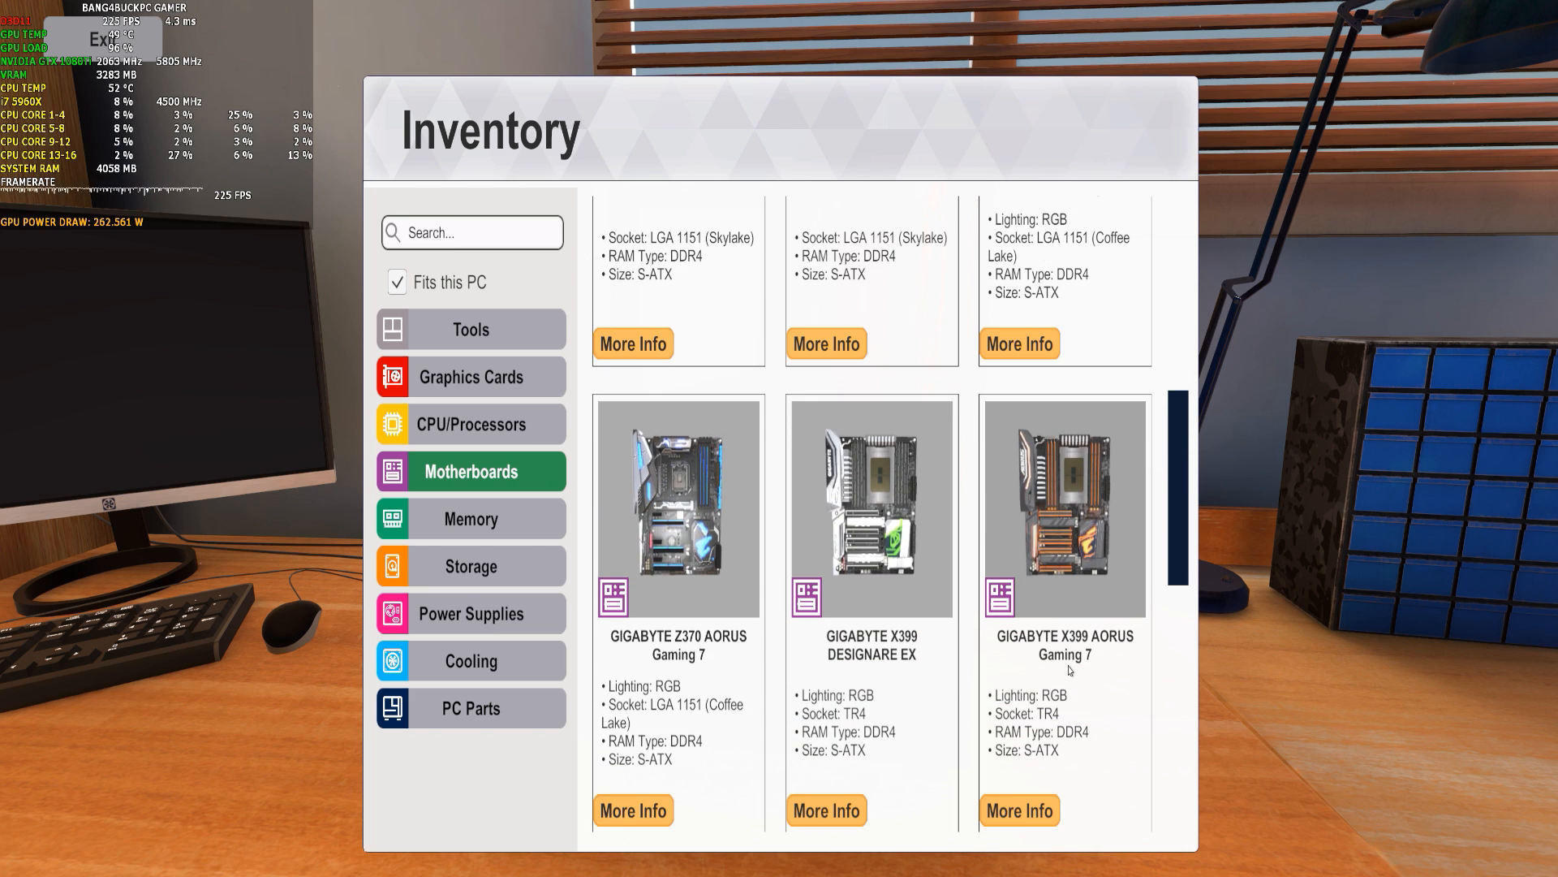
{"action": "scroll", "scroll_direction": "down", "scroll_amount": 3}
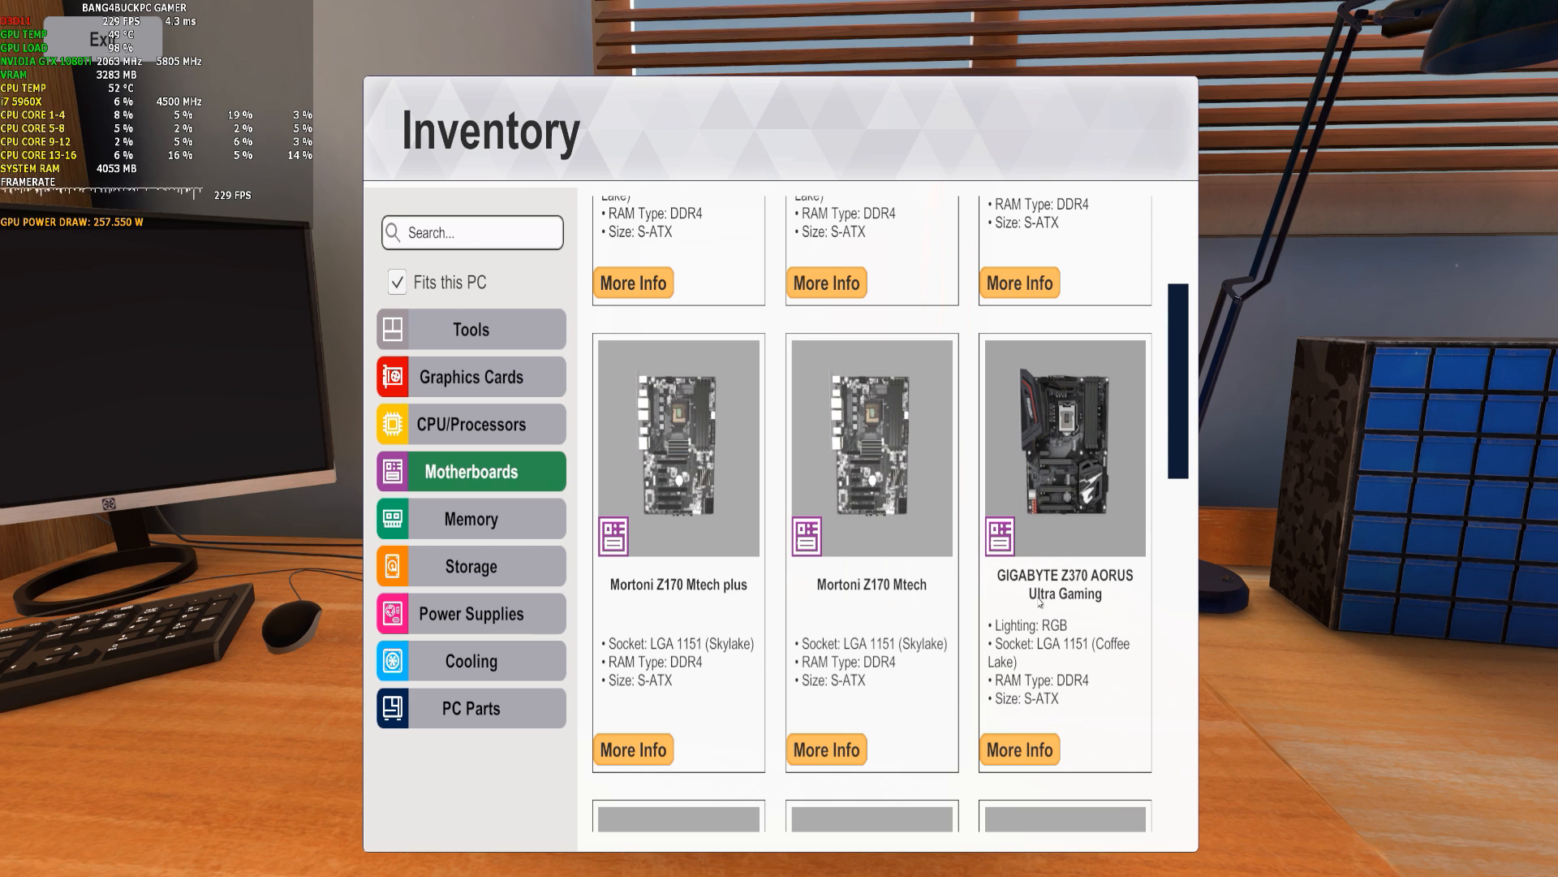
{"action": "scroll", "scroll_direction": "down", "scroll_amount": 3}
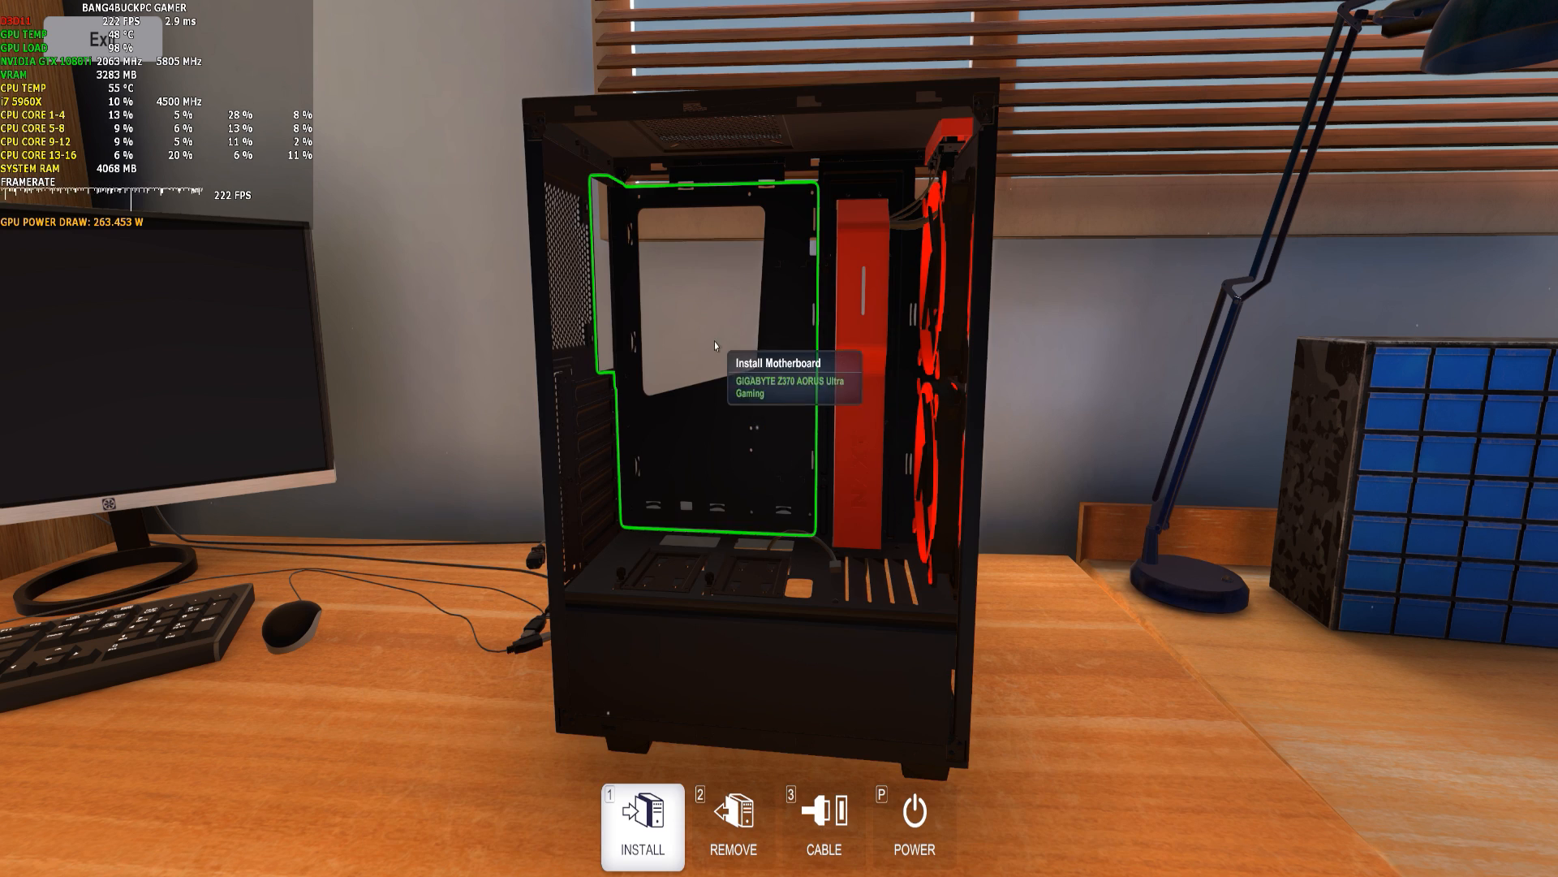
Place the GIGABYTE motherboard on the case's highlighted motherboard tray mount.
{"action": "left_click", "coordinate": [712, 345]}
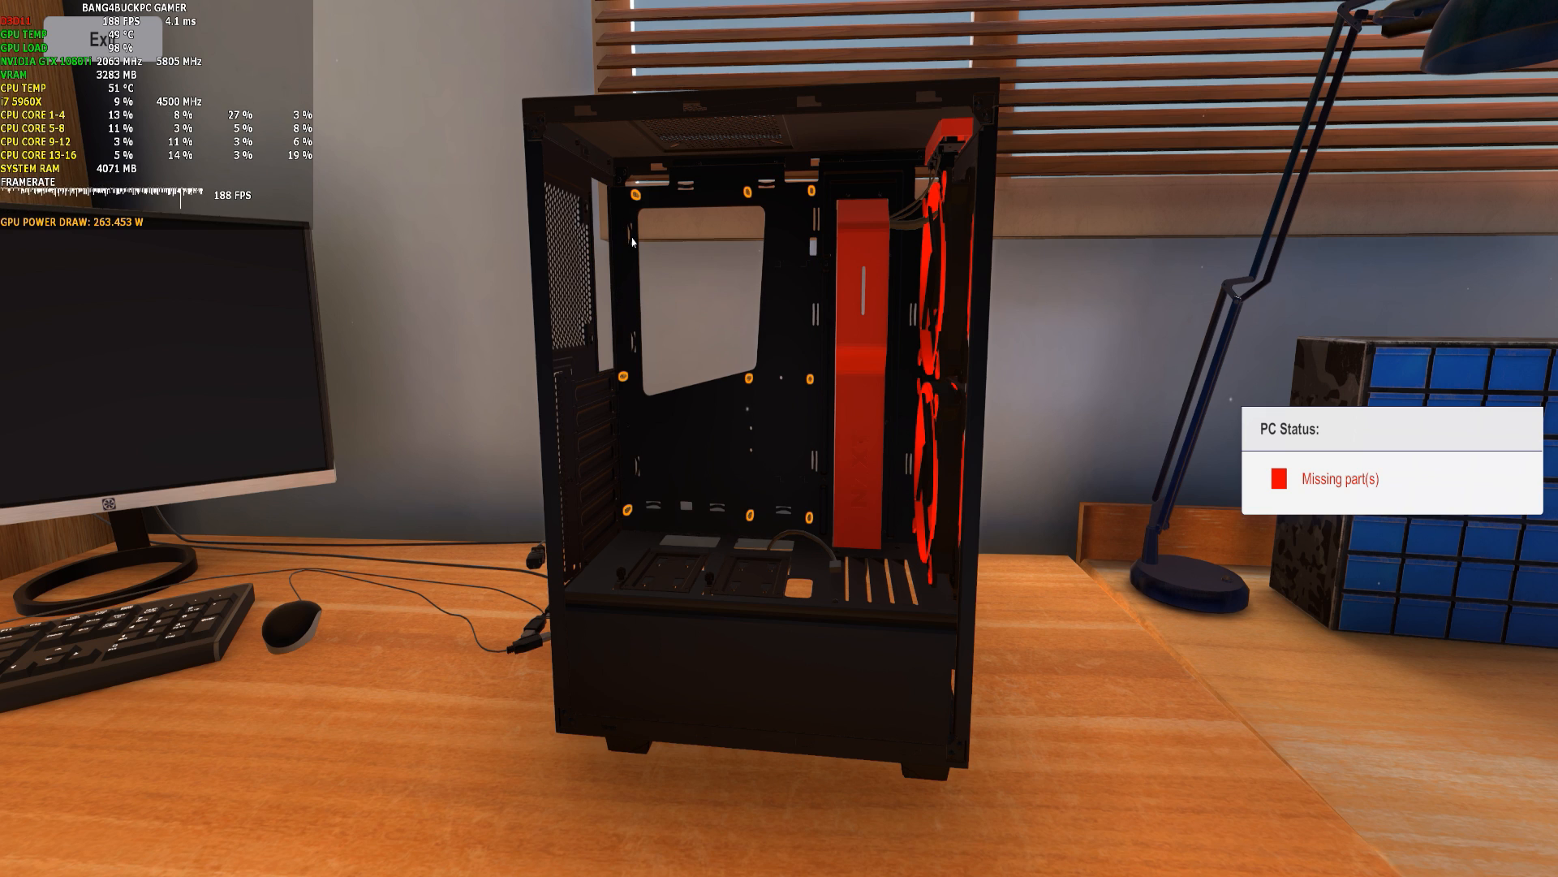
{"action": "mouse_move", "coordinate": [767, 199]}
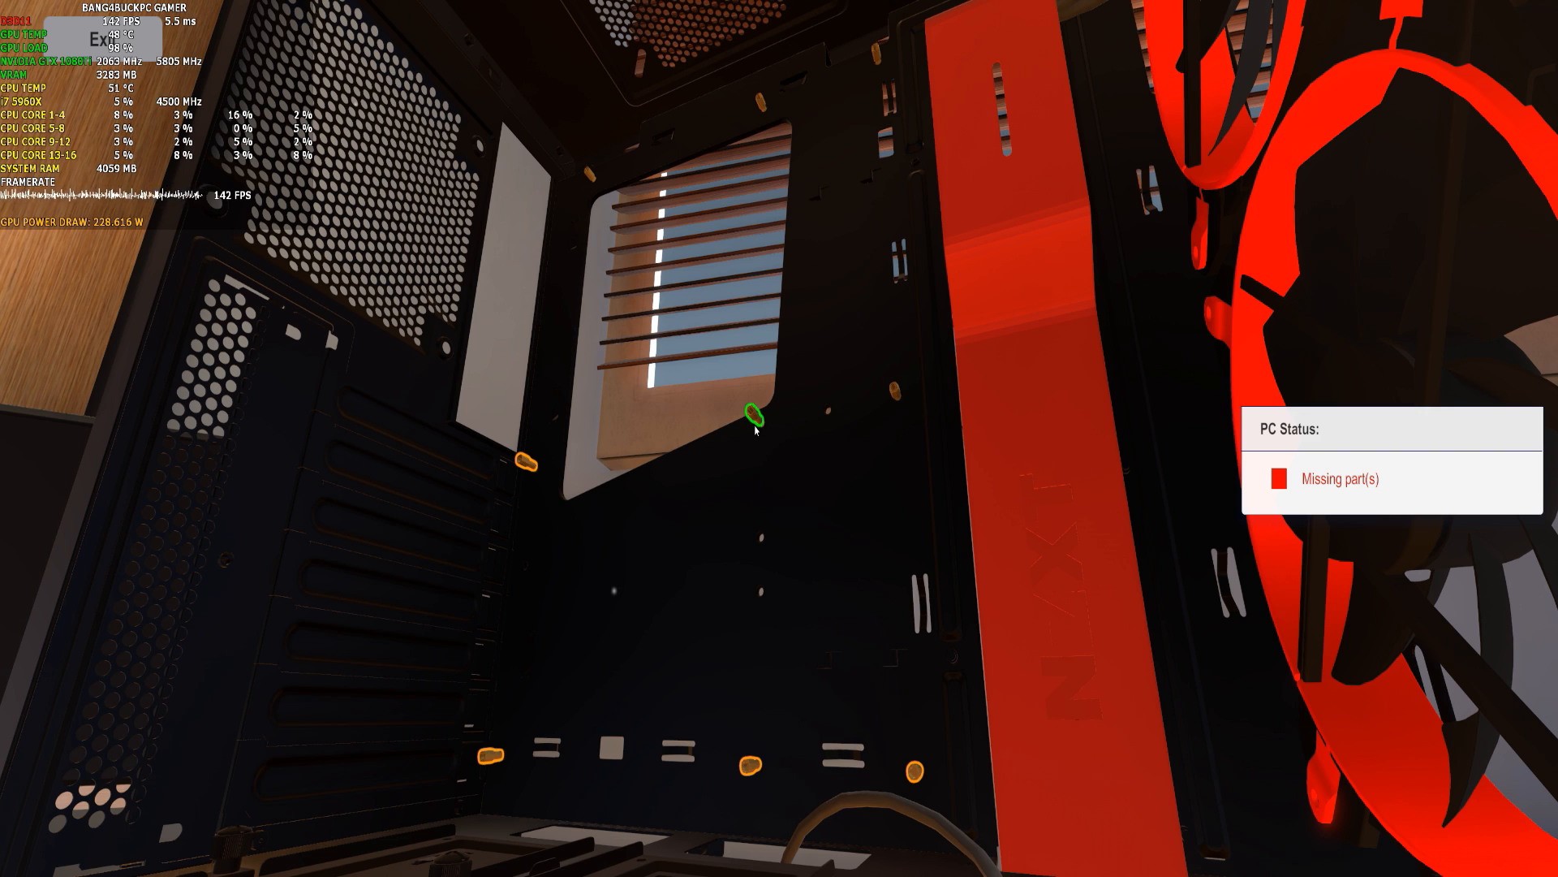
{"action": "mouse_move", "coordinate": [528, 462]}
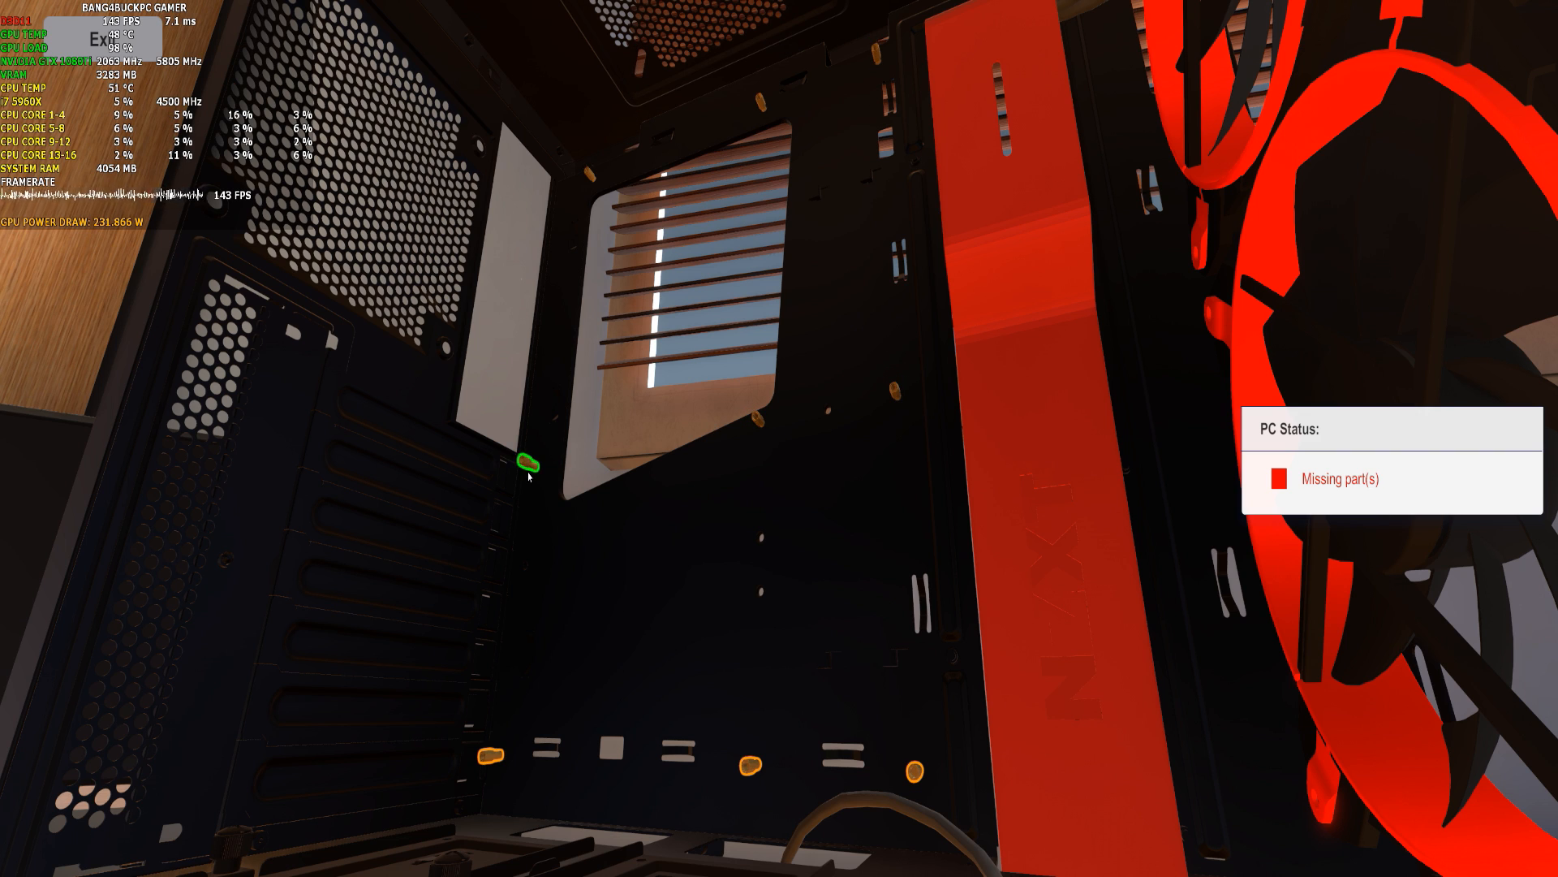
{"action": "mouse_move", "coordinate": [495, 753]}
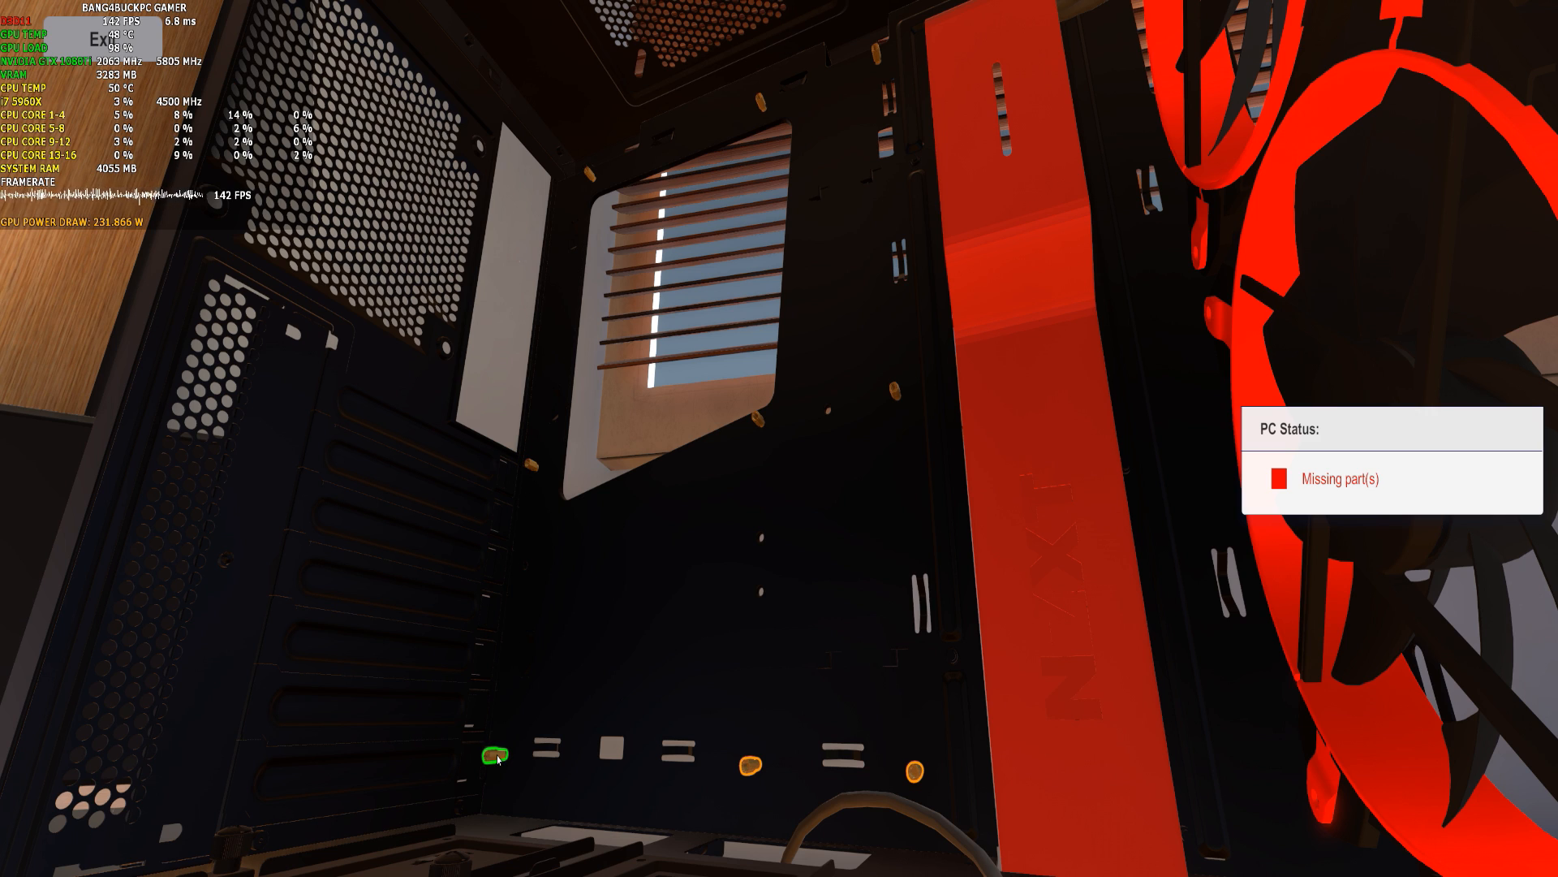
{"action": "mouse_move", "coordinate": [752, 766]}
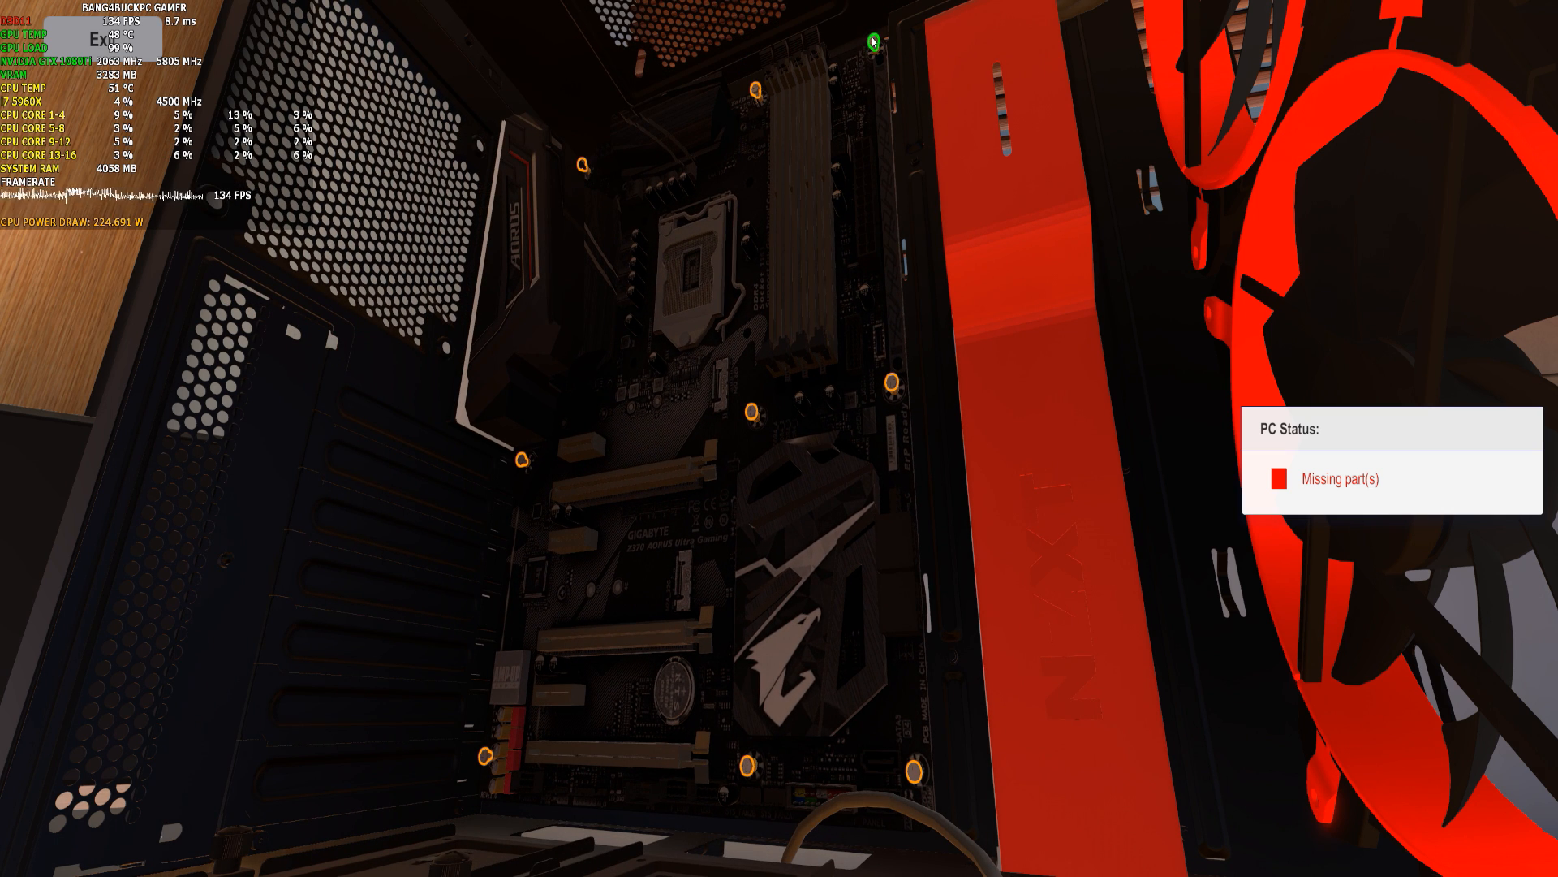
{"action": "mouse_move", "coordinate": [756, 94]}
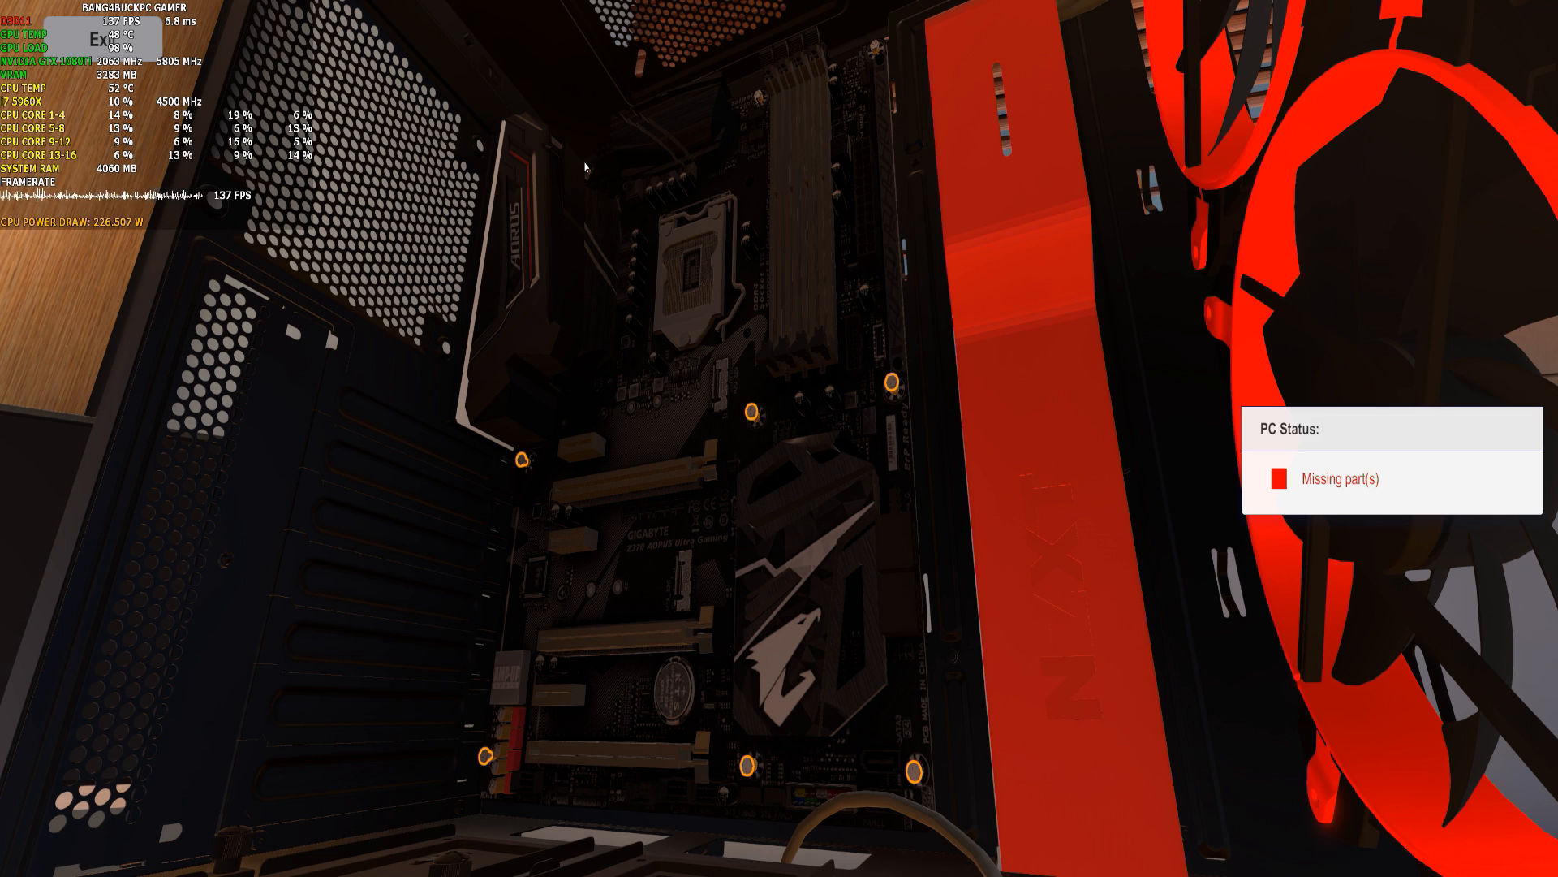
{"action": "mouse_move", "coordinate": [571, 459]}
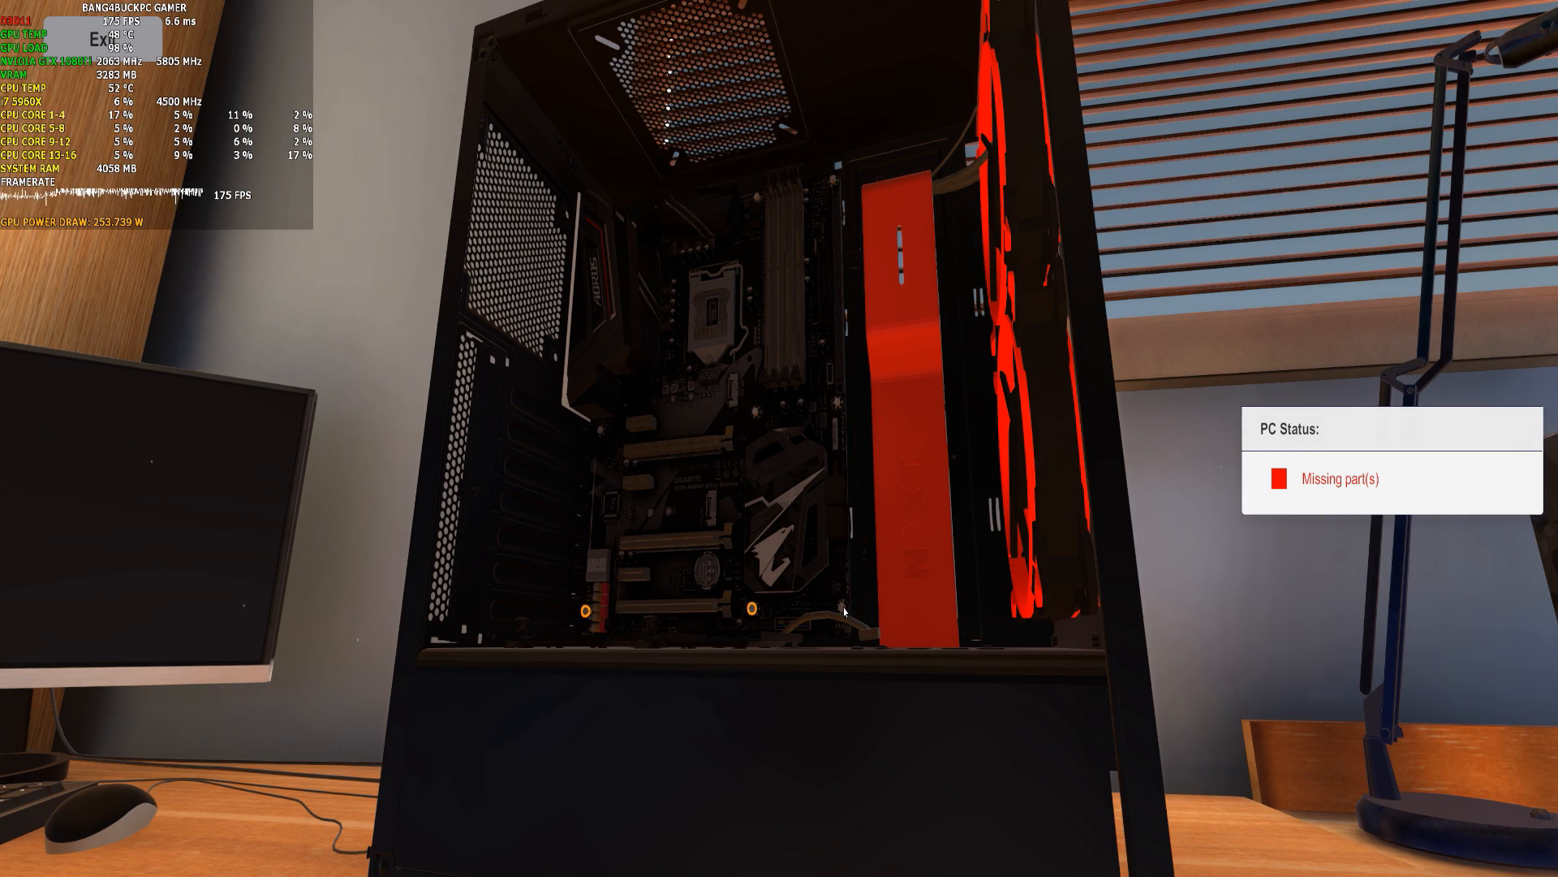
{"action": "mouse_move", "coordinate": [586, 611]}
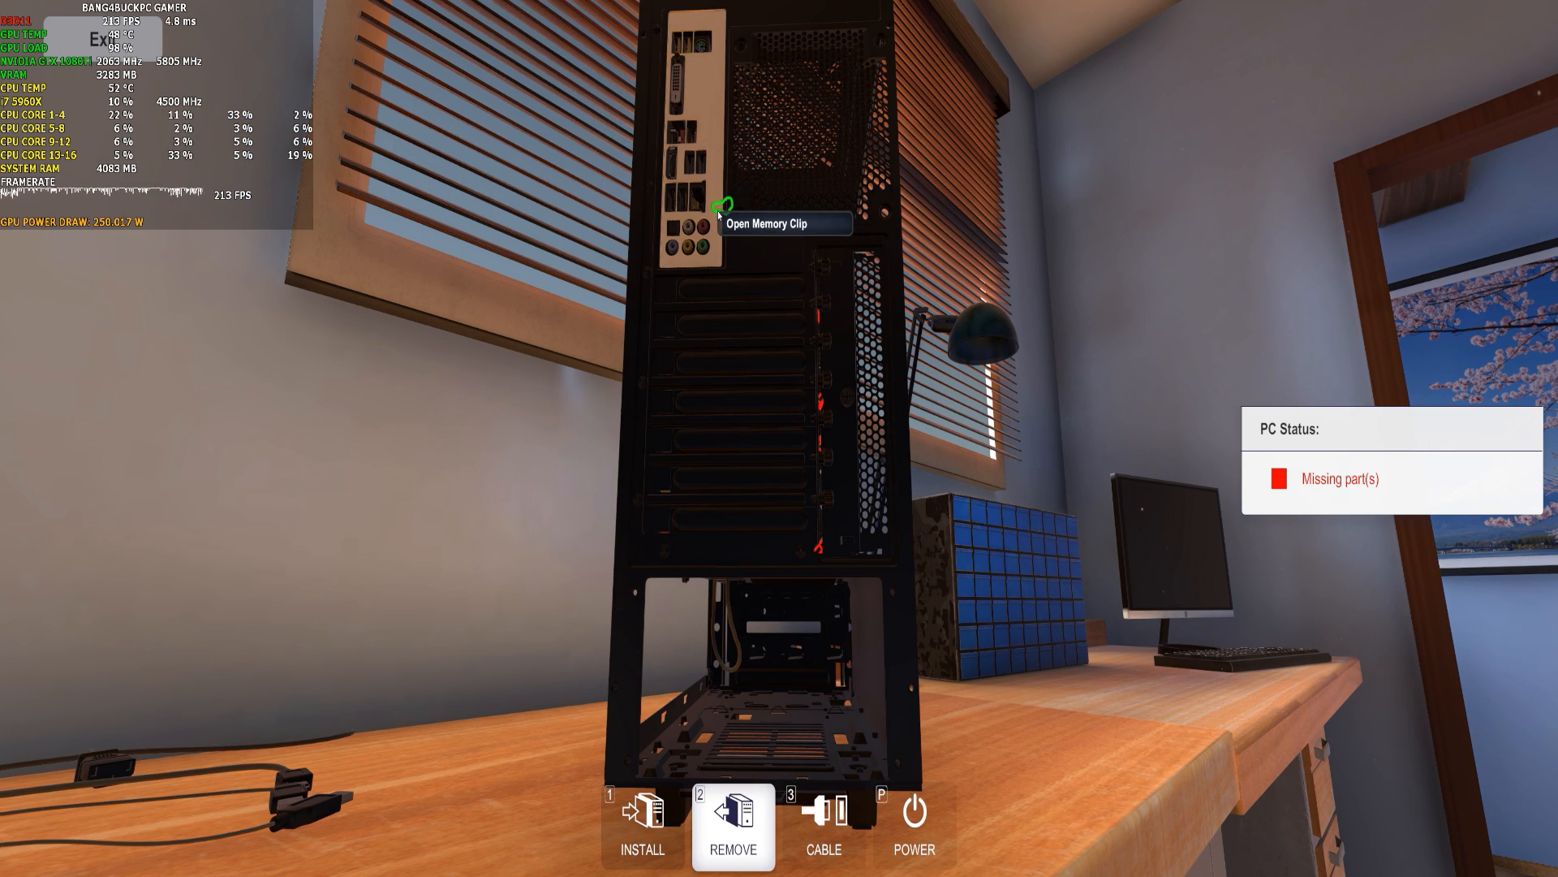
{"action": "mouse_move", "coordinate": [712, 180]}
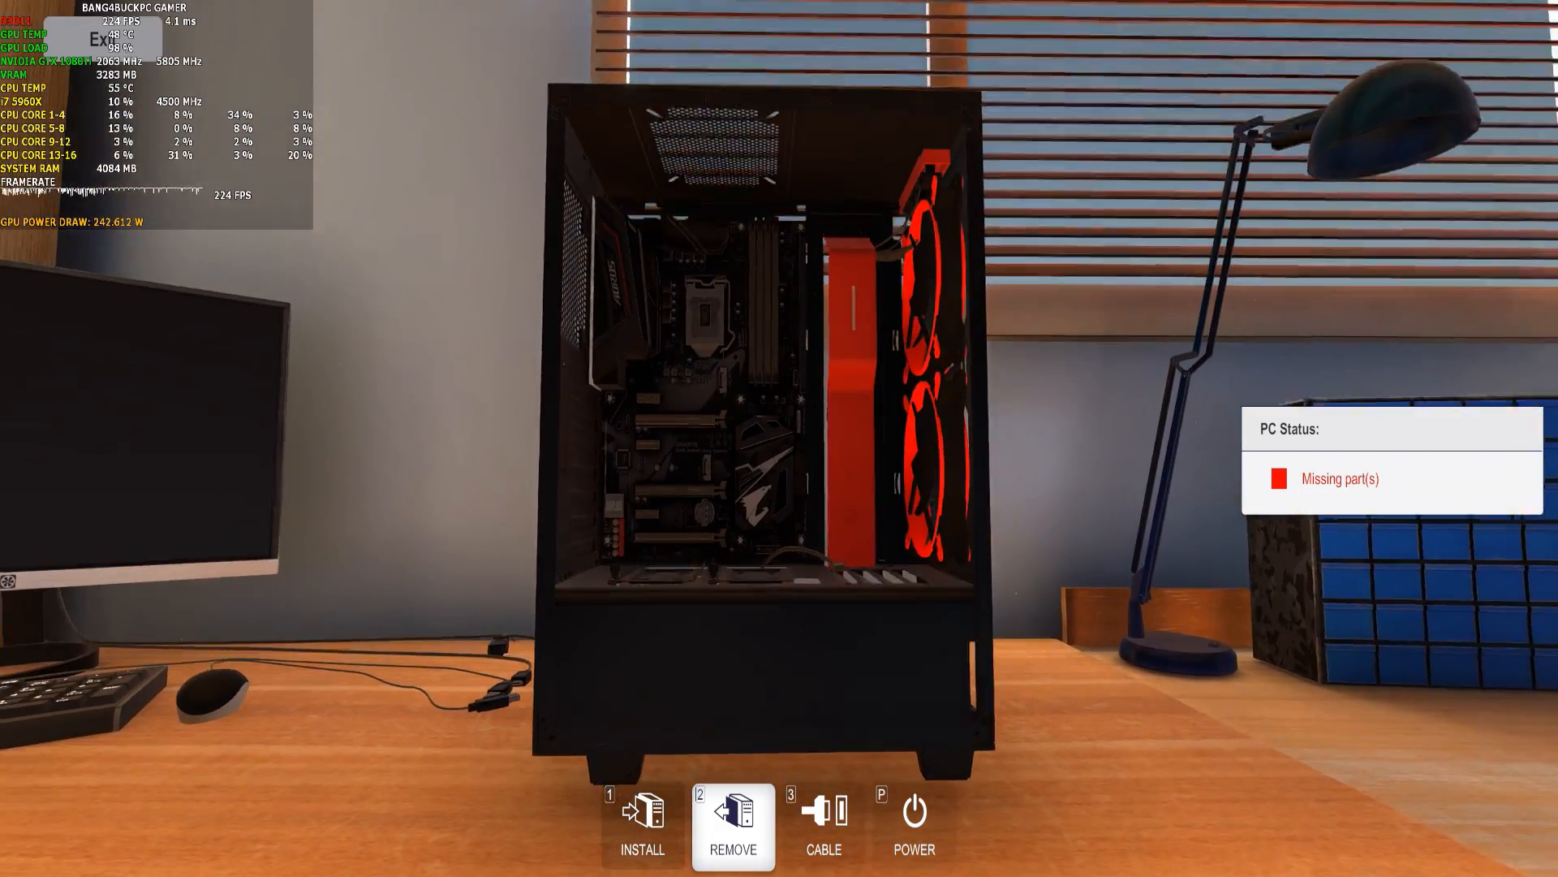
{"action": "mouse_move", "coordinate": [725, 258]}
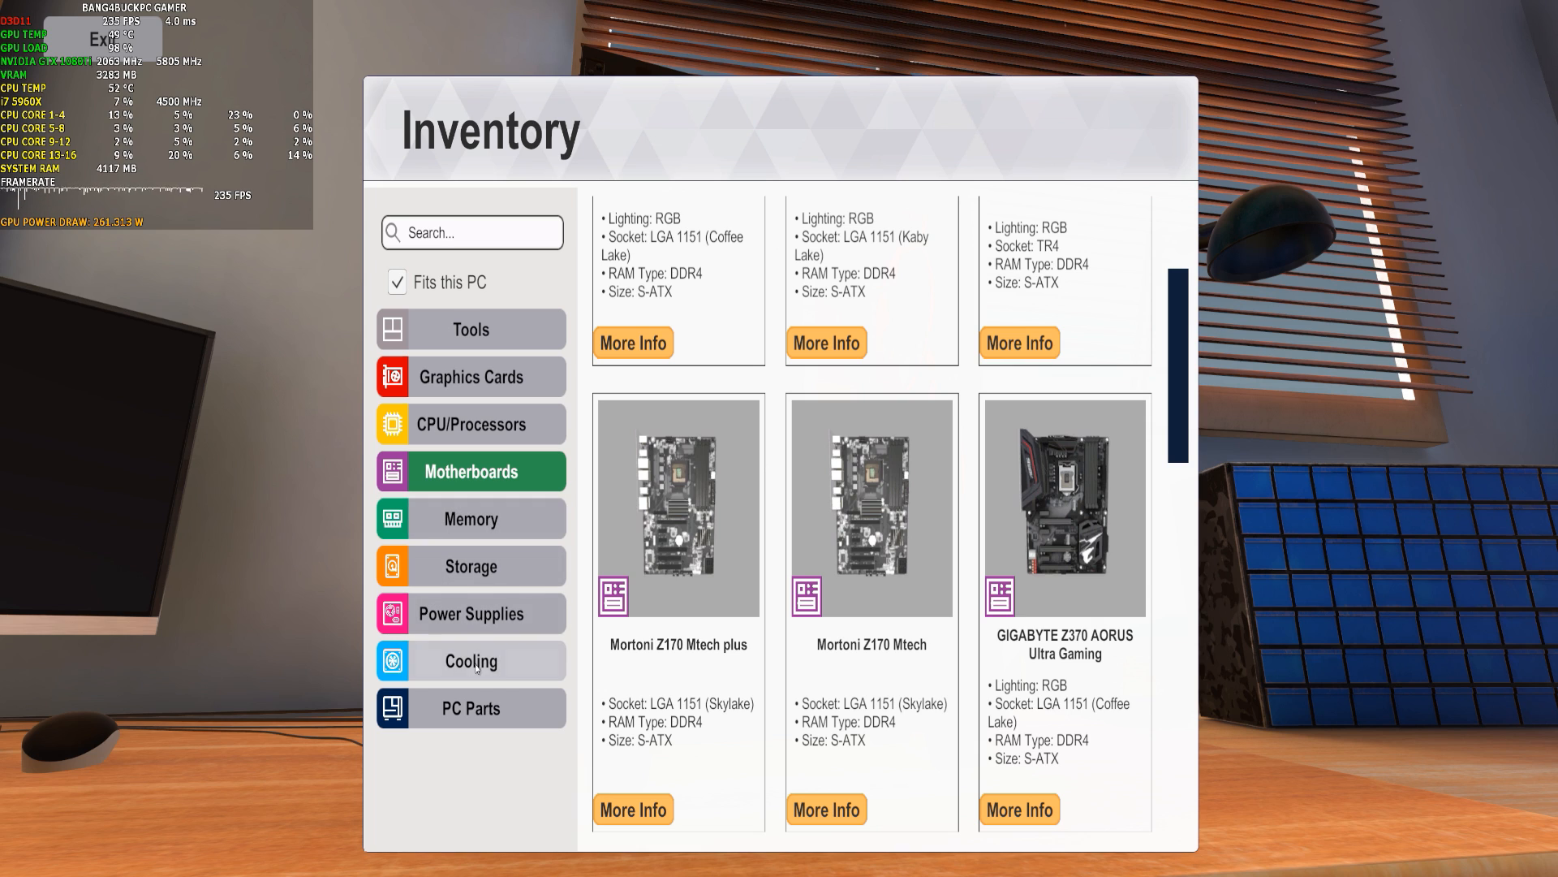
Show the Power Supplies inventory list to pick a SilverStone unit.
{"action": "left_click", "coordinate": [469, 613]}
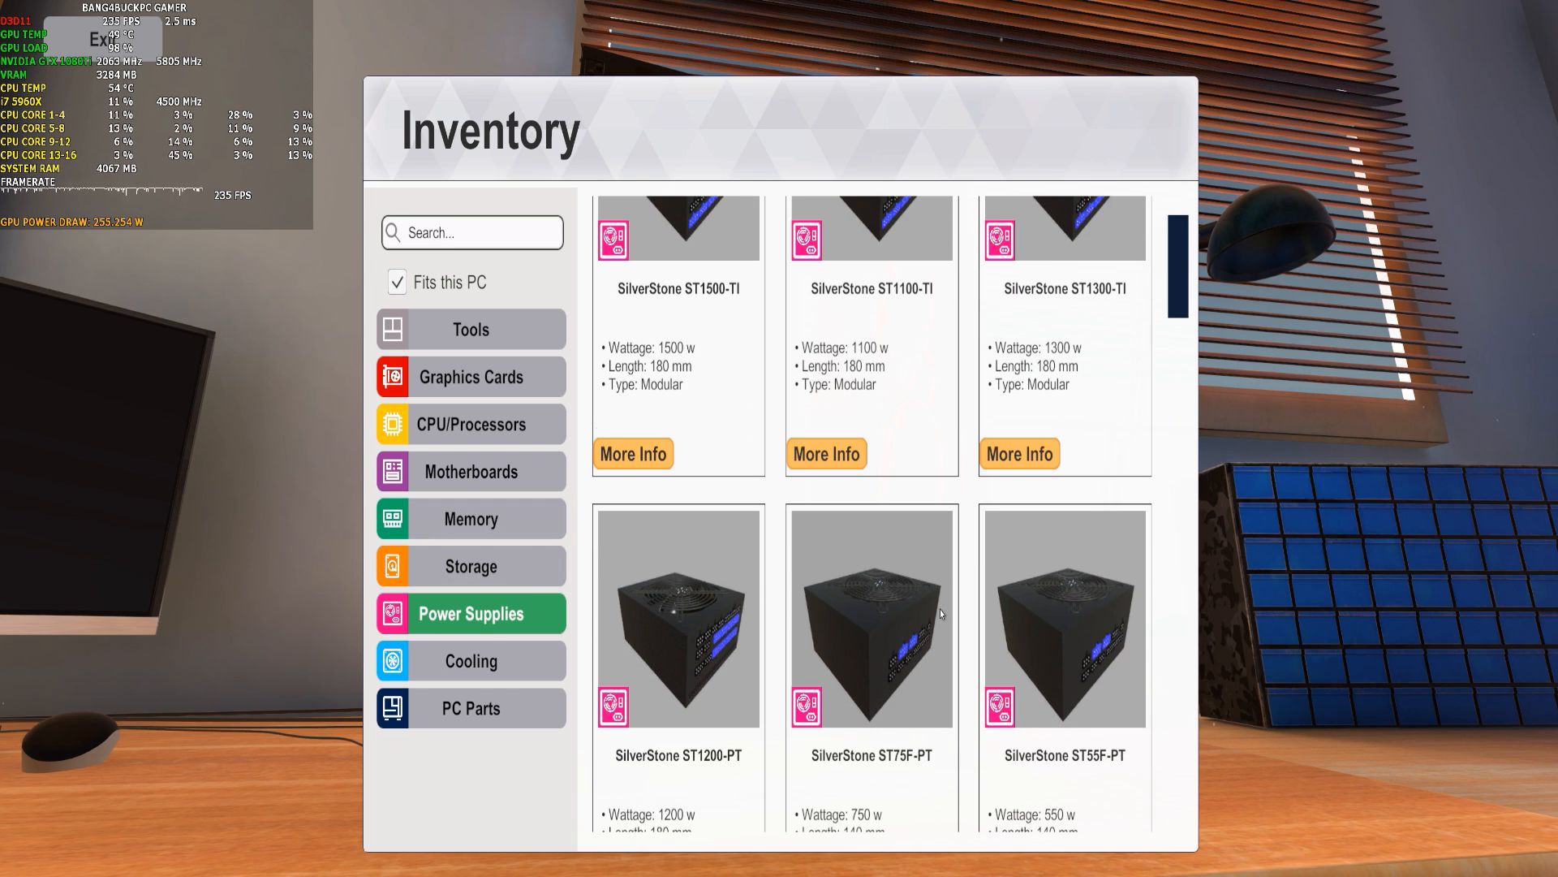
{"action": "scroll", "scroll_direction": "up", "scroll_amount": 3}
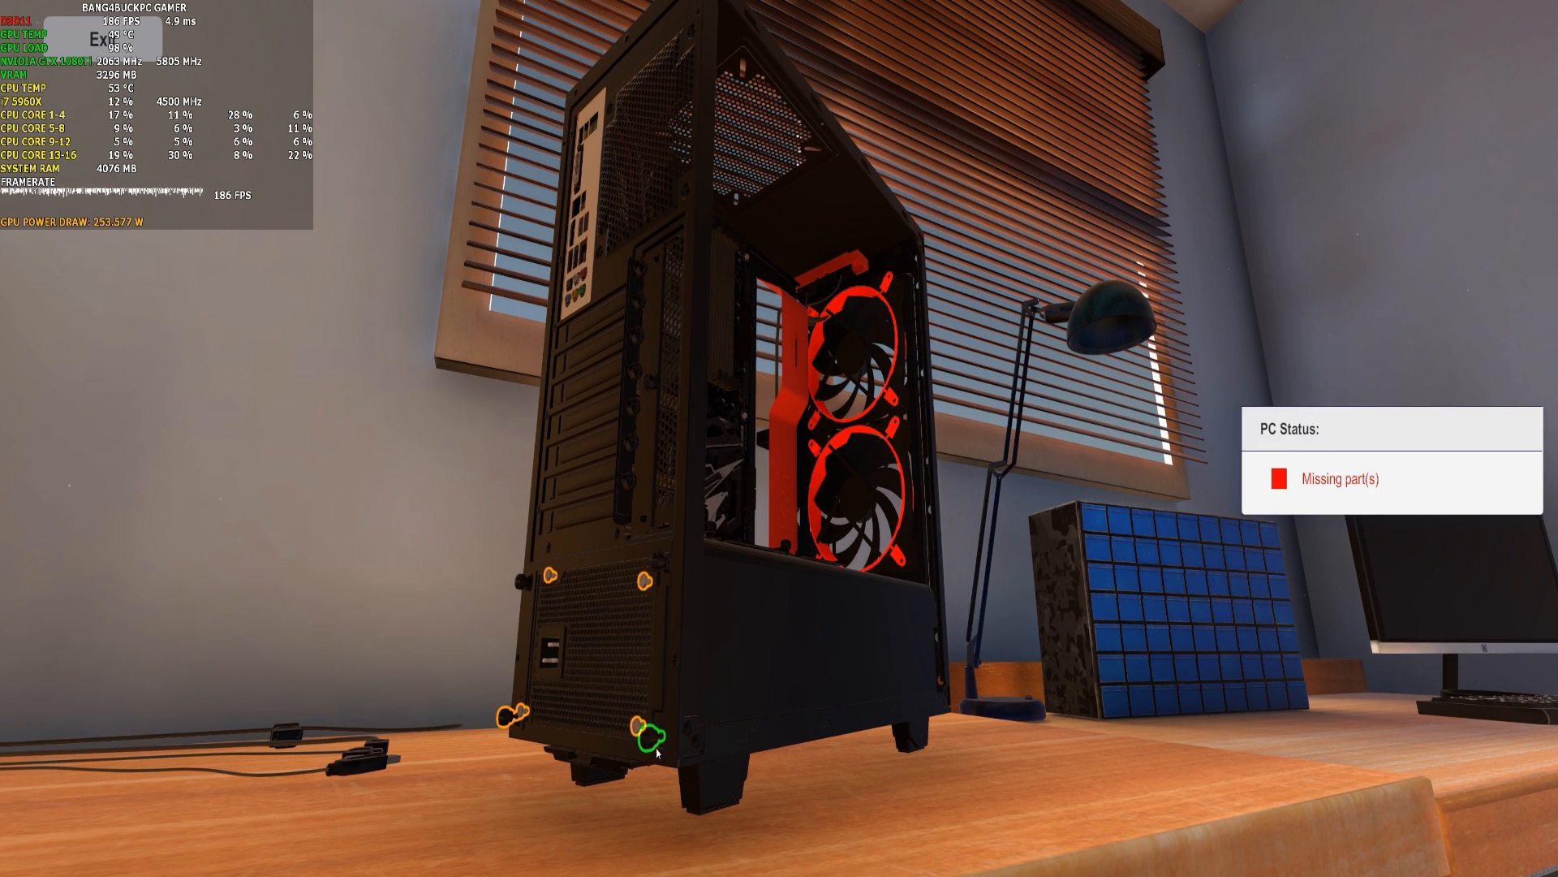
{"action": "mouse_move", "coordinate": [502, 709]}
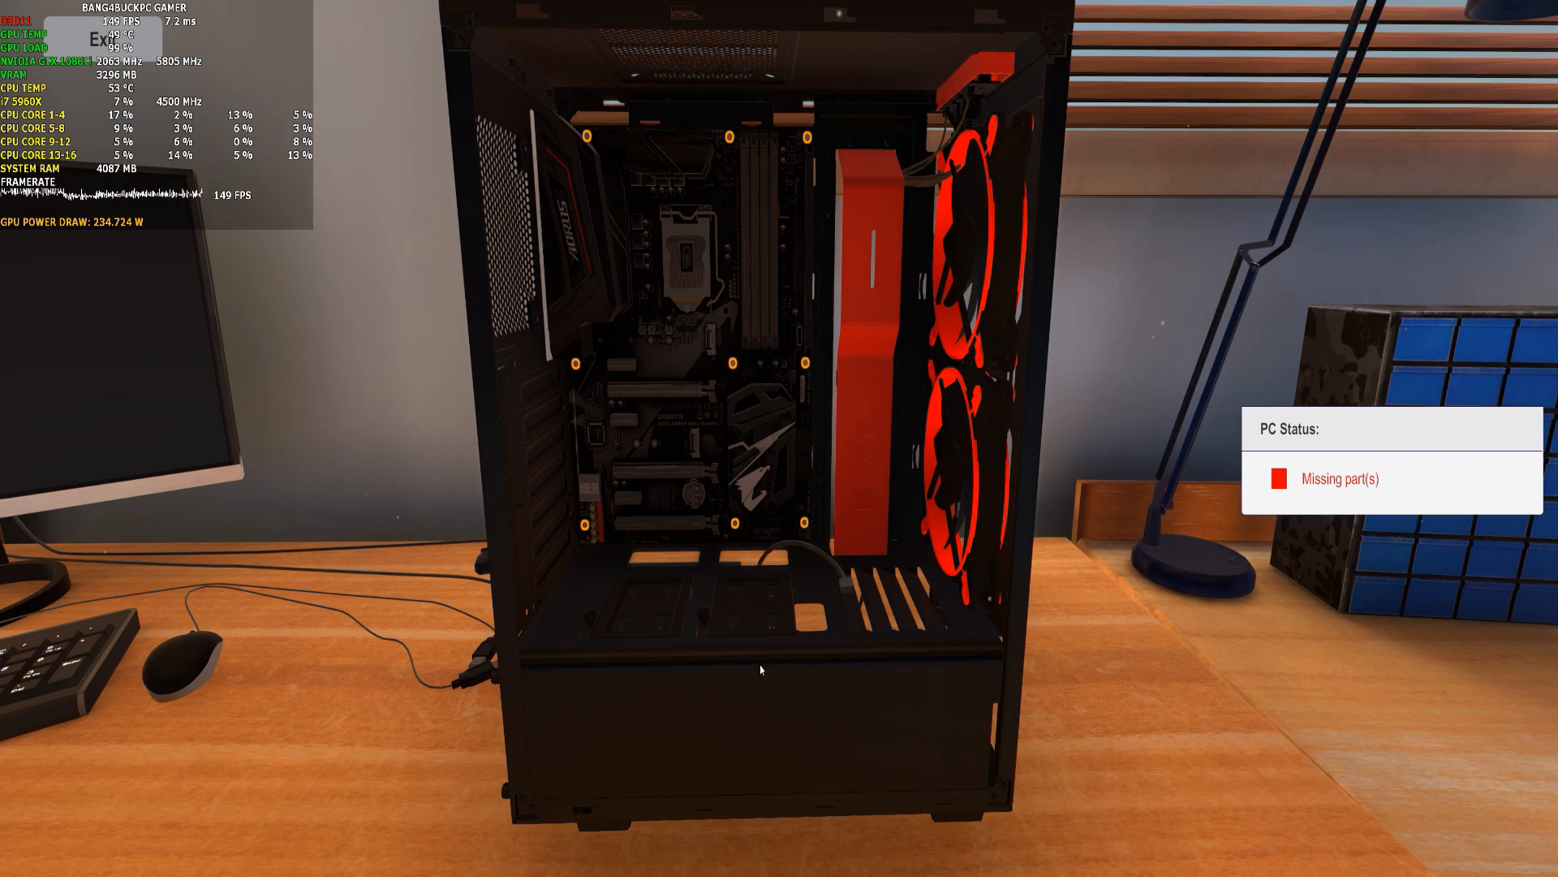
{"action": "mouse_move", "coordinate": [755, 641]}
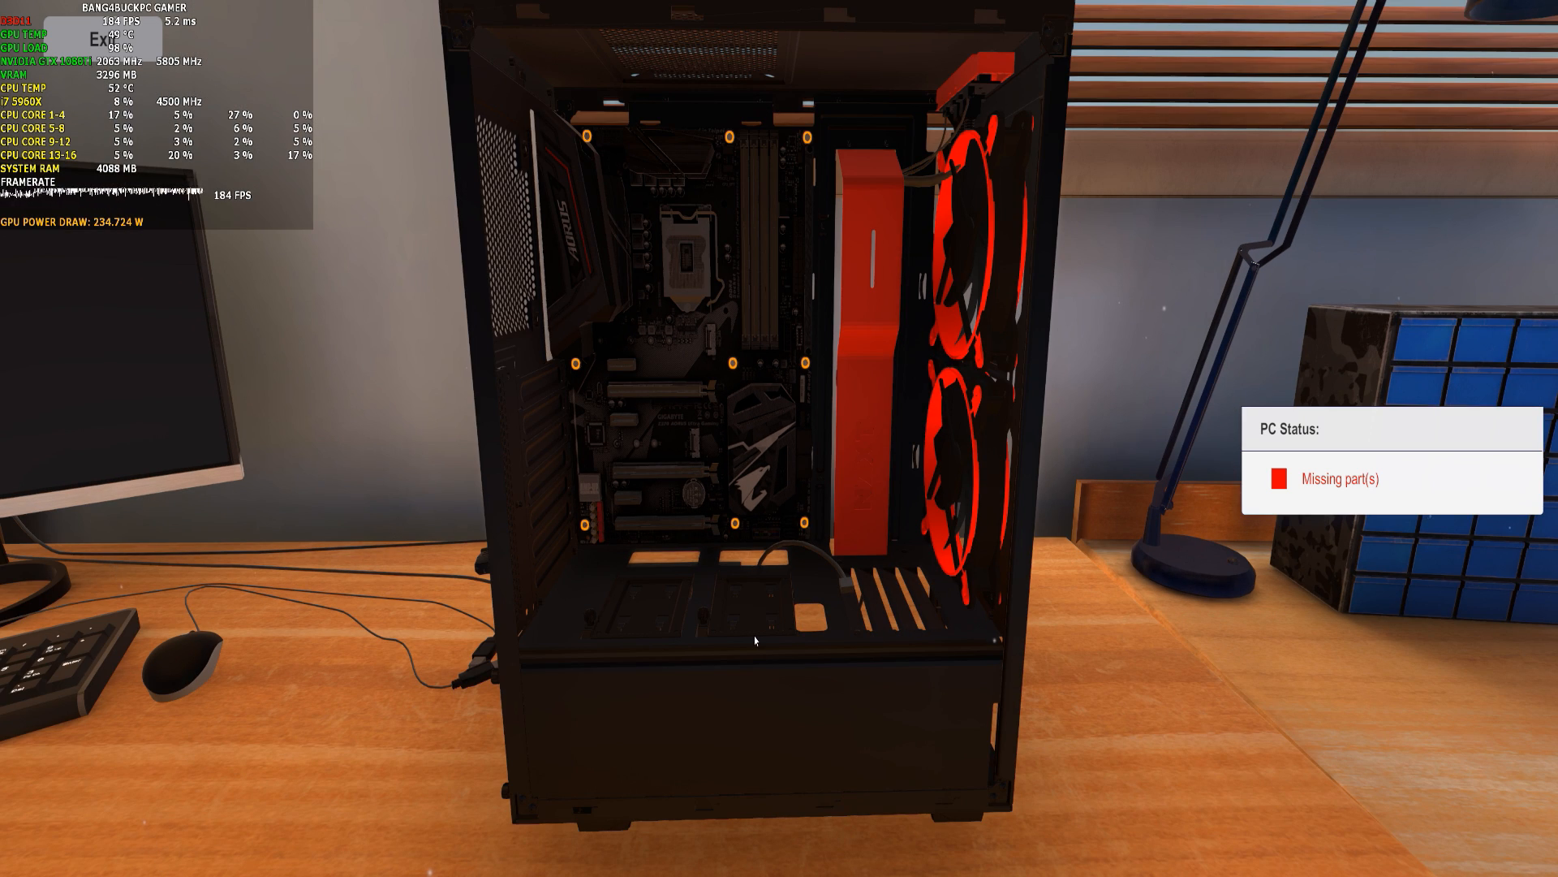
Switch to cable mode and turn the view toward the motherboard power connectors.
{"action": "left_click", "coordinate": [825, 825]}
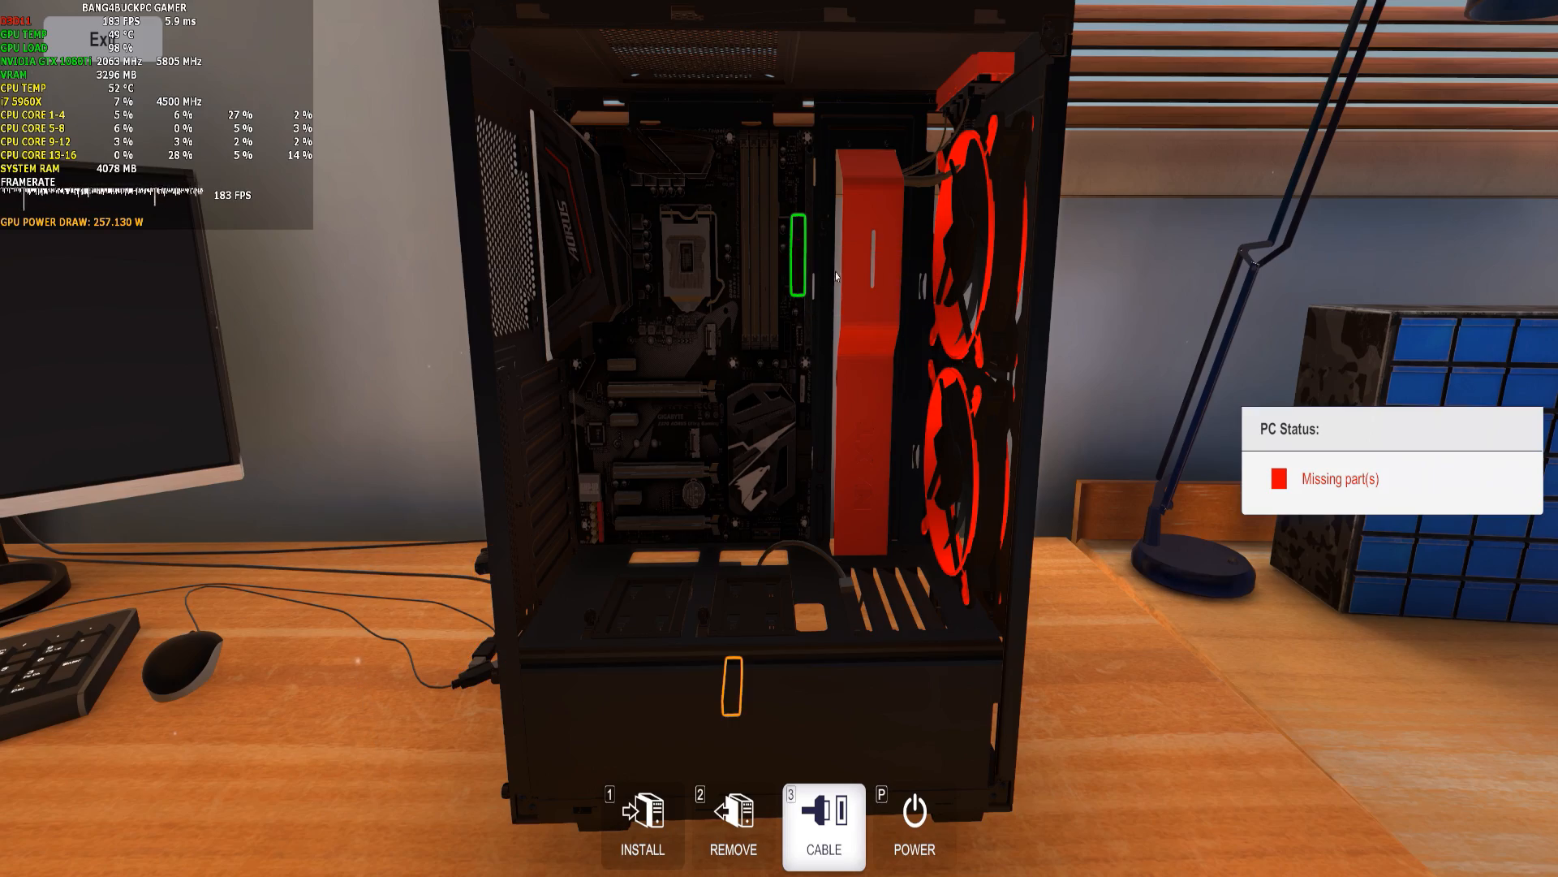
{"action": "left_click_drag", "start_coordinate": [795, 398], "coordinate": [398, 397]}
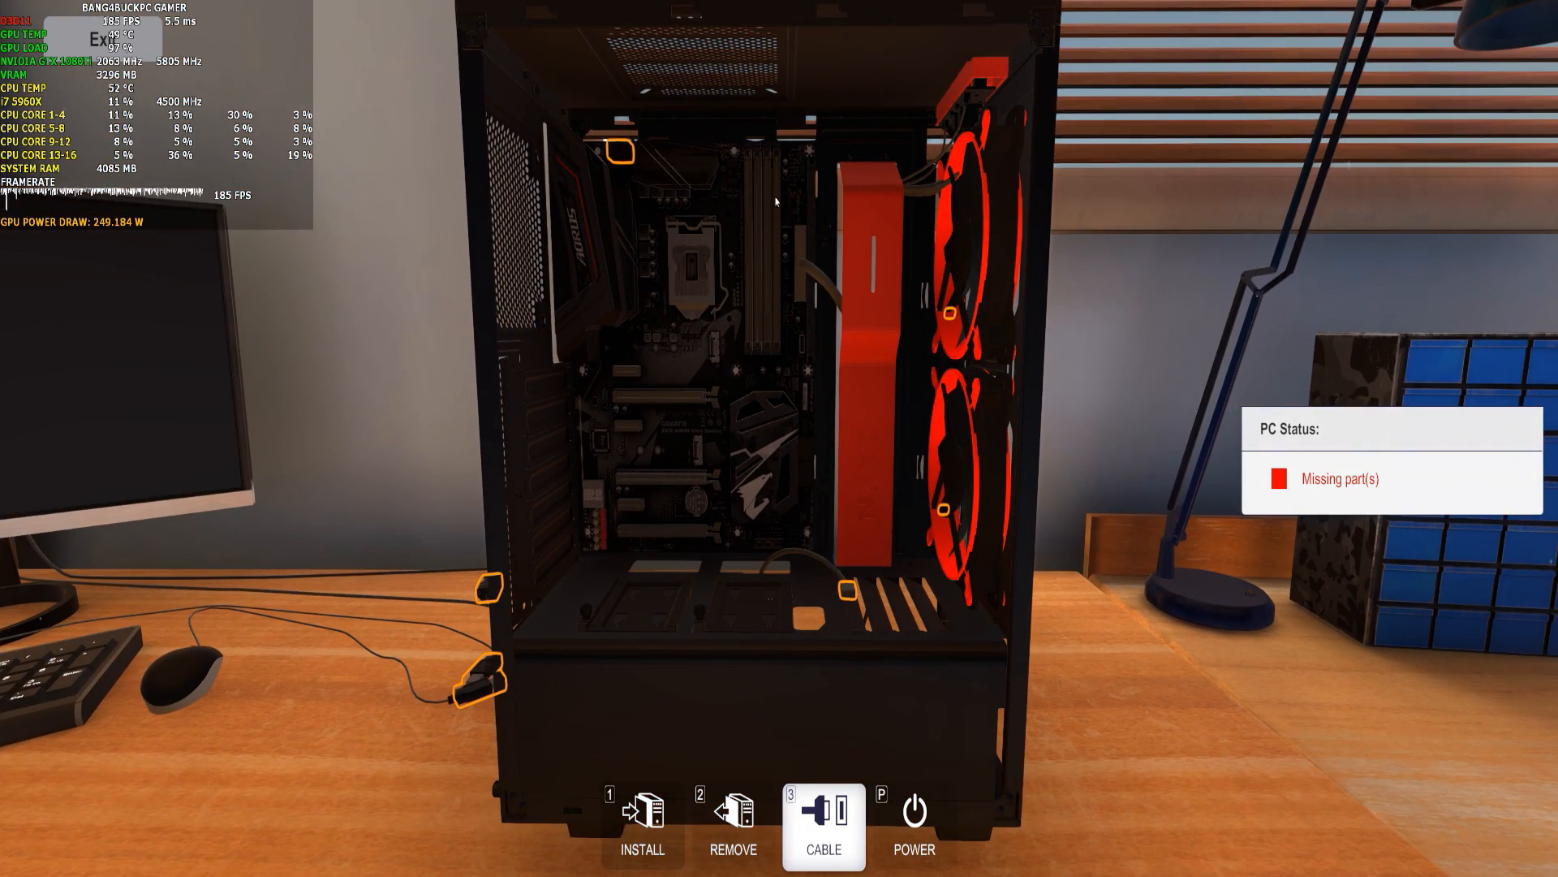
{"action": "mouse_move", "coordinate": [616, 151]}
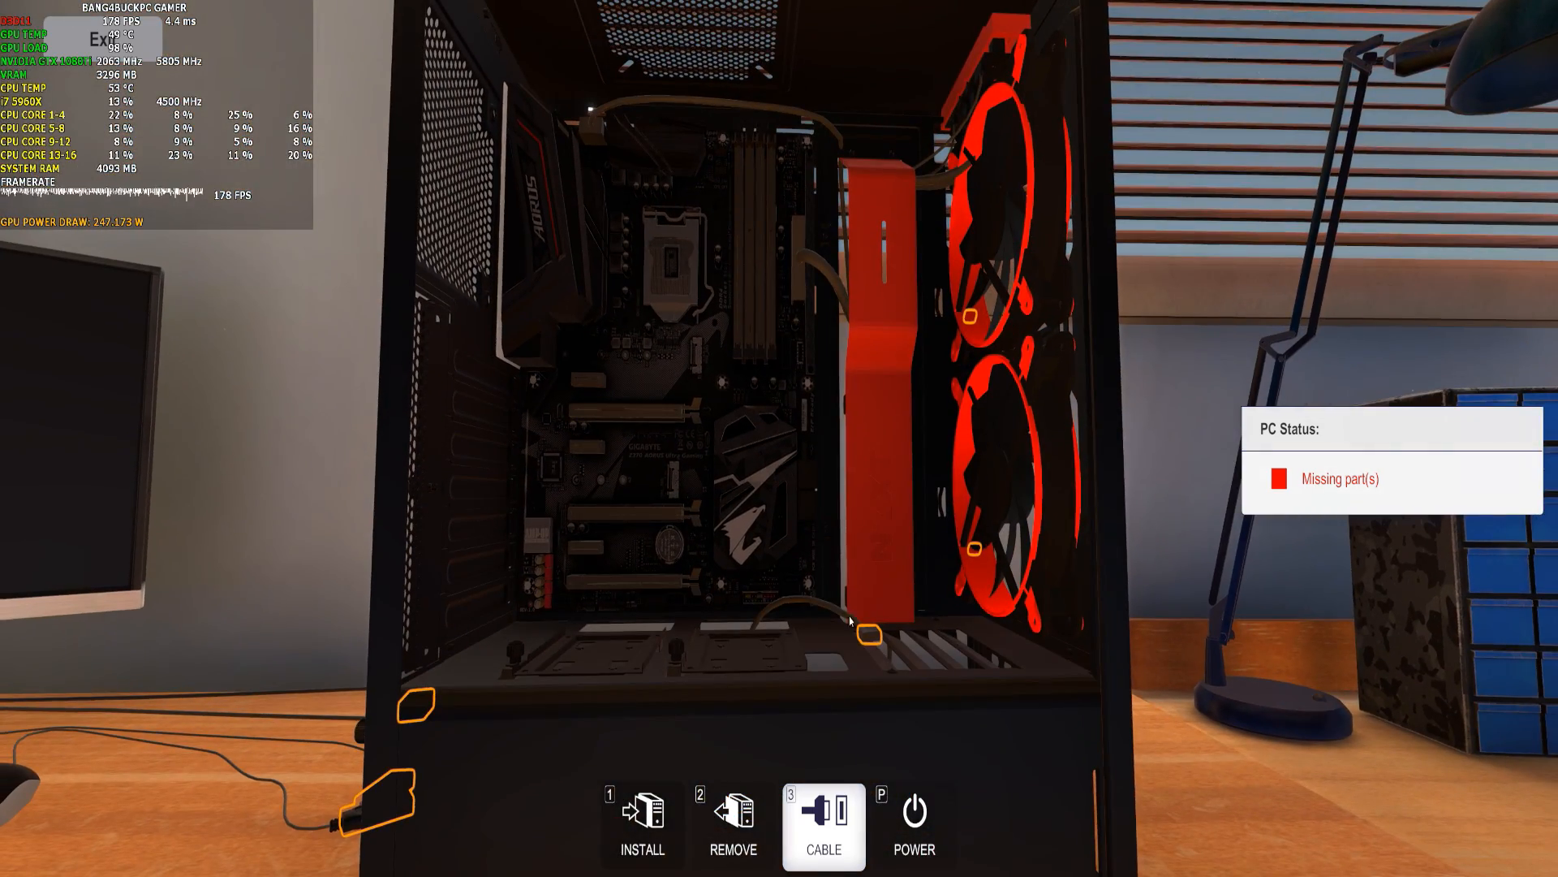
{"action": "mouse_move", "coordinate": [750, 596]}
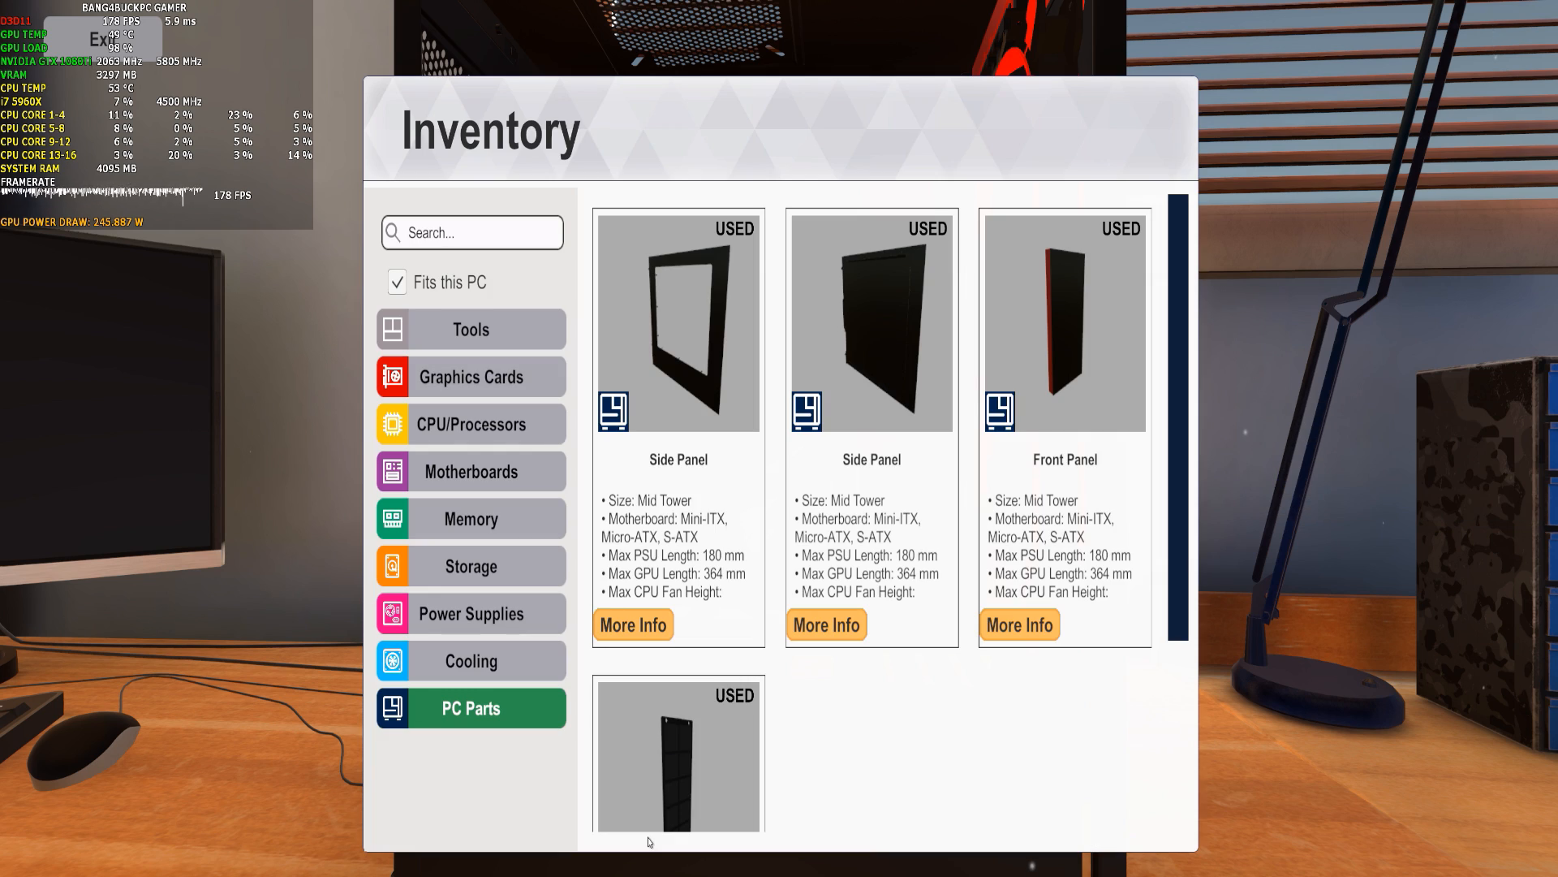
{"action": "mouse_move", "coordinate": [471, 376]}
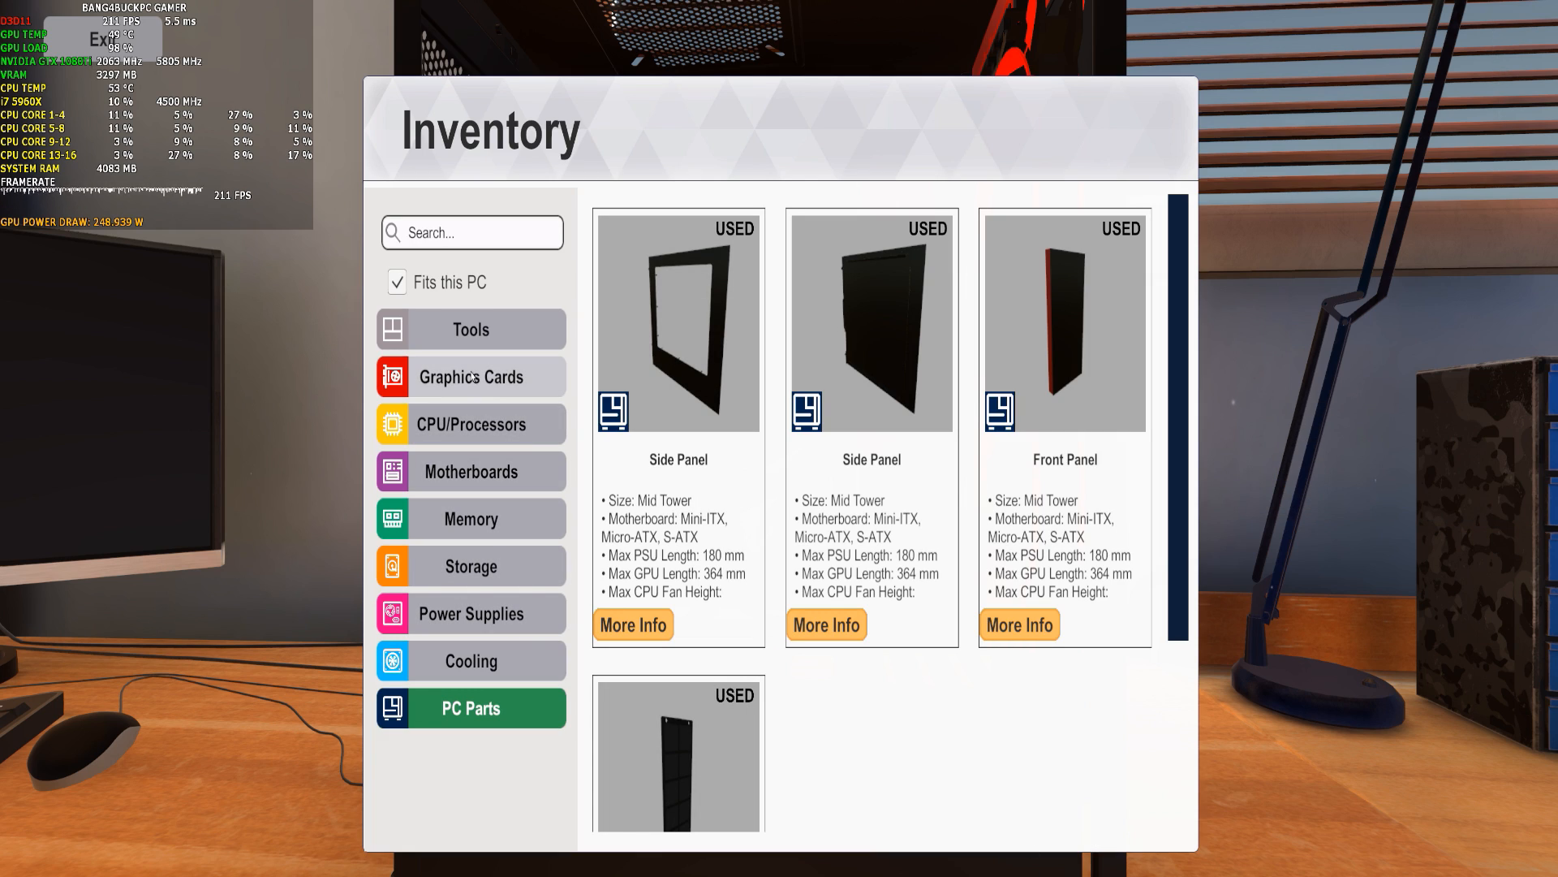
{"action": "mouse_move", "coordinate": [1200, 327]}
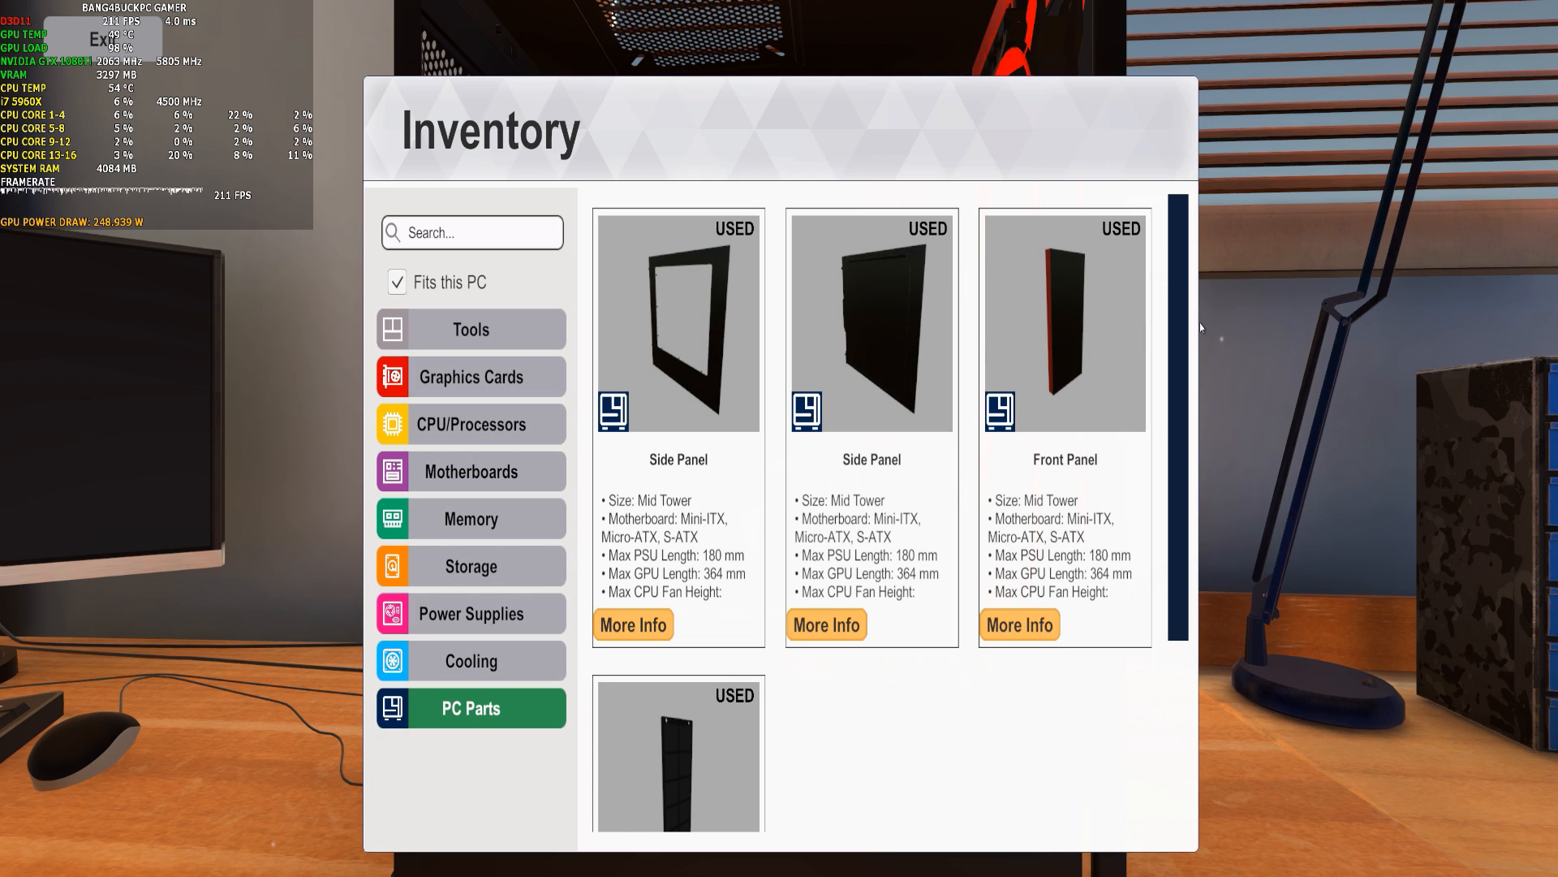
{"action": "mouse_move", "coordinate": [470, 328]}
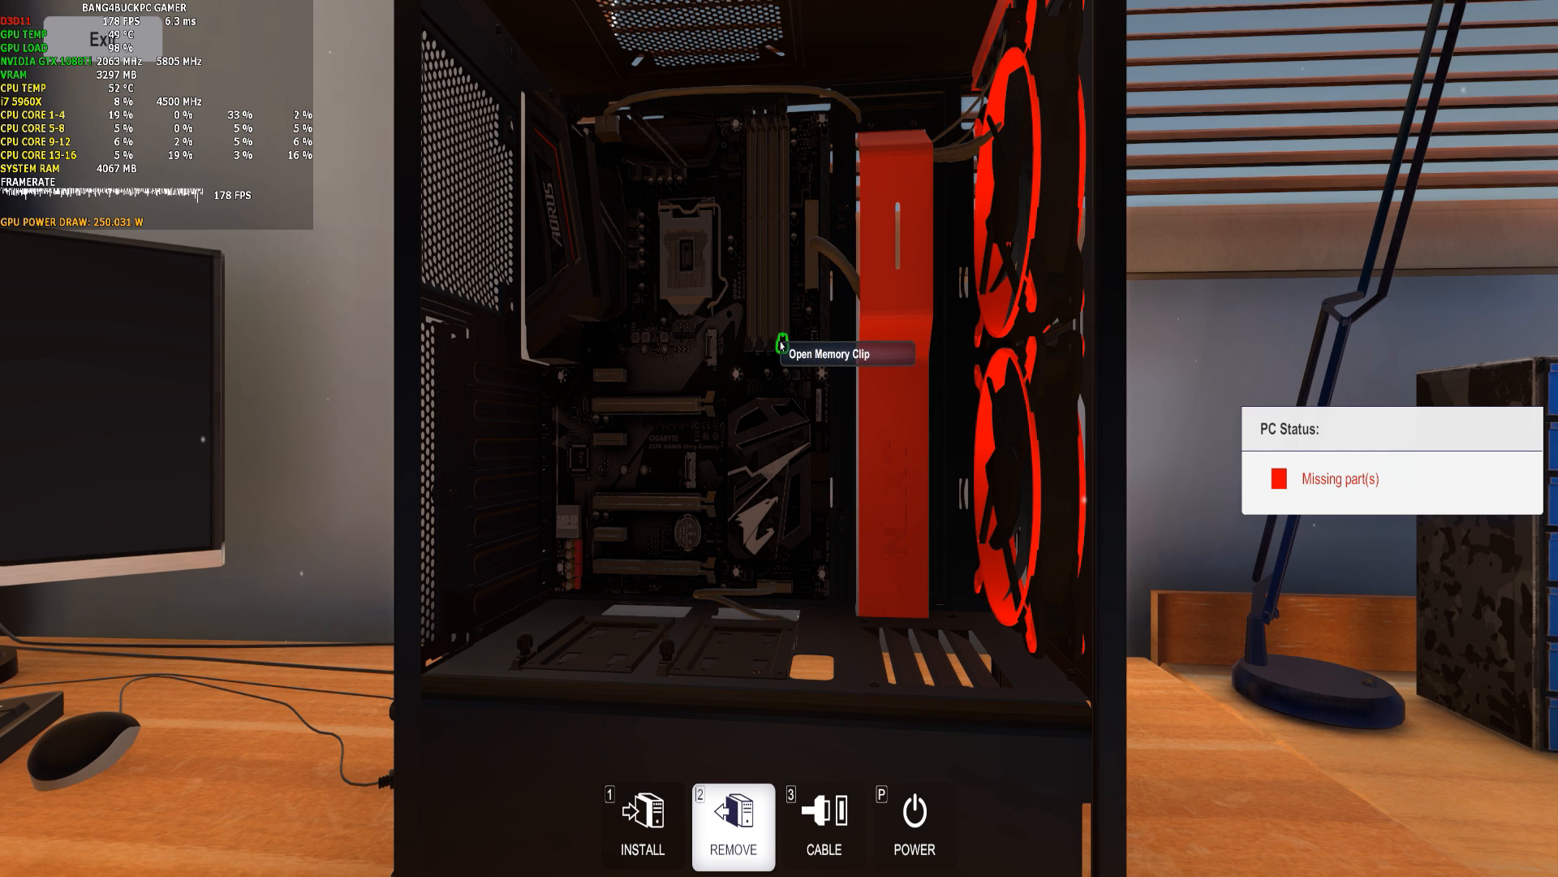
{"action": "mouse_move", "coordinate": [785, 229]}
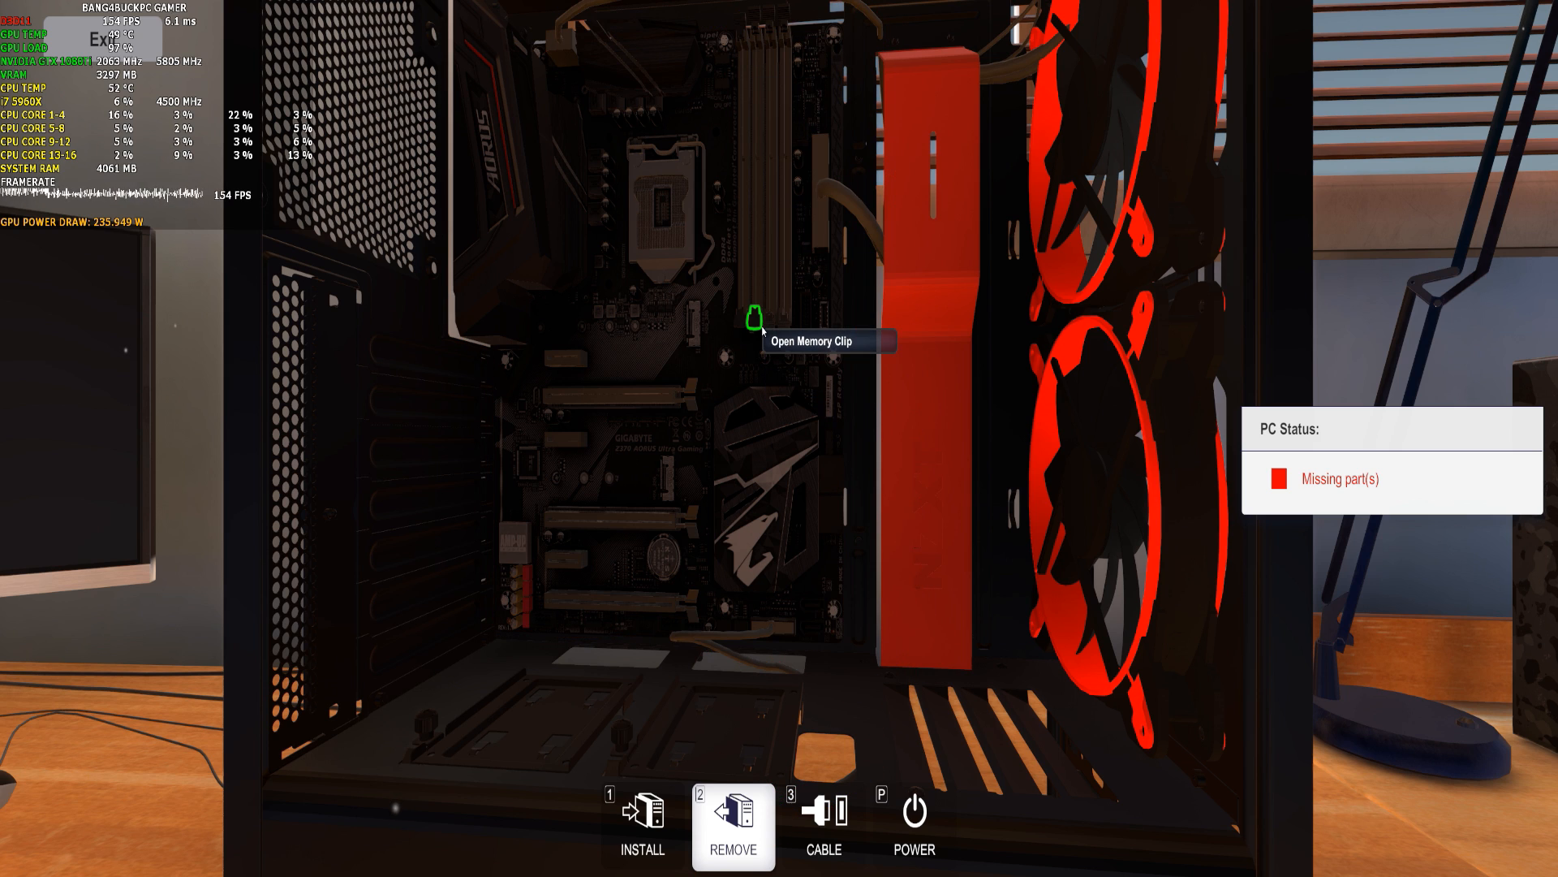
{"action": "mouse_move", "coordinate": [747, 262]}
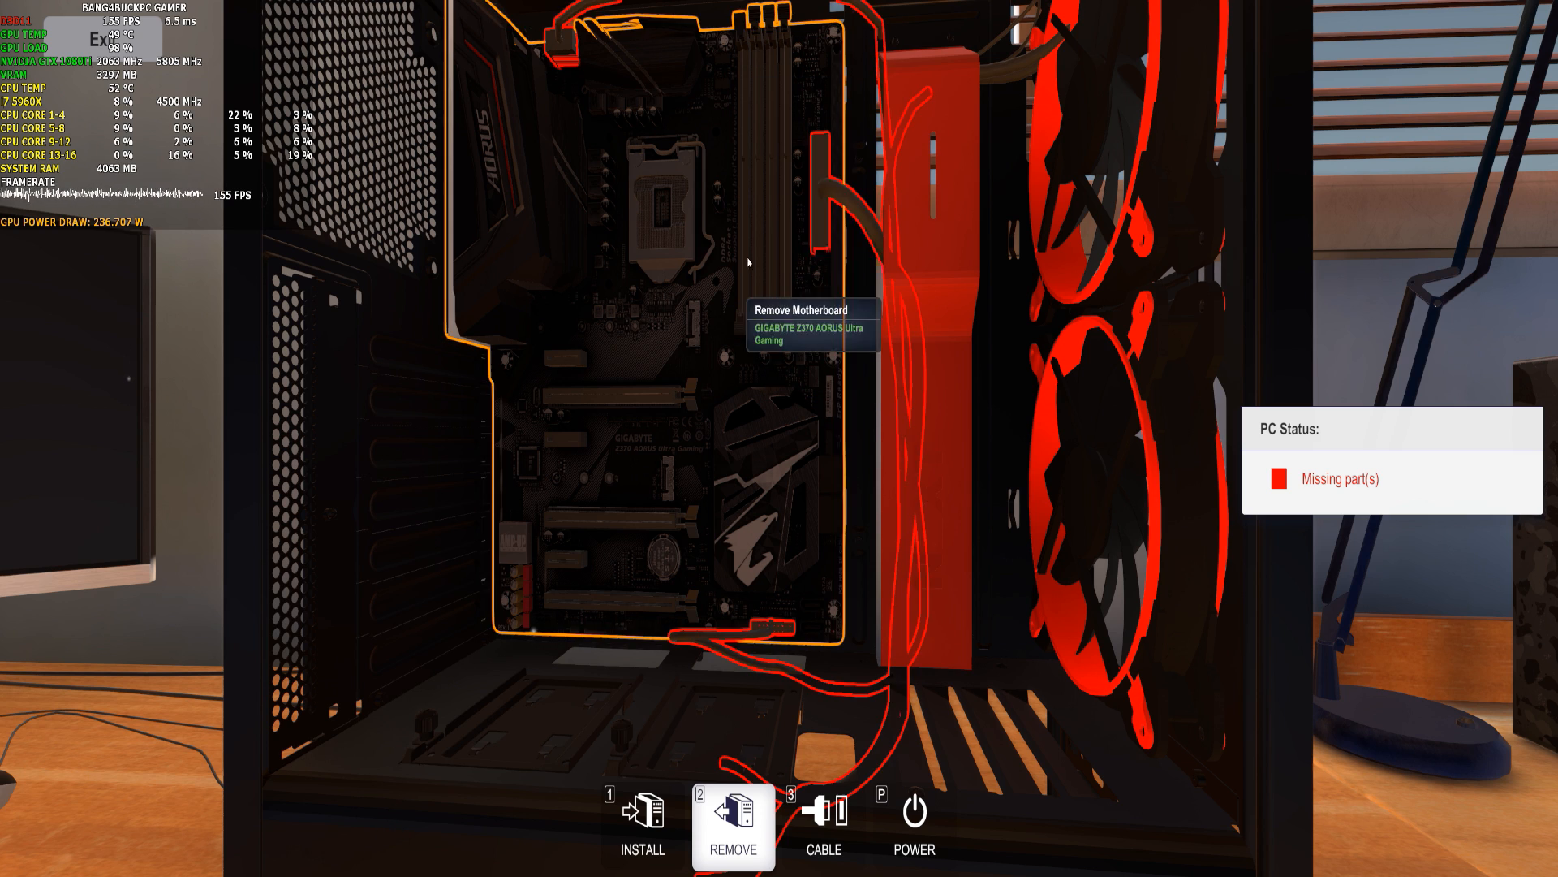
{"action": "mouse_move", "coordinate": [780, 185]}
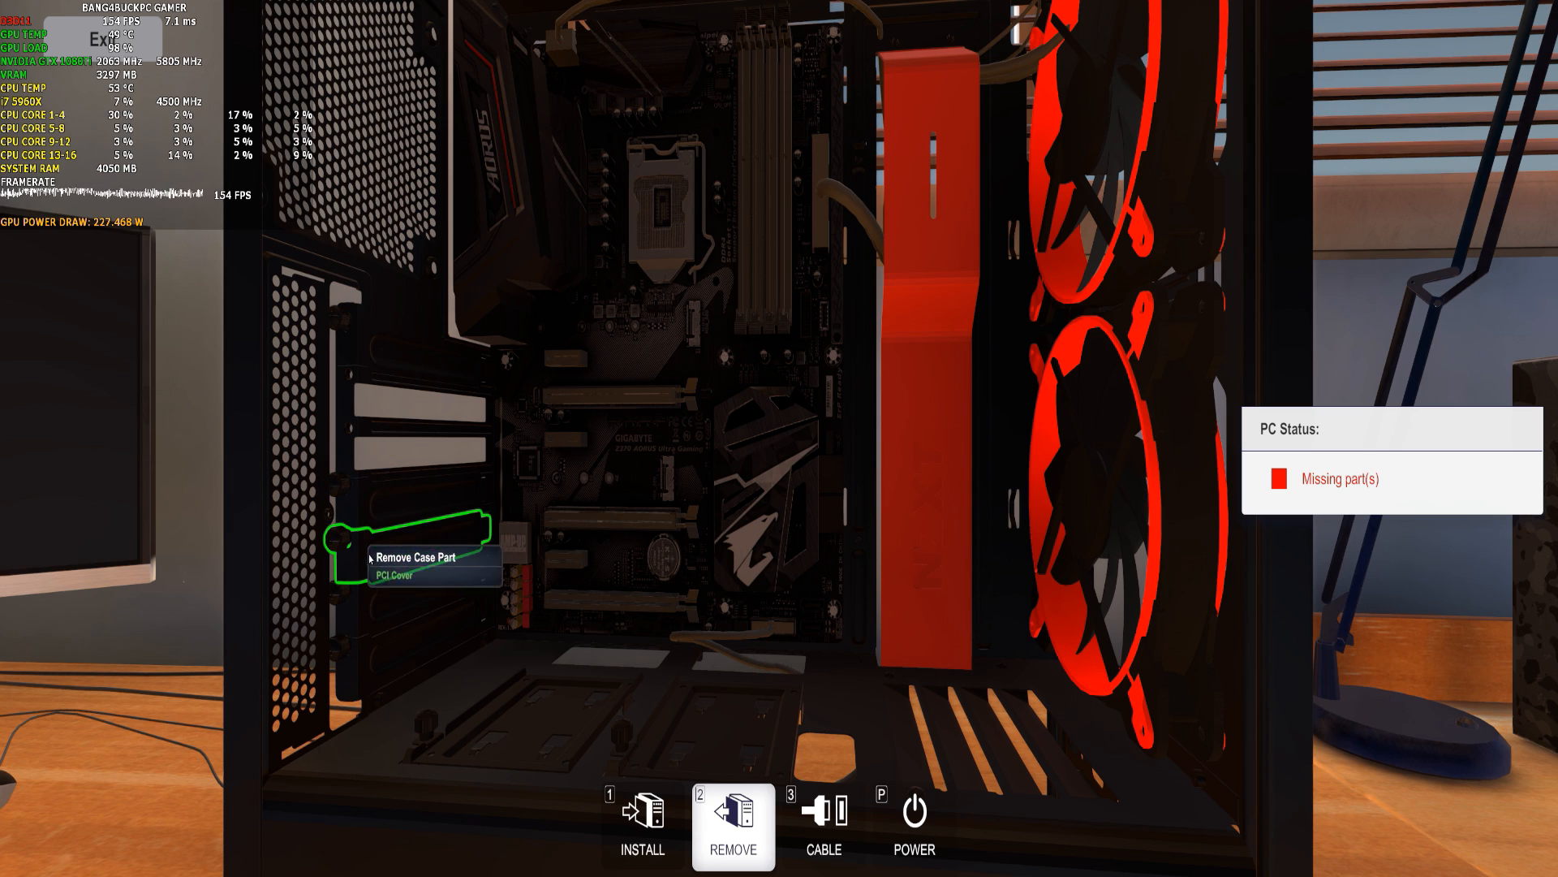
Remove PCI slot covers from the case's rear expansion slots.
{"action": "left_click", "coordinate": [417, 542]}
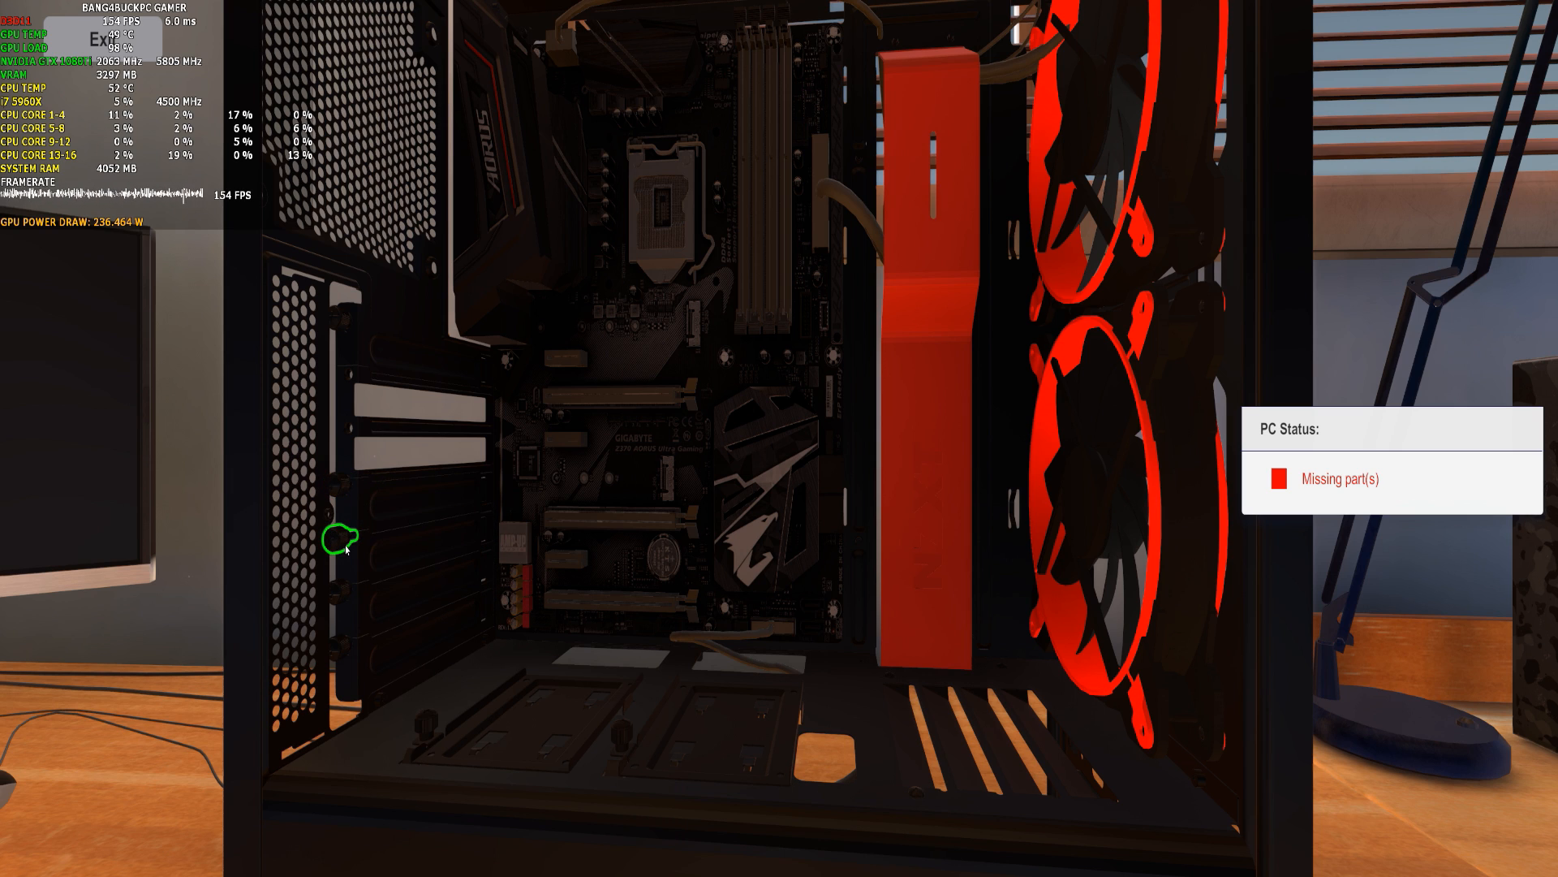
{"action": "mouse_move", "coordinate": [346, 591]}
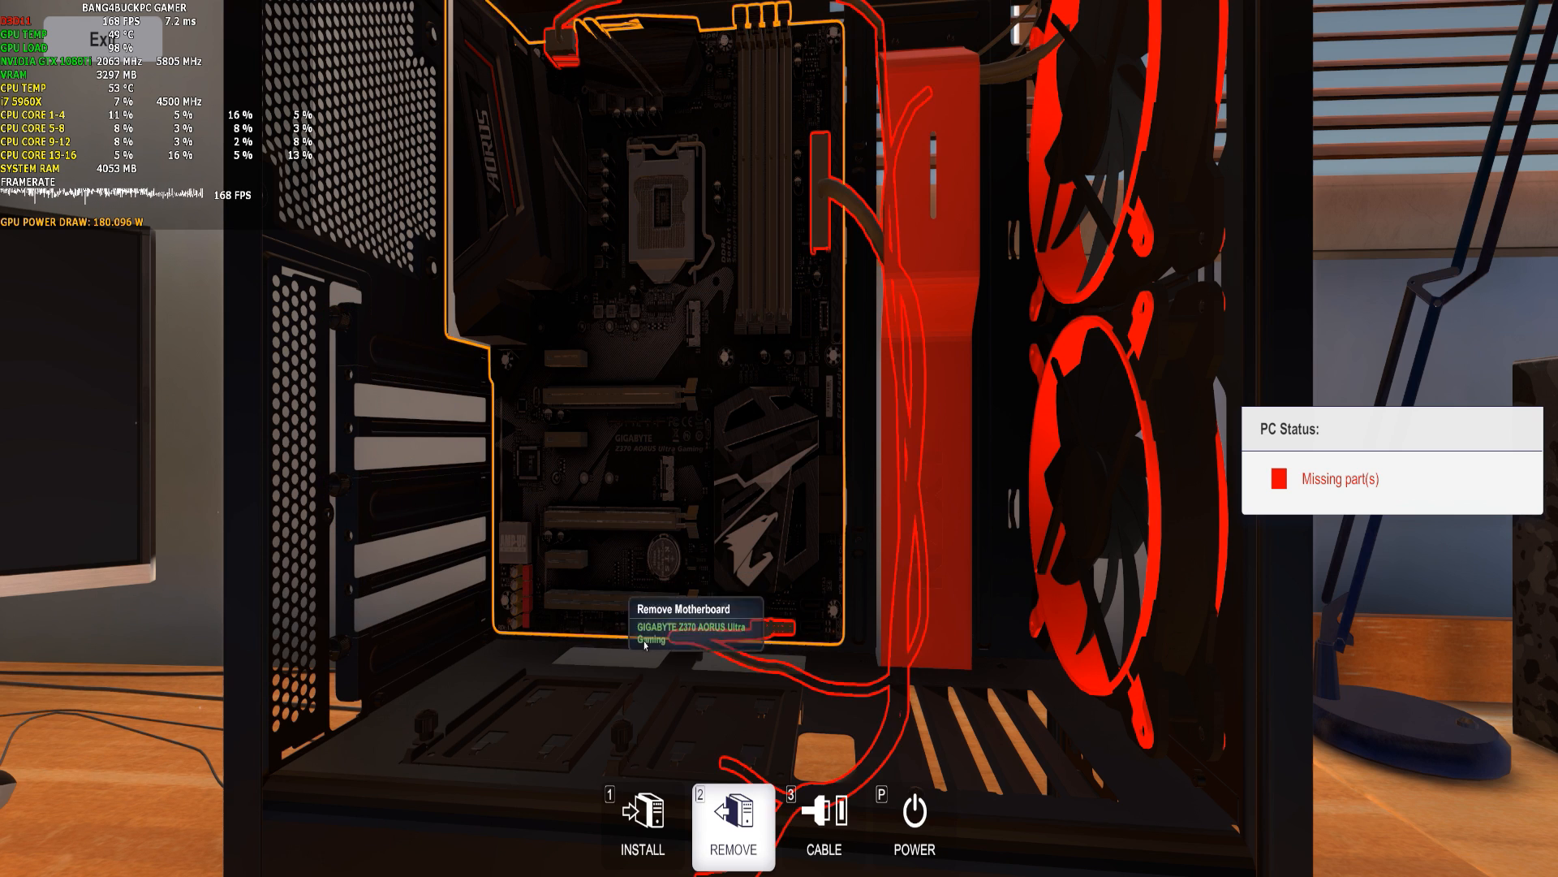
{"action": "left_click", "coordinate": [732, 826]}
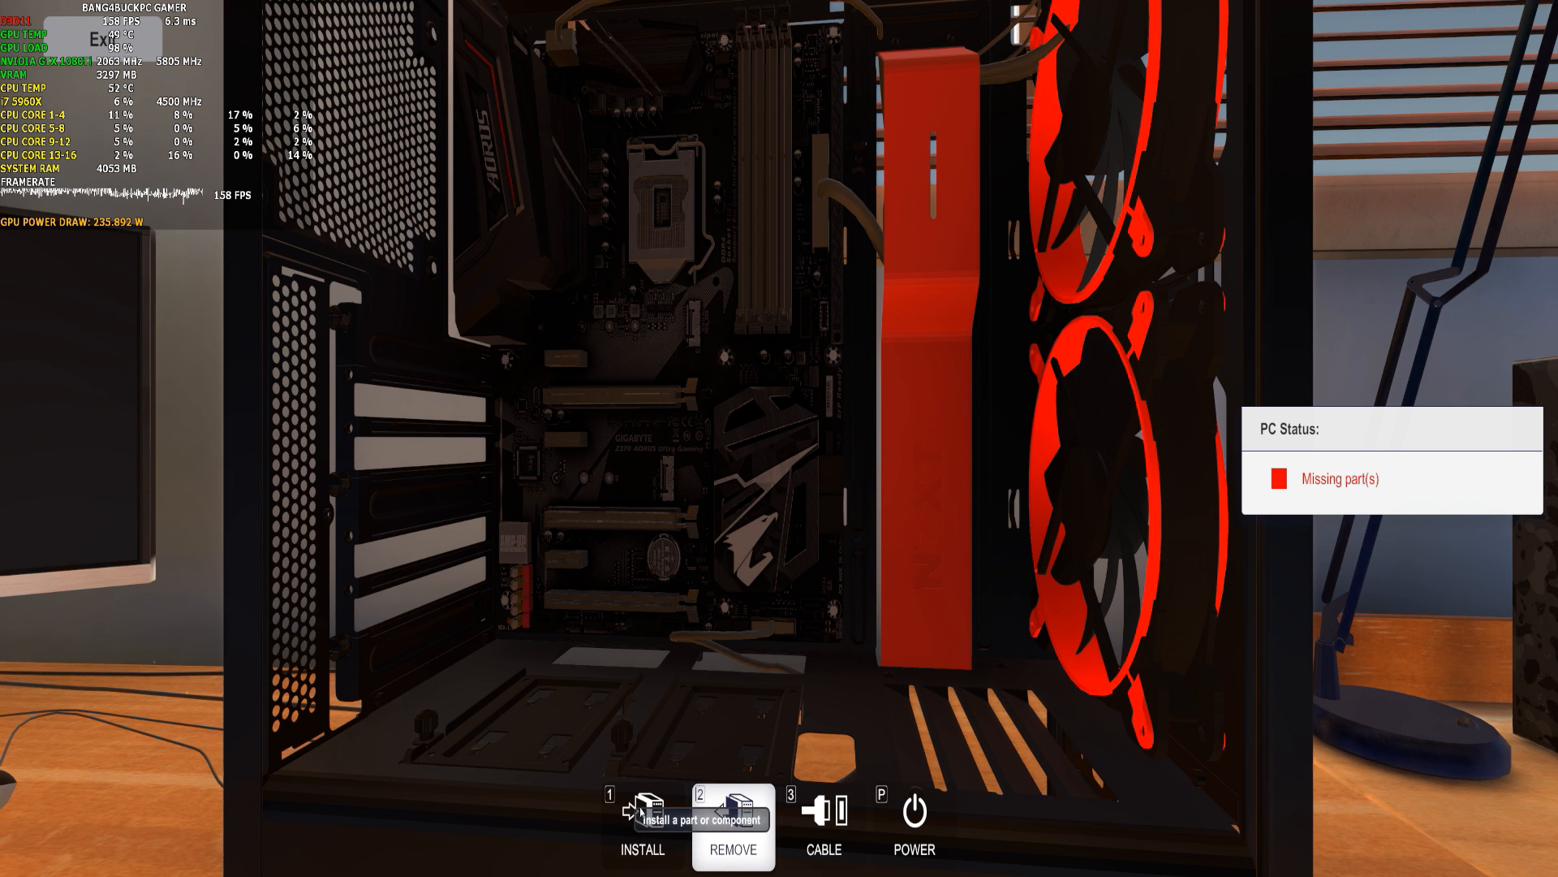
Install an Intel Core processor from the CPU inventory into the motherboard socket.
{"action": "left_click", "coordinate": [643, 830]}
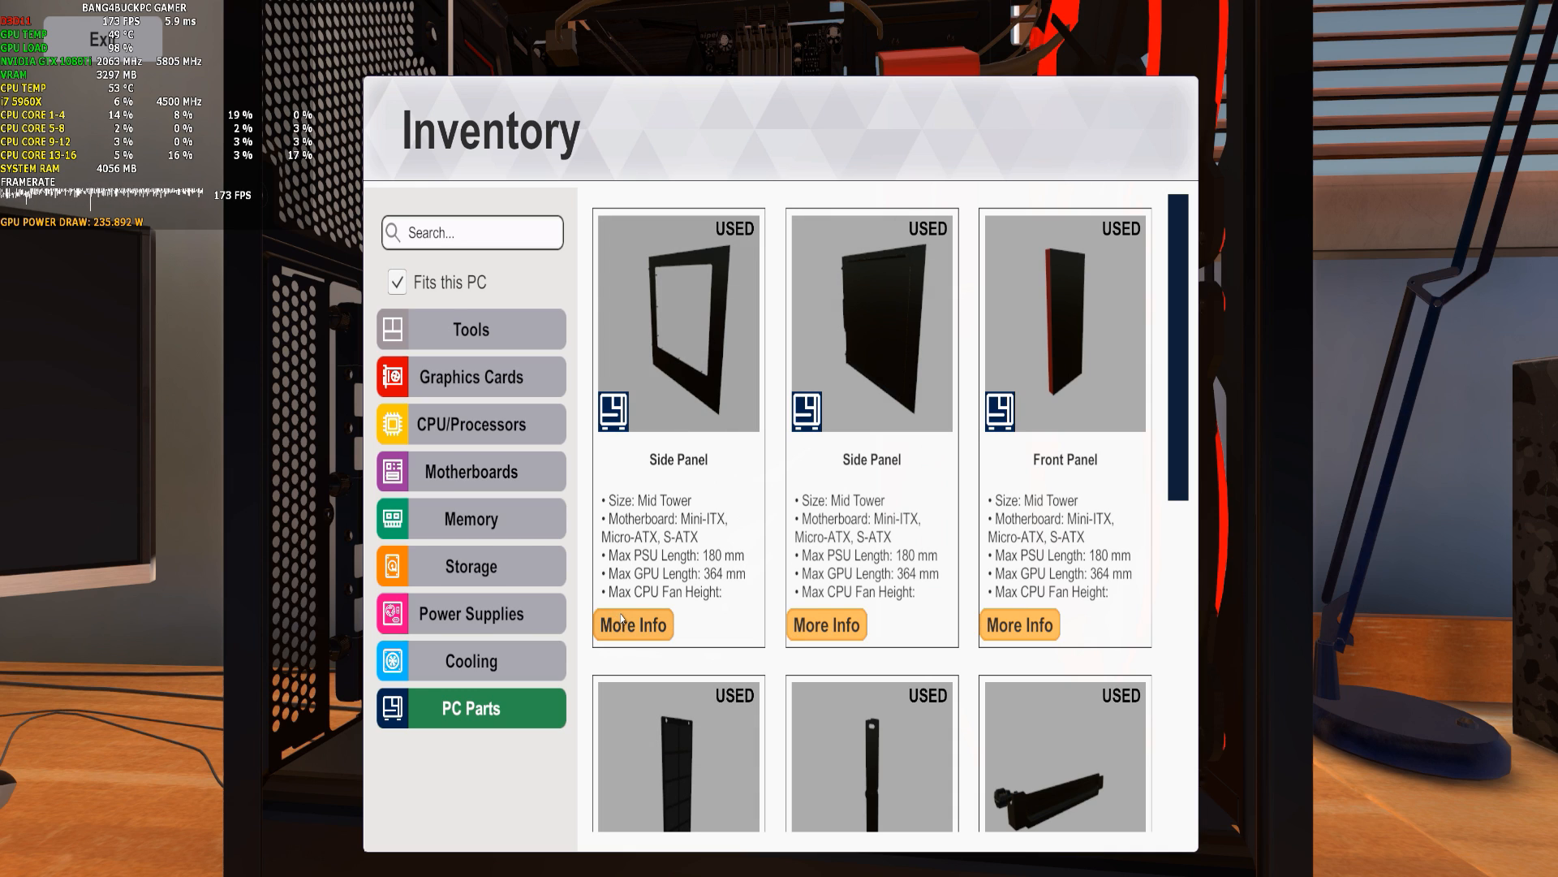
{"action": "mouse_move", "coordinate": [494, 452]}
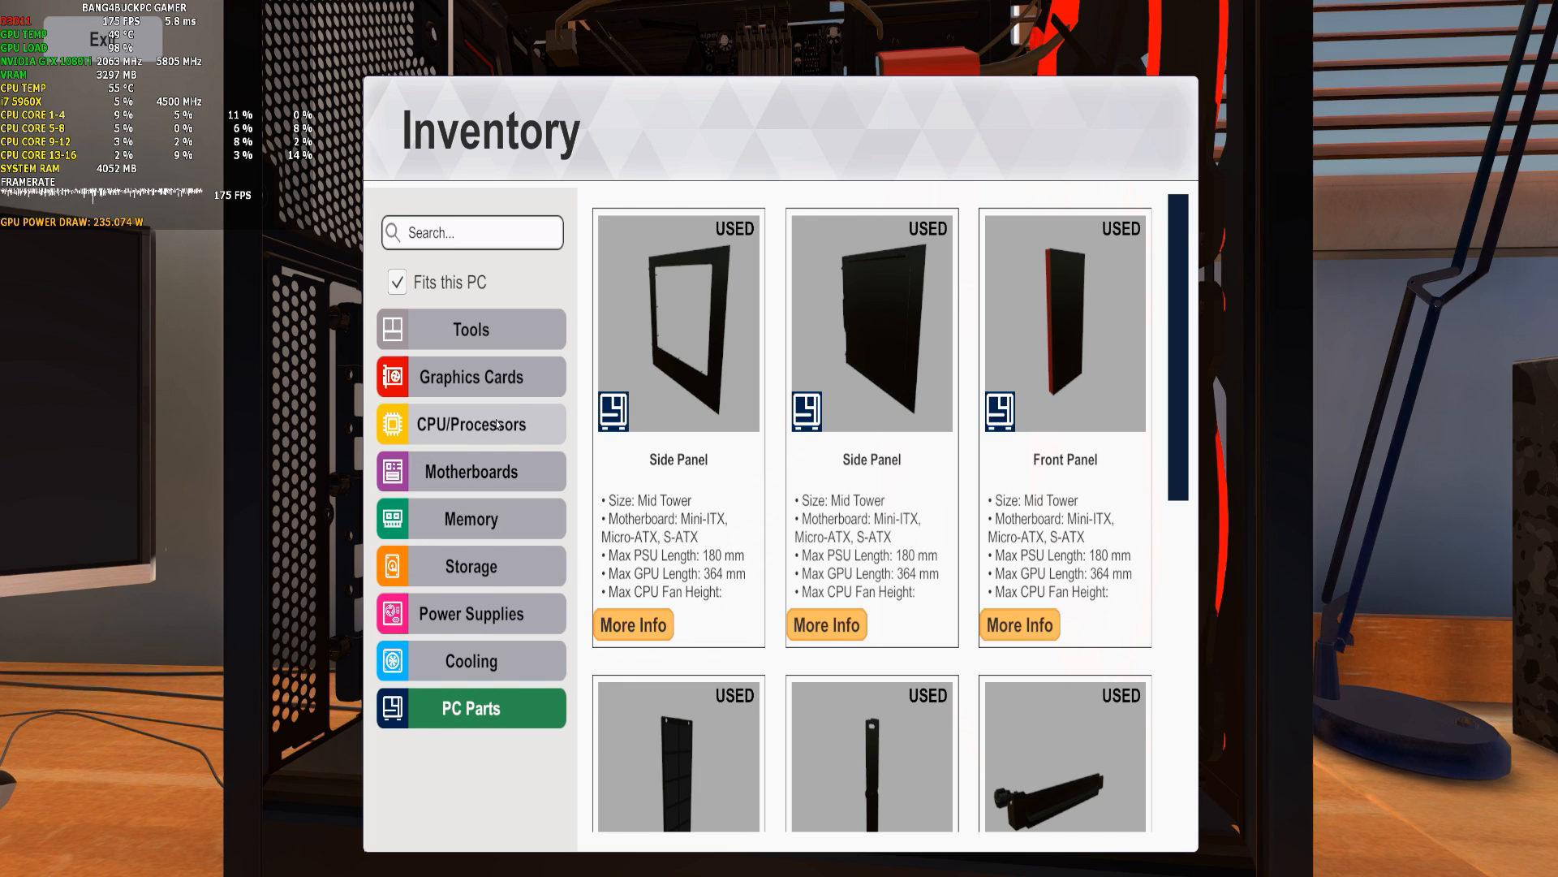
{"action": "left_click", "coordinate": [470, 424]}
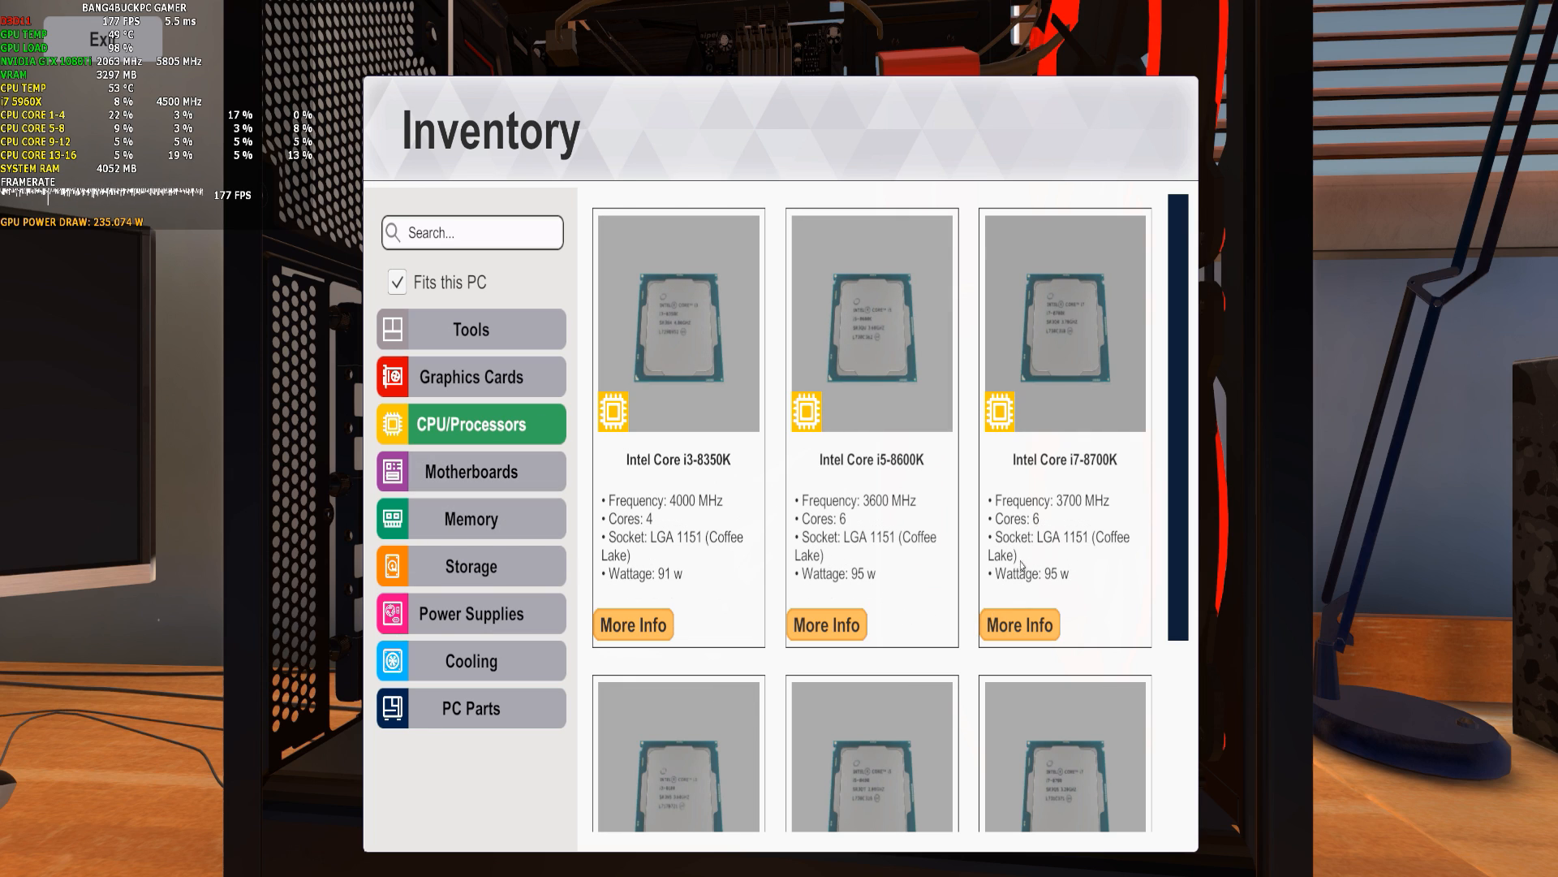
{"action": "mouse_move", "coordinate": [925, 546]}
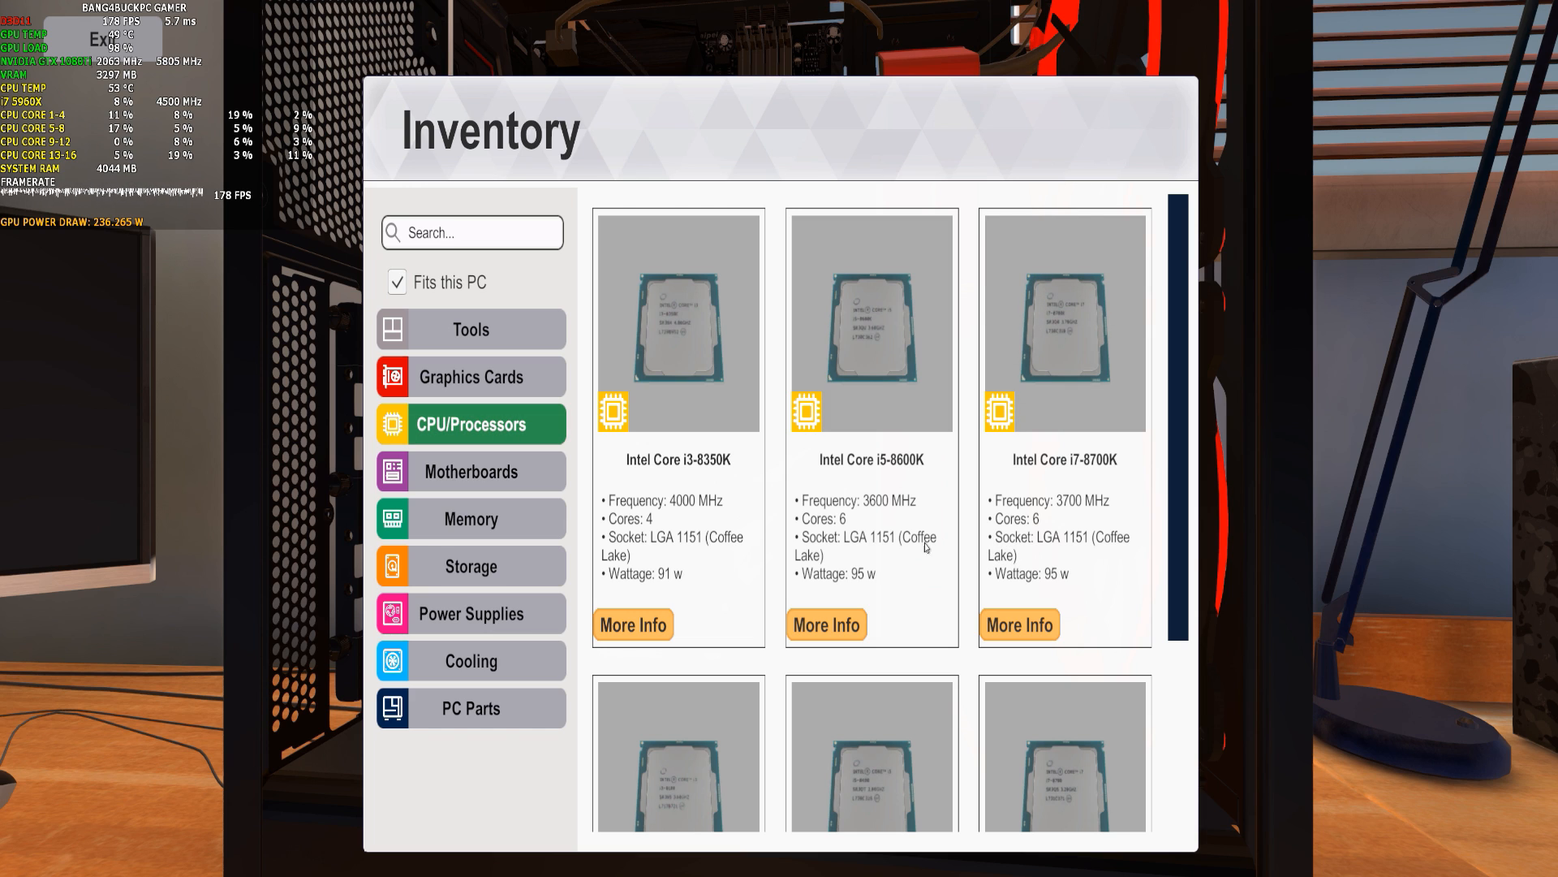
{"action": "mouse_move", "coordinate": [746, 530]}
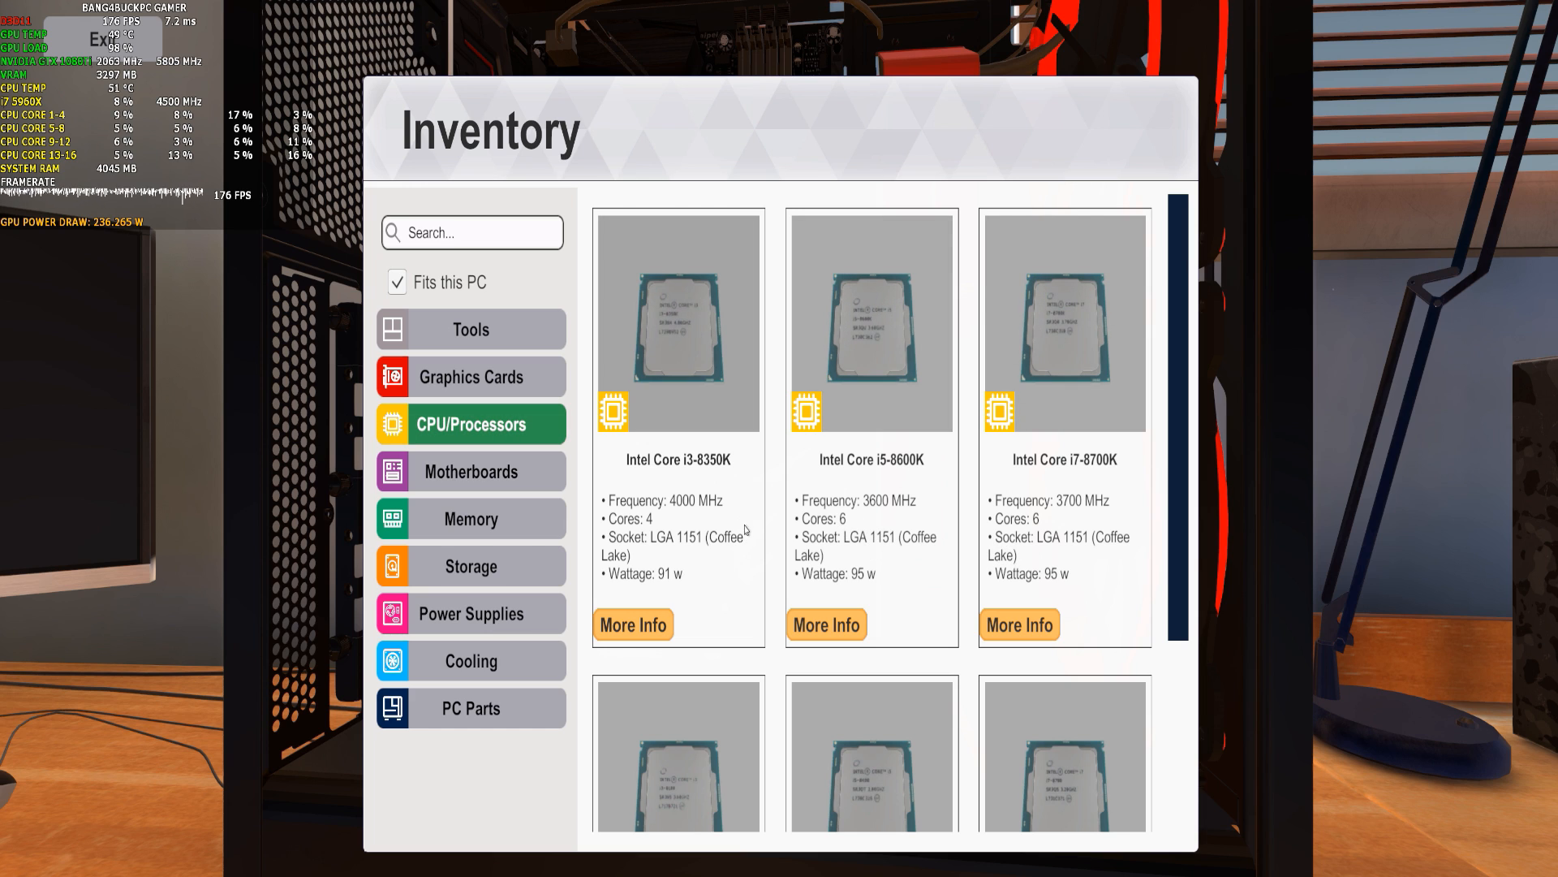
{"action": "scroll", "scroll_direction": "down", "scroll_amount": 3}
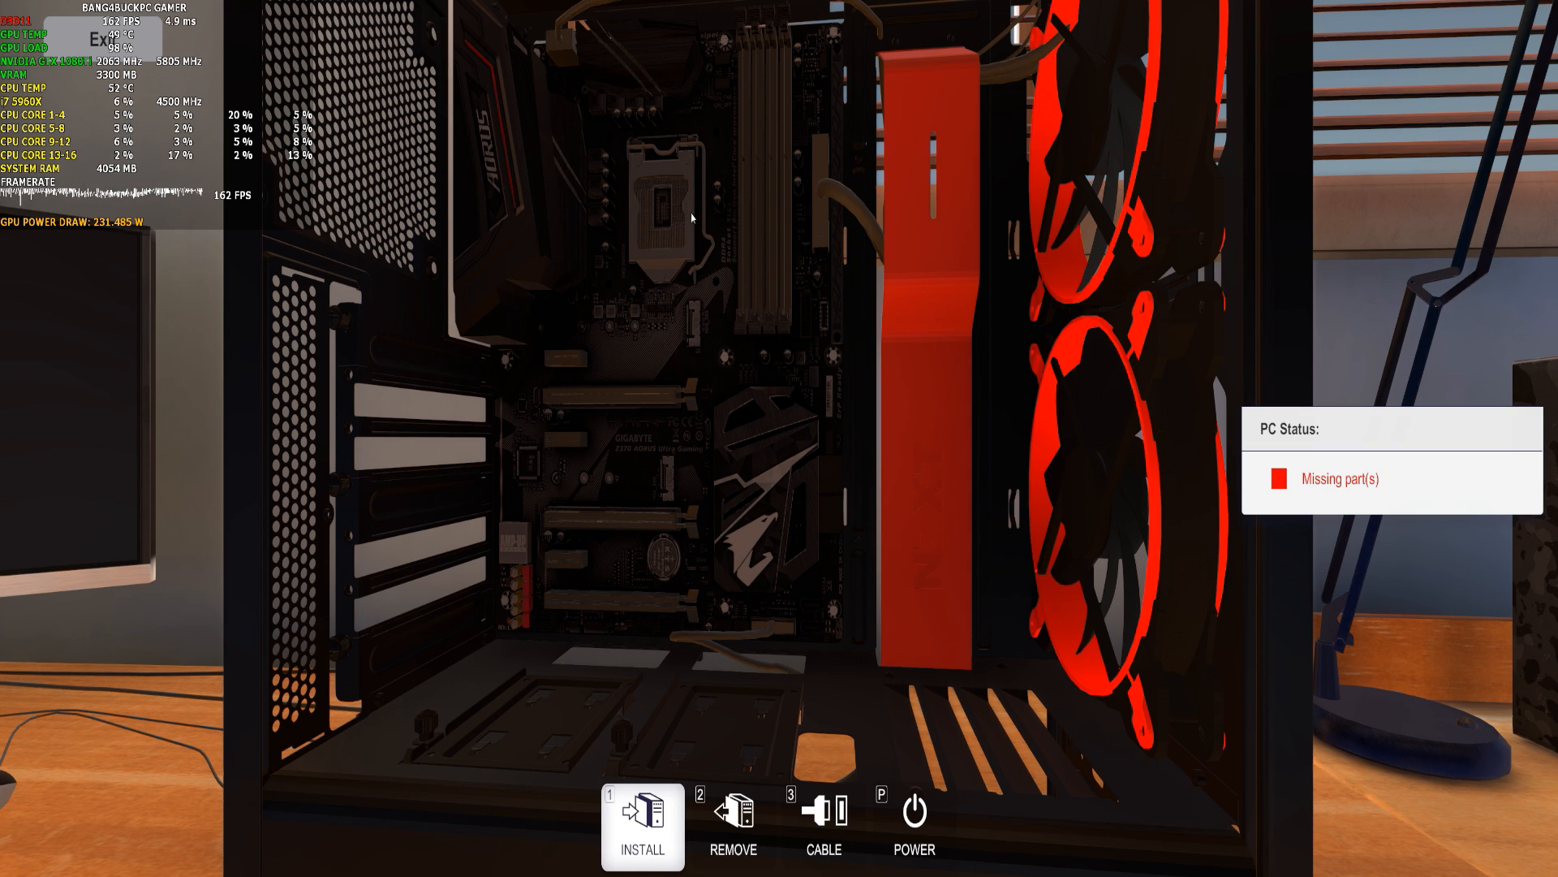
{"action": "mouse_move", "coordinate": [656, 199]}
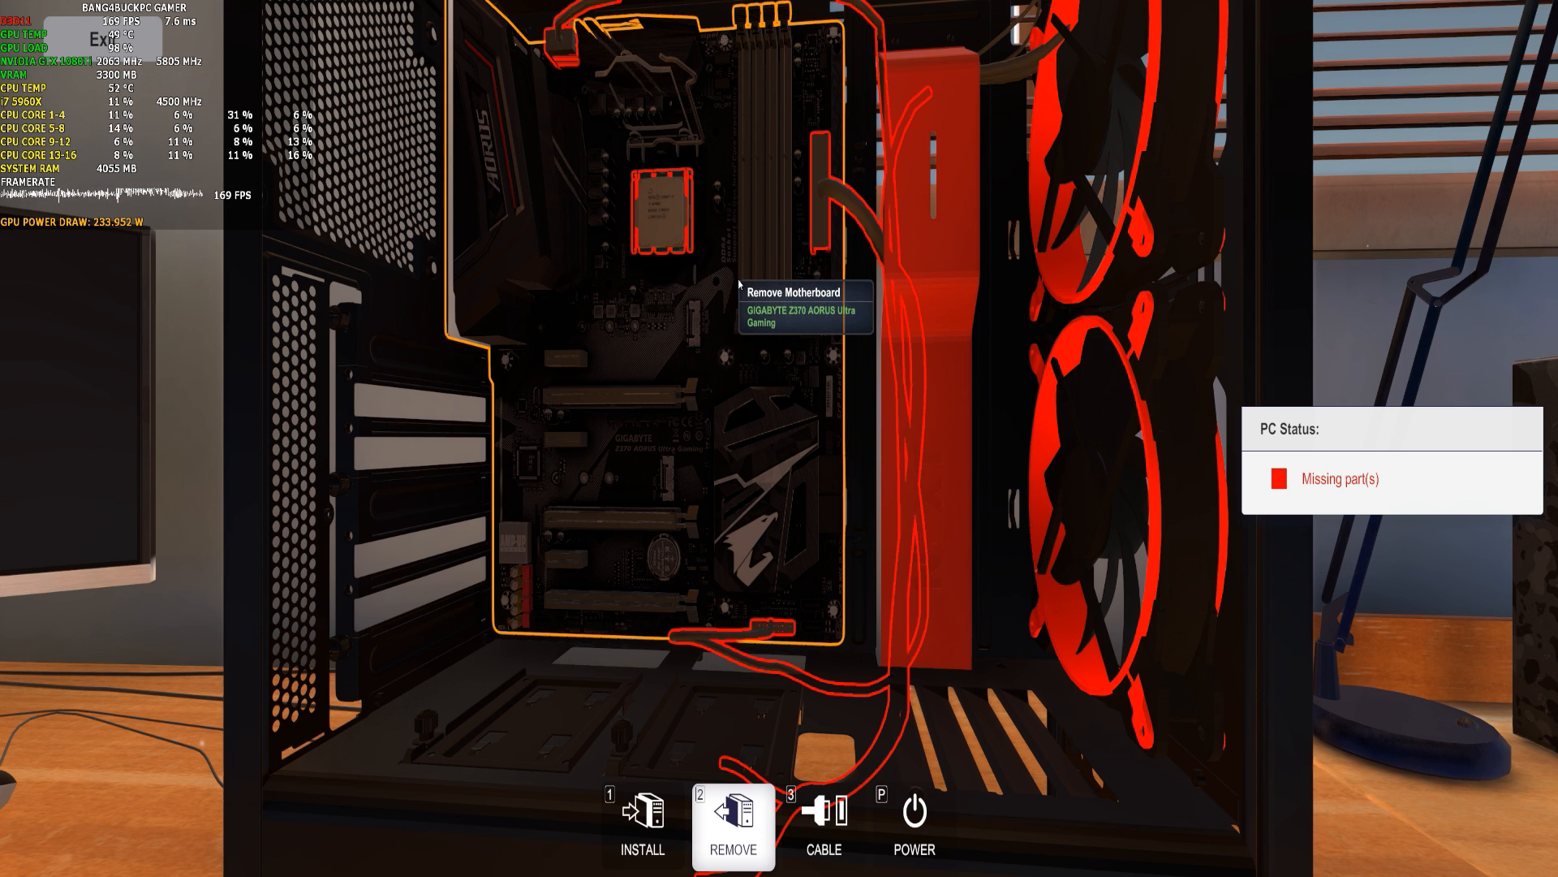
{"action": "mouse_move", "coordinate": [745, 217]}
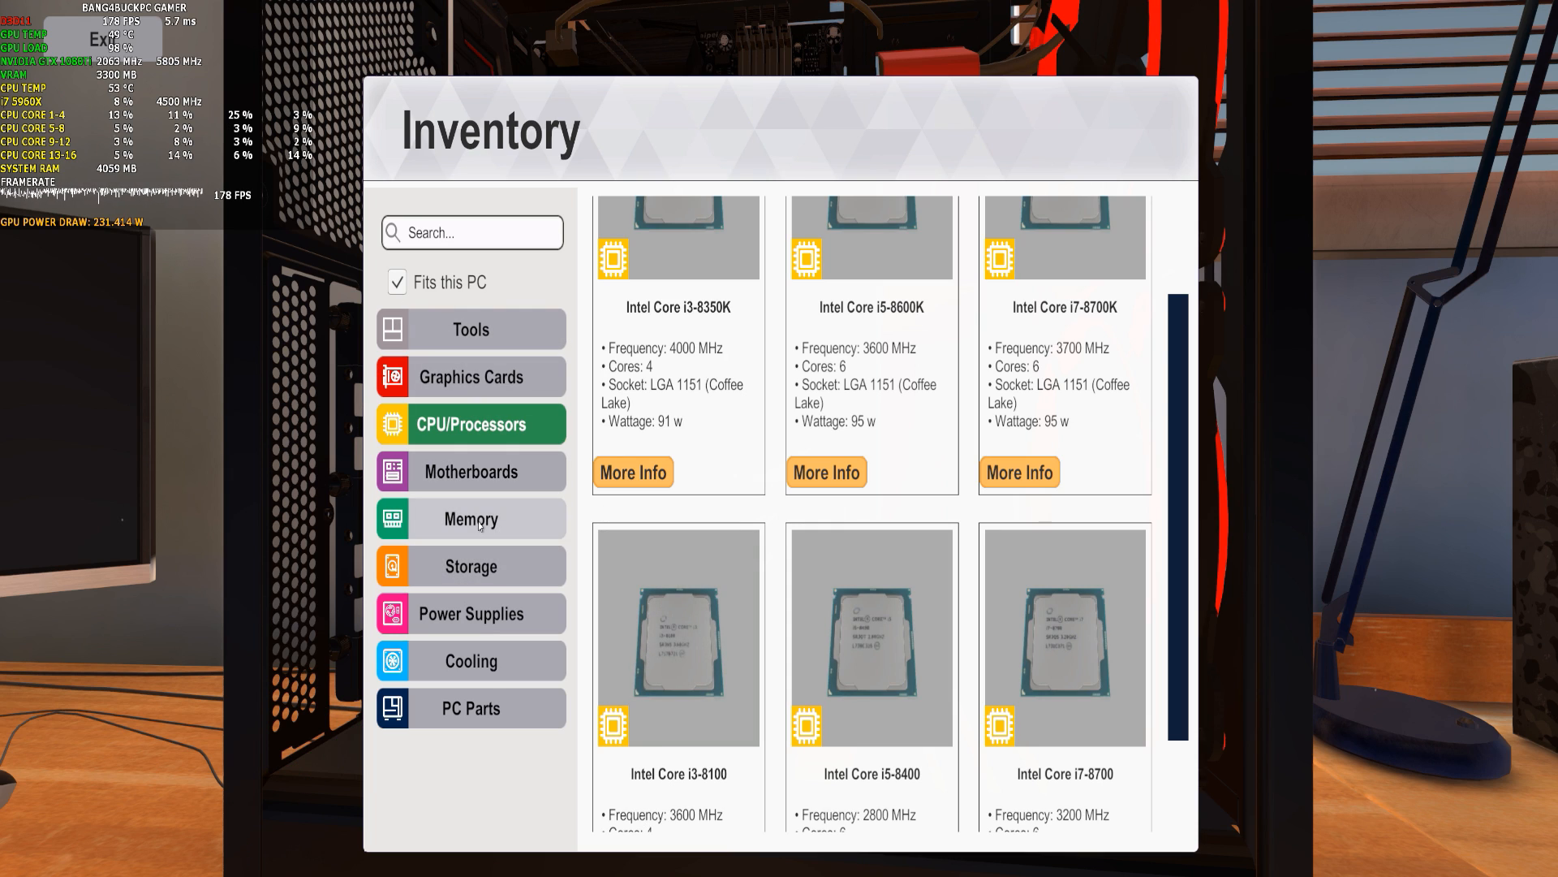
Find and install the red T-Force DARK sticks from the Memory inventory.
{"action": "left_click", "coordinate": [470, 518]}
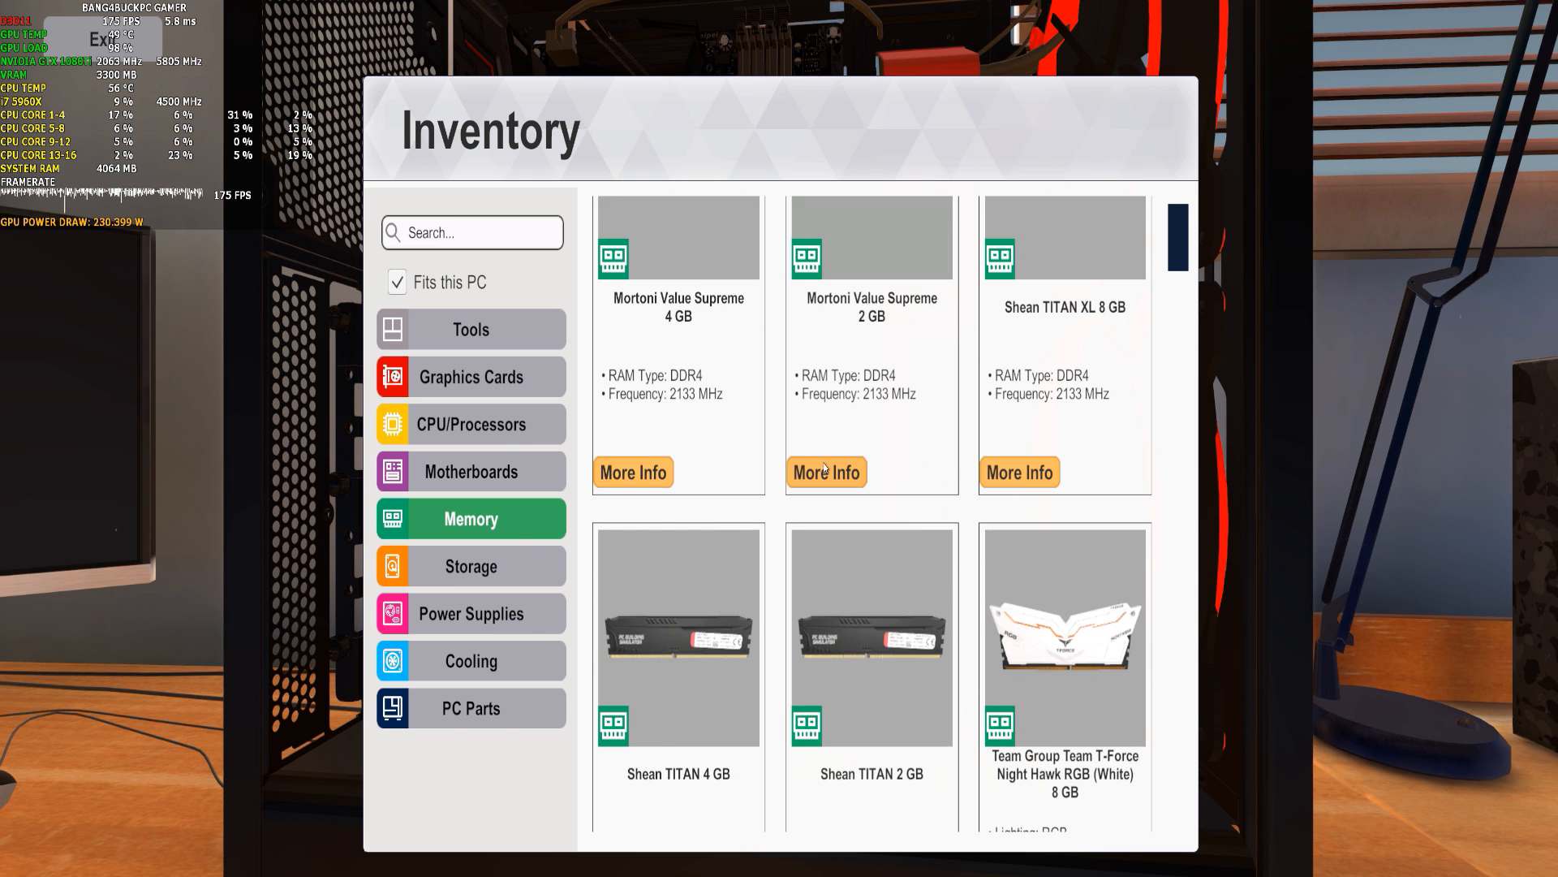
{"action": "scroll", "scroll_direction": "down", "scroll_amount": 3}
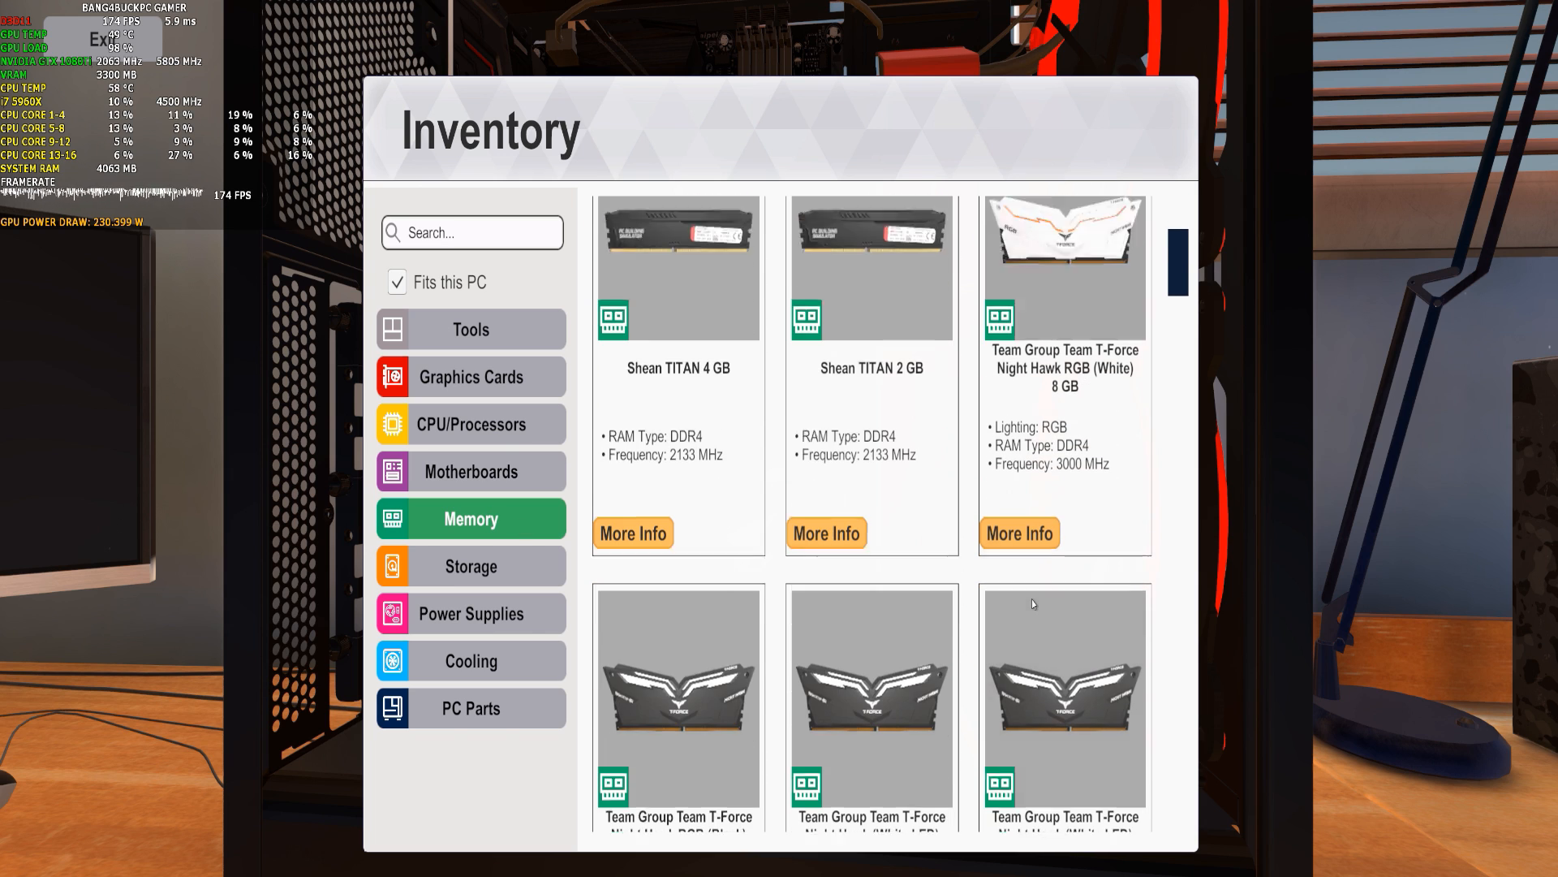
{"action": "scroll", "scroll_direction": "down", "scroll_amount": 3}
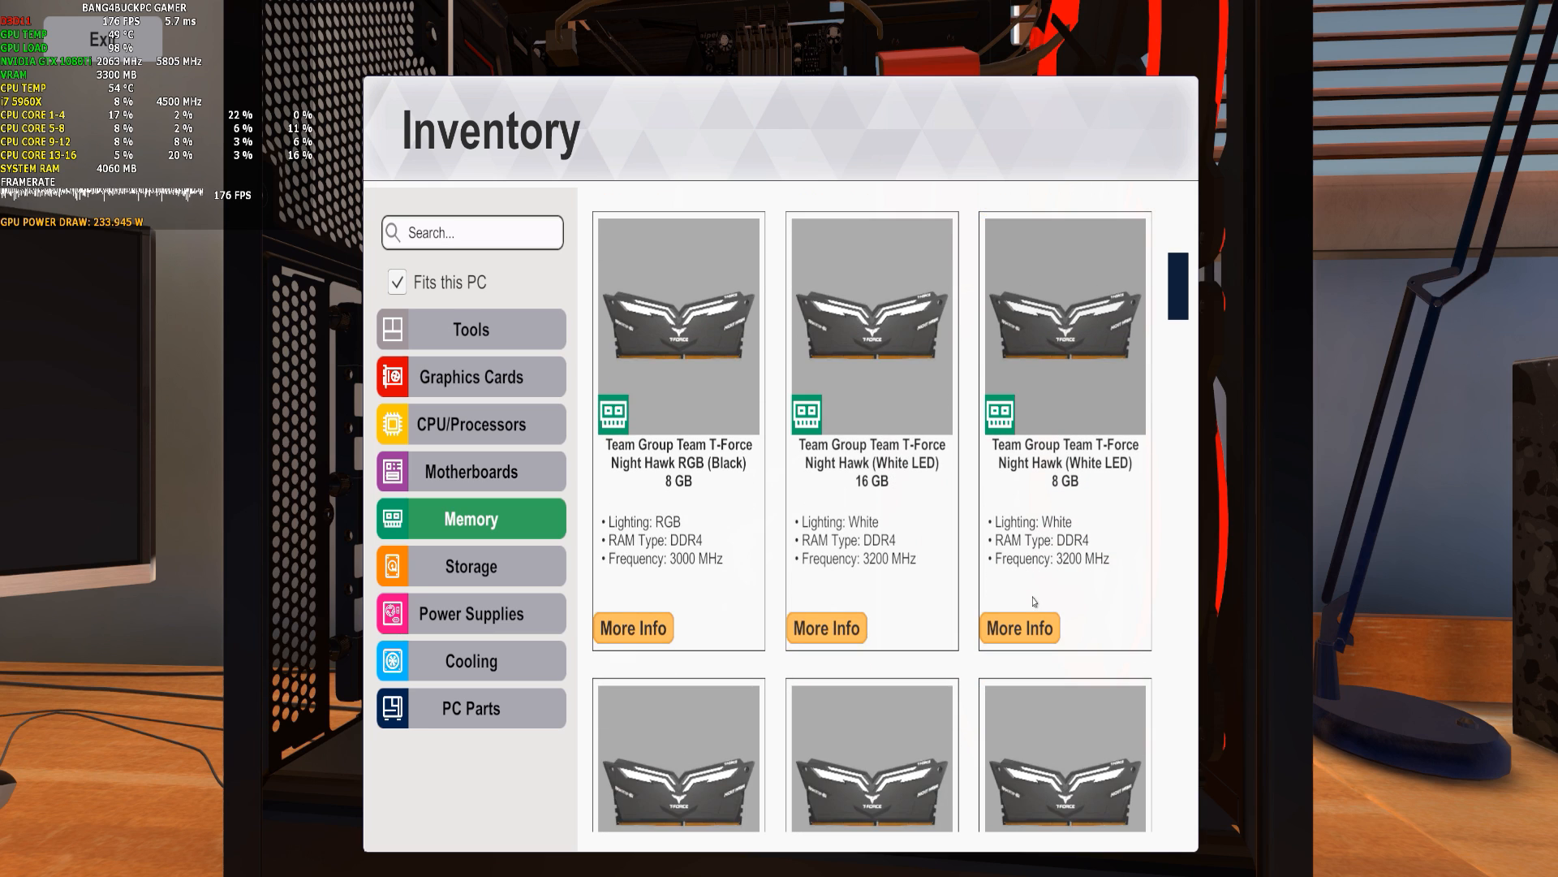
{"action": "scroll", "scroll_direction": "down", "scroll_amount": 3}
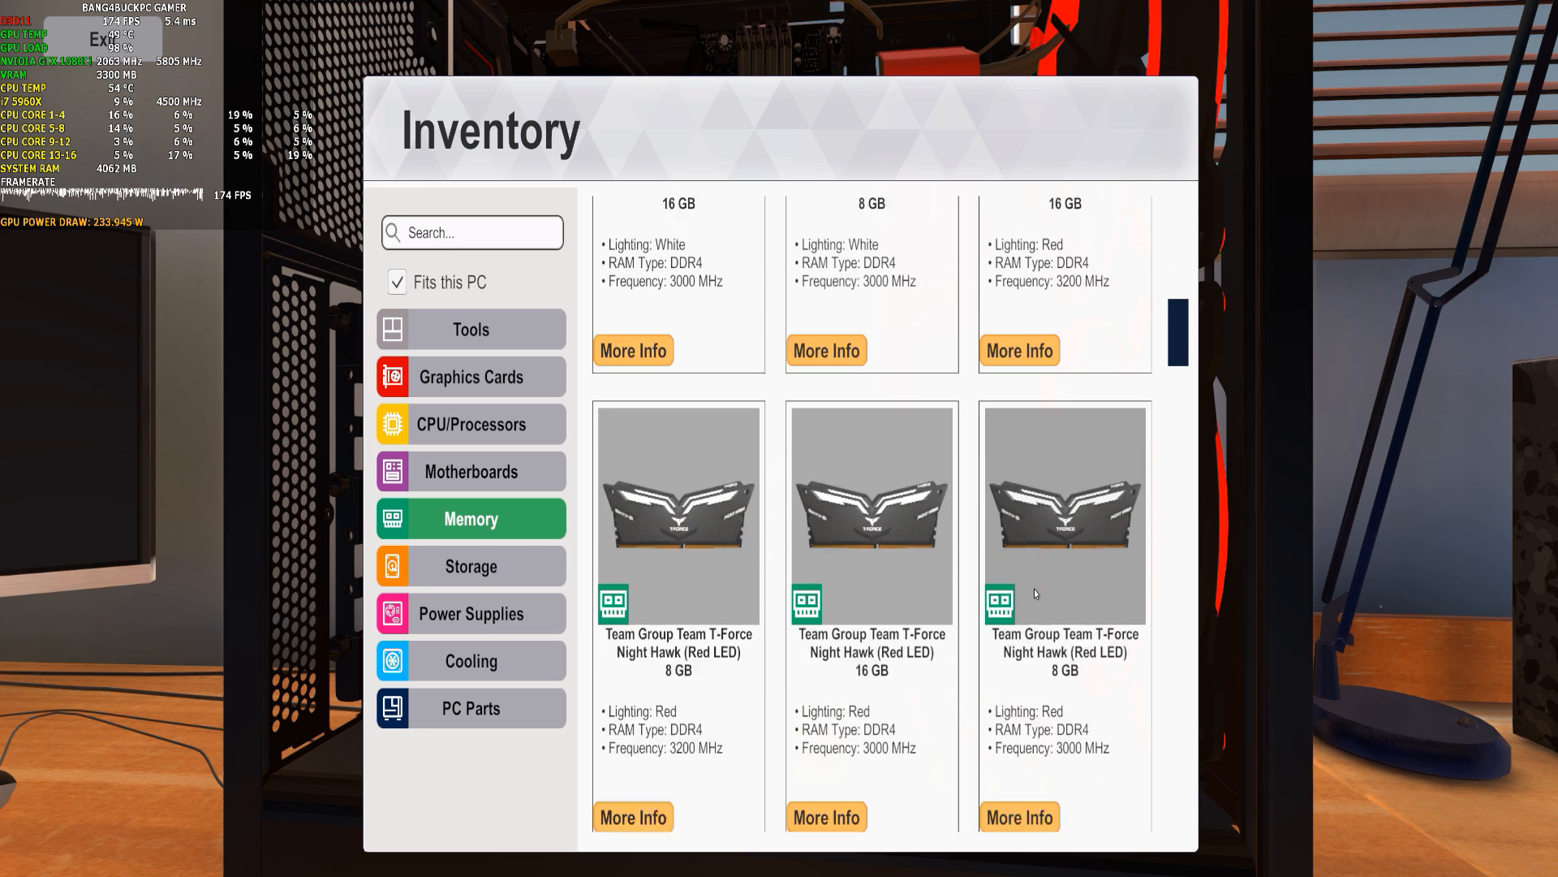
{"action": "scroll", "scroll_direction": "down", "scroll_amount": 3}
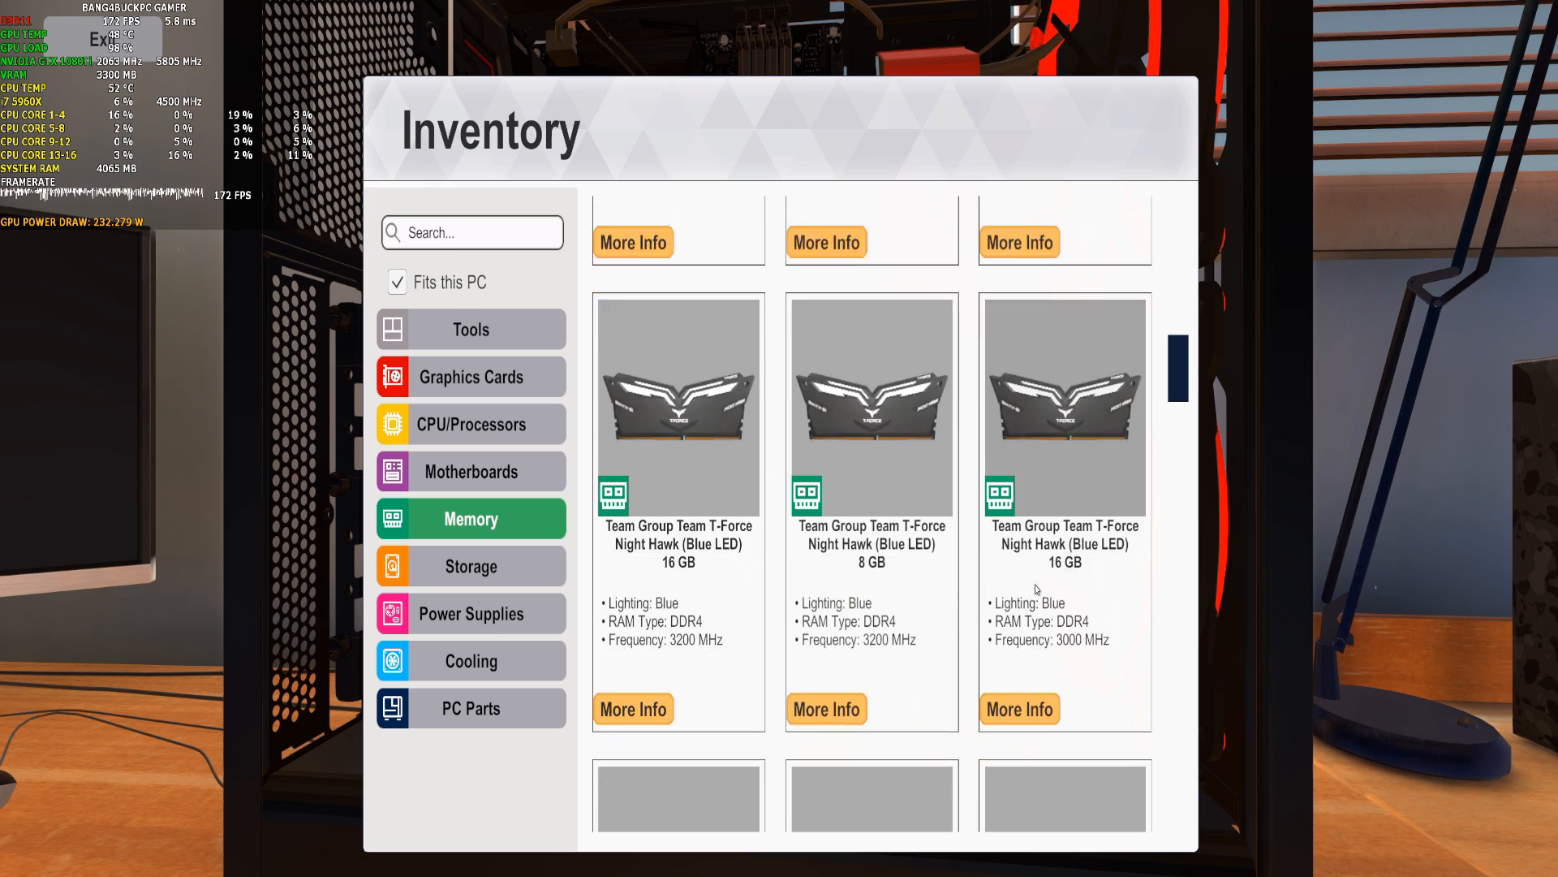
{"action": "scroll", "scroll_direction": "down", "scroll_amount": 3}
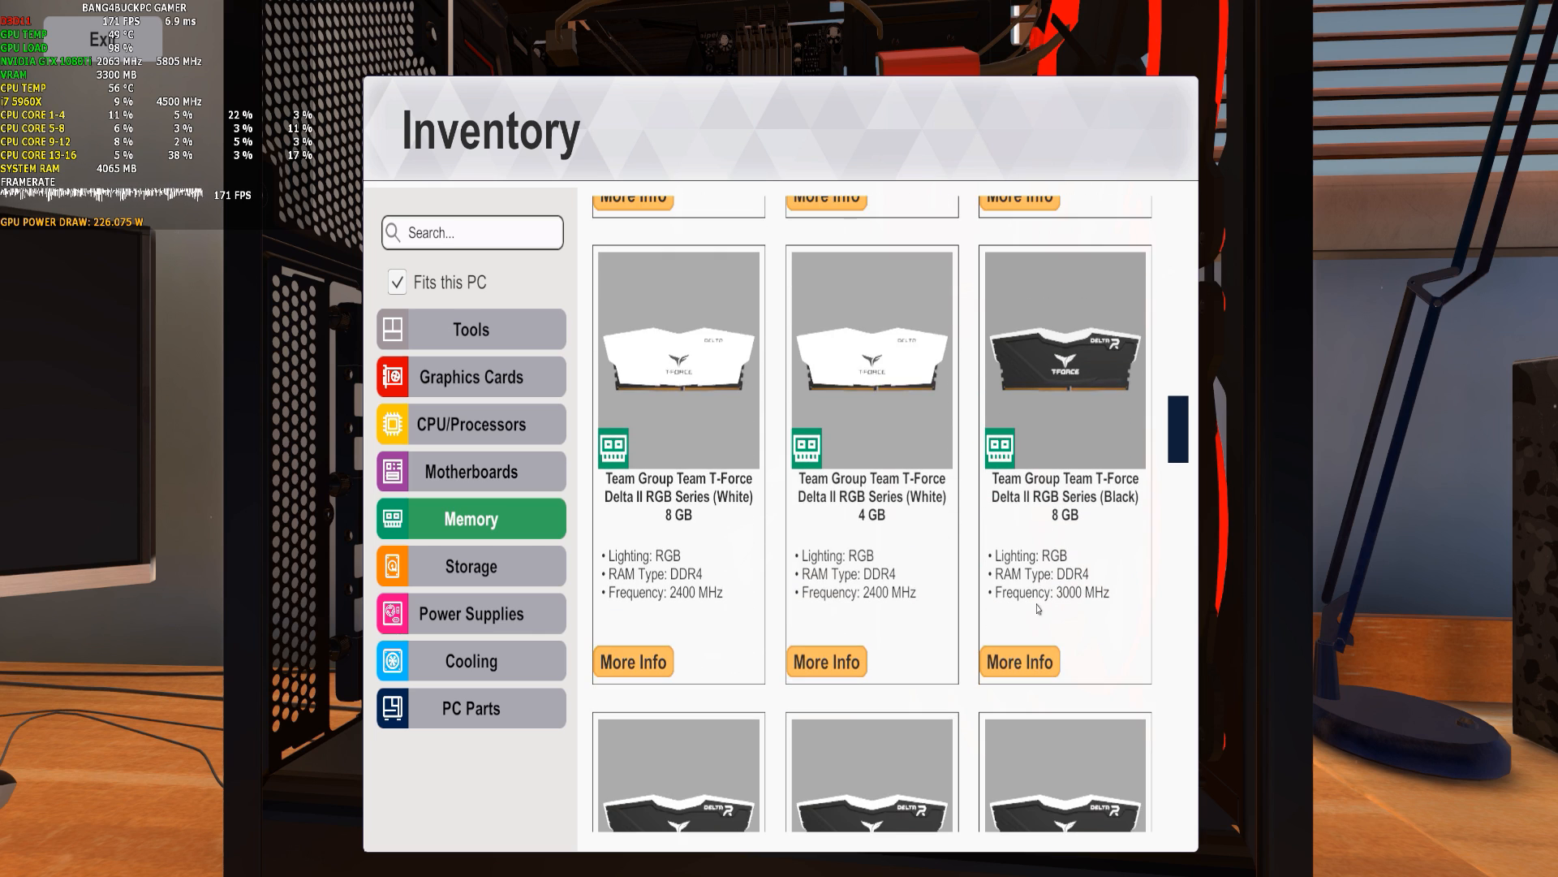
{"action": "scroll", "scroll_direction": "down", "scroll_amount": 3}
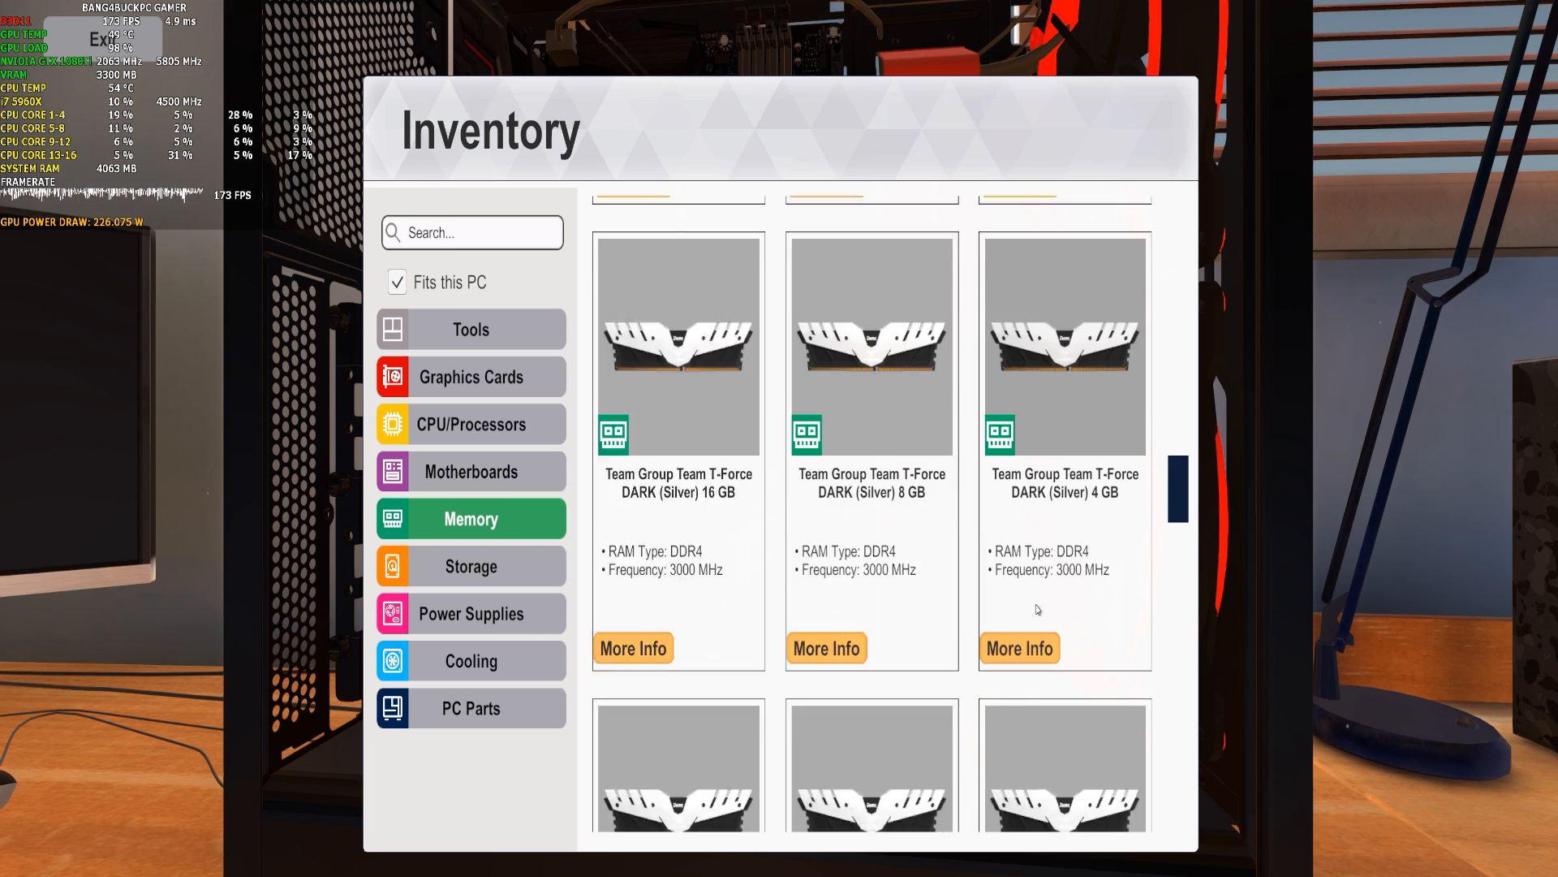
{"action": "scroll", "scroll_direction": "down", "scroll_amount": 3}
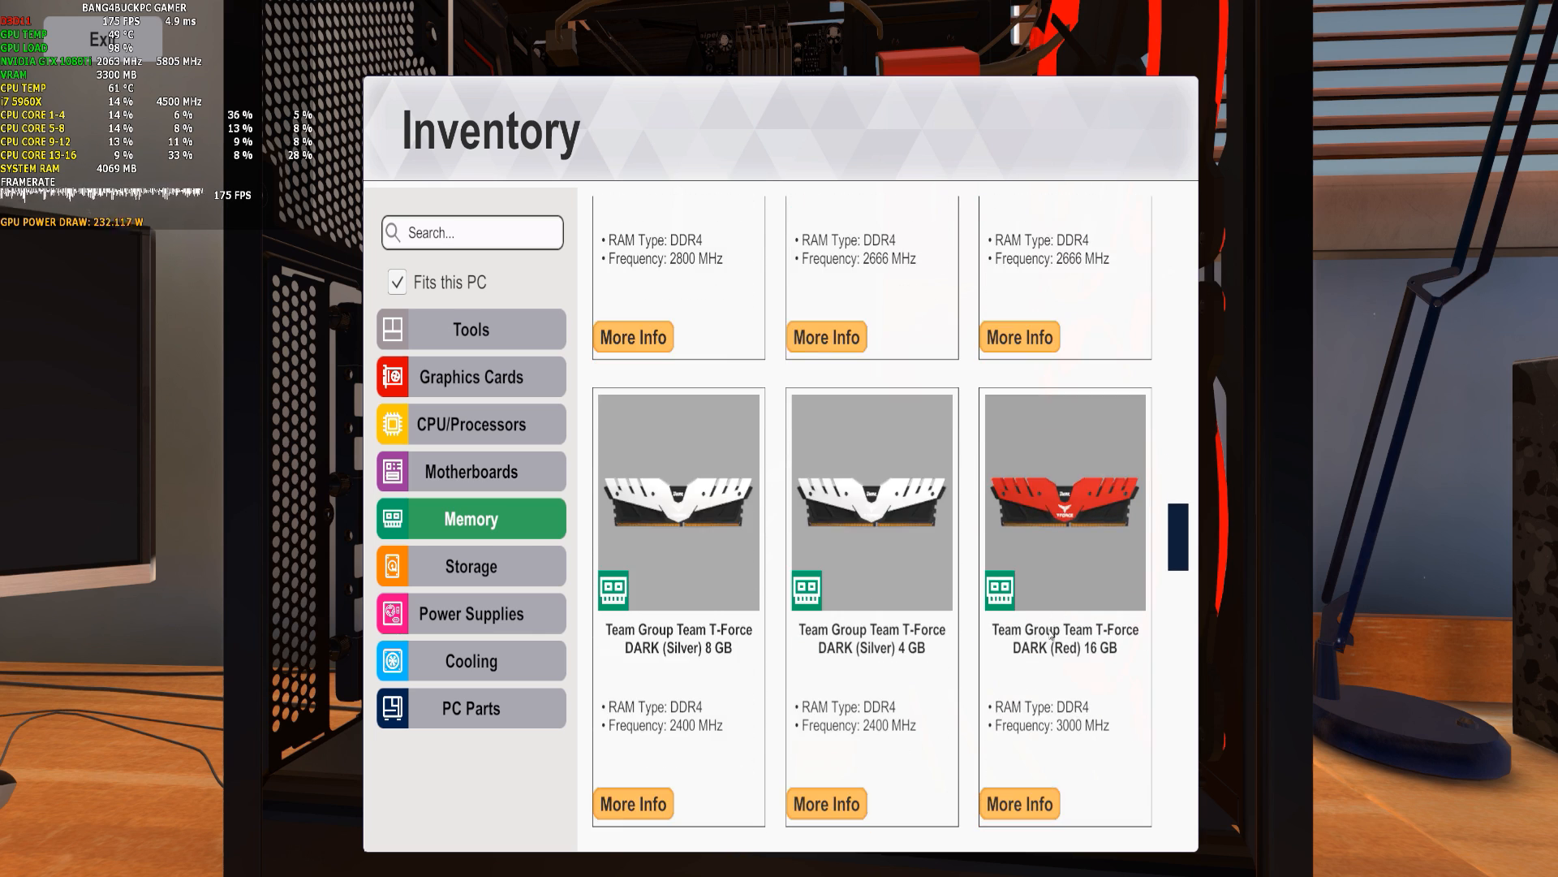
{"action": "scroll", "scroll_direction": "down", "scroll_amount": 3}
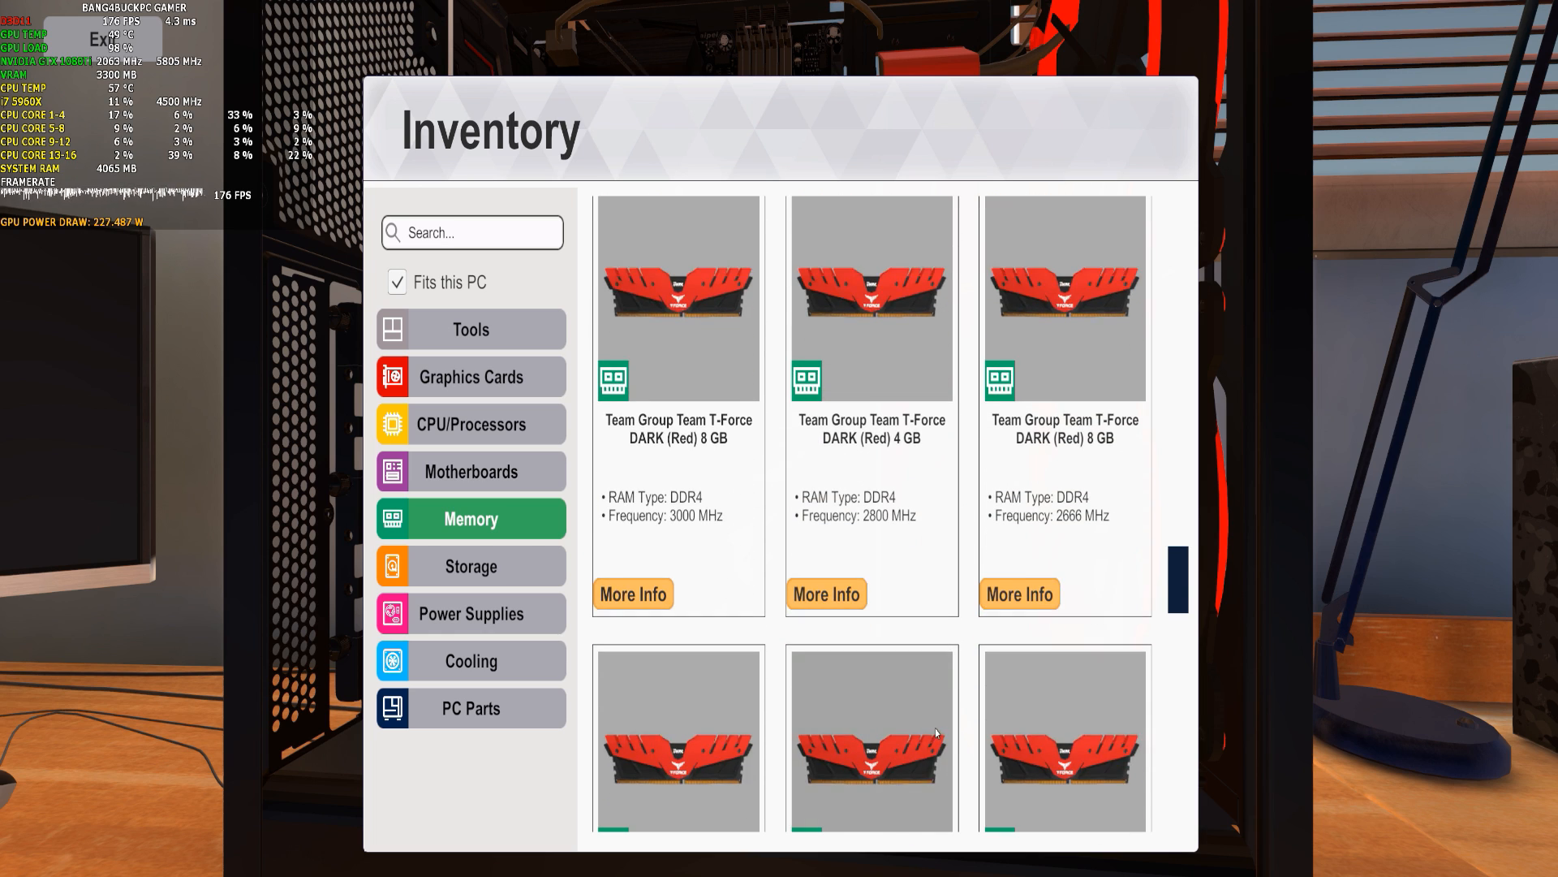
{"action": "scroll", "scroll_direction": "down", "scroll_amount": 3}
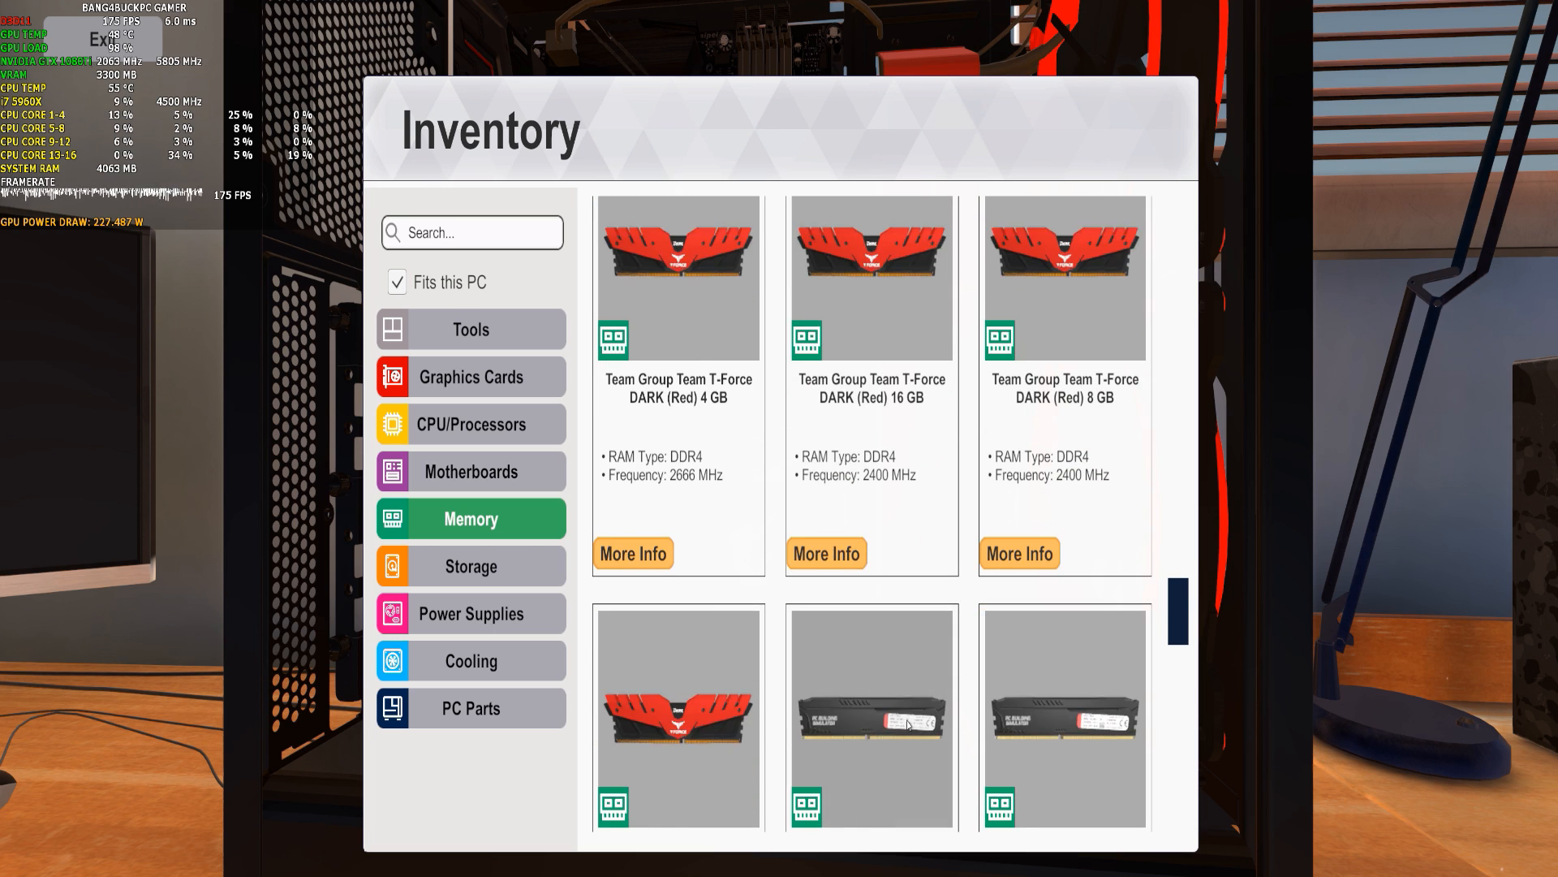
{"action": "scroll", "scroll_direction": "down", "scroll_amount": 3}
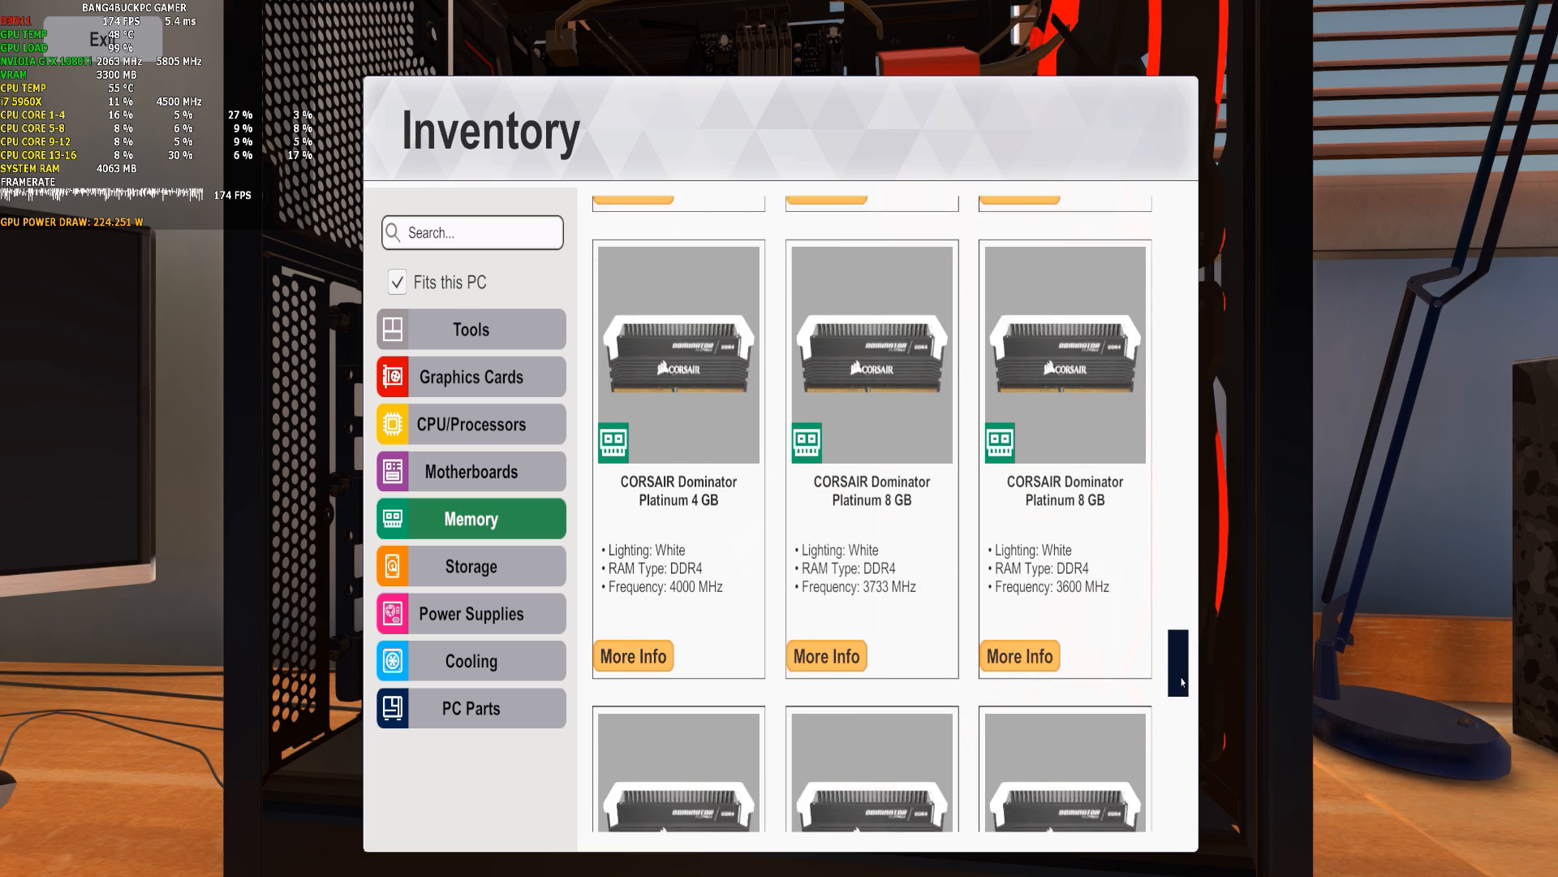
{"action": "scroll", "scroll_direction": "down", "scroll_amount": 3}
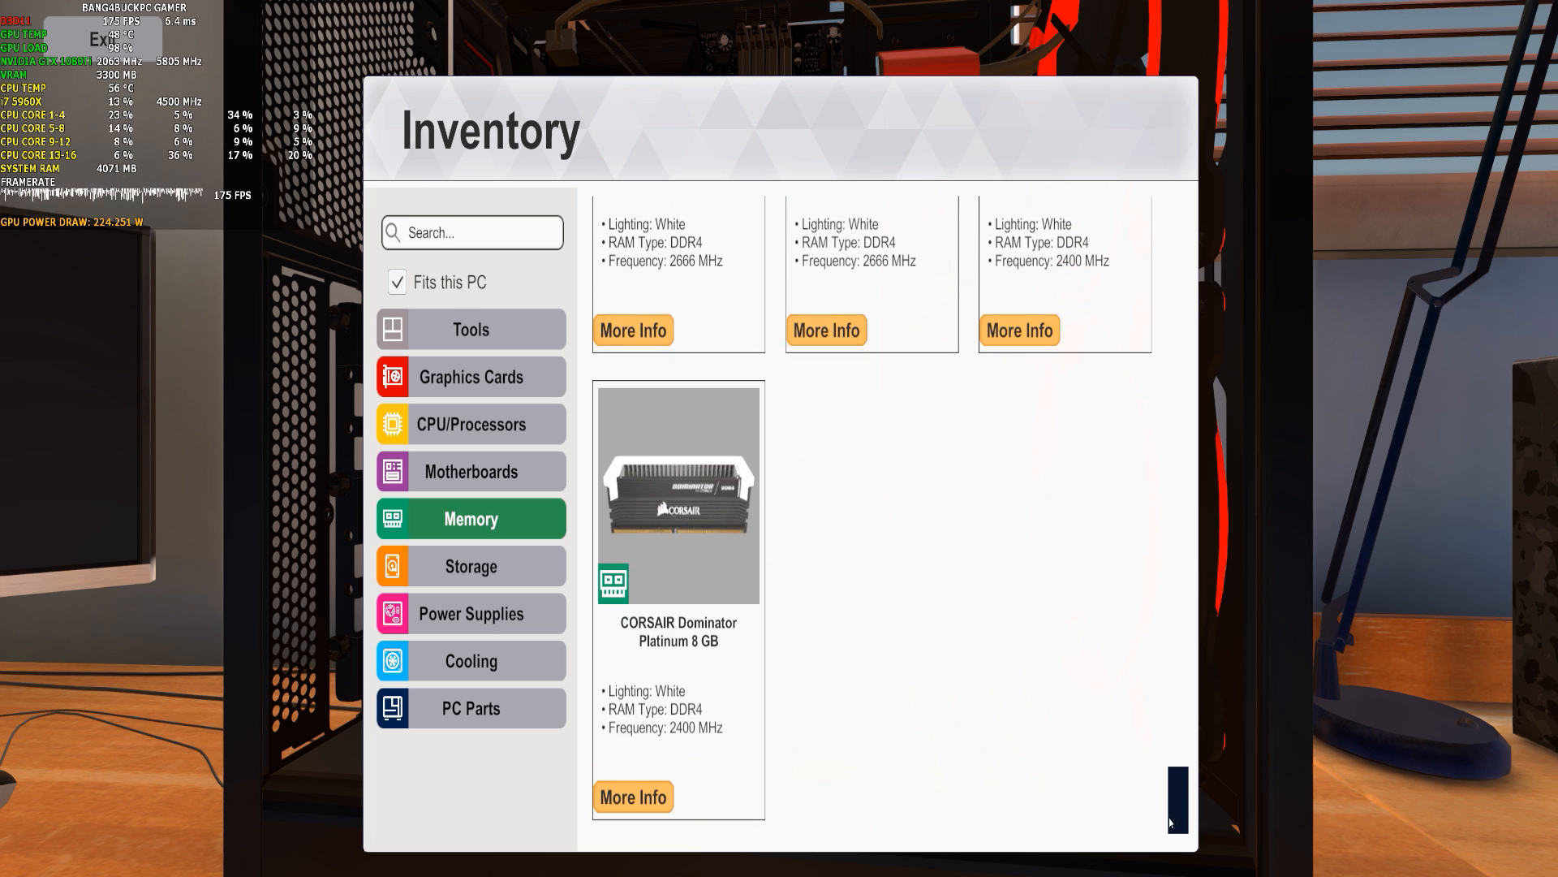
{"action": "scroll", "scroll_direction": "down", "scroll_amount": 3}
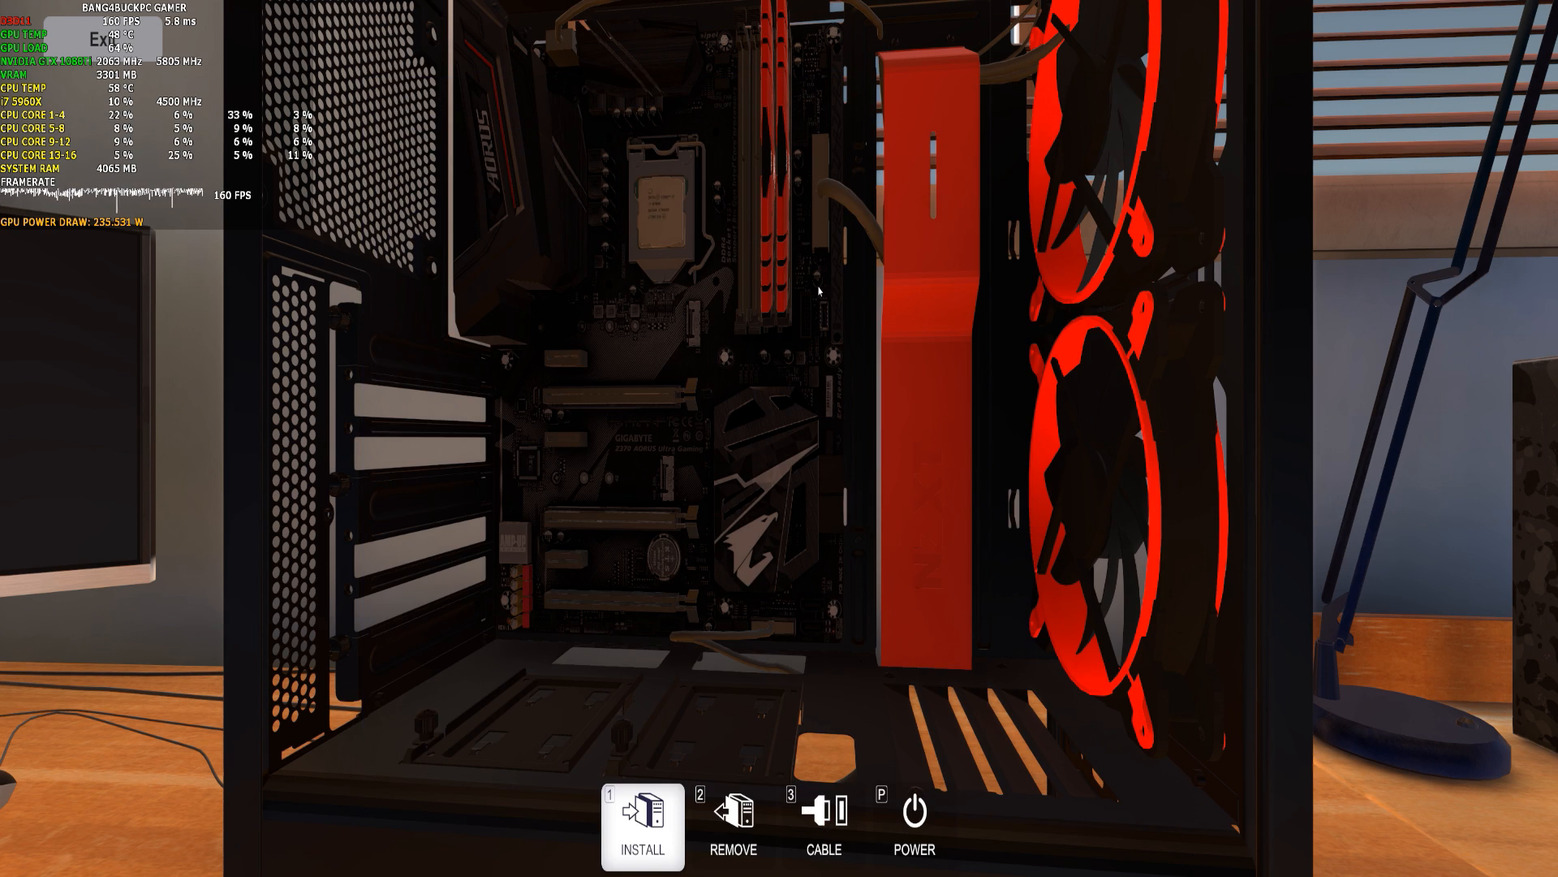
Add more red T-Force DARK memory sticks to fill all four RAM slots.
{"action": "left_click", "coordinate": [732, 824]}
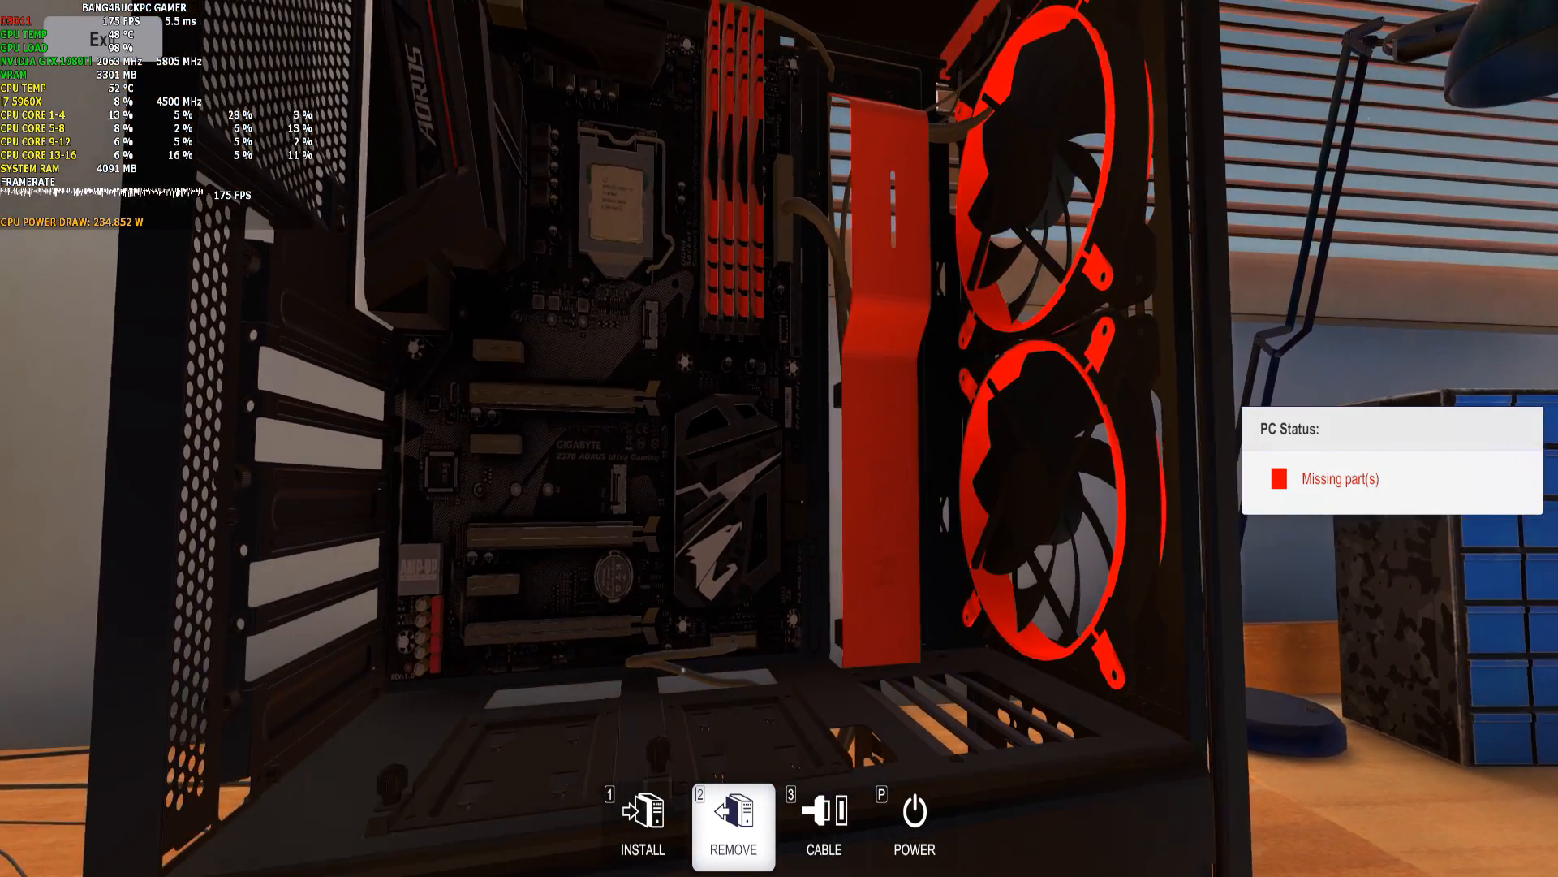
{"action": "left_click", "coordinate": [642, 827]}
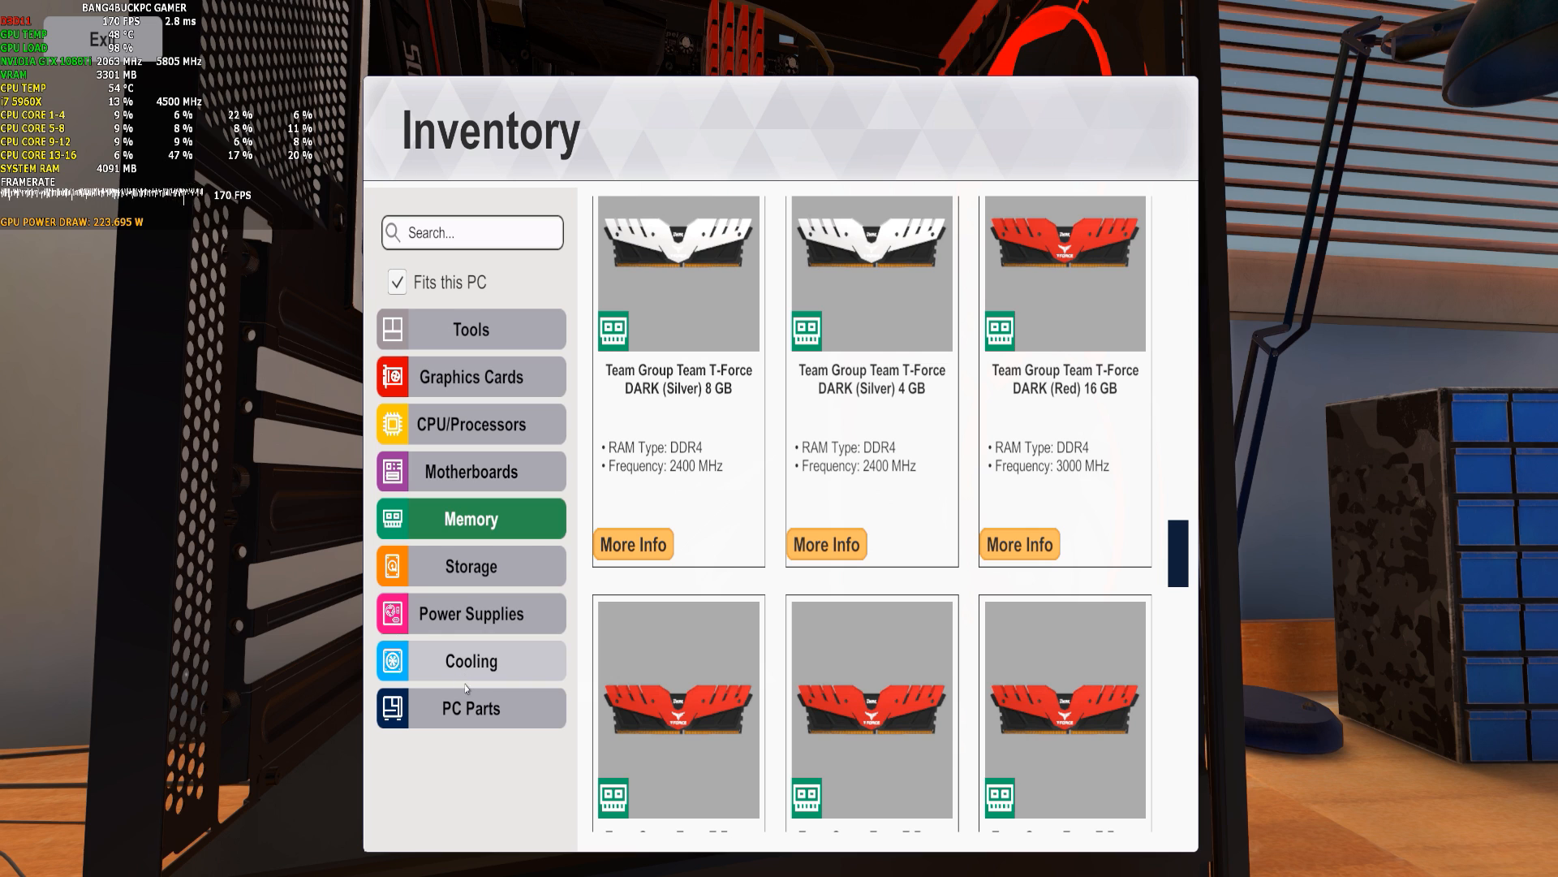
{"action": "left_click", "coordinate": [470, 329]}
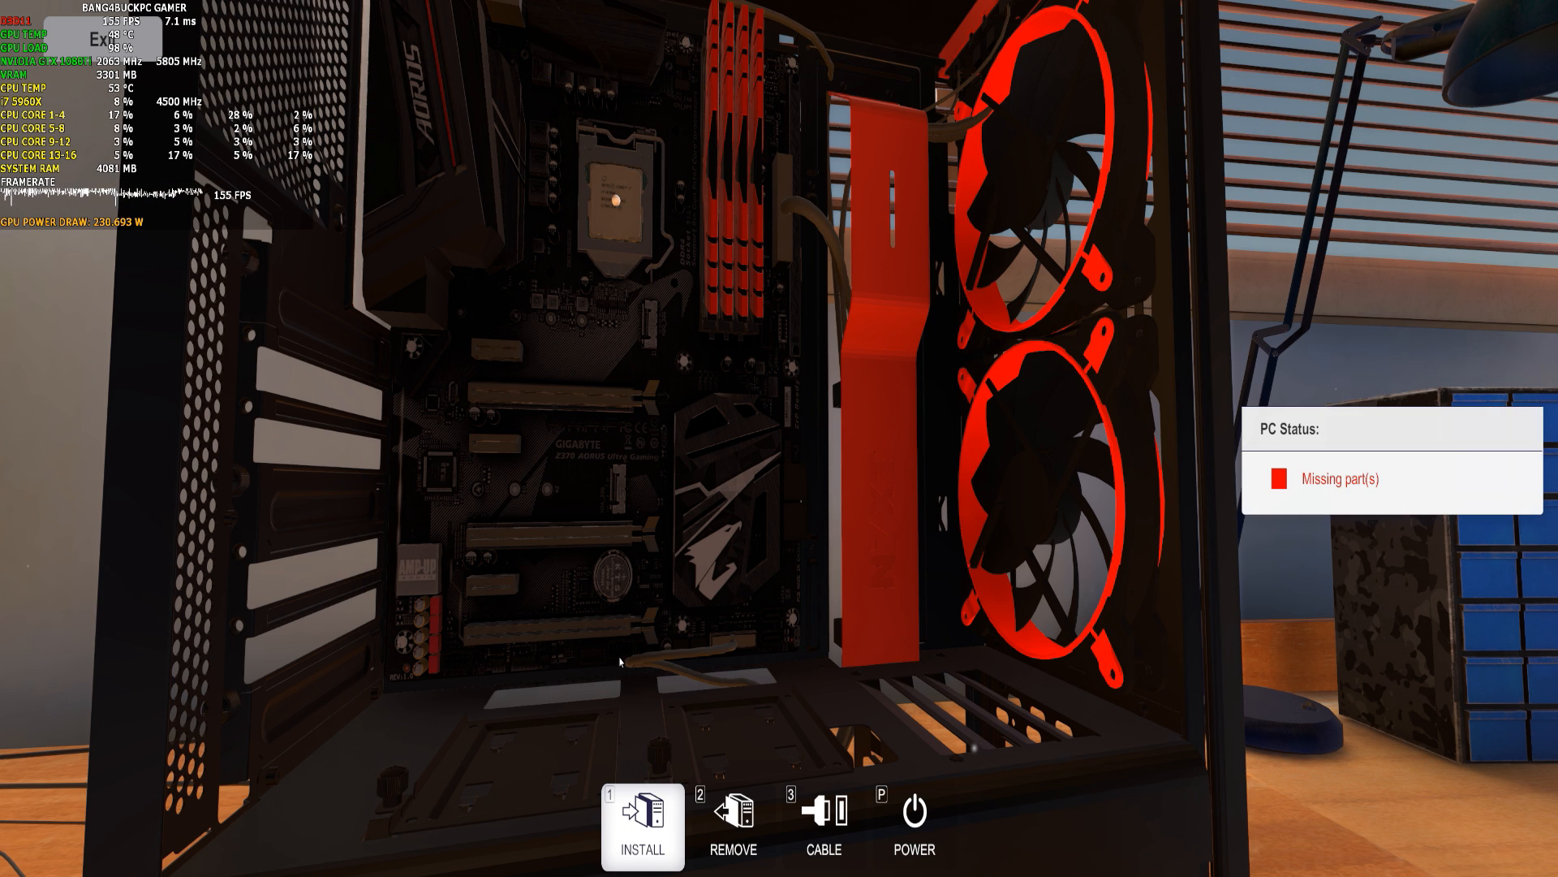
Browse the Cooling list in the inventory, scrolling through the available coolers.
{"action": "left_click", "coordinate": [642, 824]}
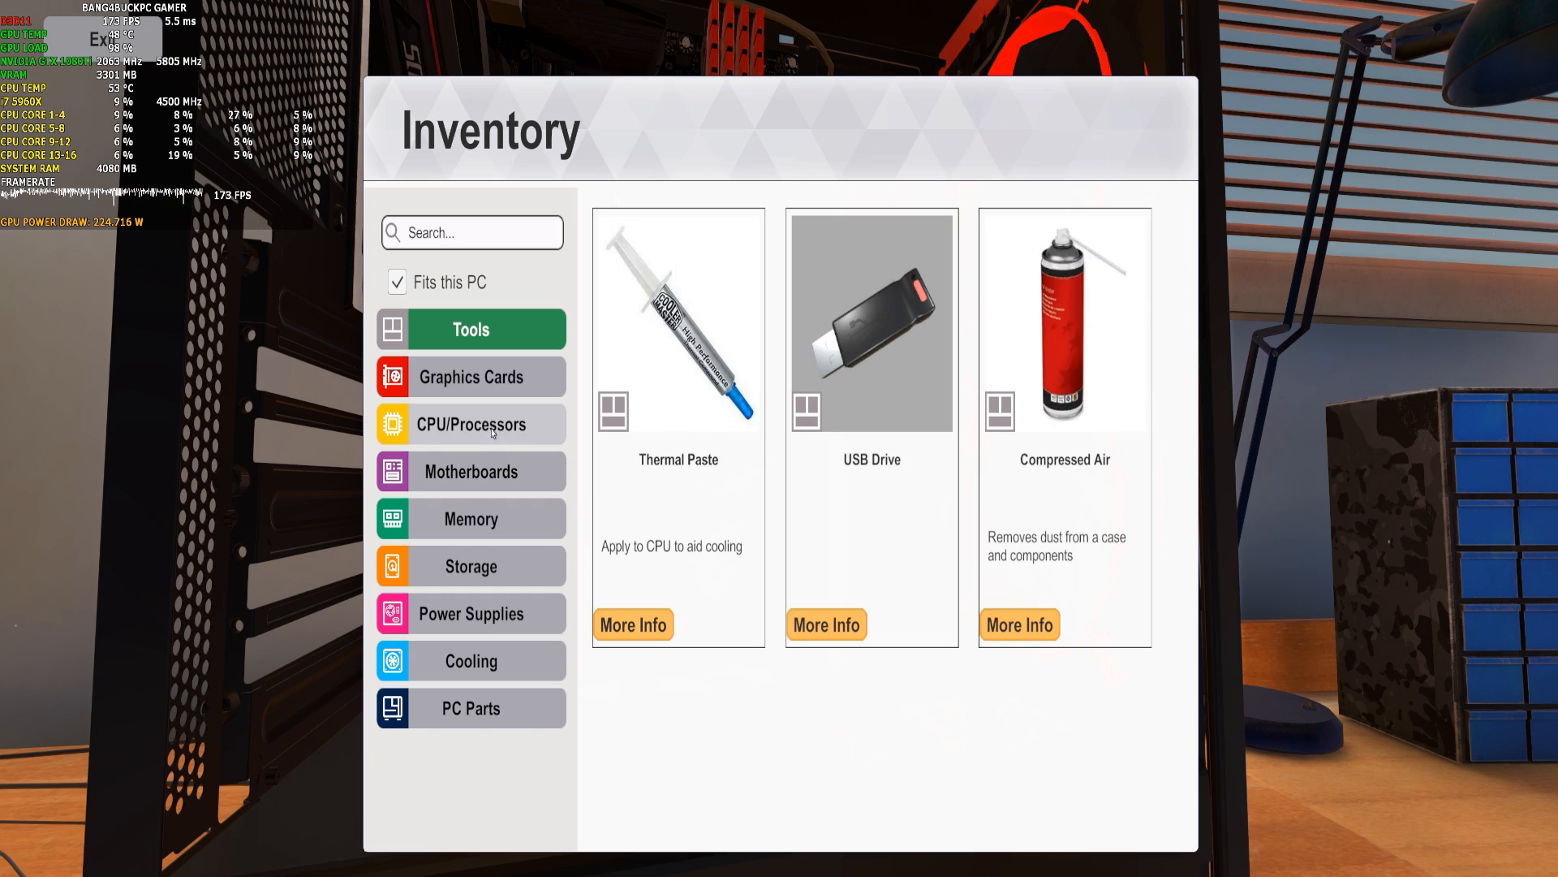
{"action": "mouse_move", "coordinate": [469, 566]}
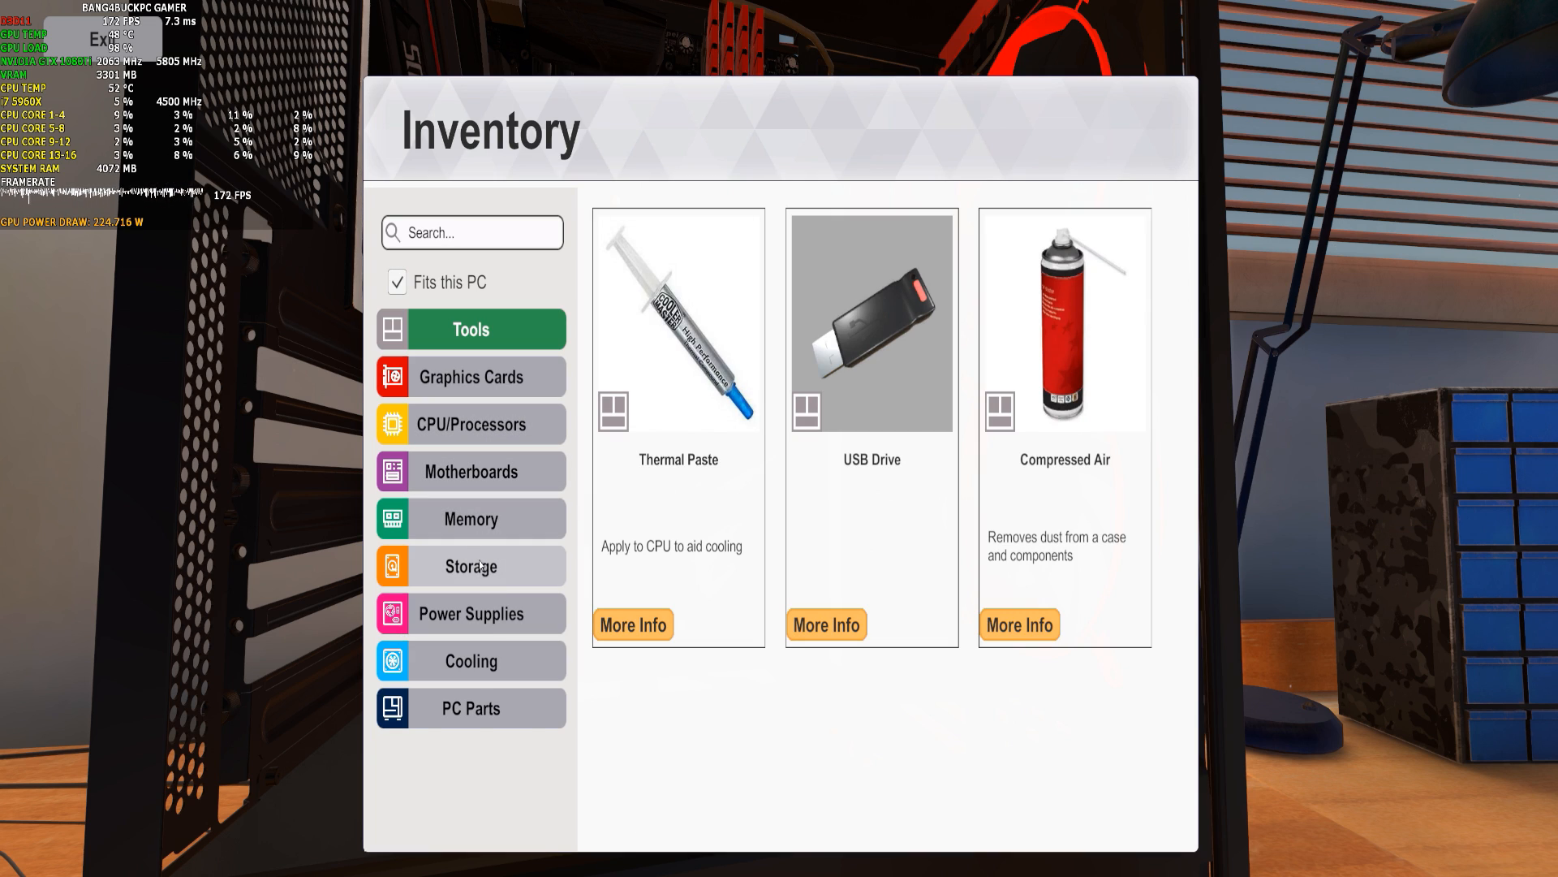
{"action": "left_click", "coordinate": [469, 660]}
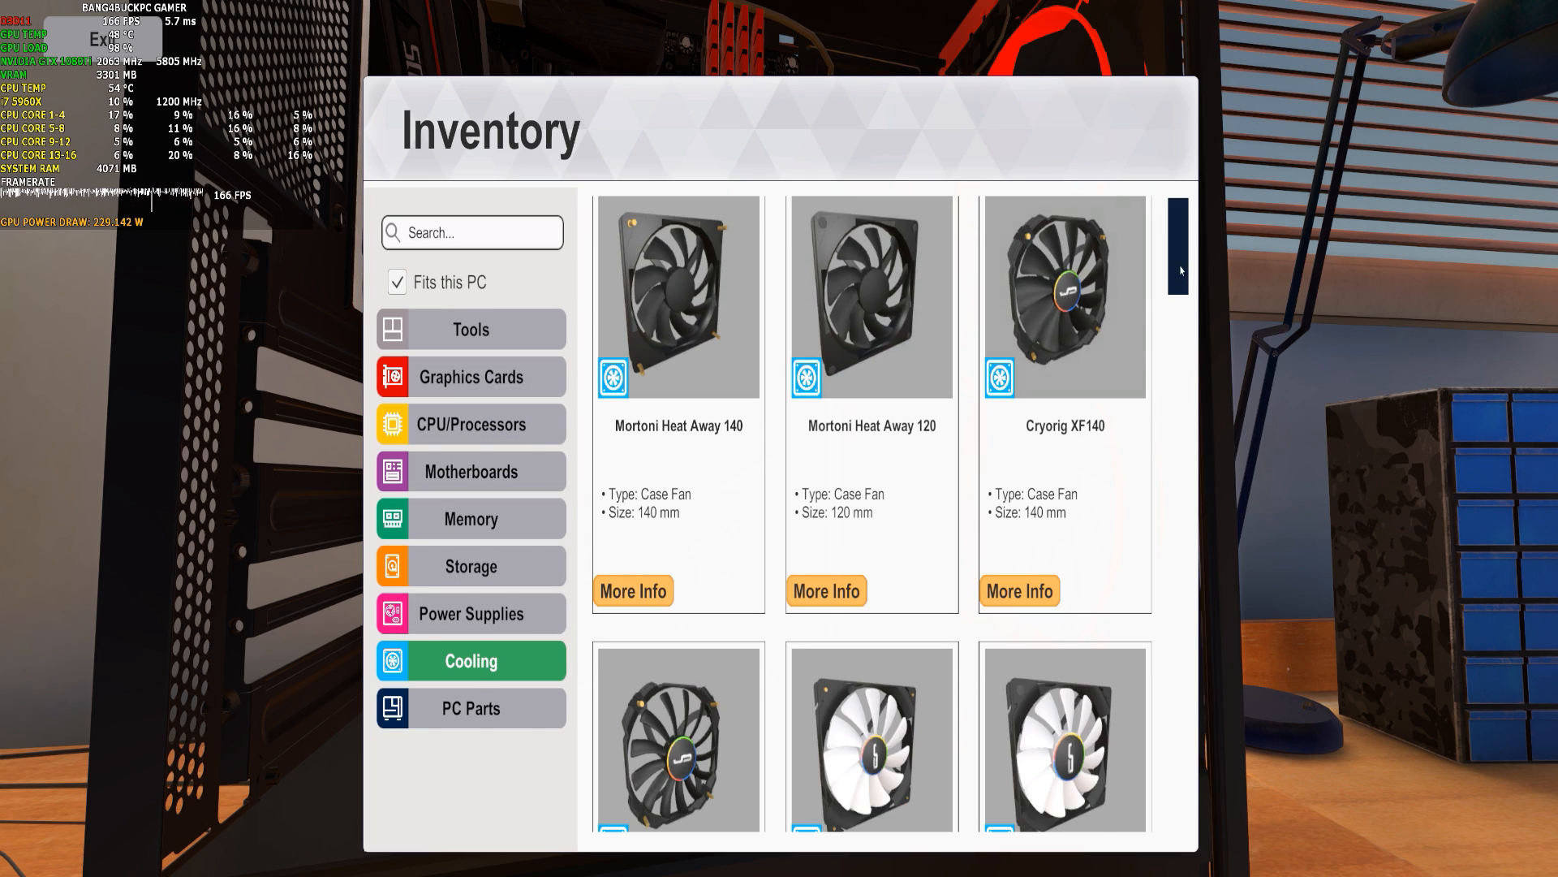
{"action": "scroll", "scroll_direction": "down", "scroll_amount": 3}
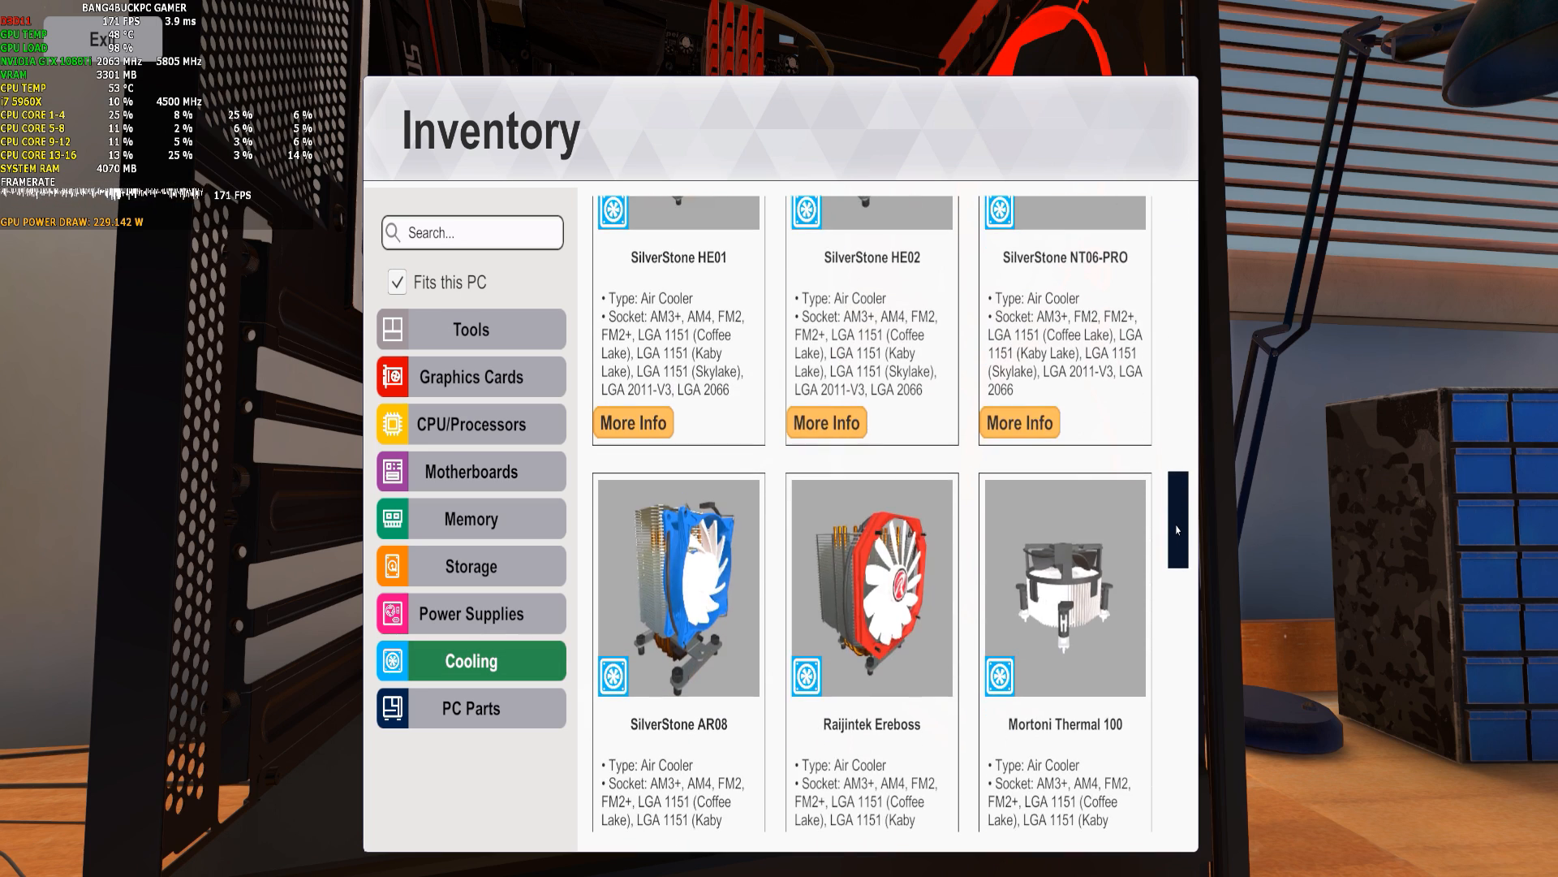
{"action": "scroll", "scroll_direction": "down", "scroll_amount": 3}
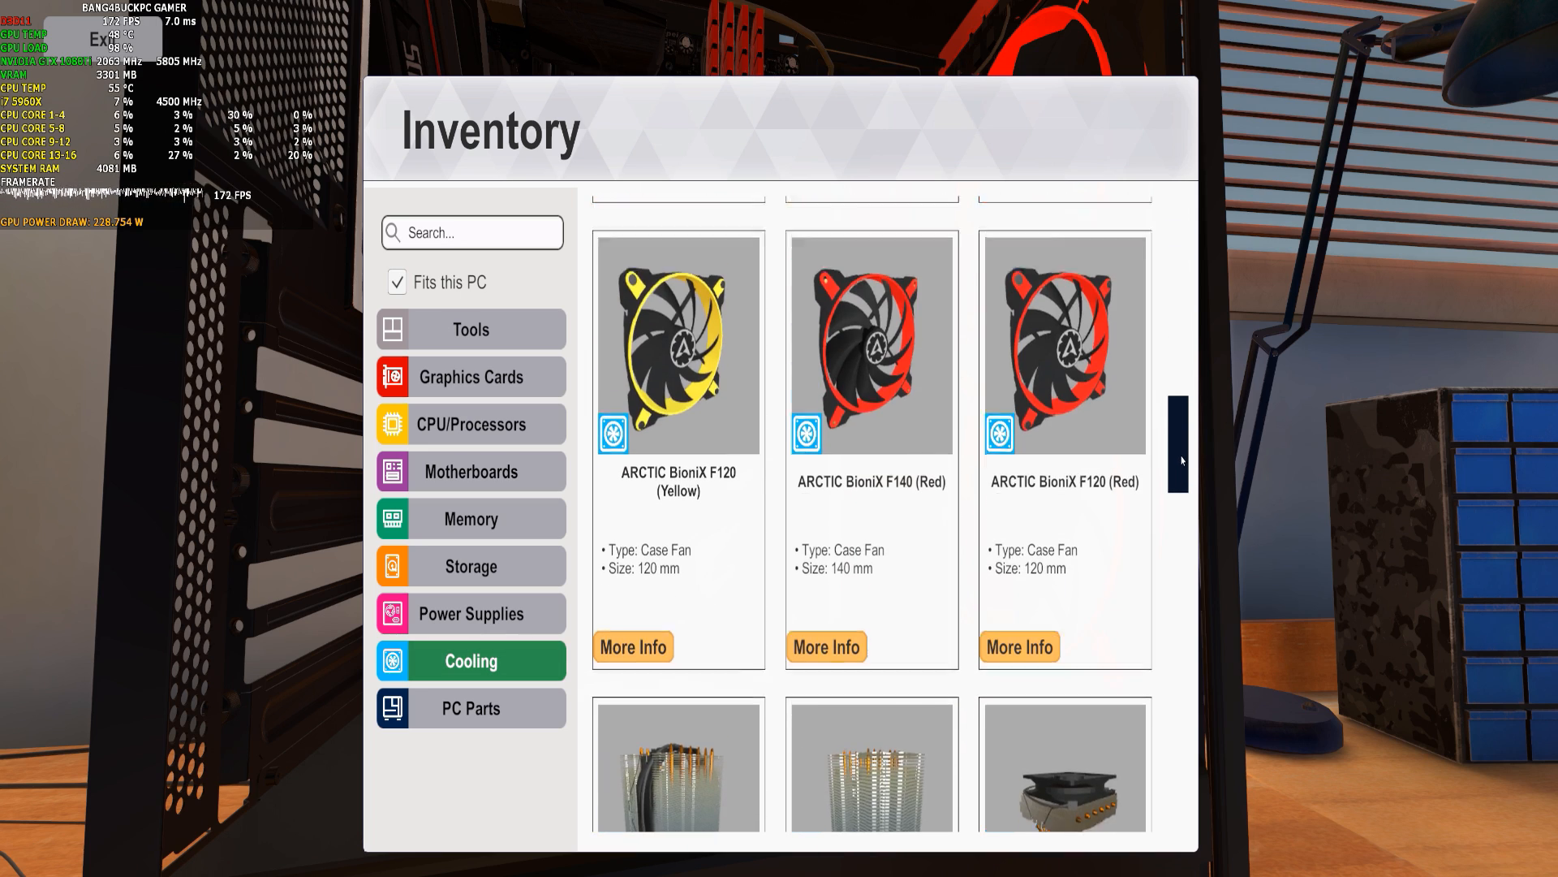
{"action": "scroll", "scroll_direction": "down", "scroll_amount": 3}
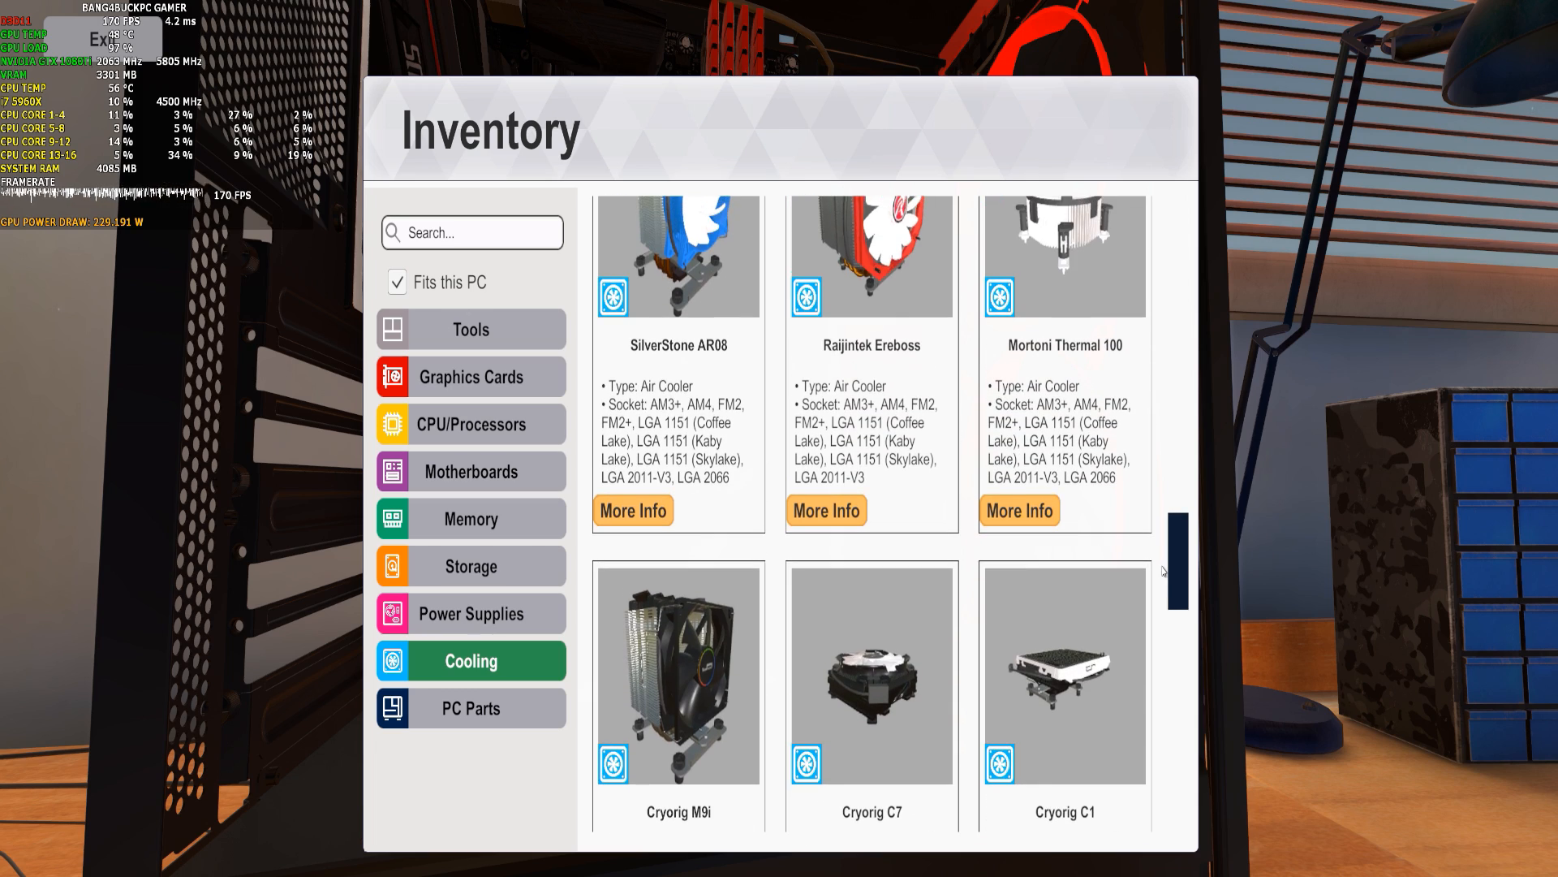
{"action": "scroll", "scroll_direction": "down", "scroll_amount": 3}
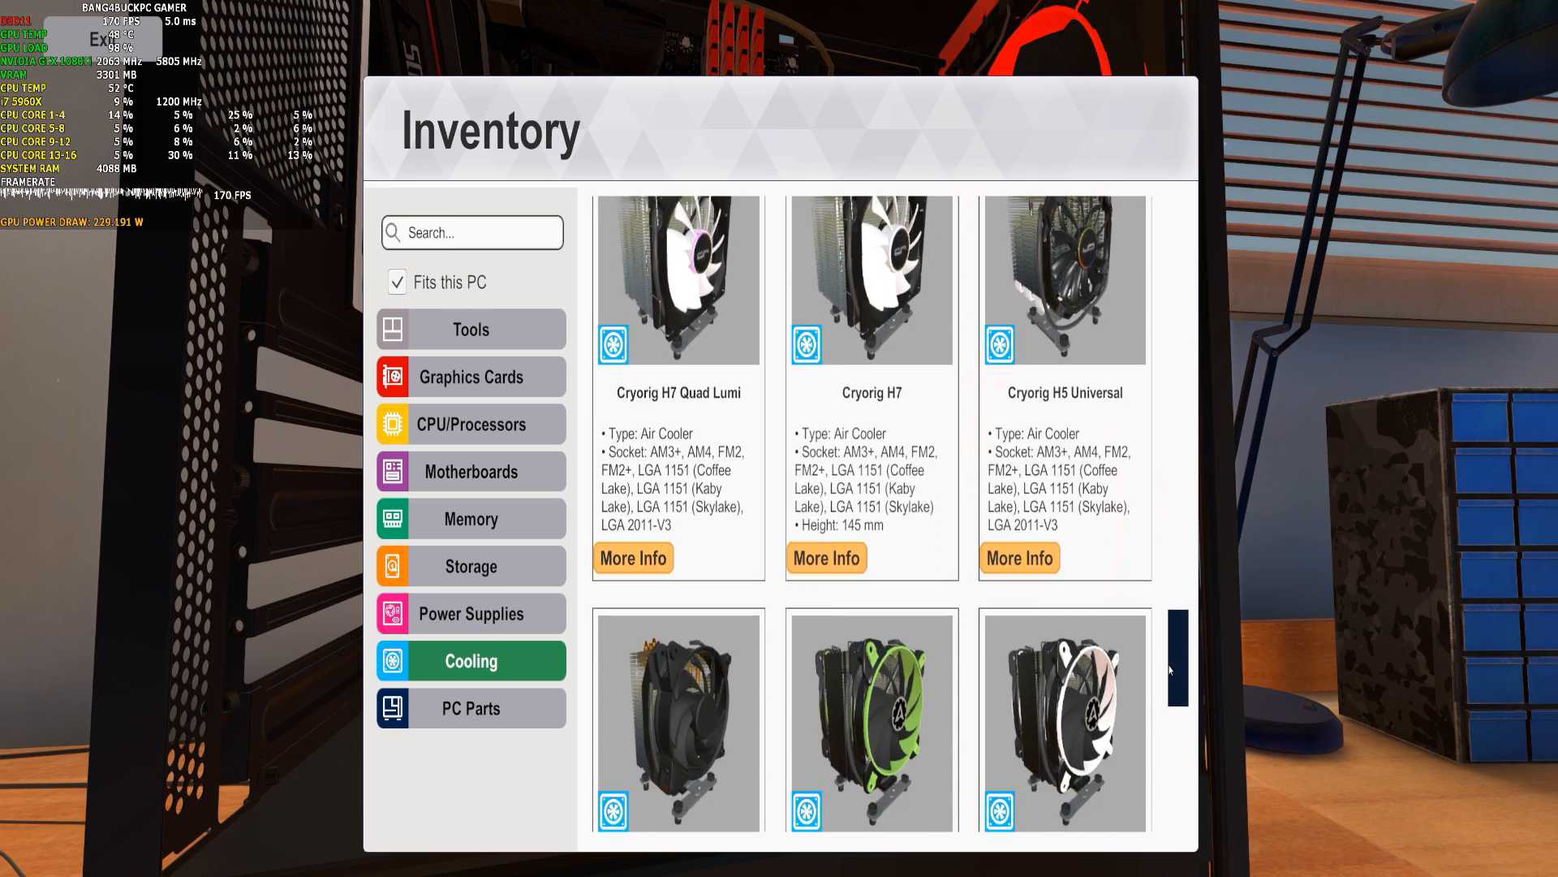
{"action": "scroll", "scroll_direction": "down", "scroll_amount": 3}
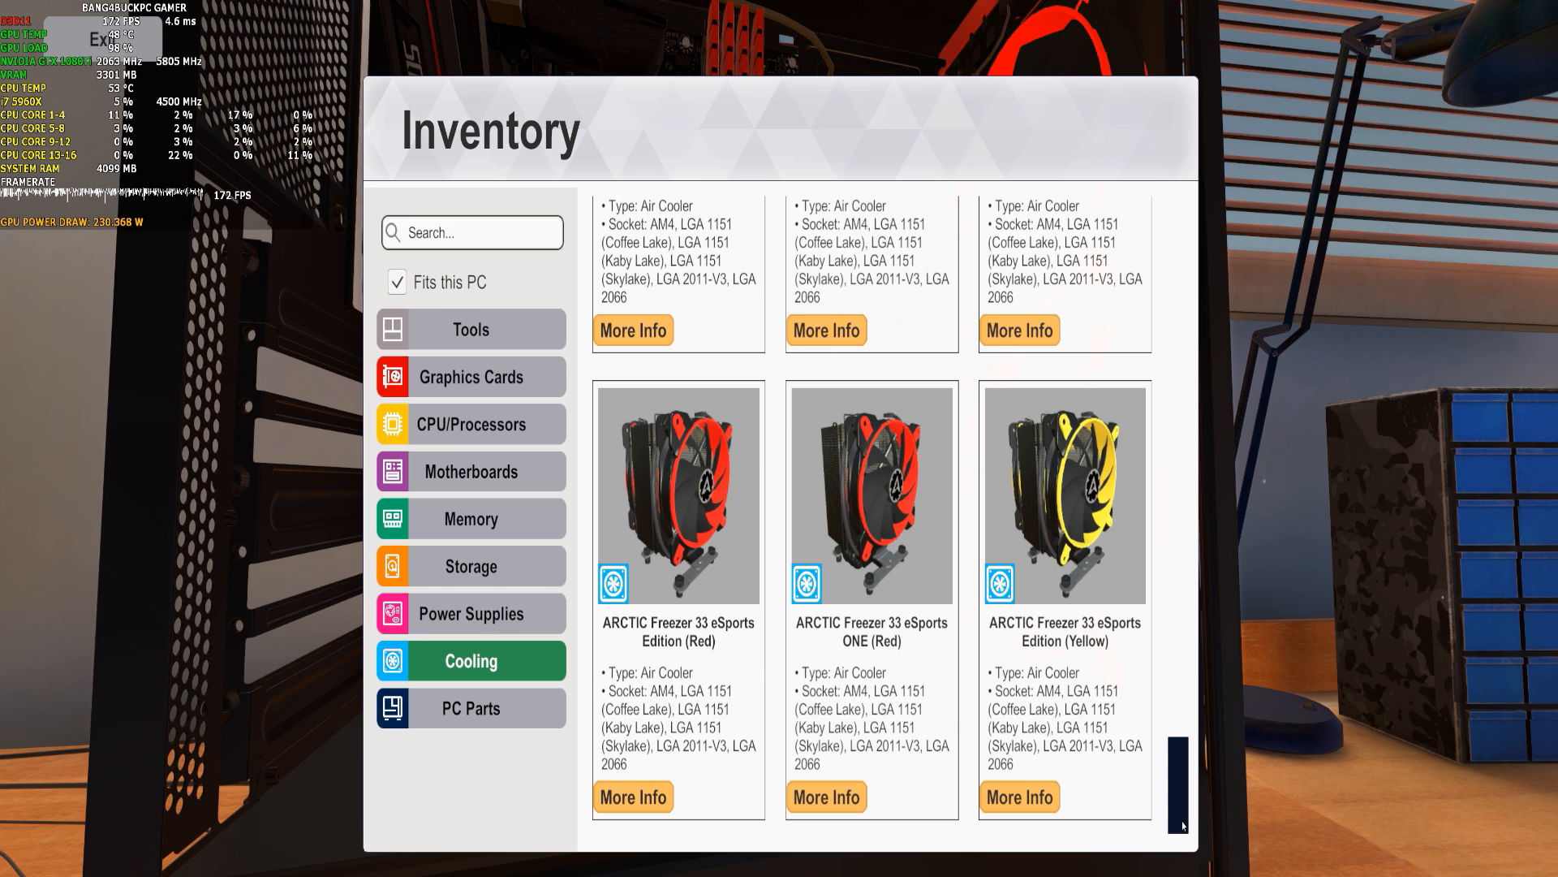
{"action": "scroll", "scroll_direction": "down", "scroll_amount": 3}
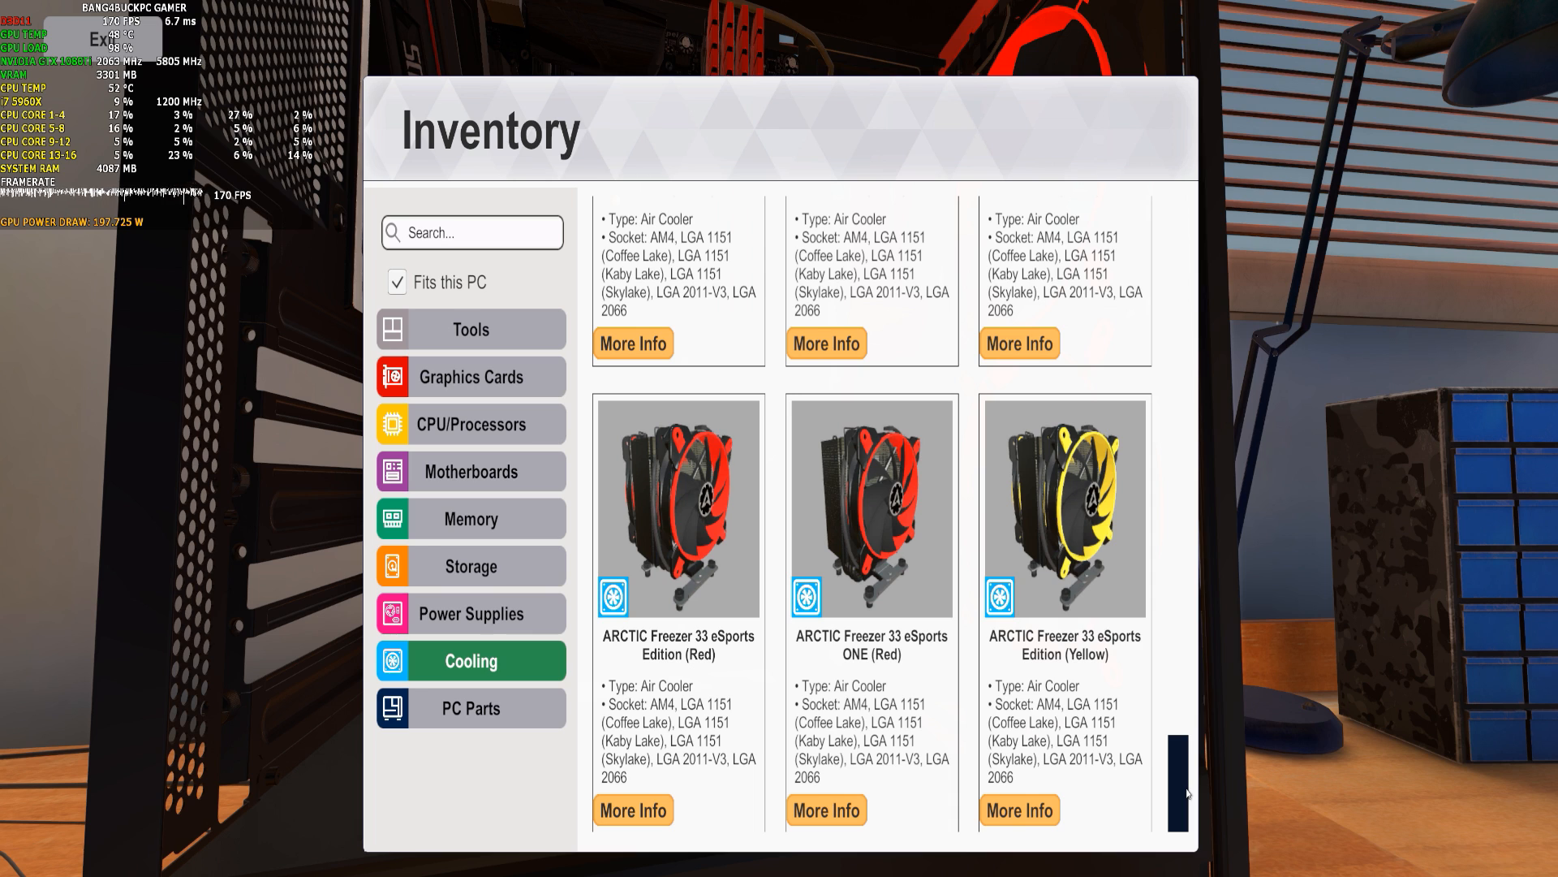
{"action": "scroll", "scroll_direction": "down", "scroll_amount": 3}
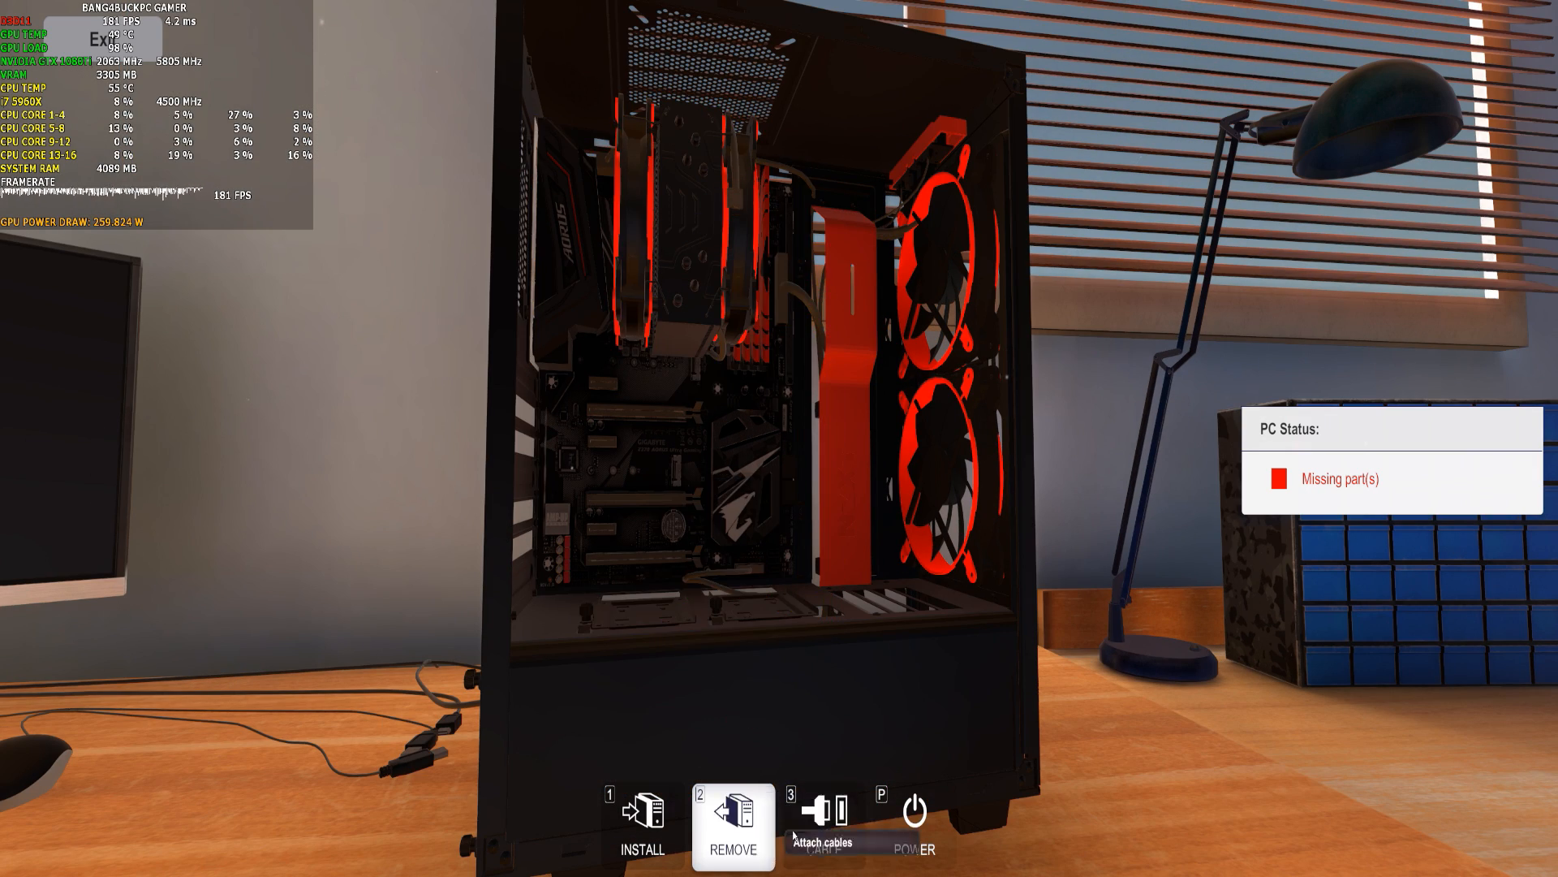
Switch to cabling mode beside the newly installed ARCTIC Freezer 33 cooler.
{"action": "left_click", "coordinate": [823, 825]}
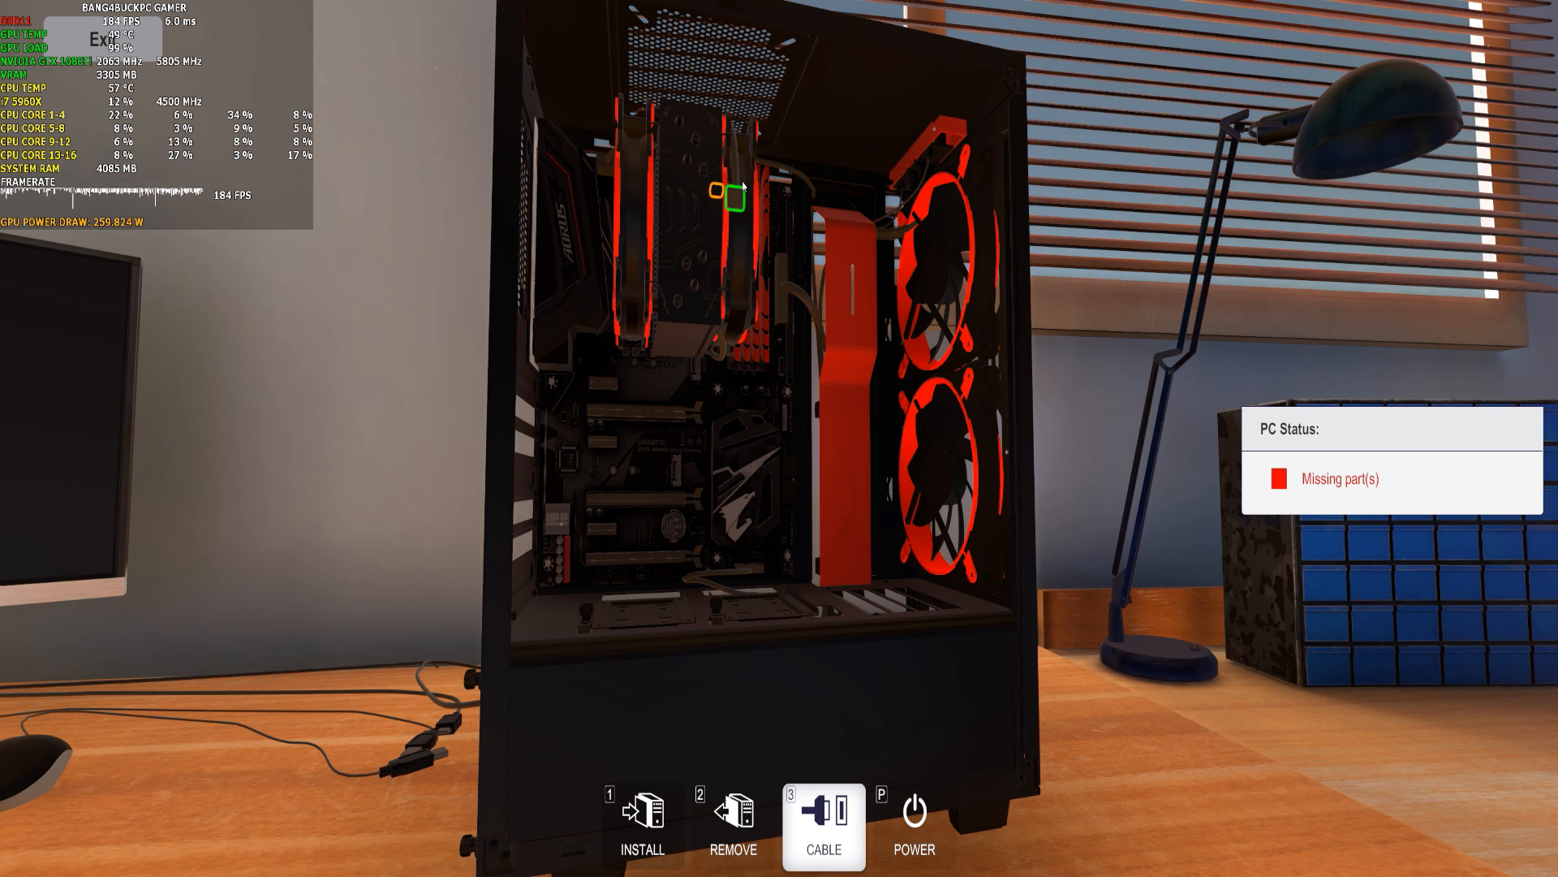
{"action": "mouse_move", "coordinate": [726, 191]}
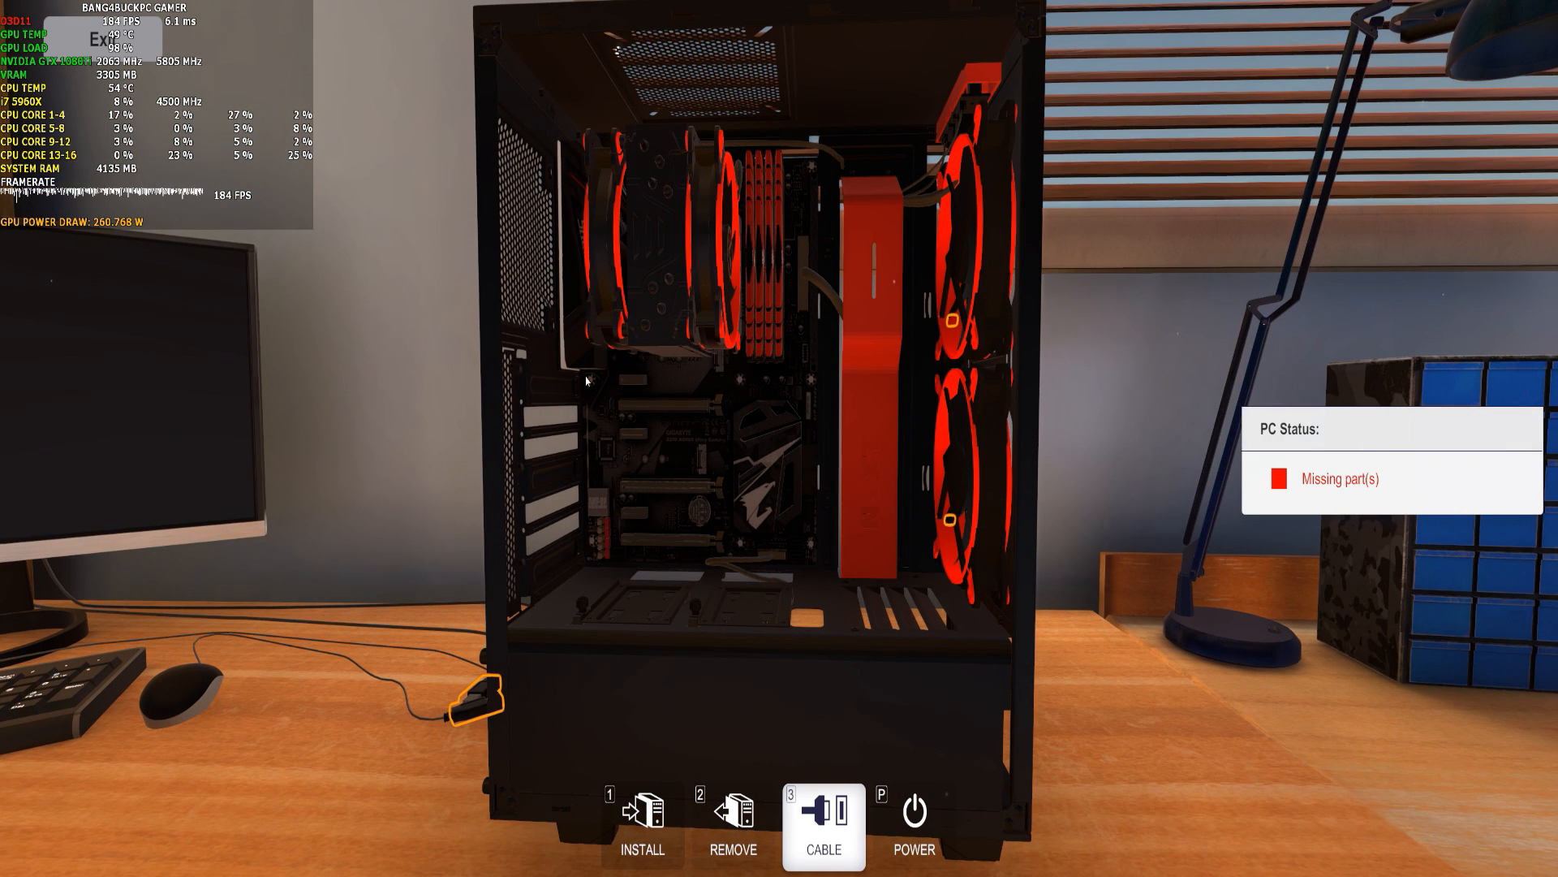
{"action": "mouse_move", "coordinate": [641, 825]}
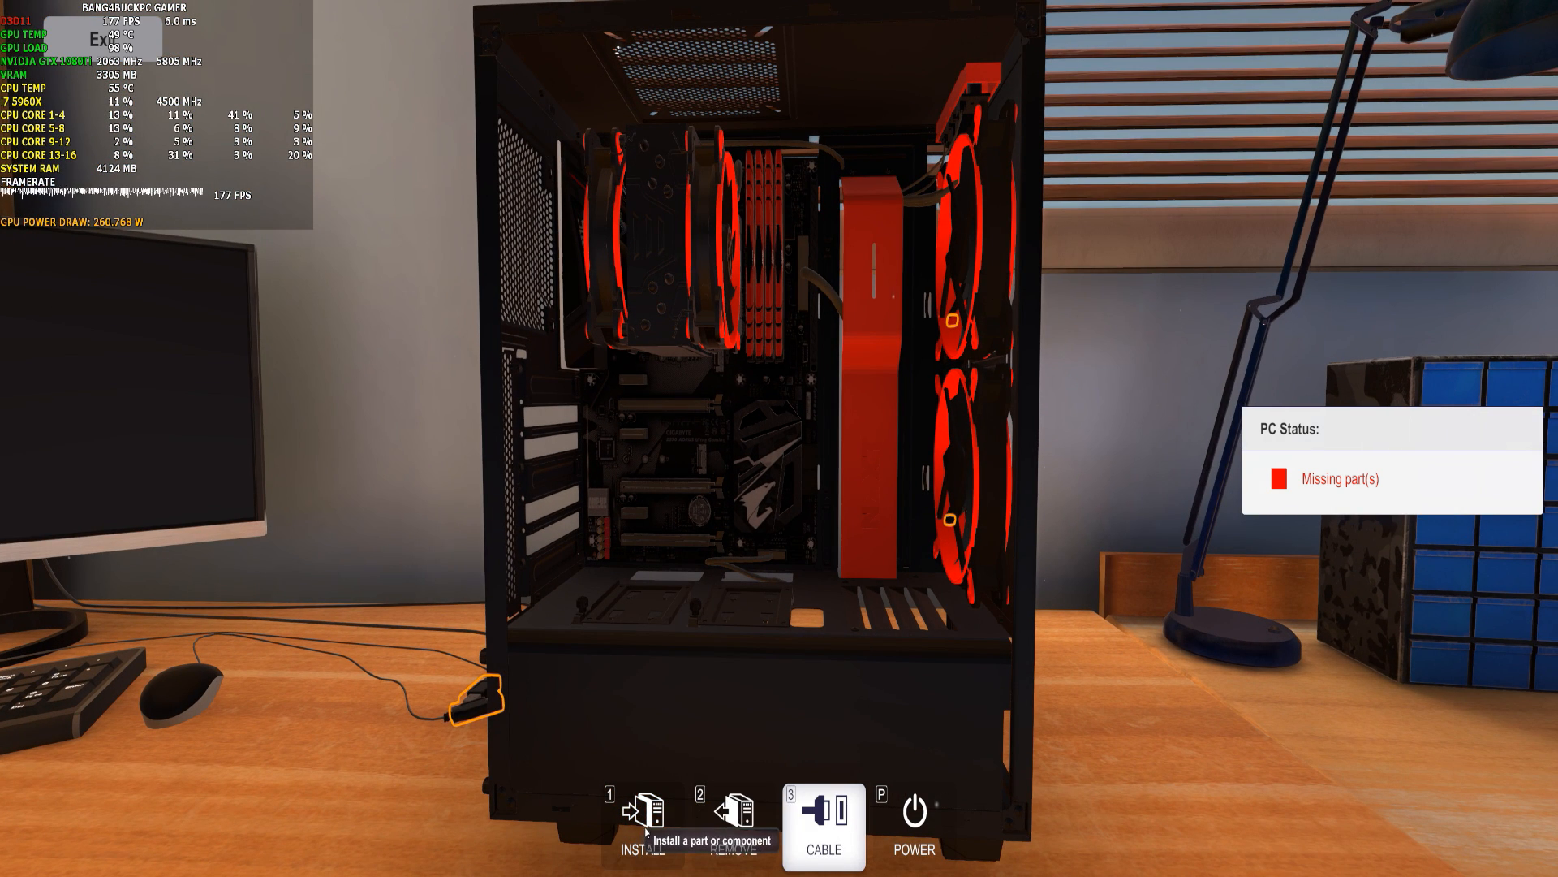
{"action": "mouse_move", "coordinate": [949, 519]}
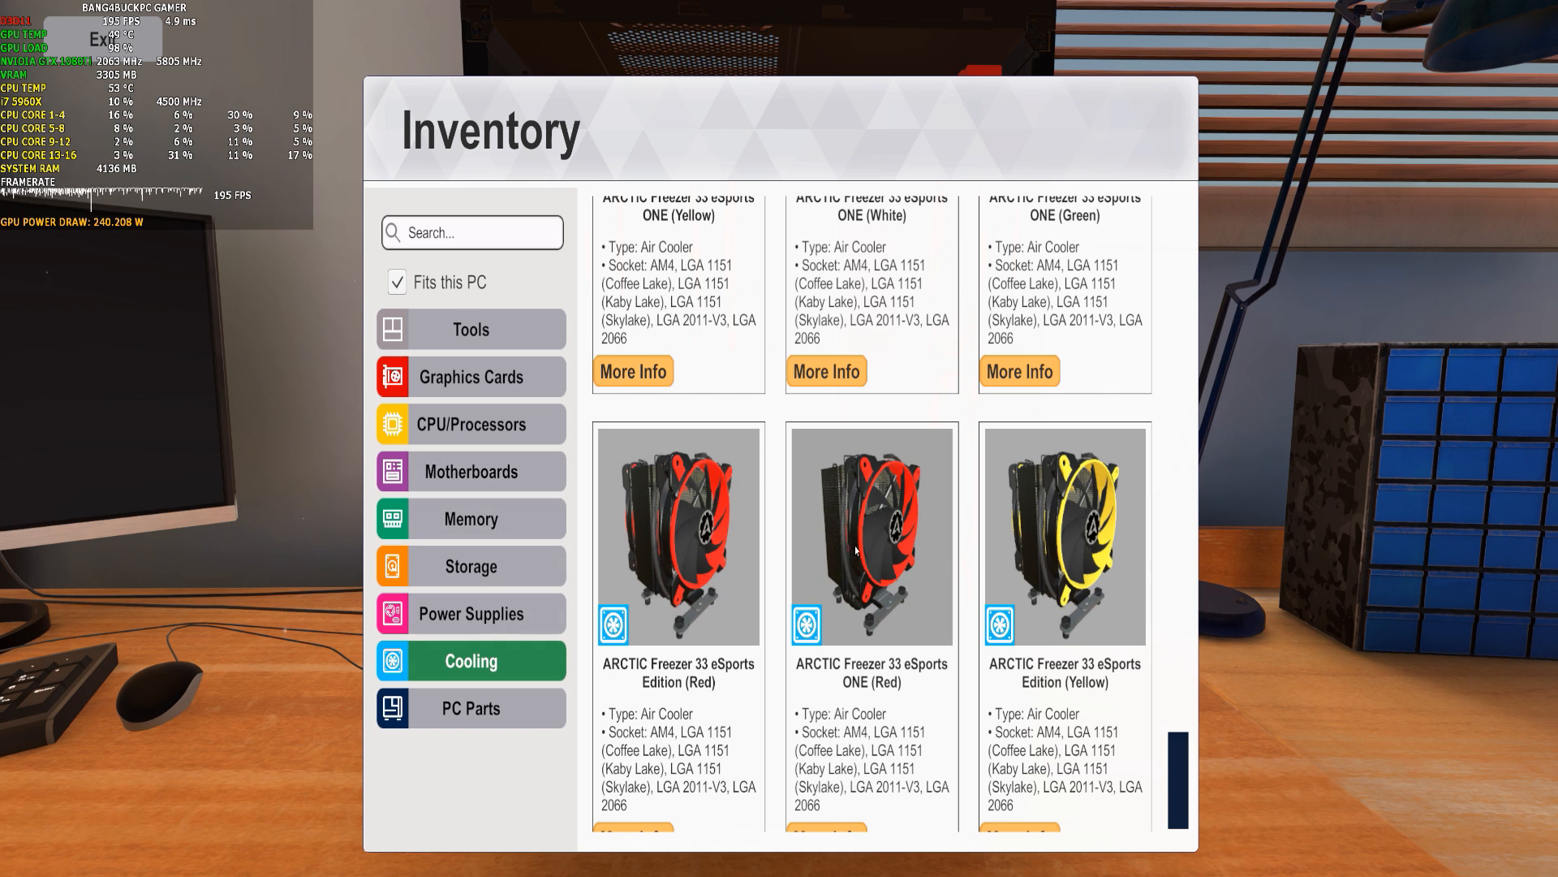
{"action": "scroll", "scroll_direction": "down", "scroll_amount": 3}
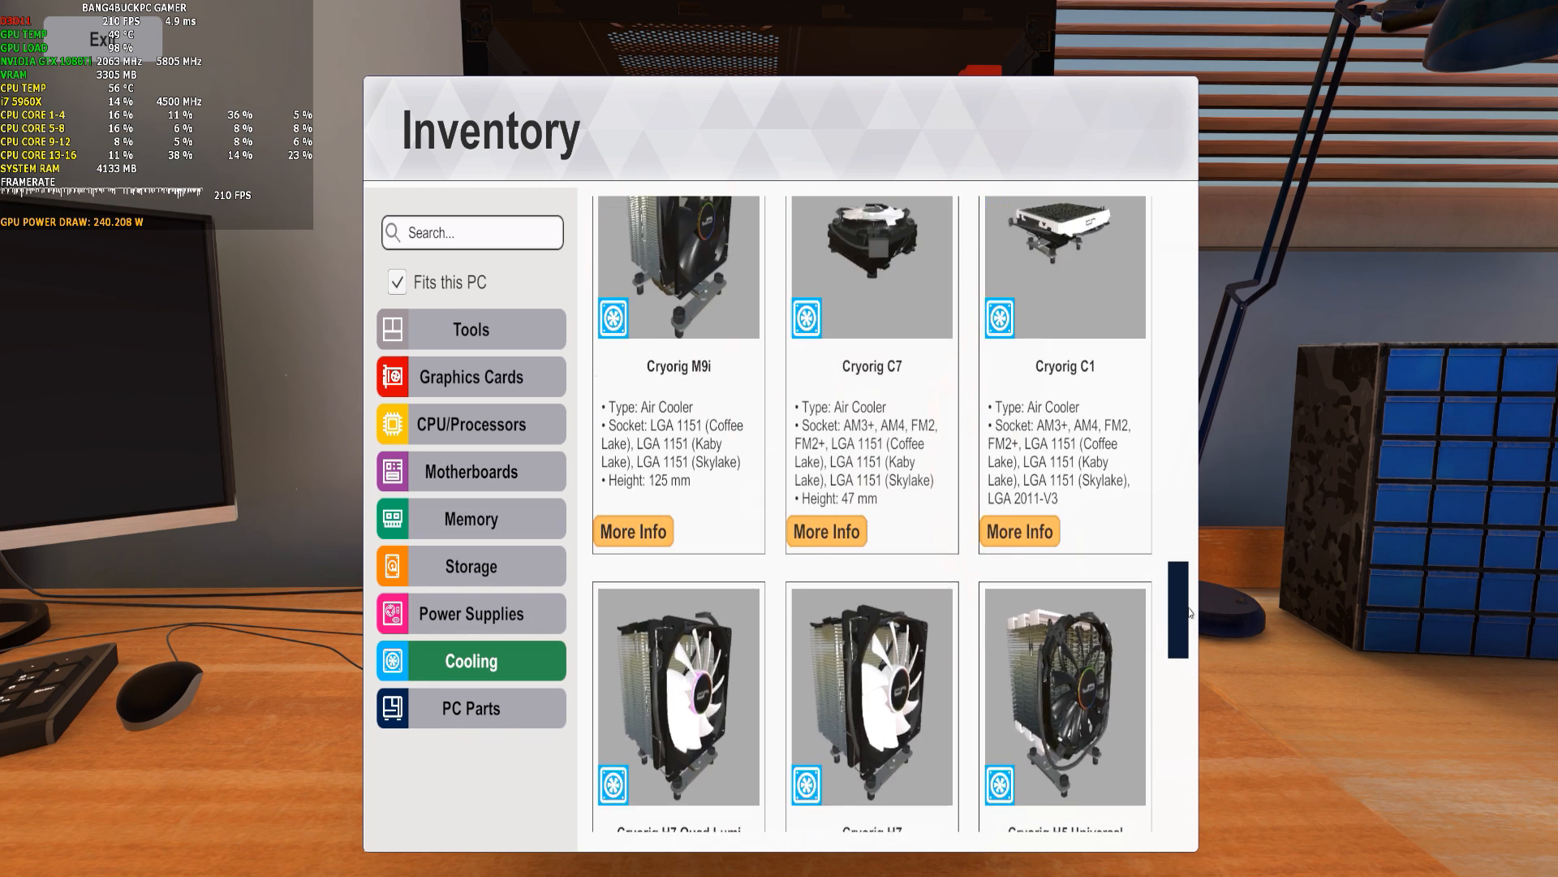
{"action": "scroll", "scroll_direction": "down", "scroll_amount": 3}
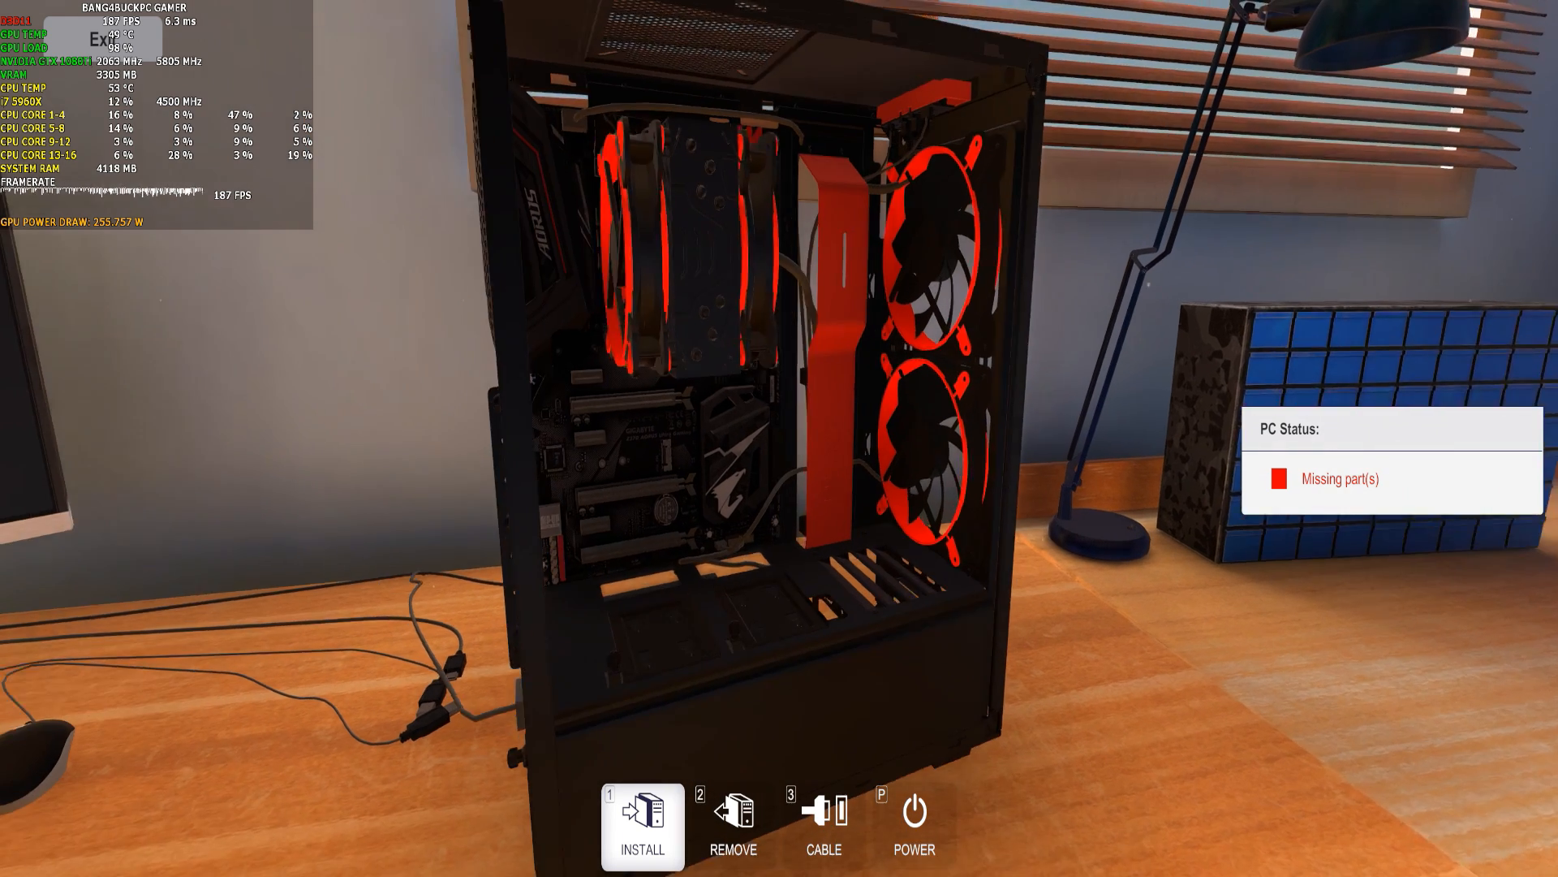
{"action": "left_click", "coordinate": [641, 826]}
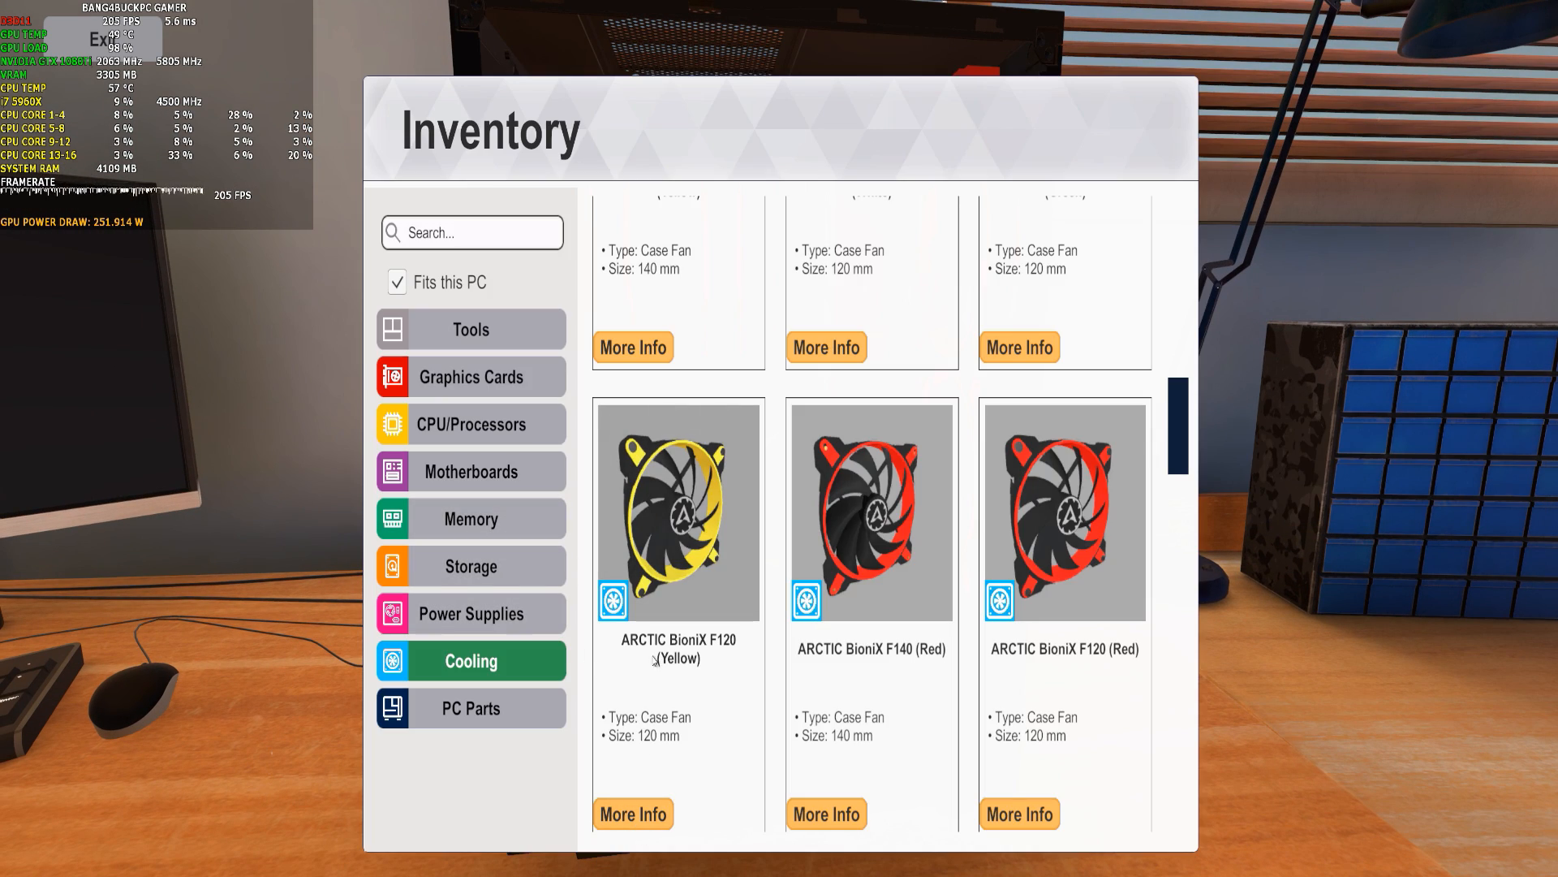
{"action": "mouse_move", "coordinate": [517, 455]}
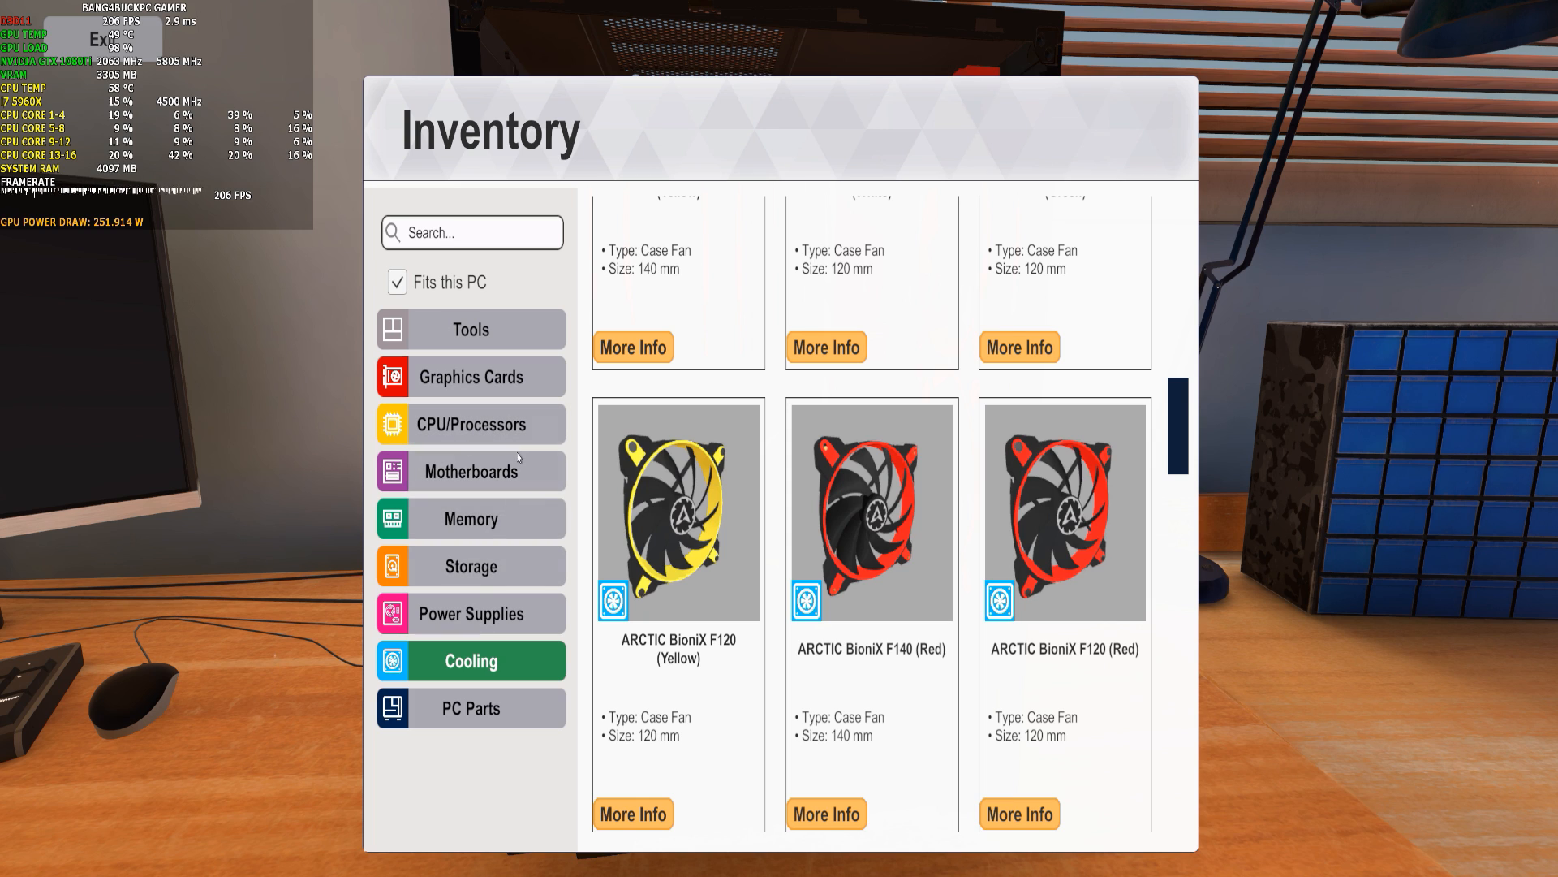
{"action": "mouse_move", "coordinate": [470, 376]}
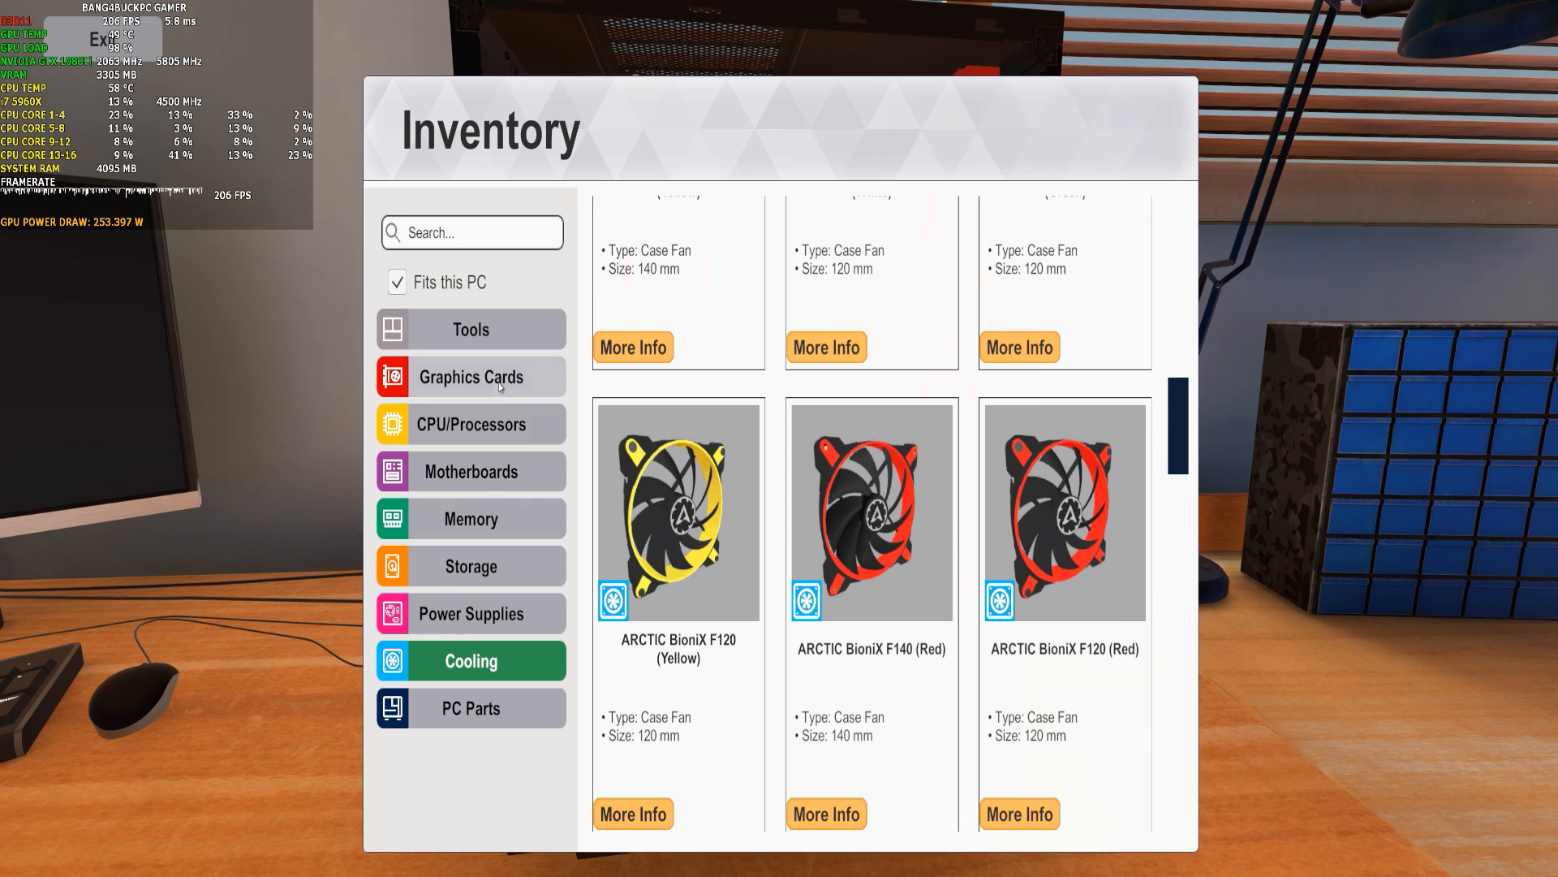
Pick the MSI GeForce GTX card from Graphics Cards and seat it in the PCIe slot.
{"action": "left_click", "coordinate": [469, 376]}
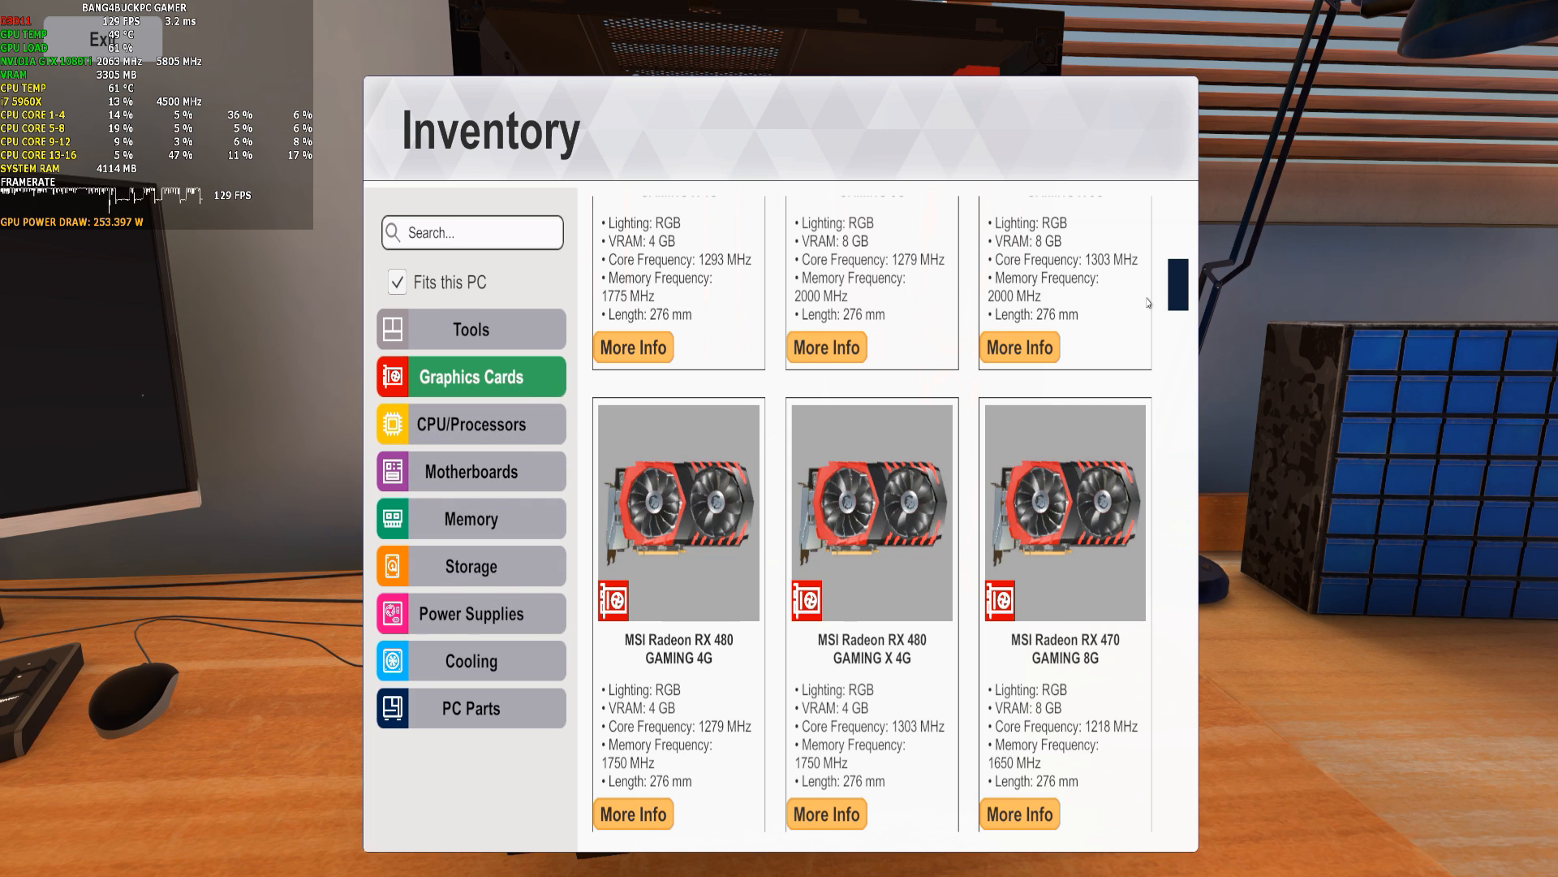
{"action": "scroll", "scroll_direction": "up", "scroll_amount": 3}
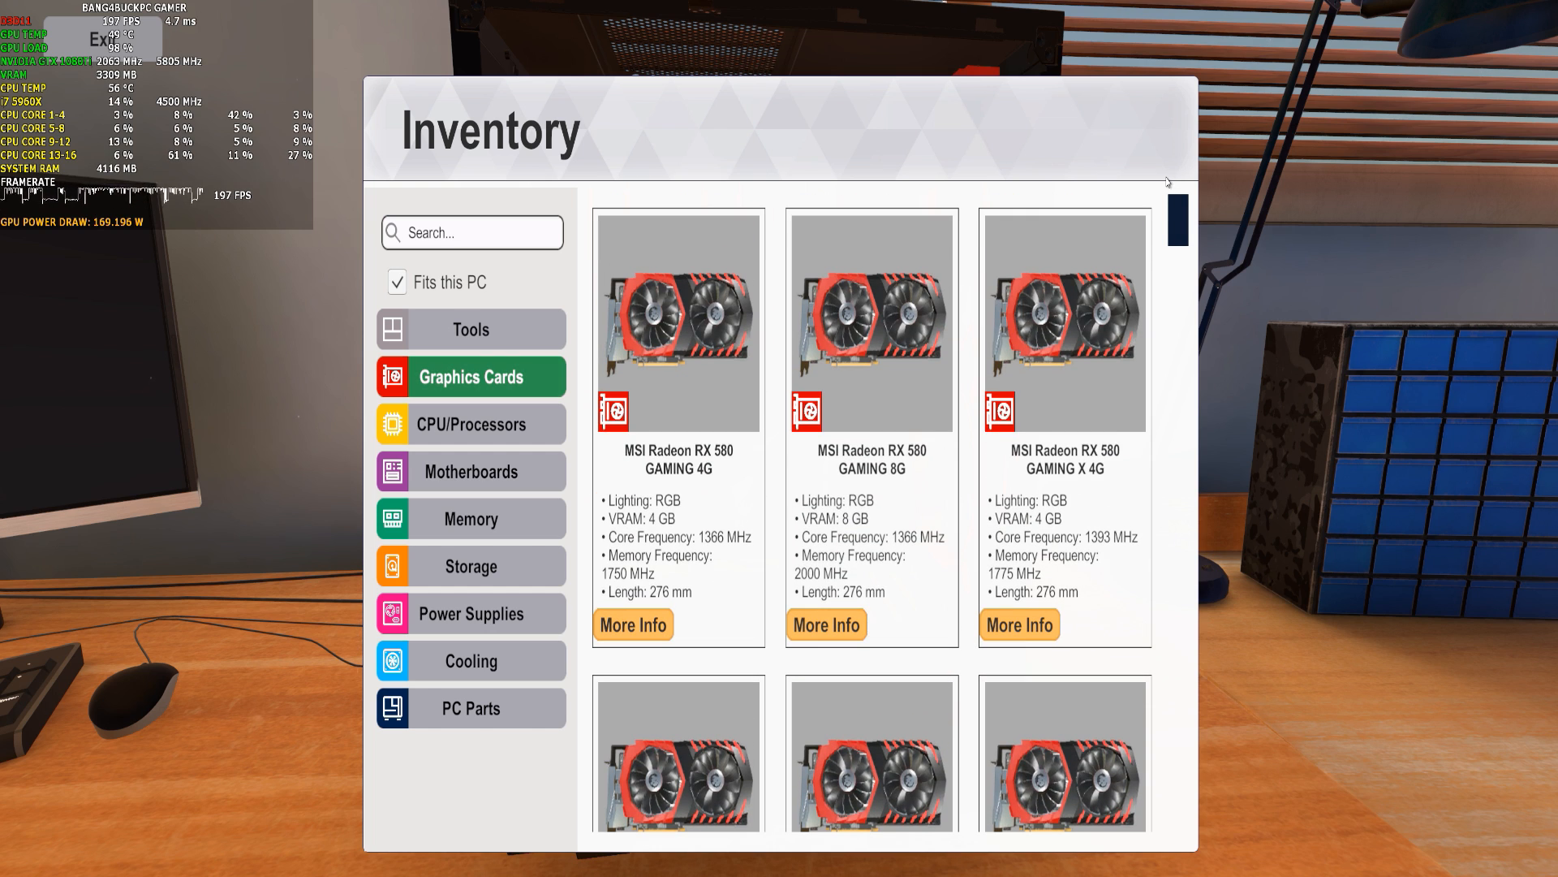
{"action": "scroll", "scroll_direction": "down", "scroll_amount": 3}
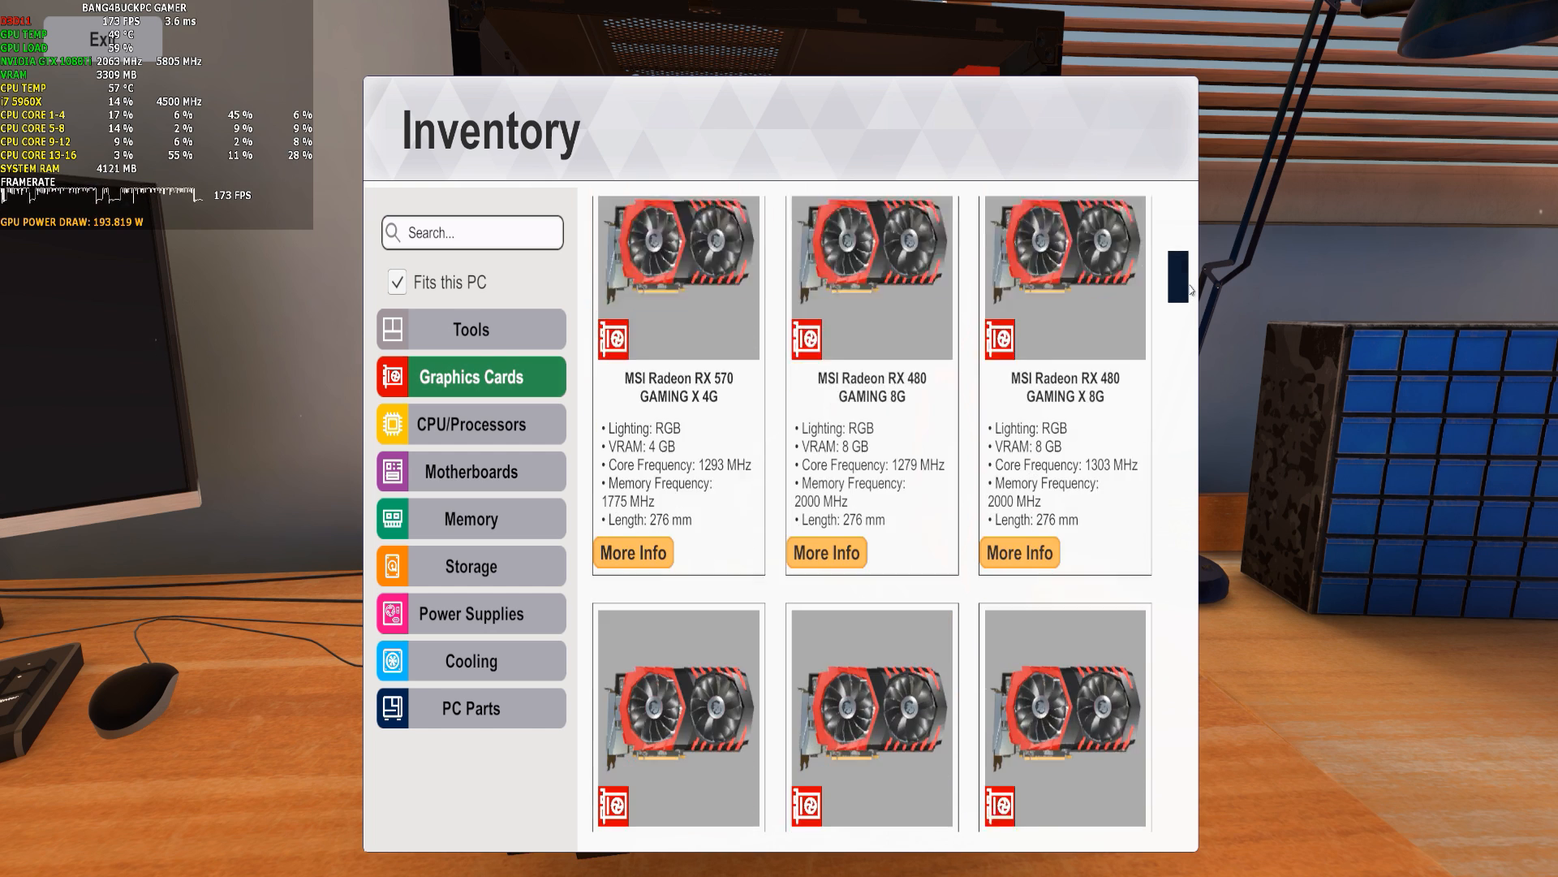
{"action": "scroll", "scroll_direction": "down", "scroll_amount": 3}
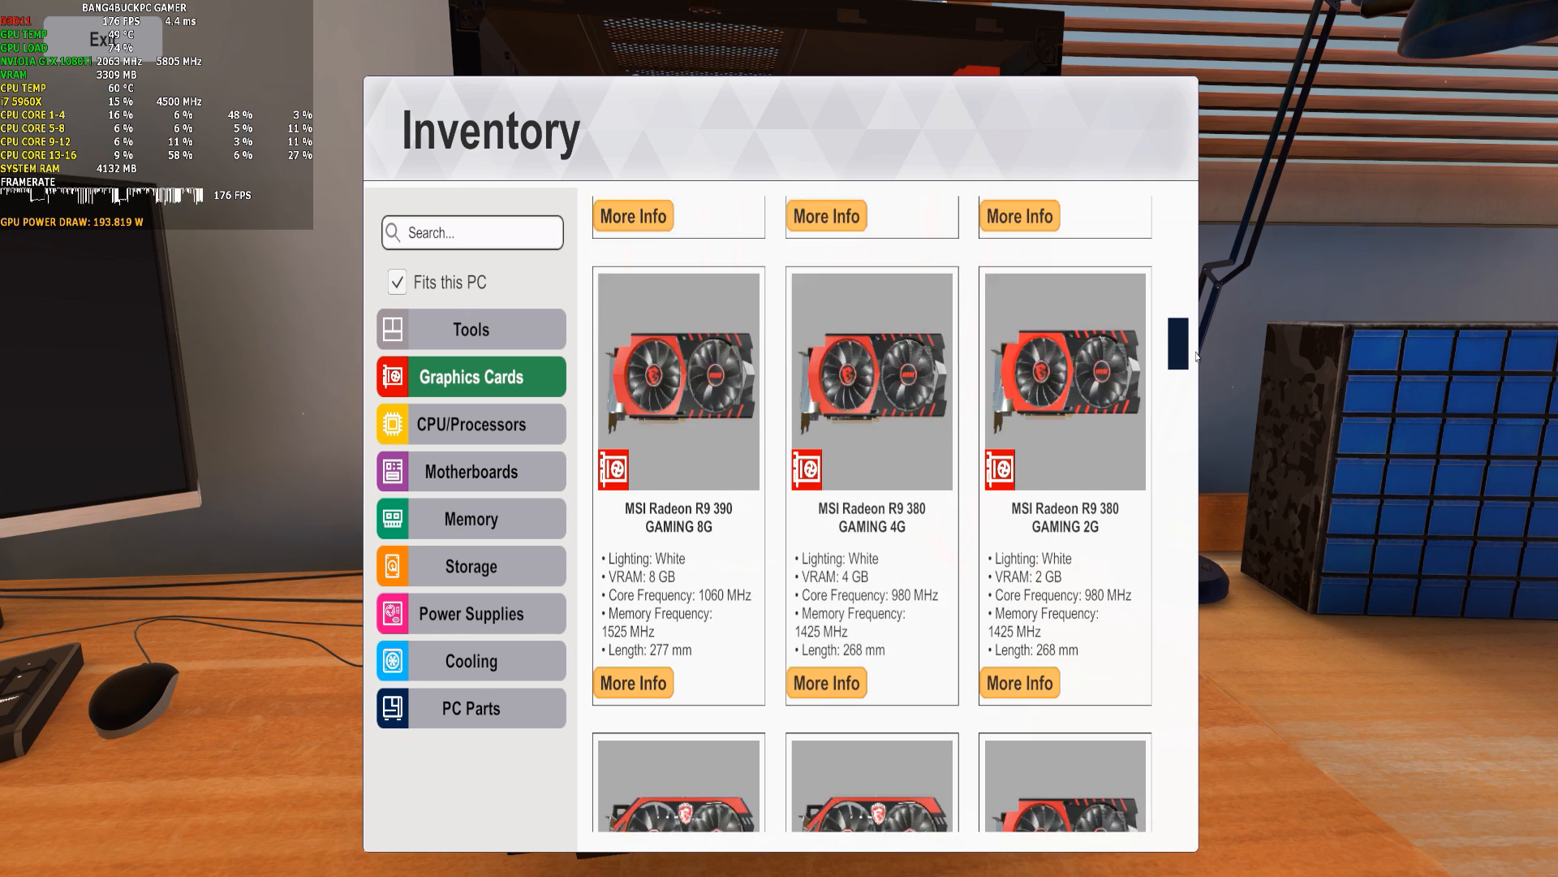
{"action": "scroll", "scroll_direction": "down", "scroll_amount": 3}
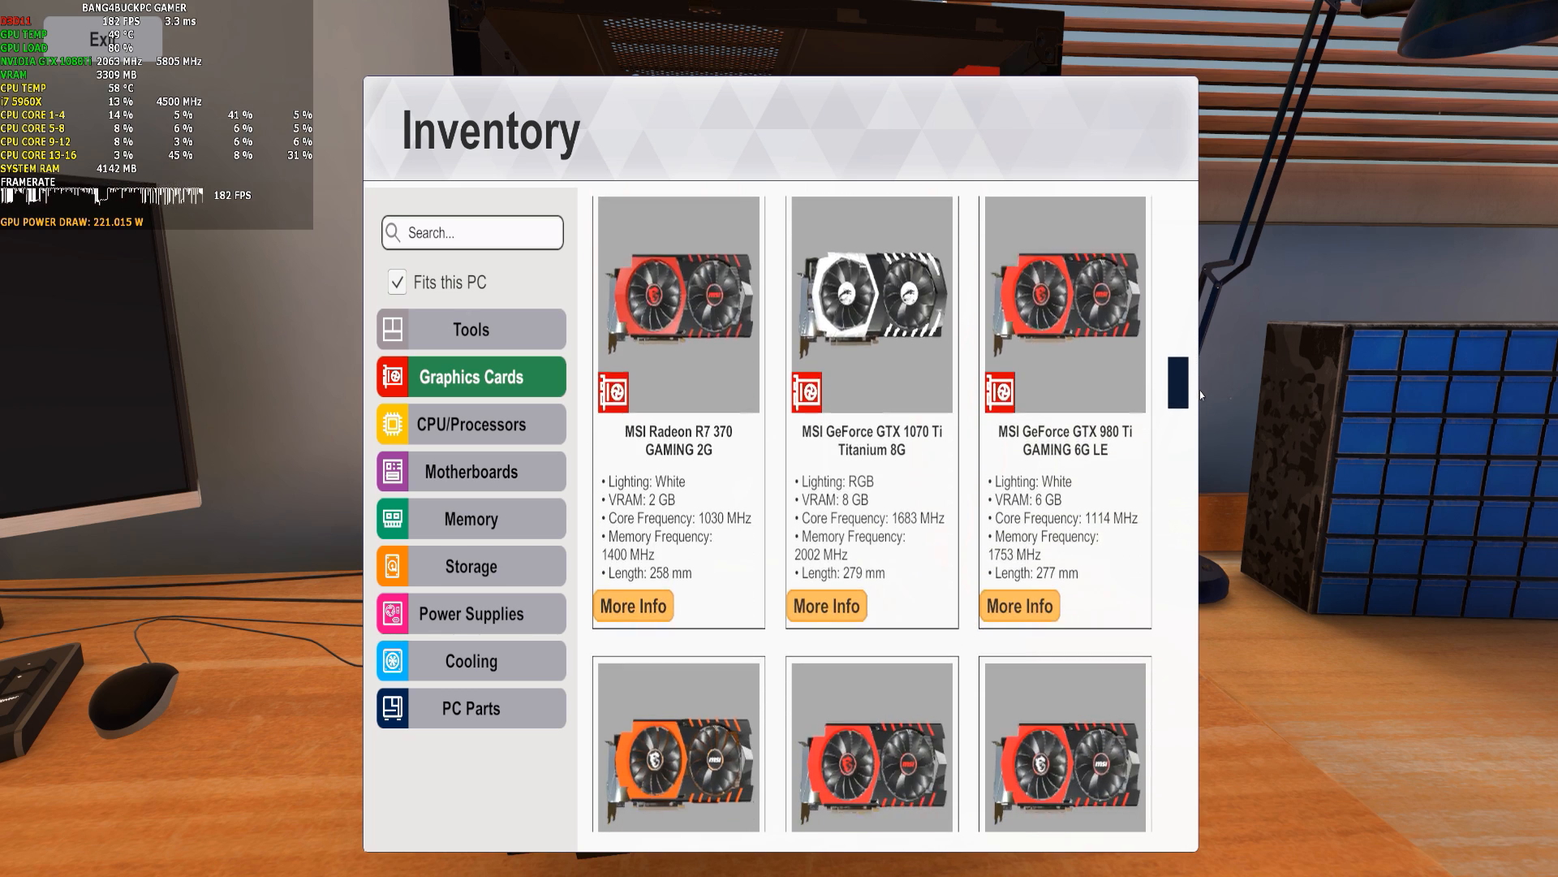
{"action": "scroll", "scroll_direction": "down", "scroll_amount": 3}
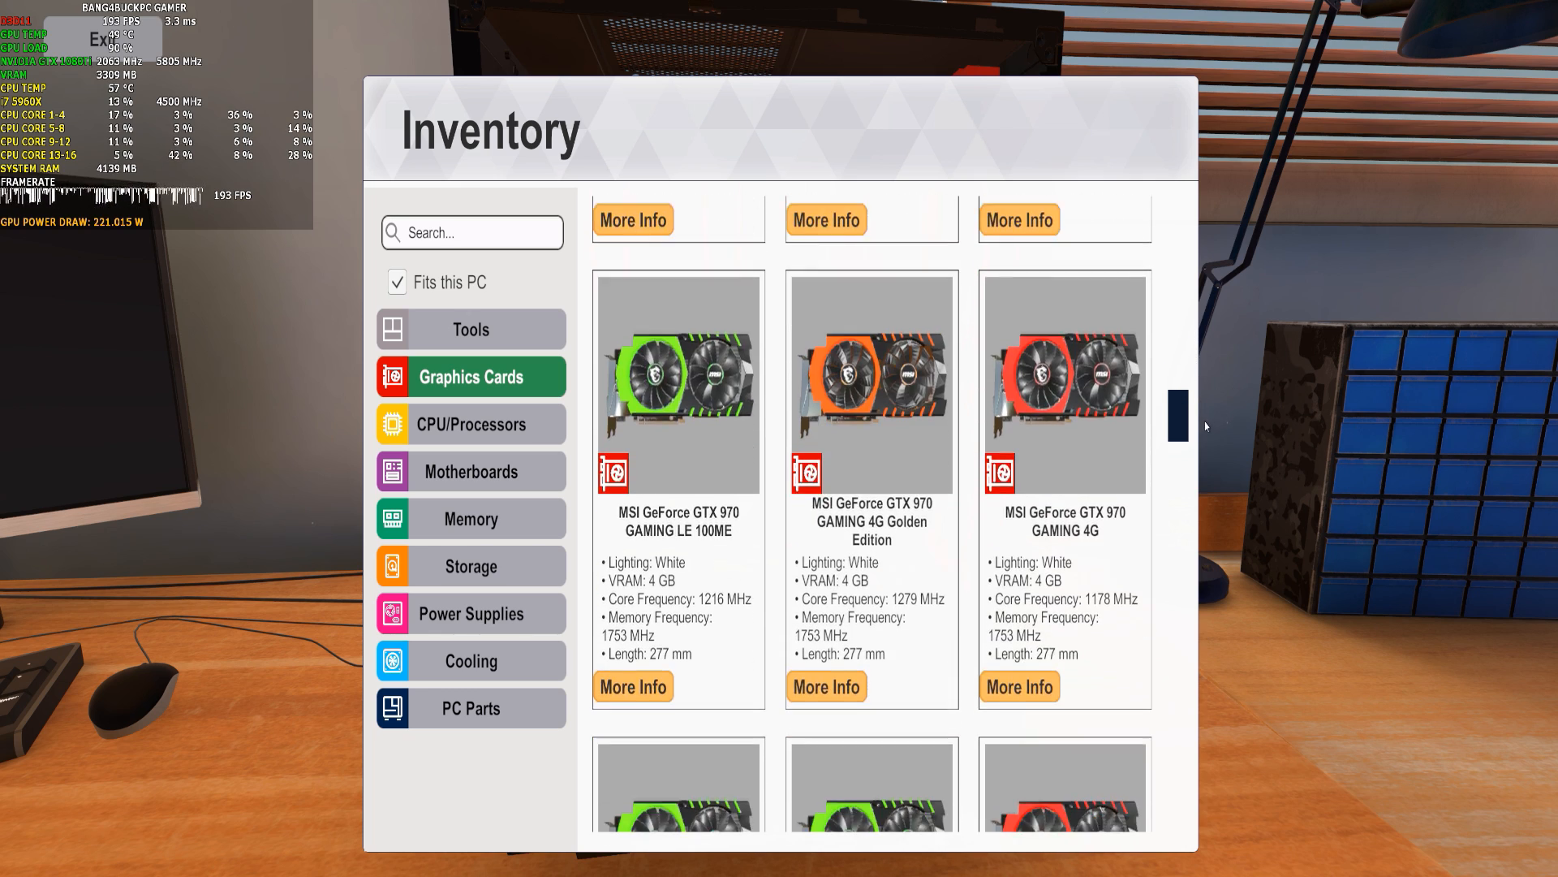
{"action": "scroll", "scroll_direction": "down", "scroll_amount": 3}
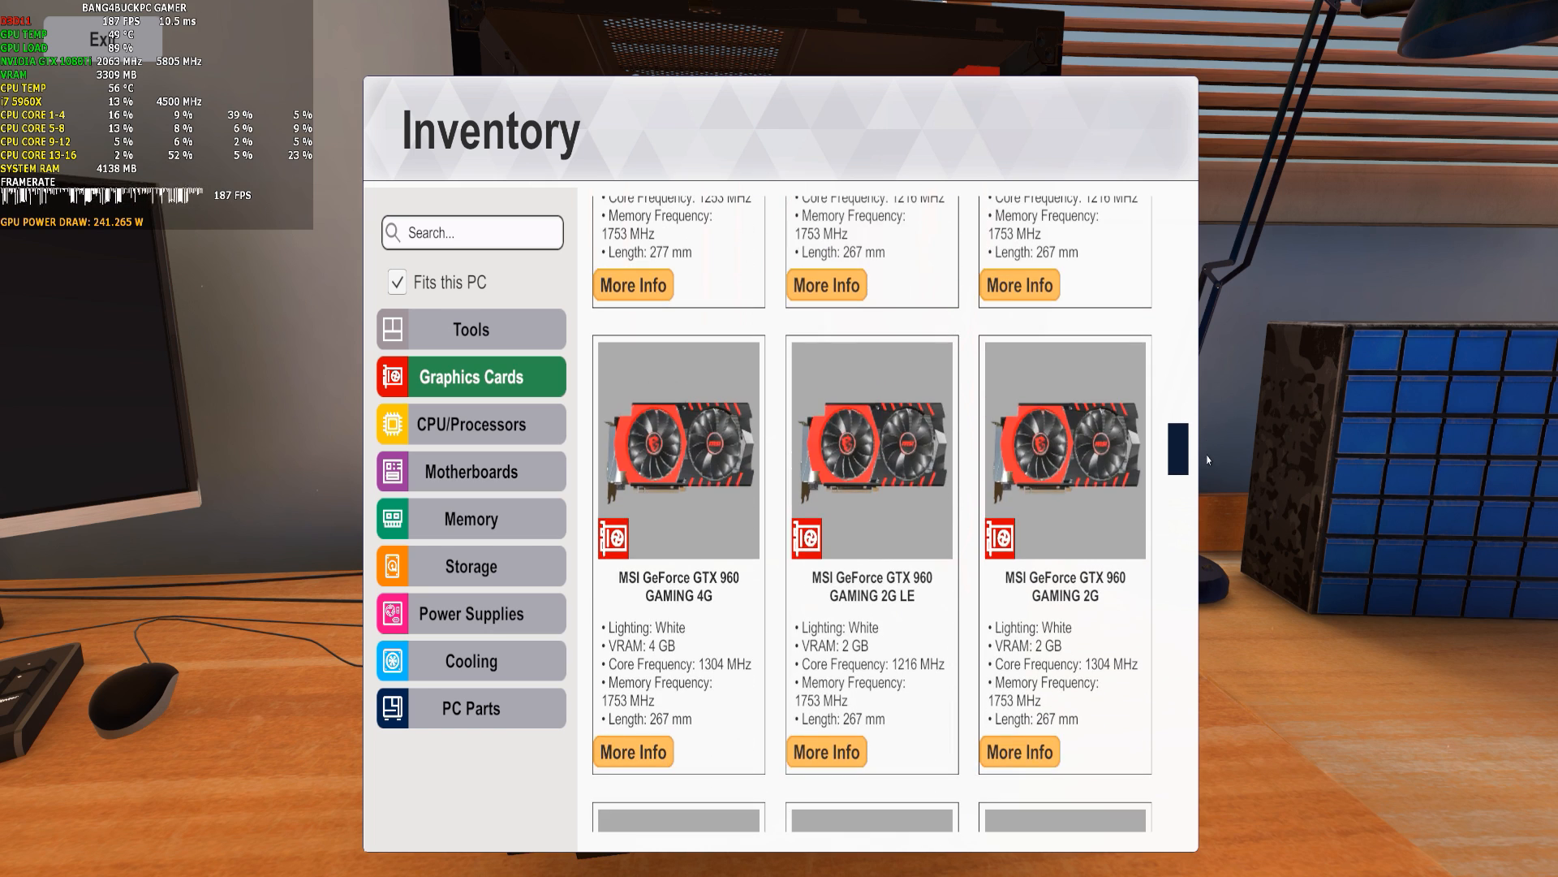
{"action": "scroll", "scroll_direction": "down", "scroll_amount": 3}
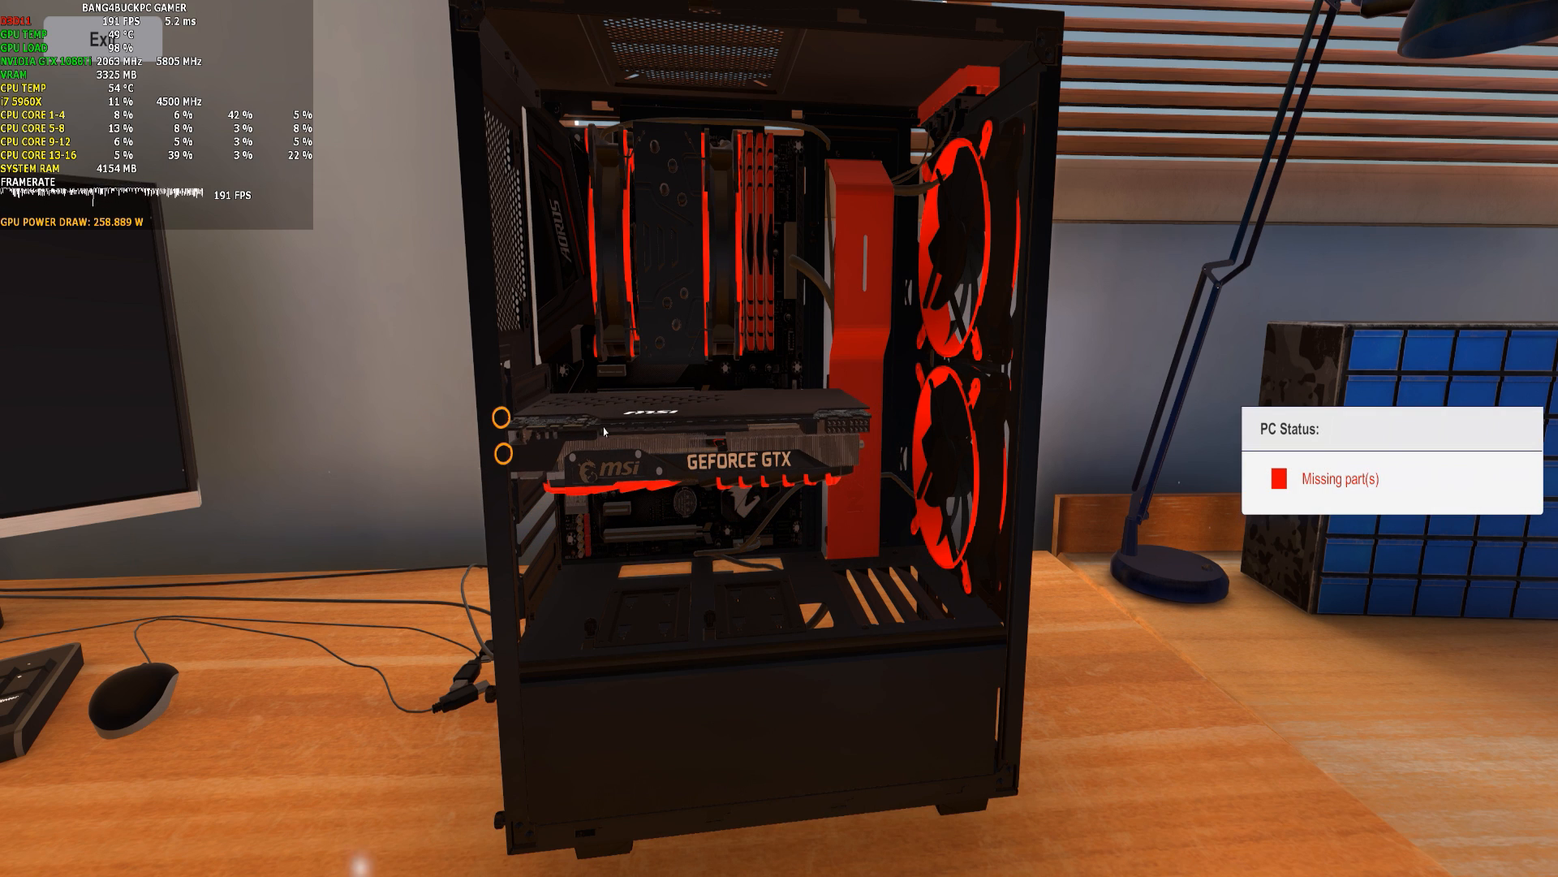
{"action": "mouse_move", "coordinate": [505, 461]}
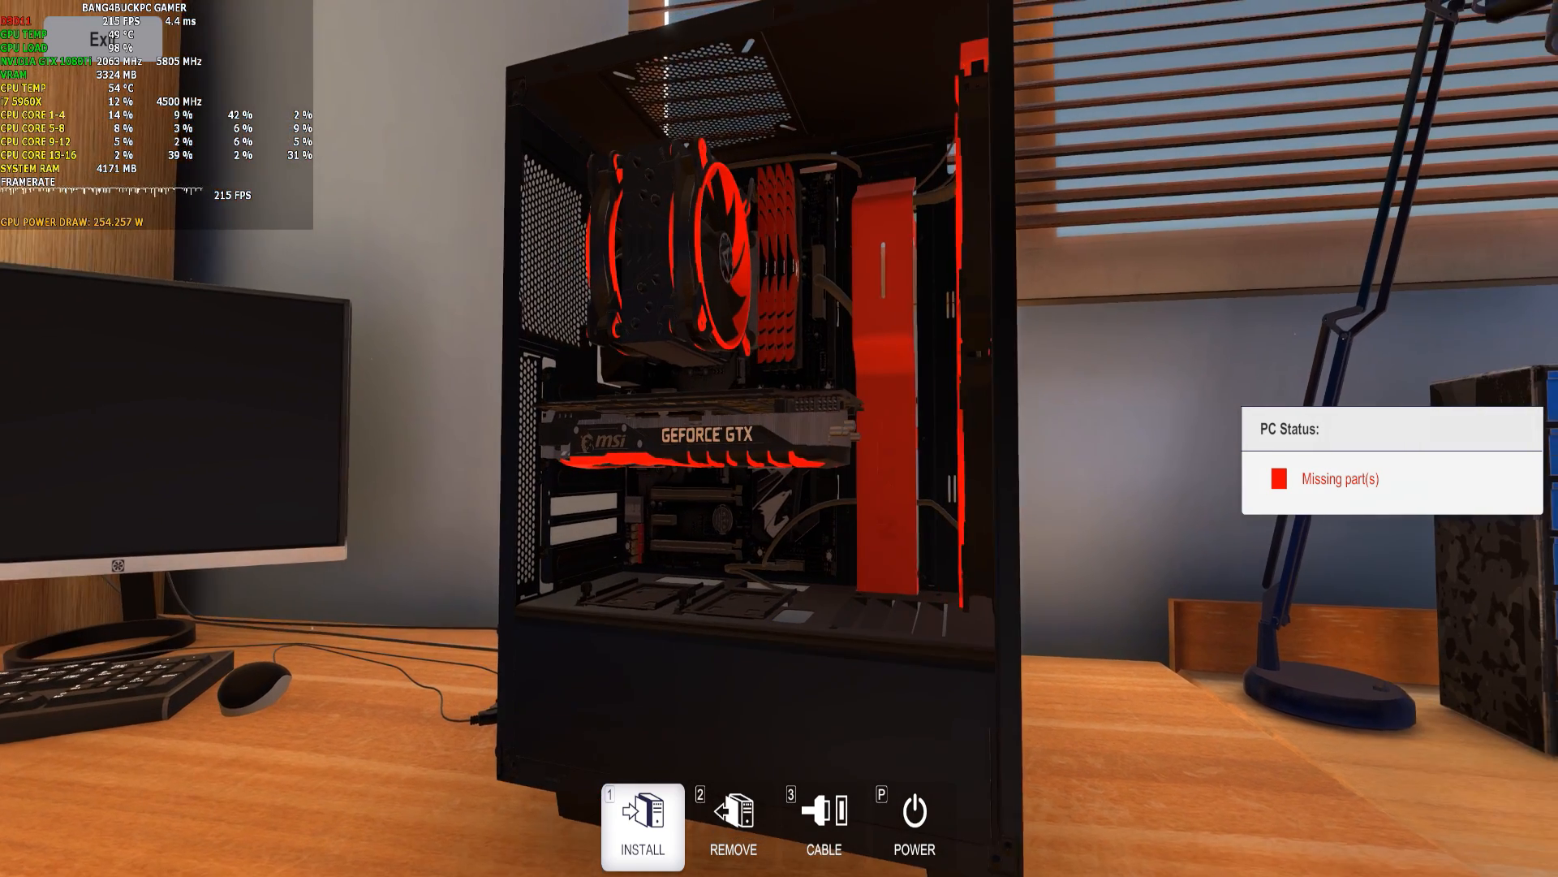
{"action": "left_click", "coordinate": [641, 825]}
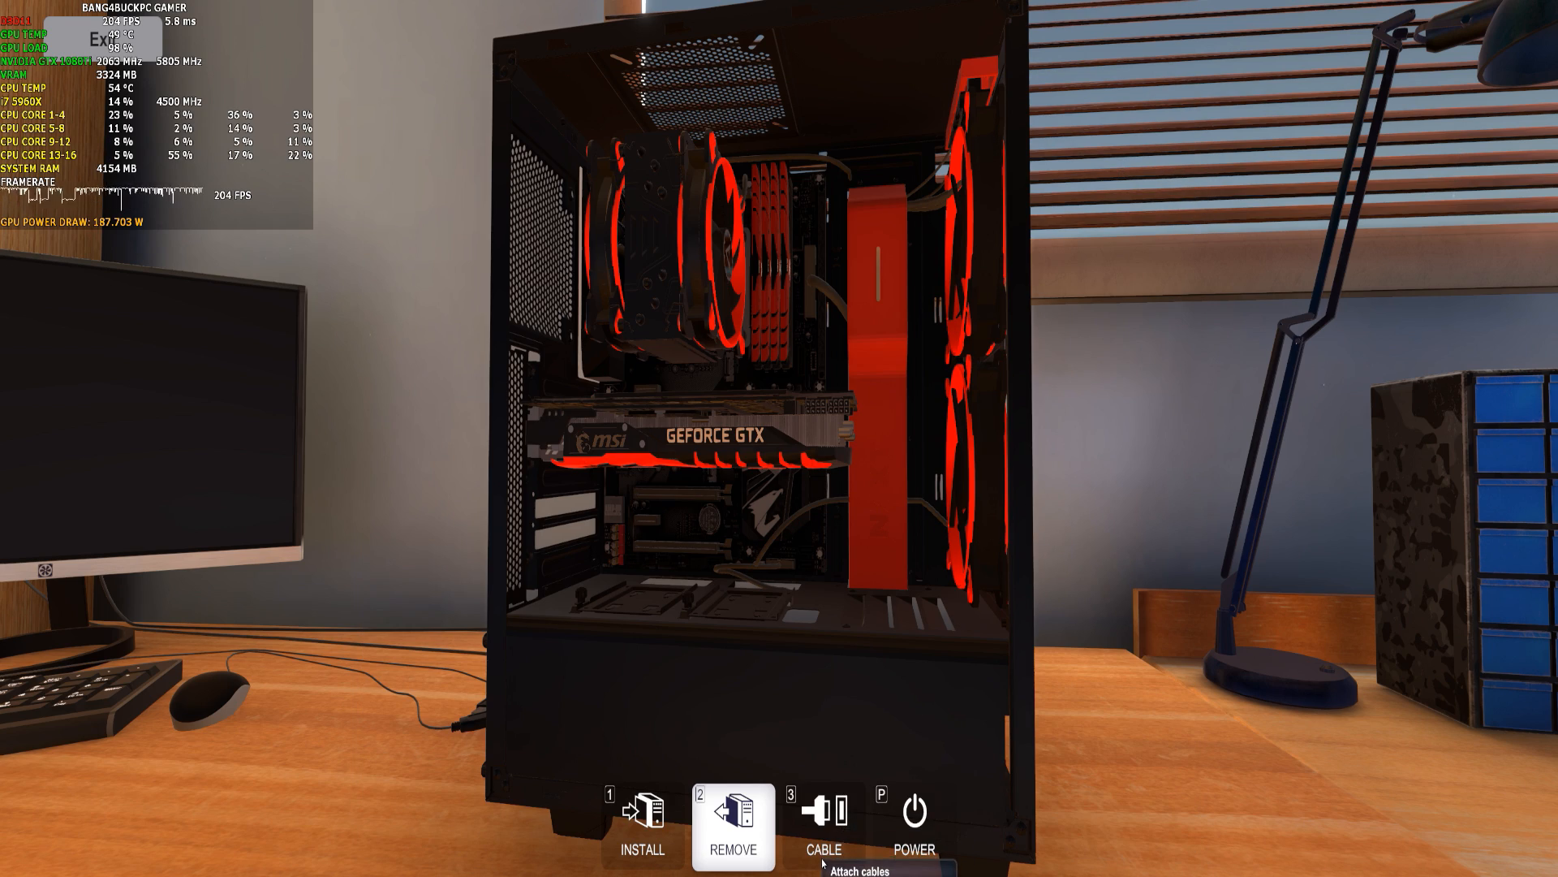
{"action": "left_click", "coordinate": [823, 824]}
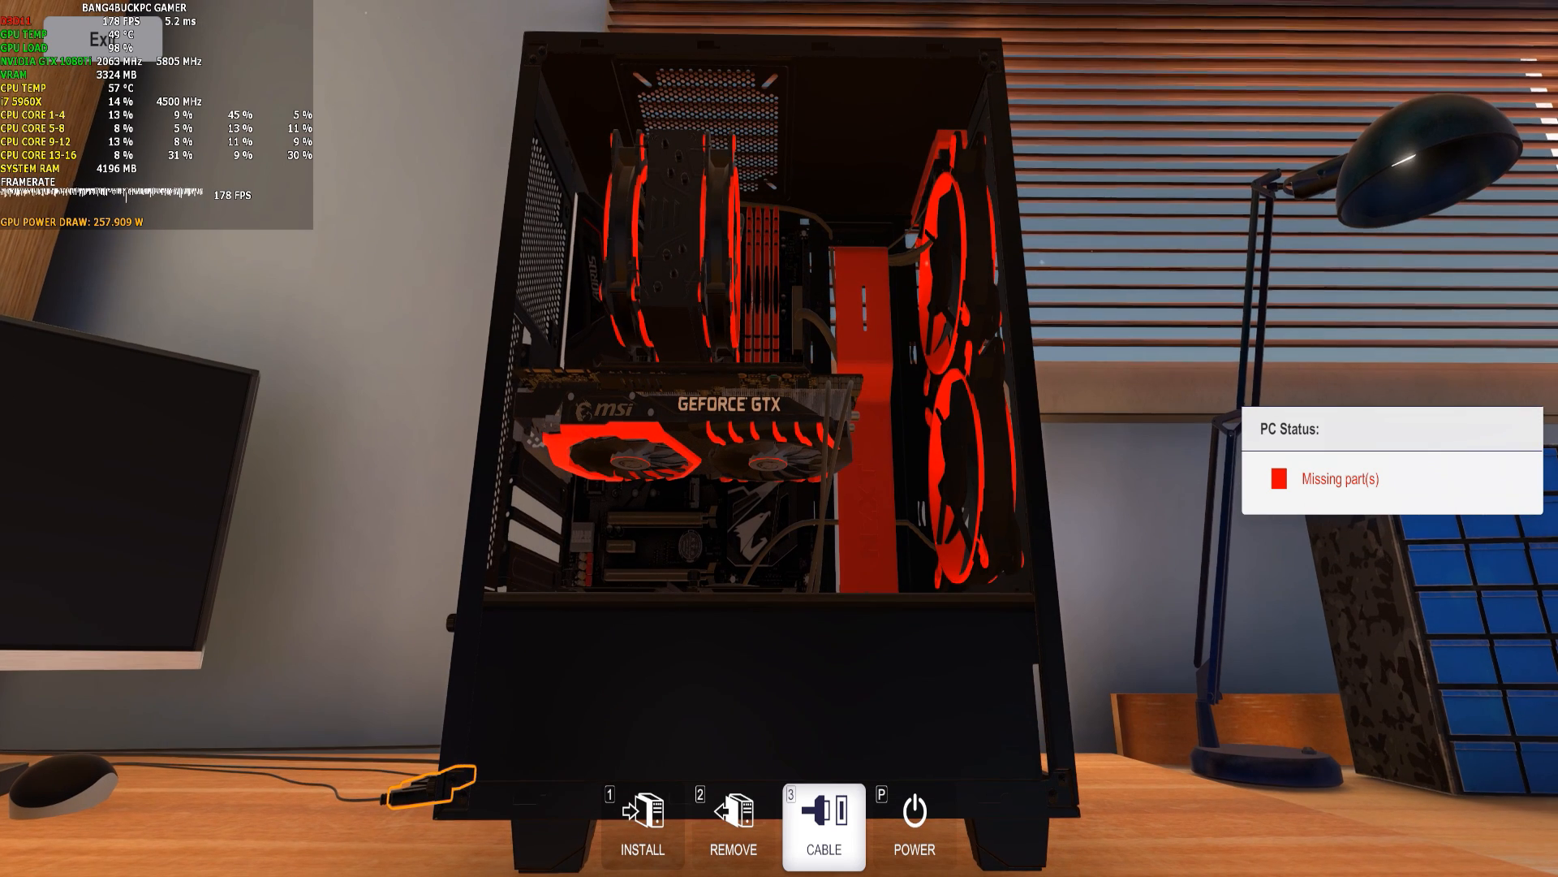
{"action": "mouse_move", "coordinate": [641, 824]}
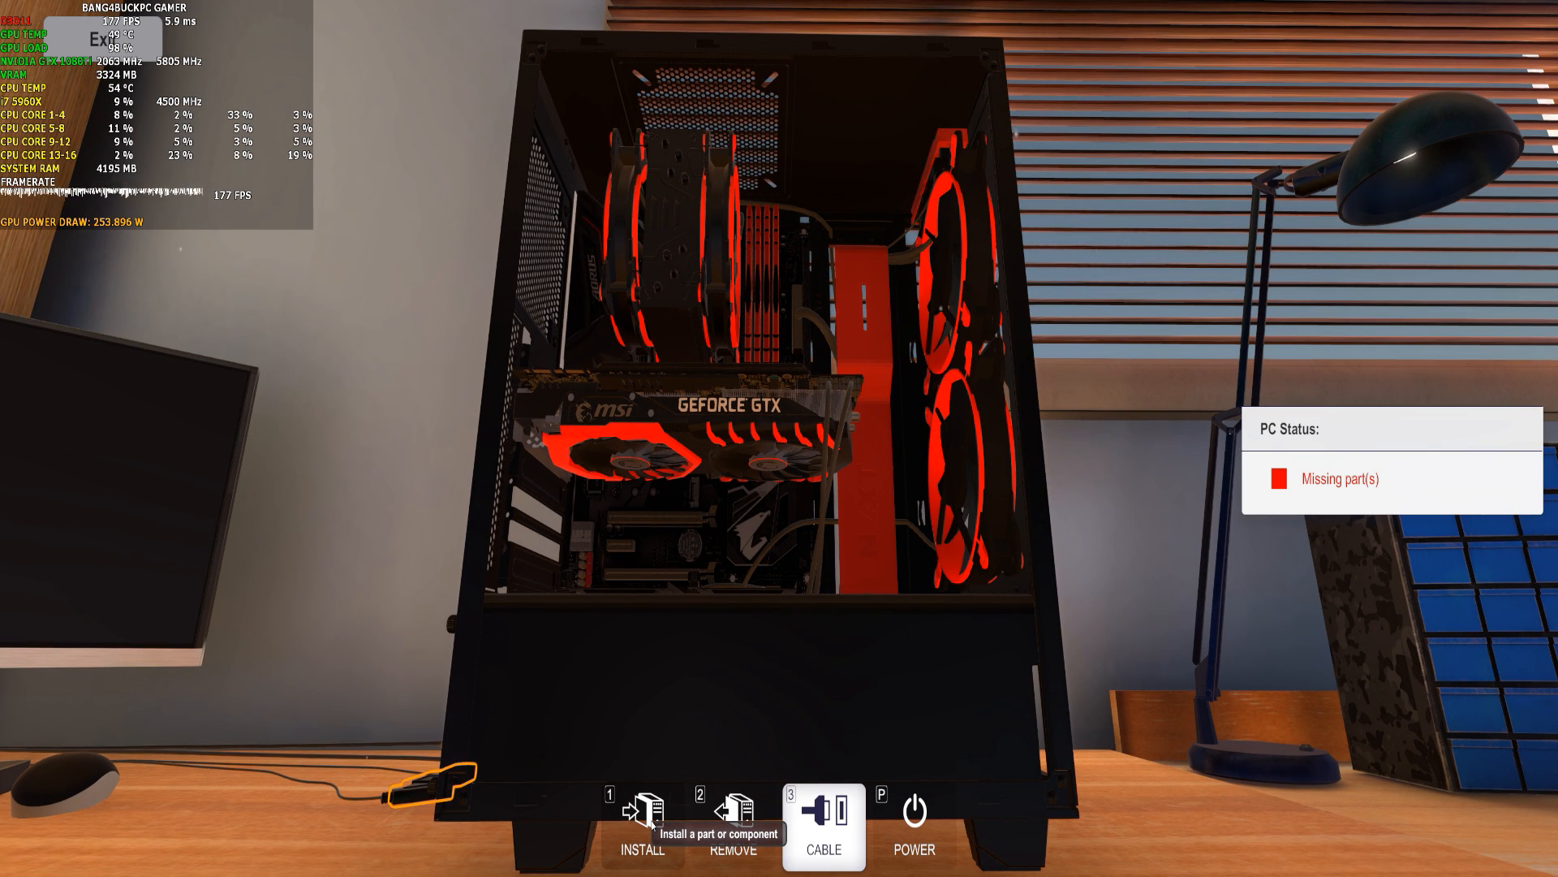
Fit a PCI cover from the spare case parts into the empty expansion slot.
{"action": "left_click", "coordinate": [640, 812]}
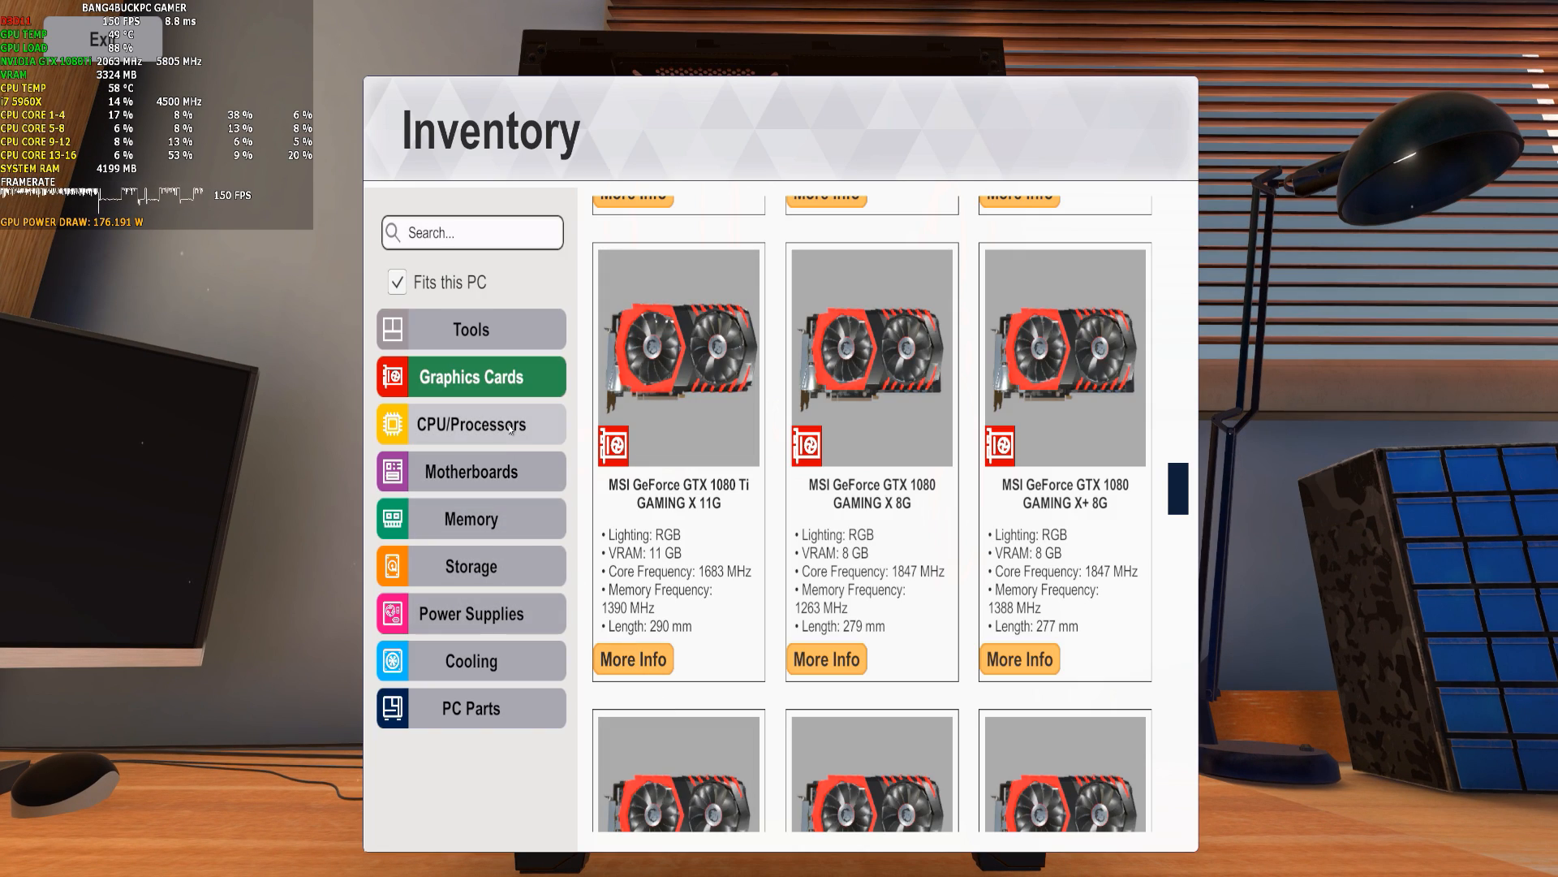
{"action": "mouse_move", "coordinate": [512, 713]}
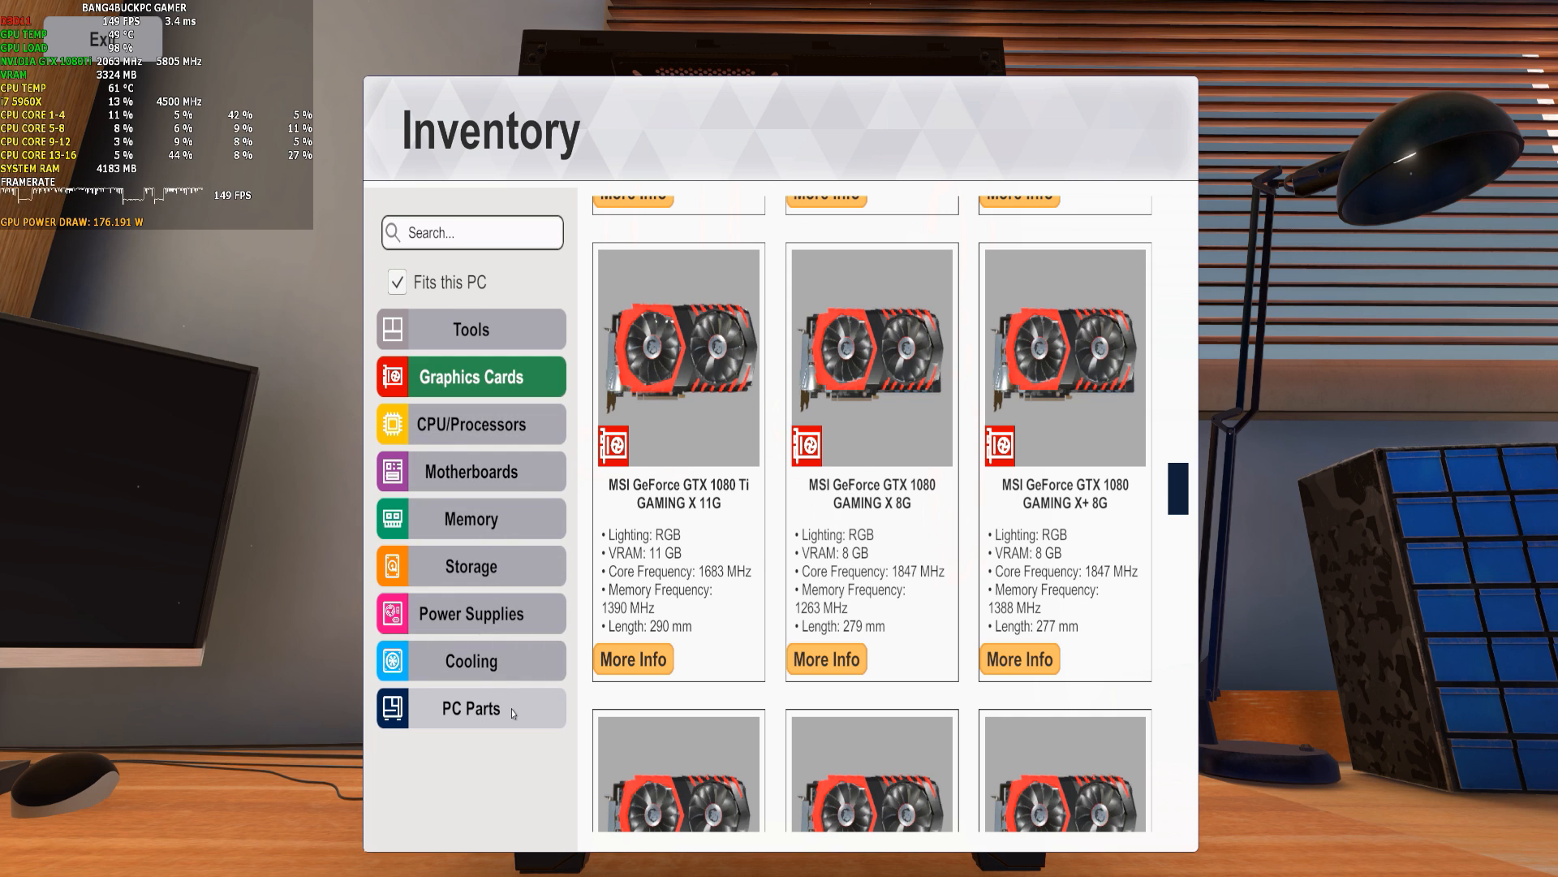
{"action": "left_click", "coordinate": [469, 708]}
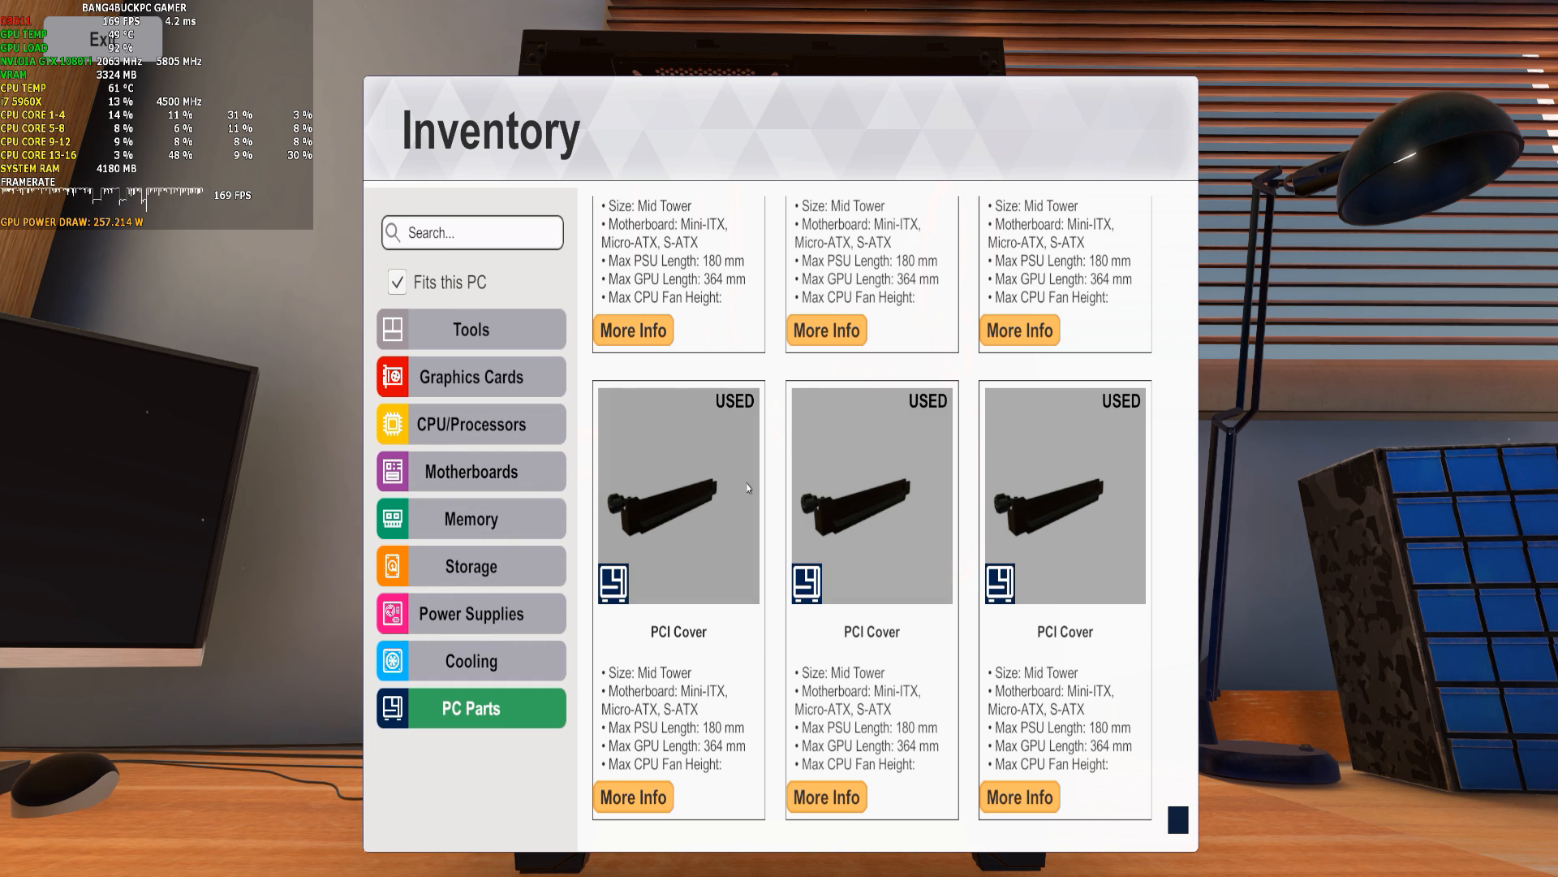
{"action": "scroll", "scroll_direction": "down", "scroll_amount": 3}
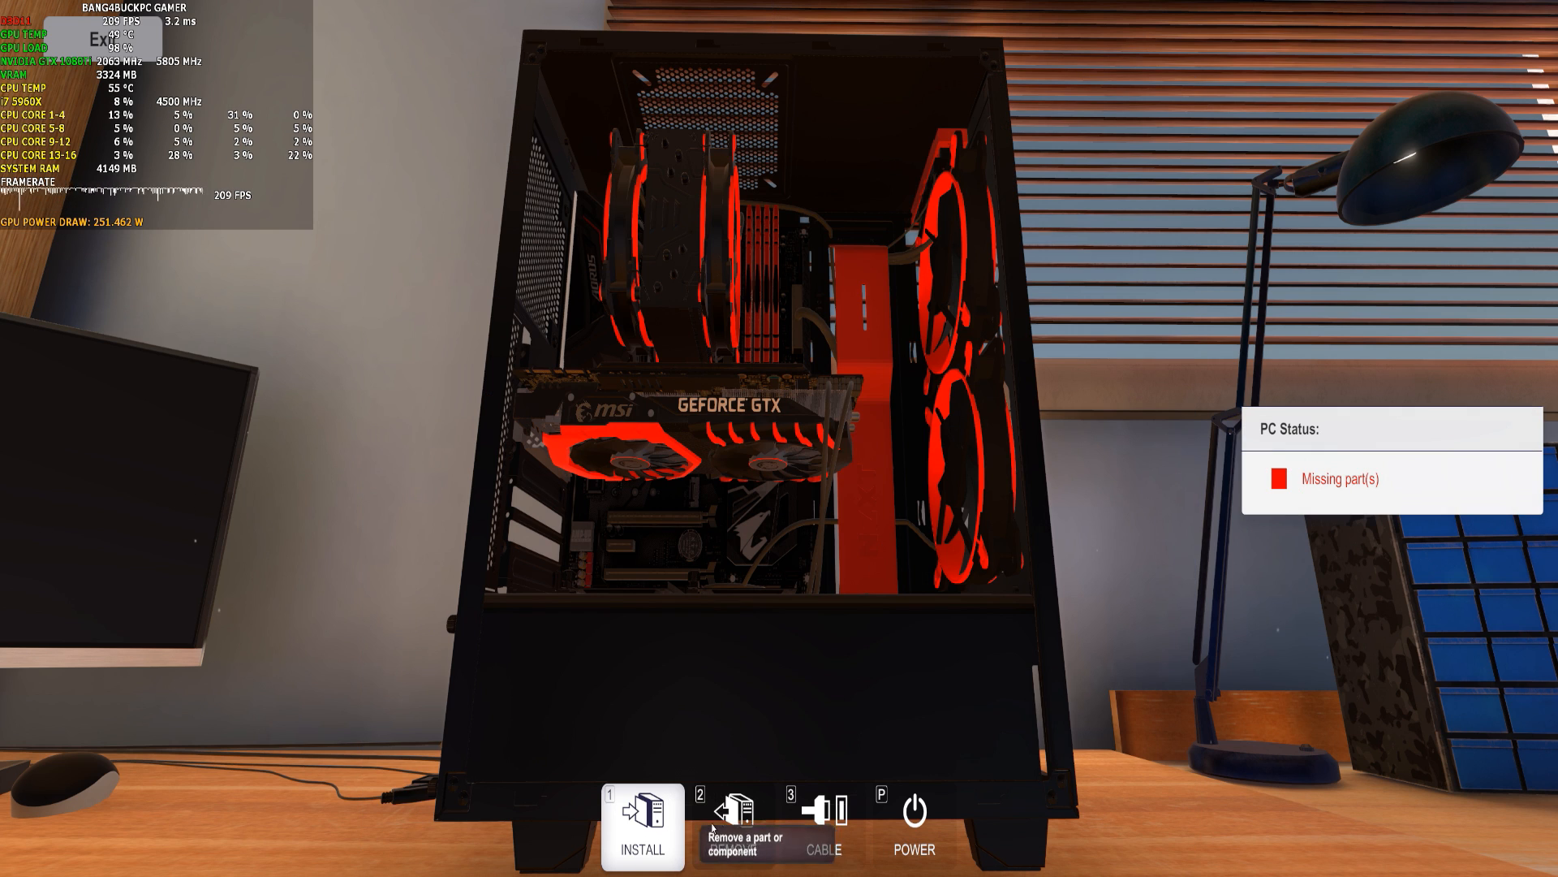
{"action": "left_click", "coordinate": [641, 833]}
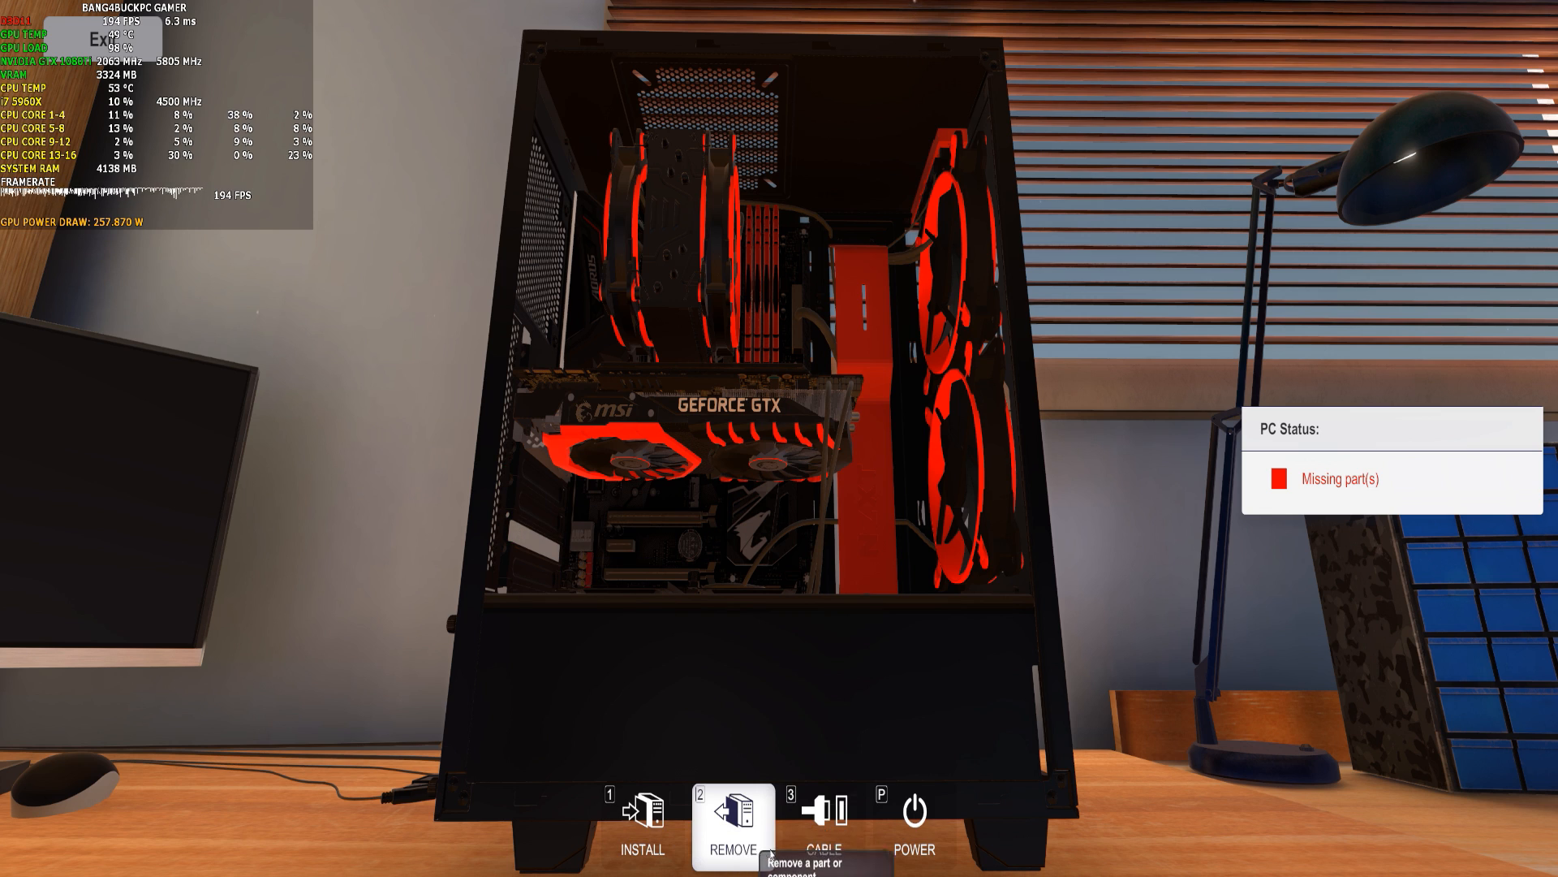
{"action": "left_click", "coordinate": [642, 819]}
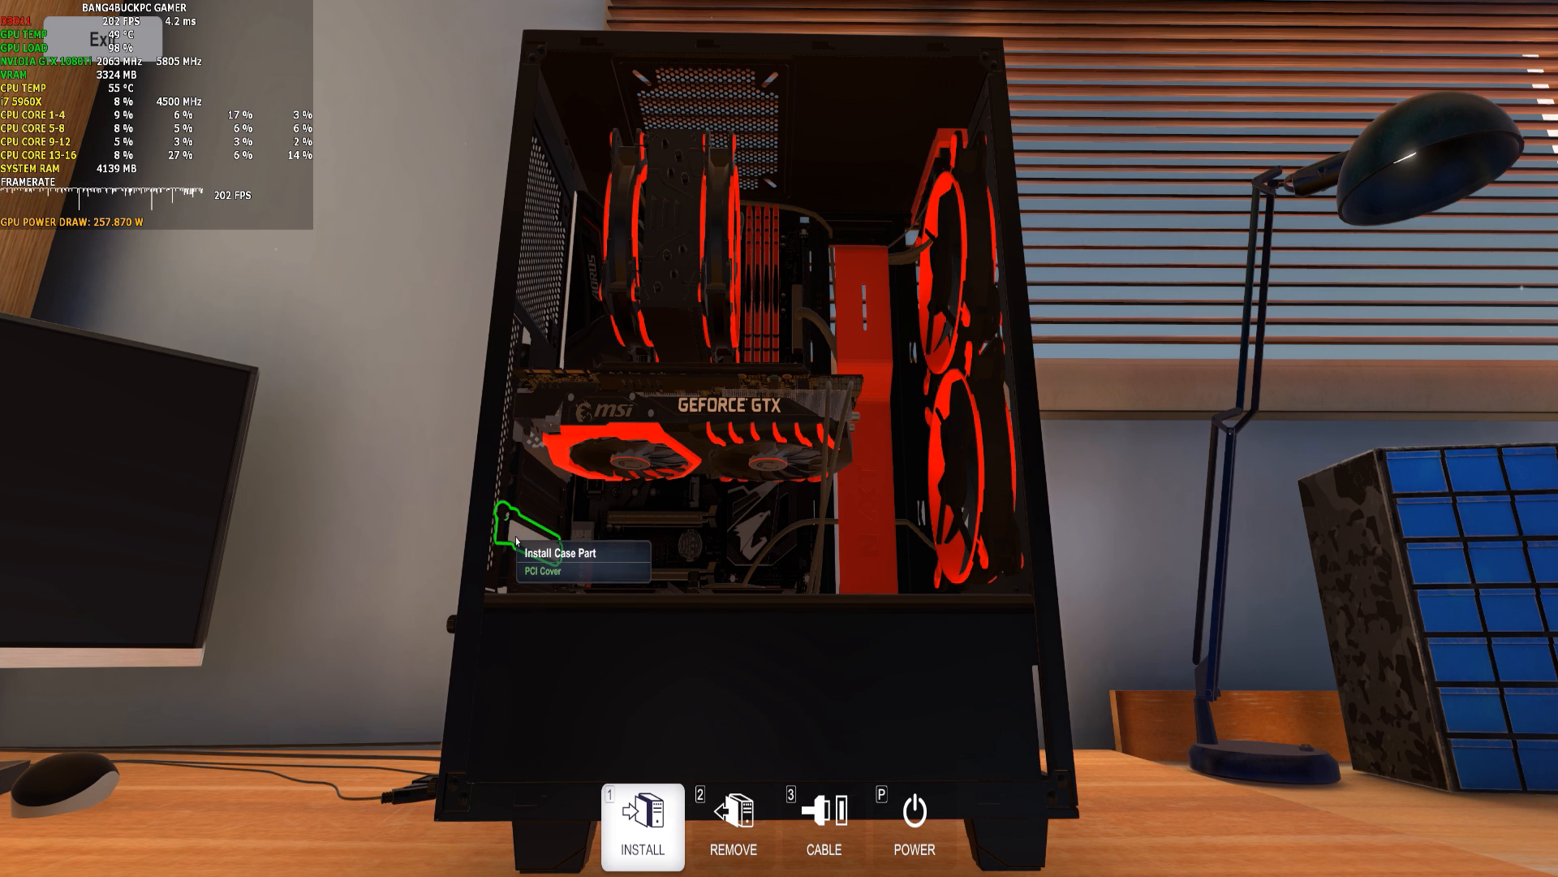
{"action": "left_click", "coordinate": [508, 516]}
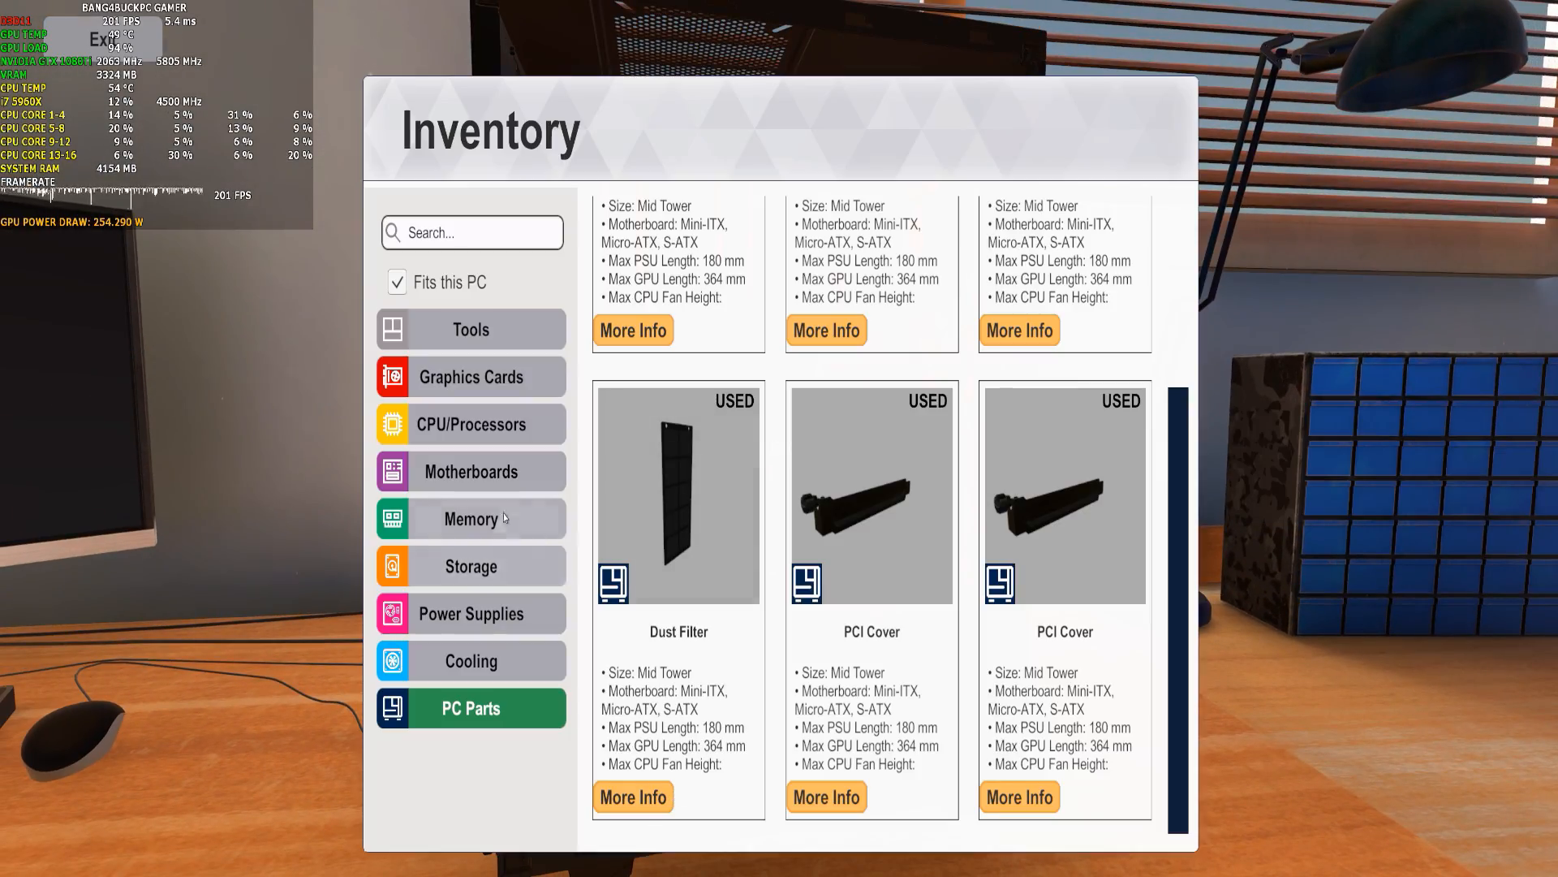
Install two Shean Mega SSDs, including a 250GB, in the bay below the GPU.
{"action": "left_click", "coordinate": [470, 565]}
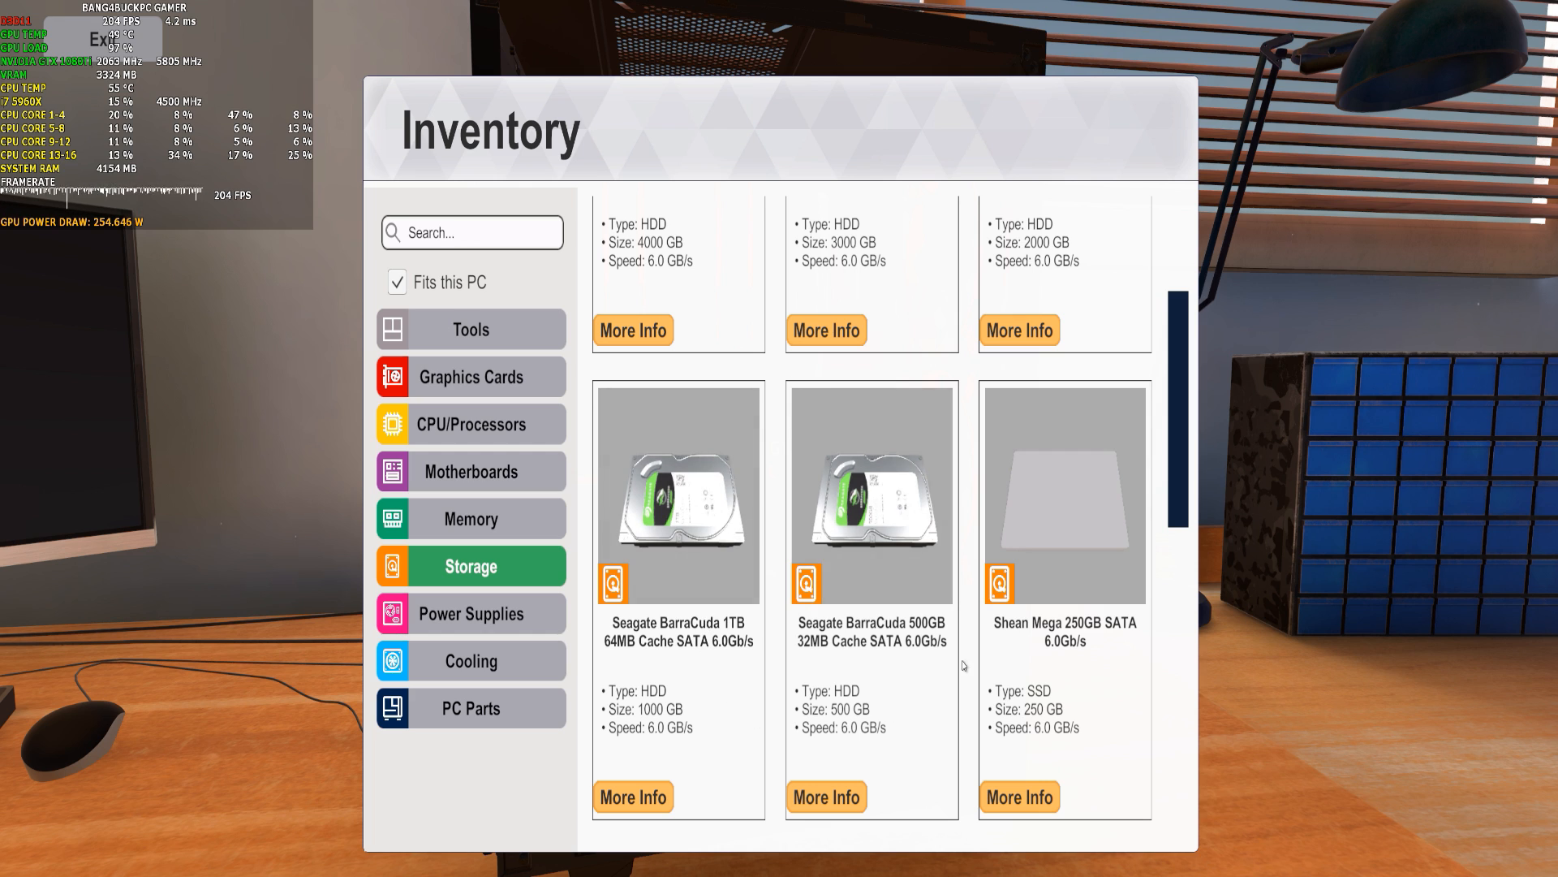
{"action": "scroll", "scroll_direction": "up", "scroll_amount": 3}
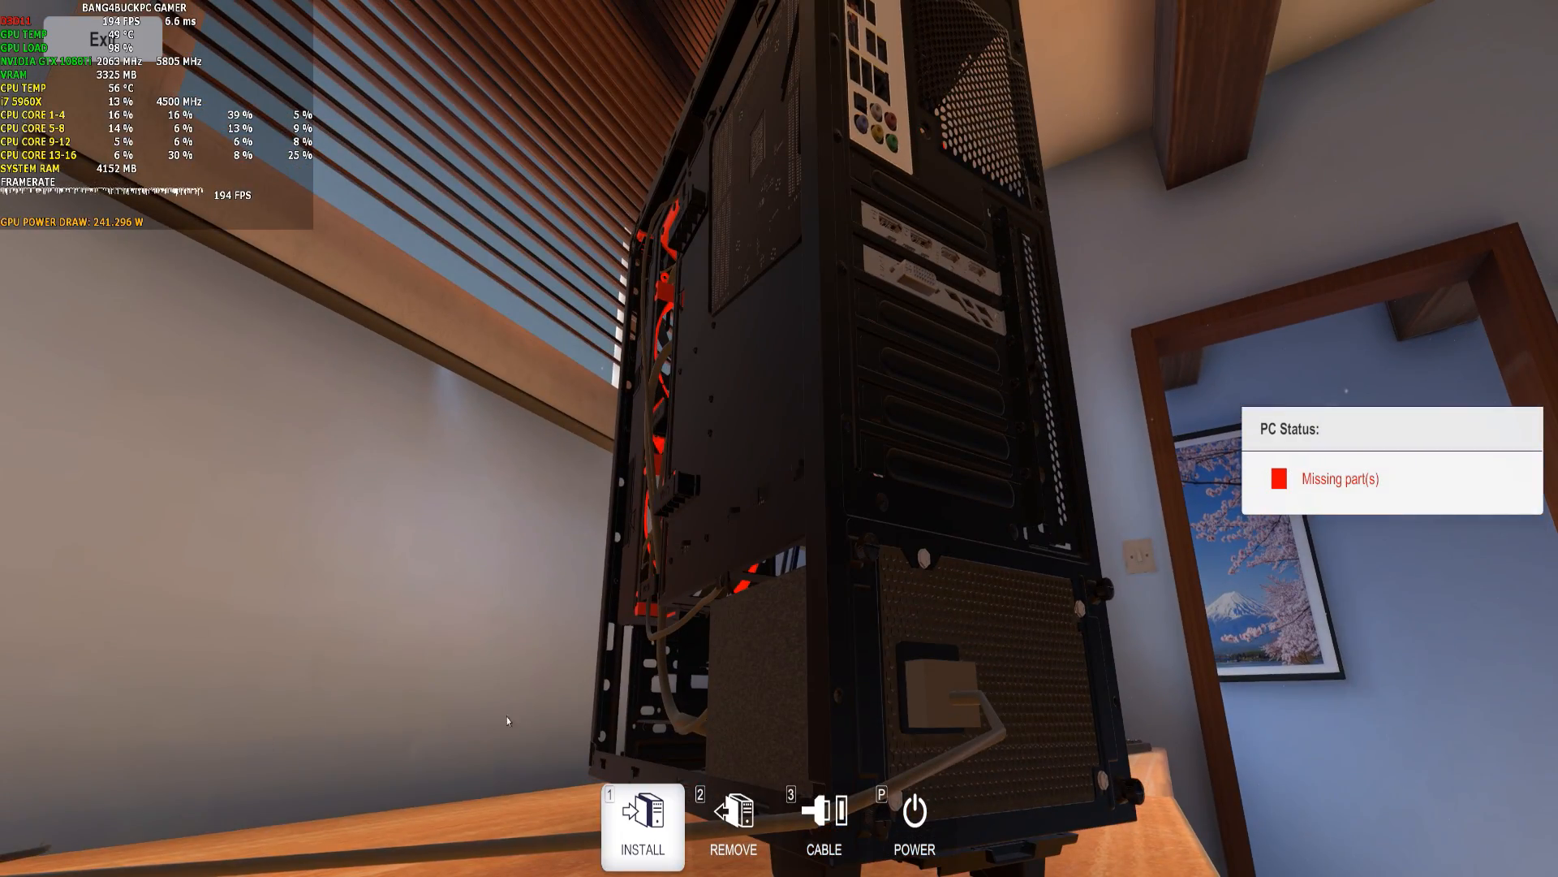
{"action": "left_click", "coordinate": [732, 826]}
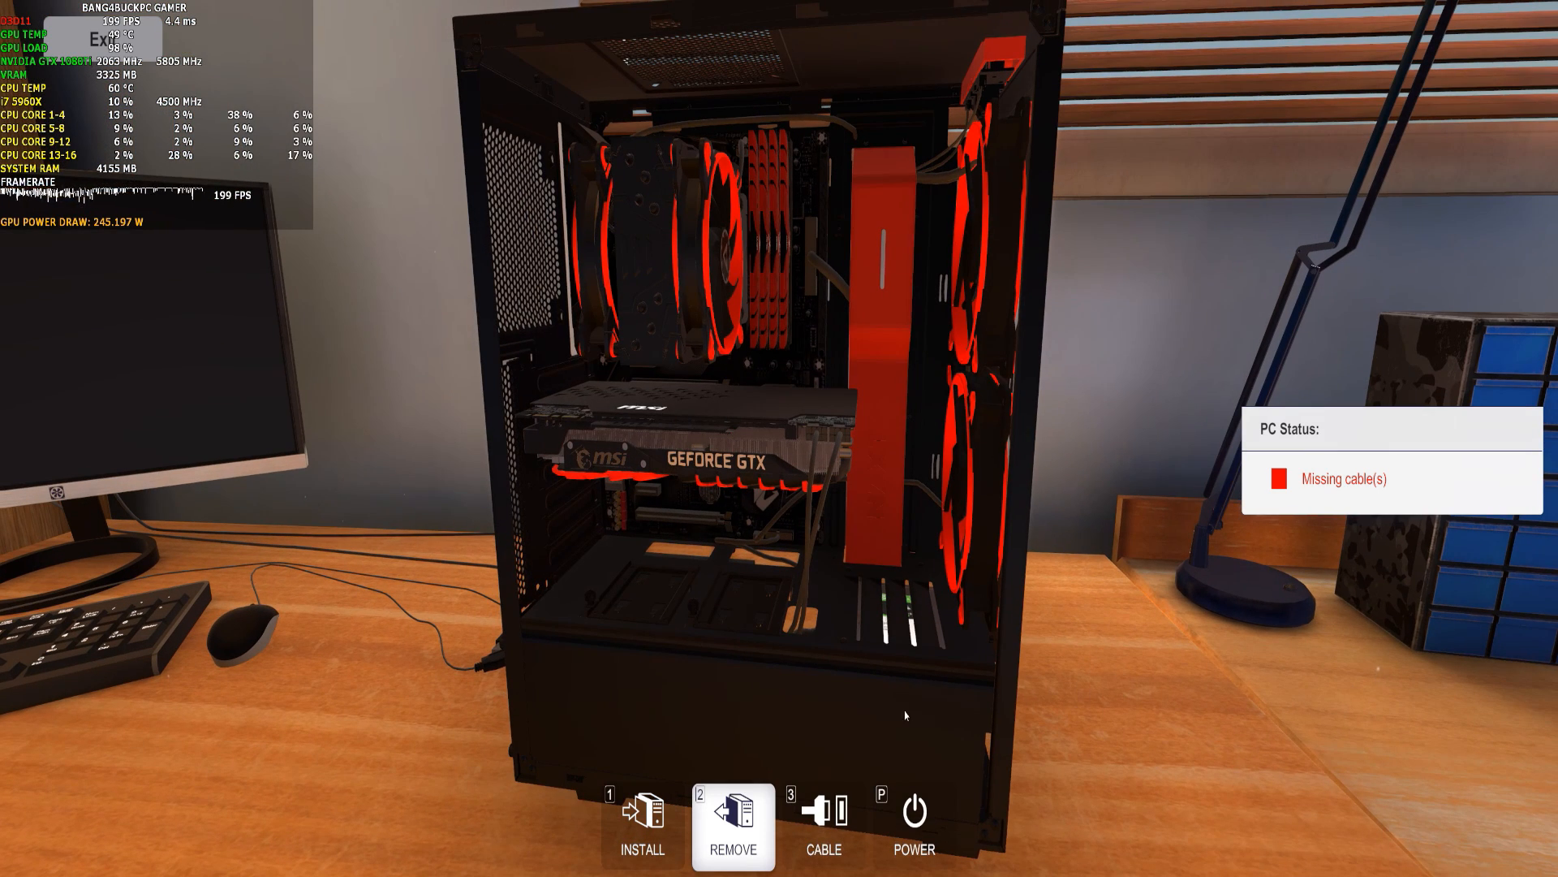
{"action": "left_click", "coordinate": [641, 824]}
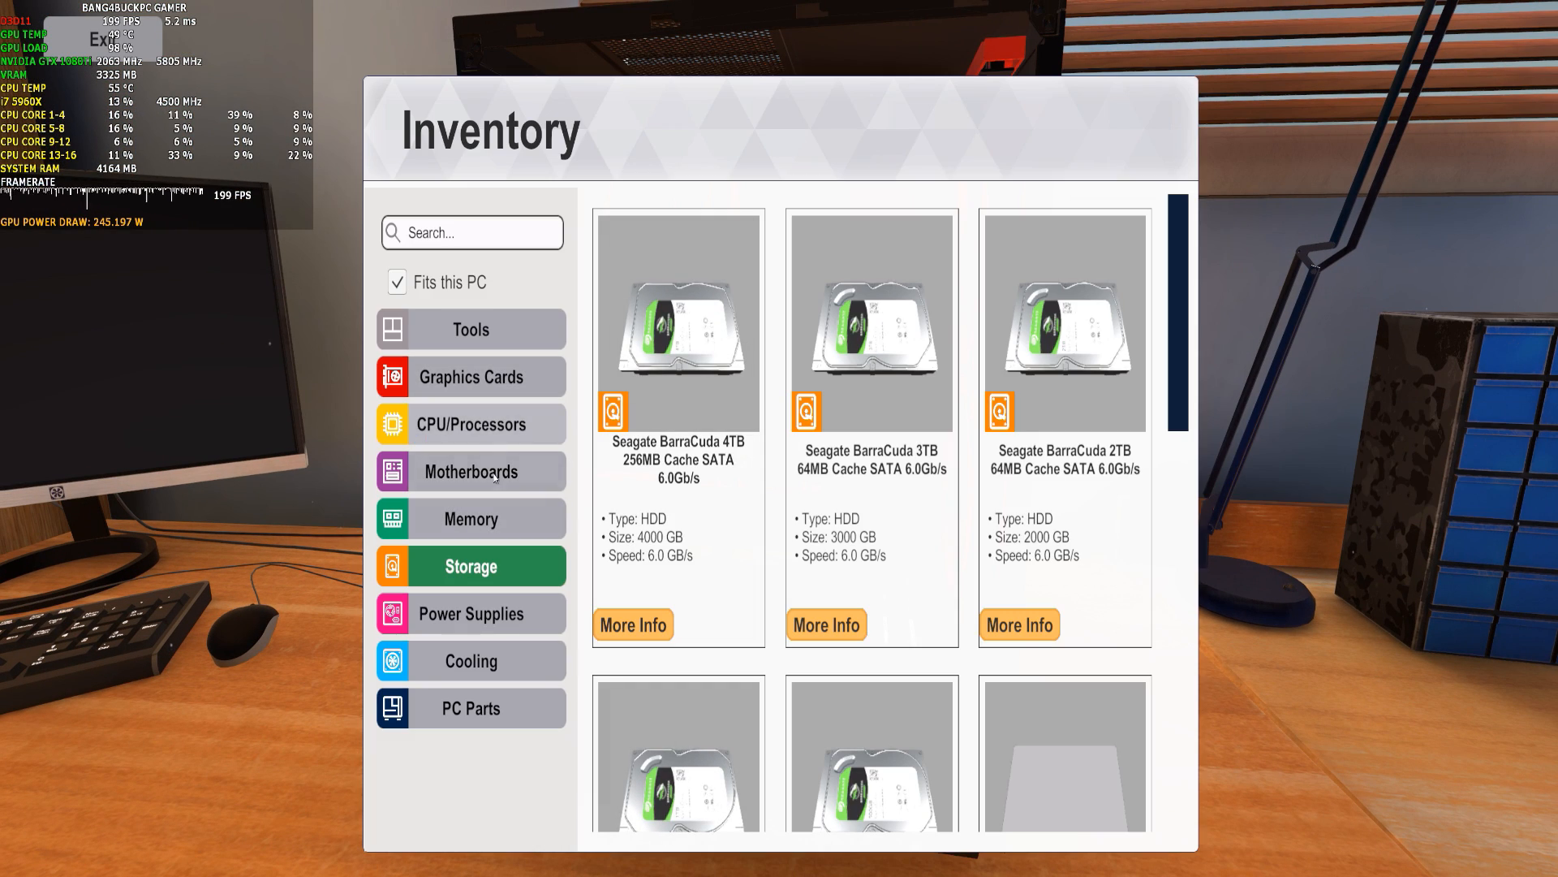
{"action": "scroll", "scroll_direction": "down", "scroll_amount": 3}
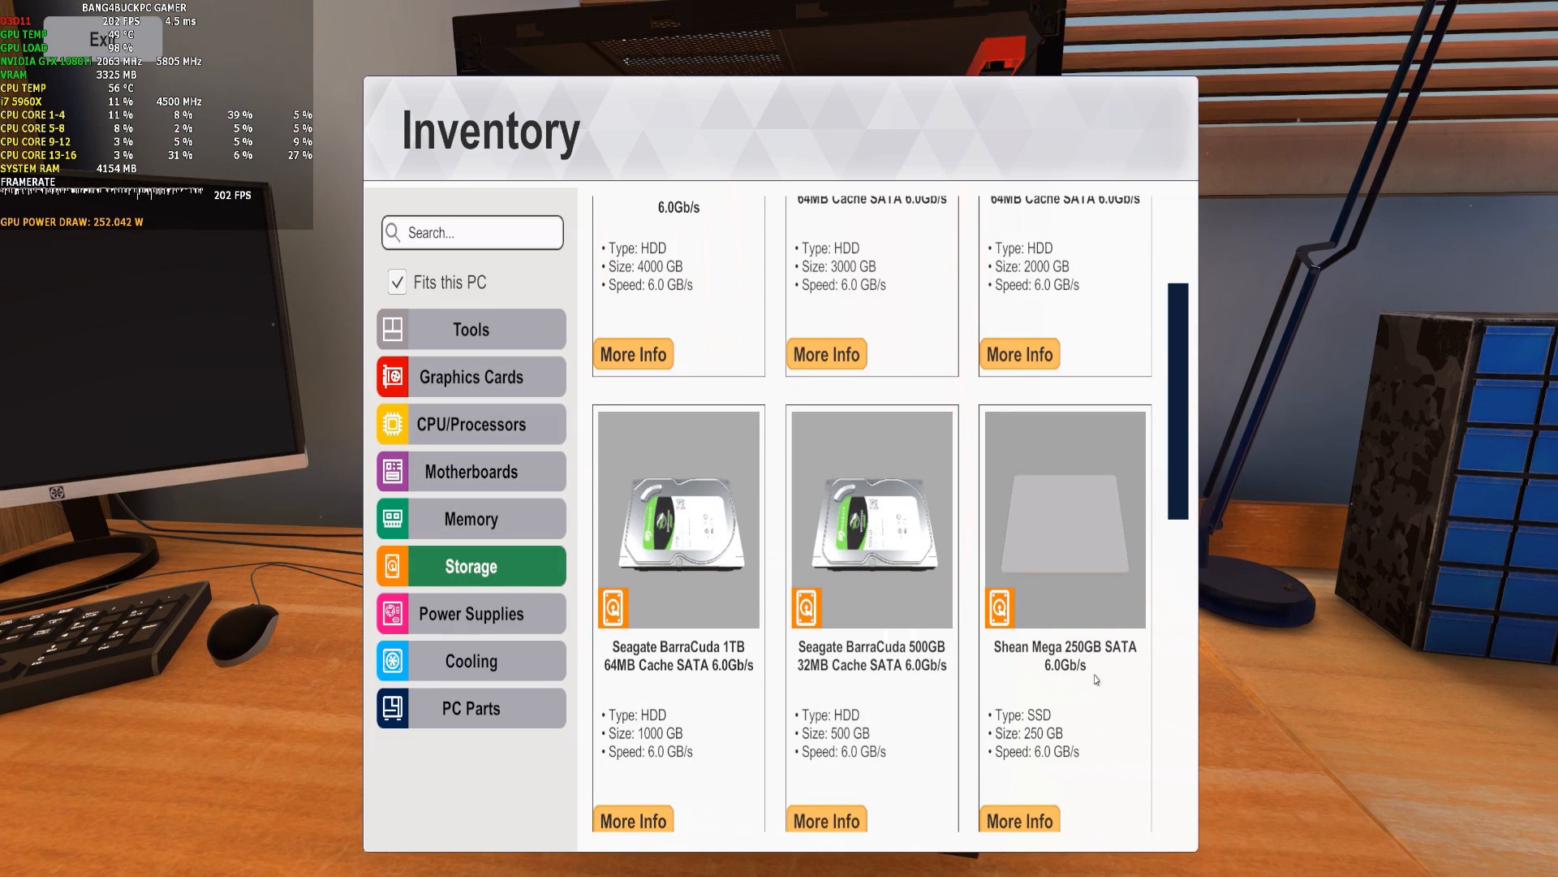
{"action": "scroll", "scroll_direction": "down", "scroll_amount": 3}
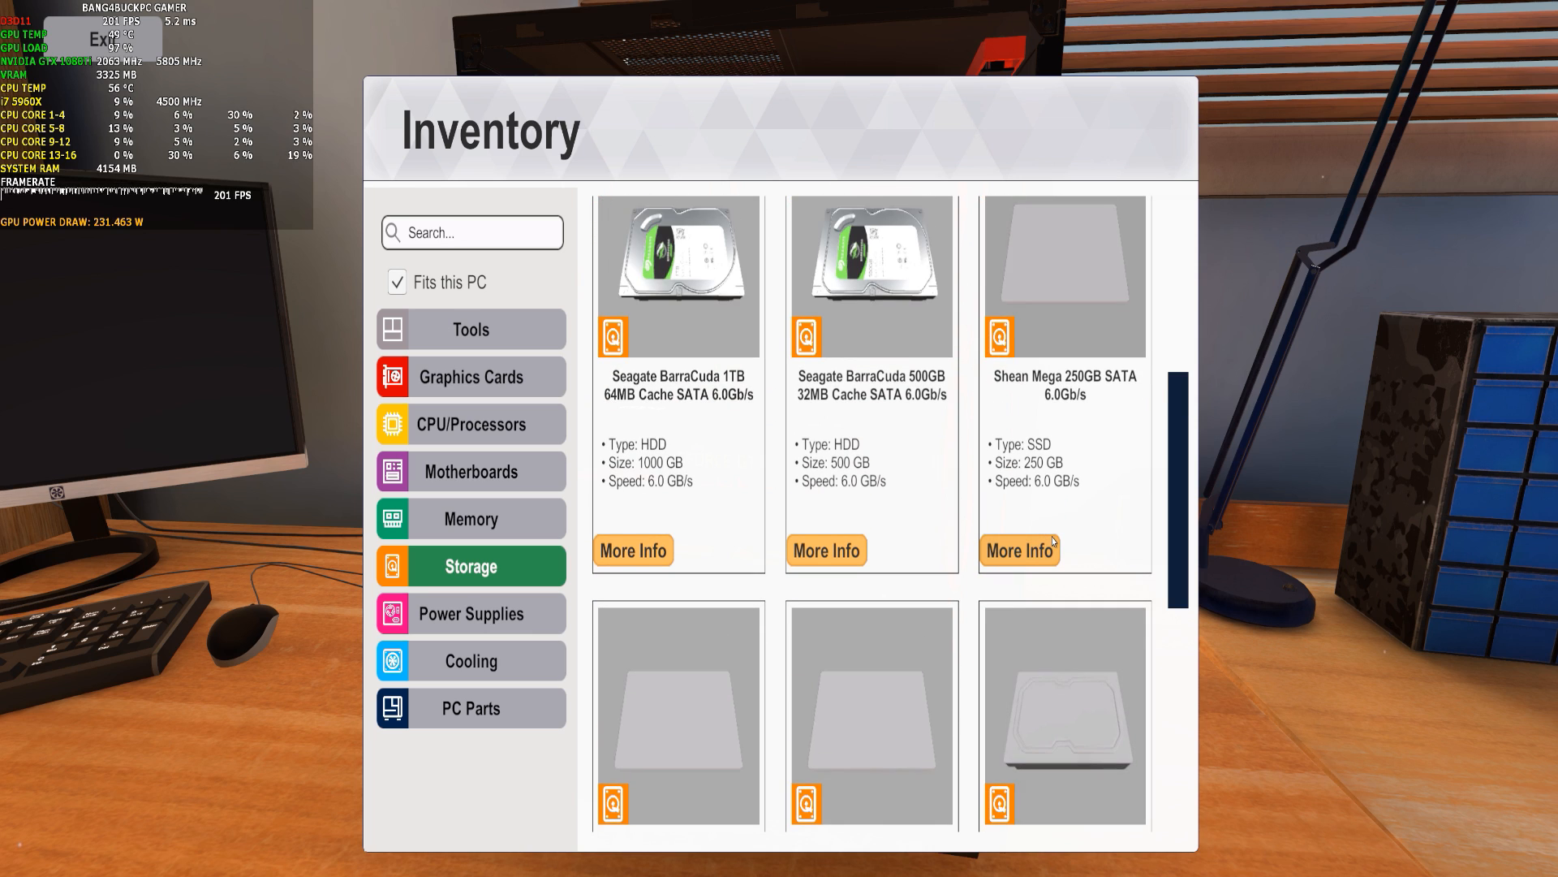
{"action": "scroll", "scroll_direction": "down", "scroll_amount": 3}
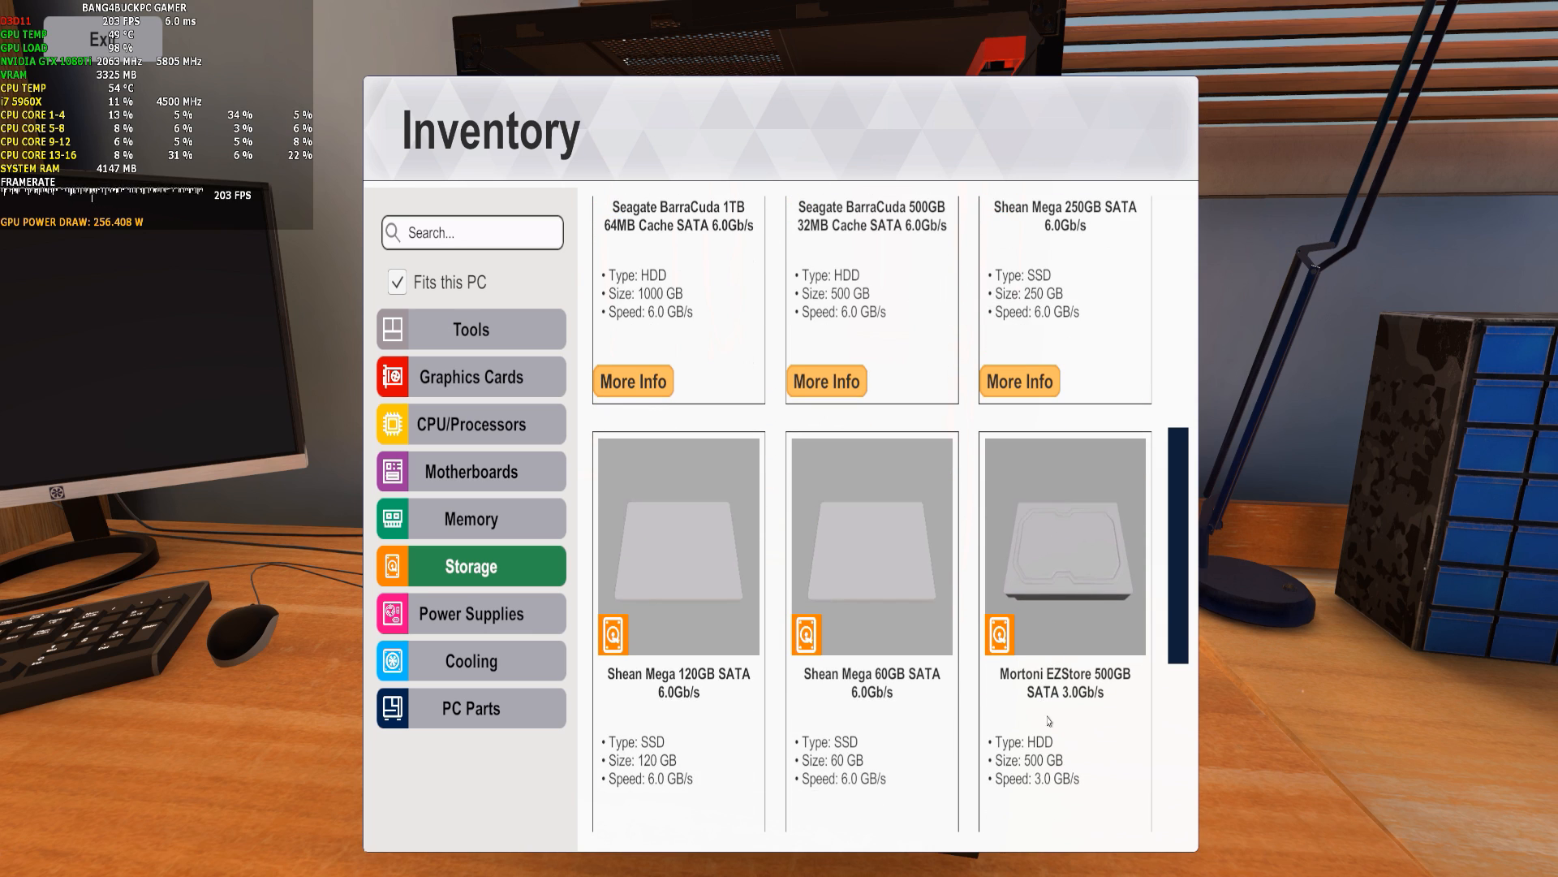
{"action": "scroll", "scroll_direction": "up", "scroll_amount": 3}
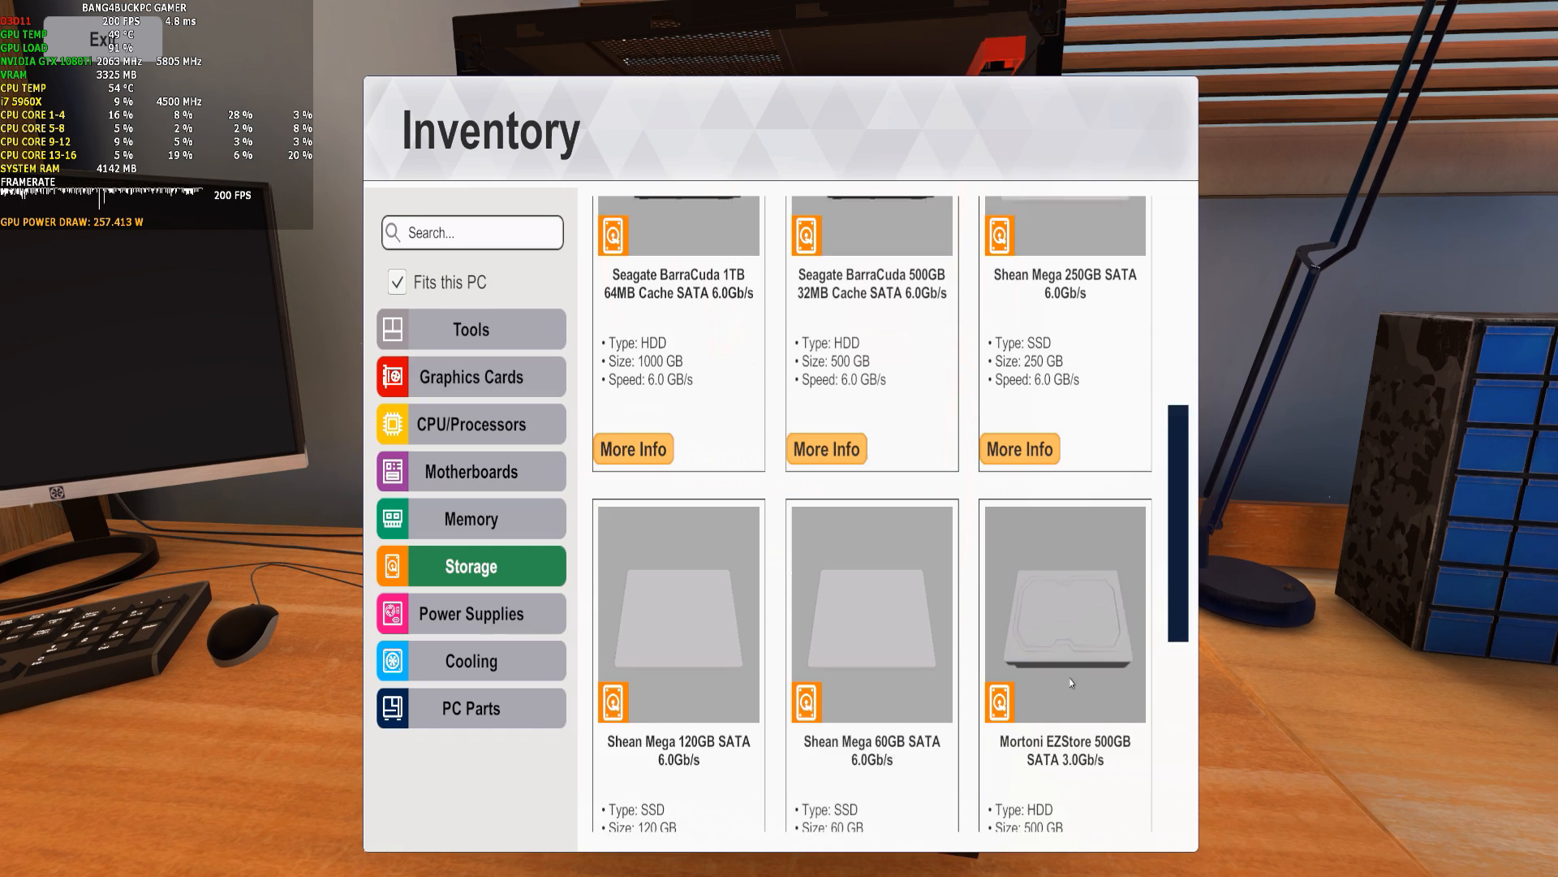
{"action": "scroll", "scroll_direction": "up", "scroll_amount": 3}
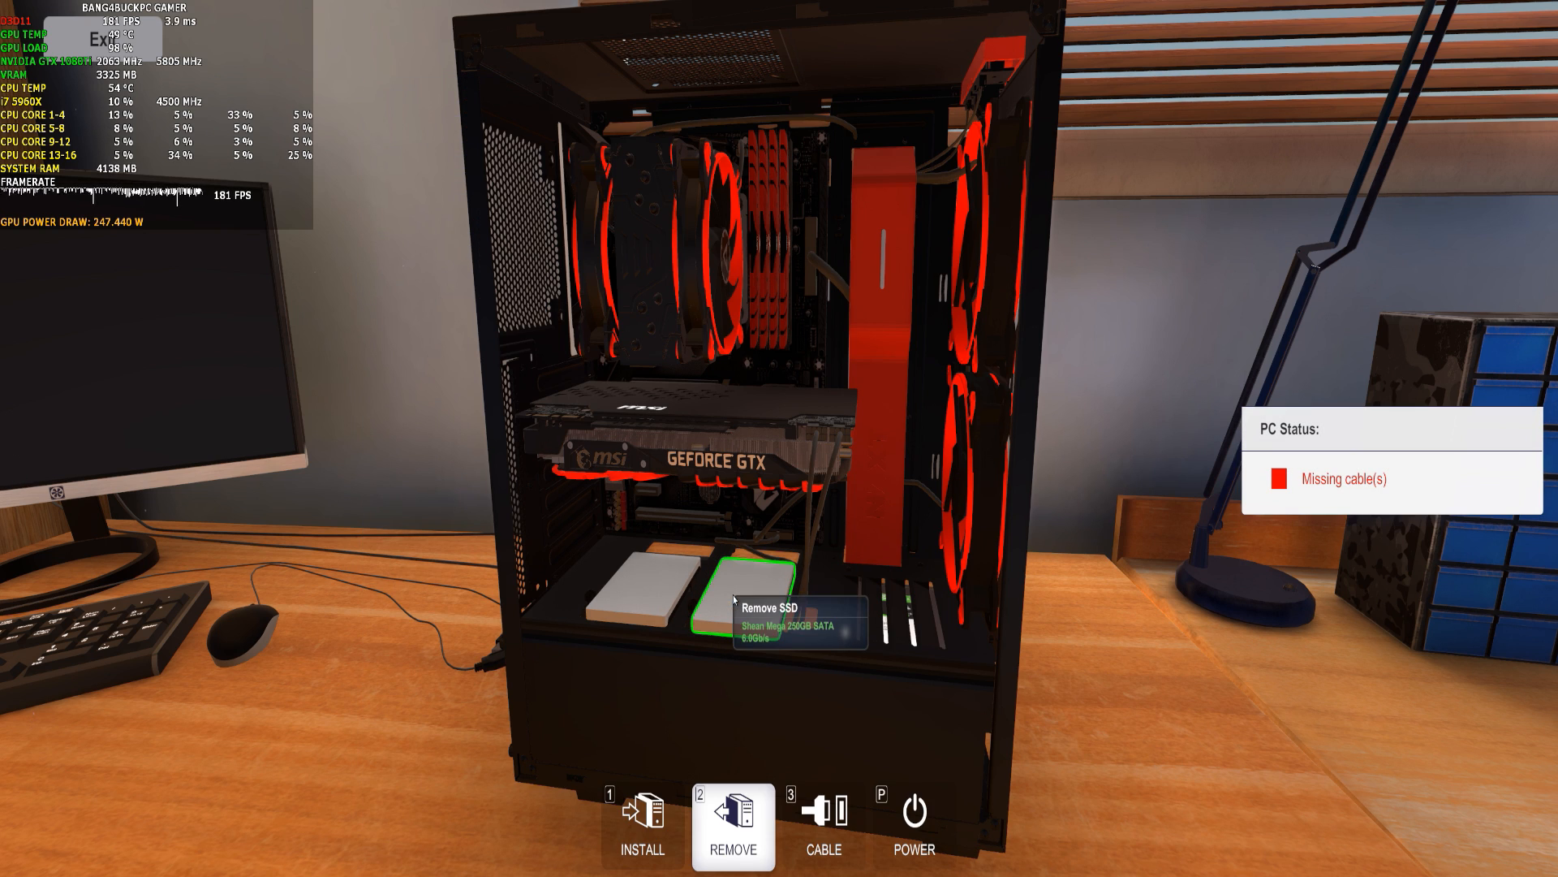
Enter cabling mode to connect the motherboard, GPU and SSD cables.
{"action": "left_click", "coordinate": [823, 827]}
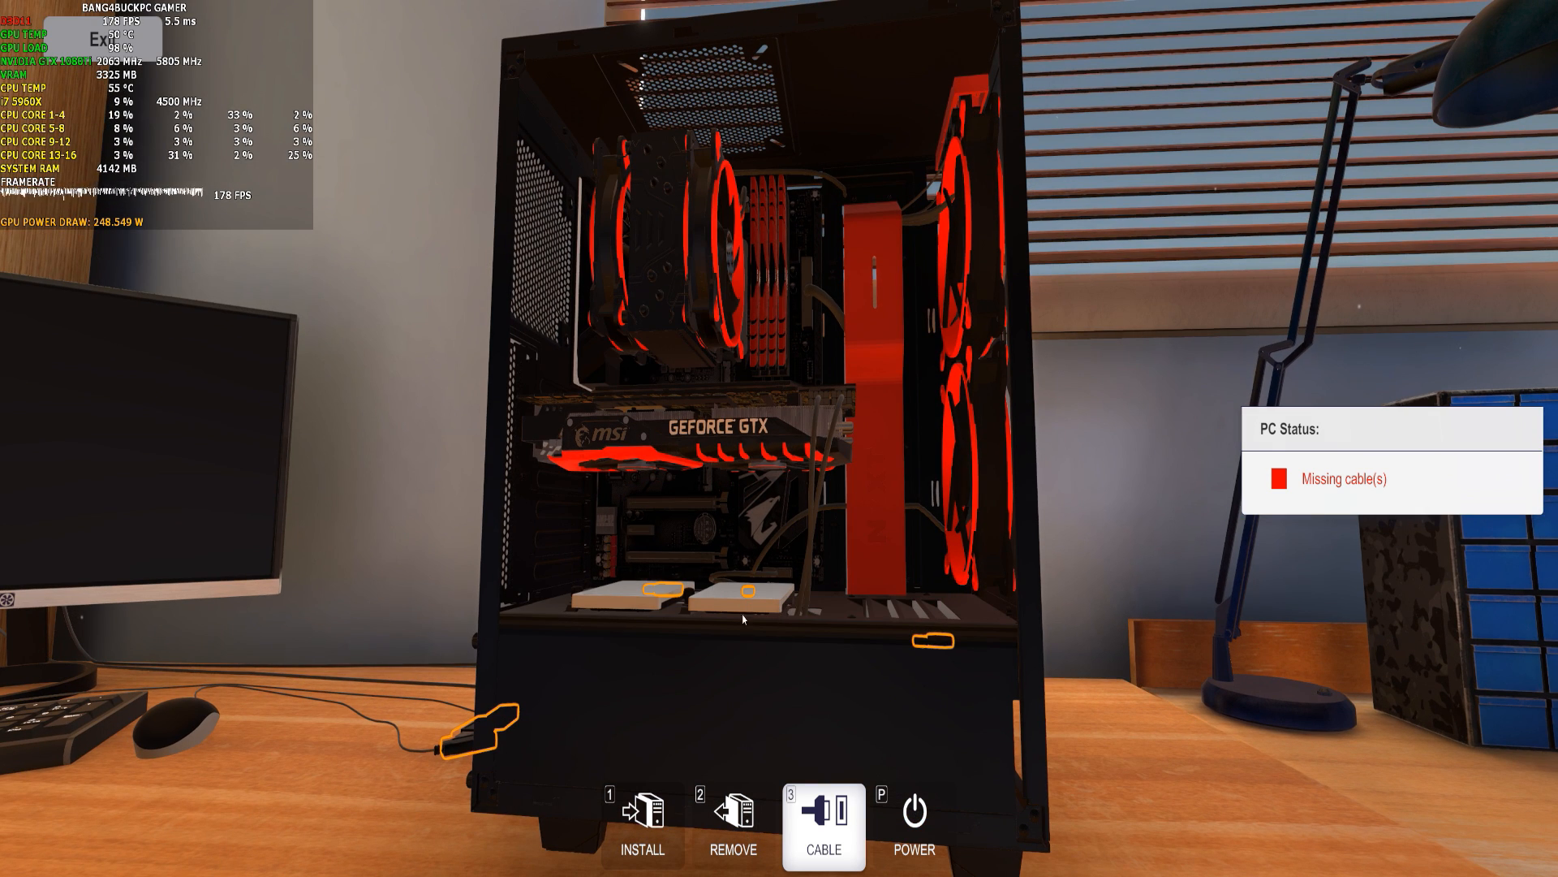
{"action": "mouse_move", "coordinate": [746, 591]}
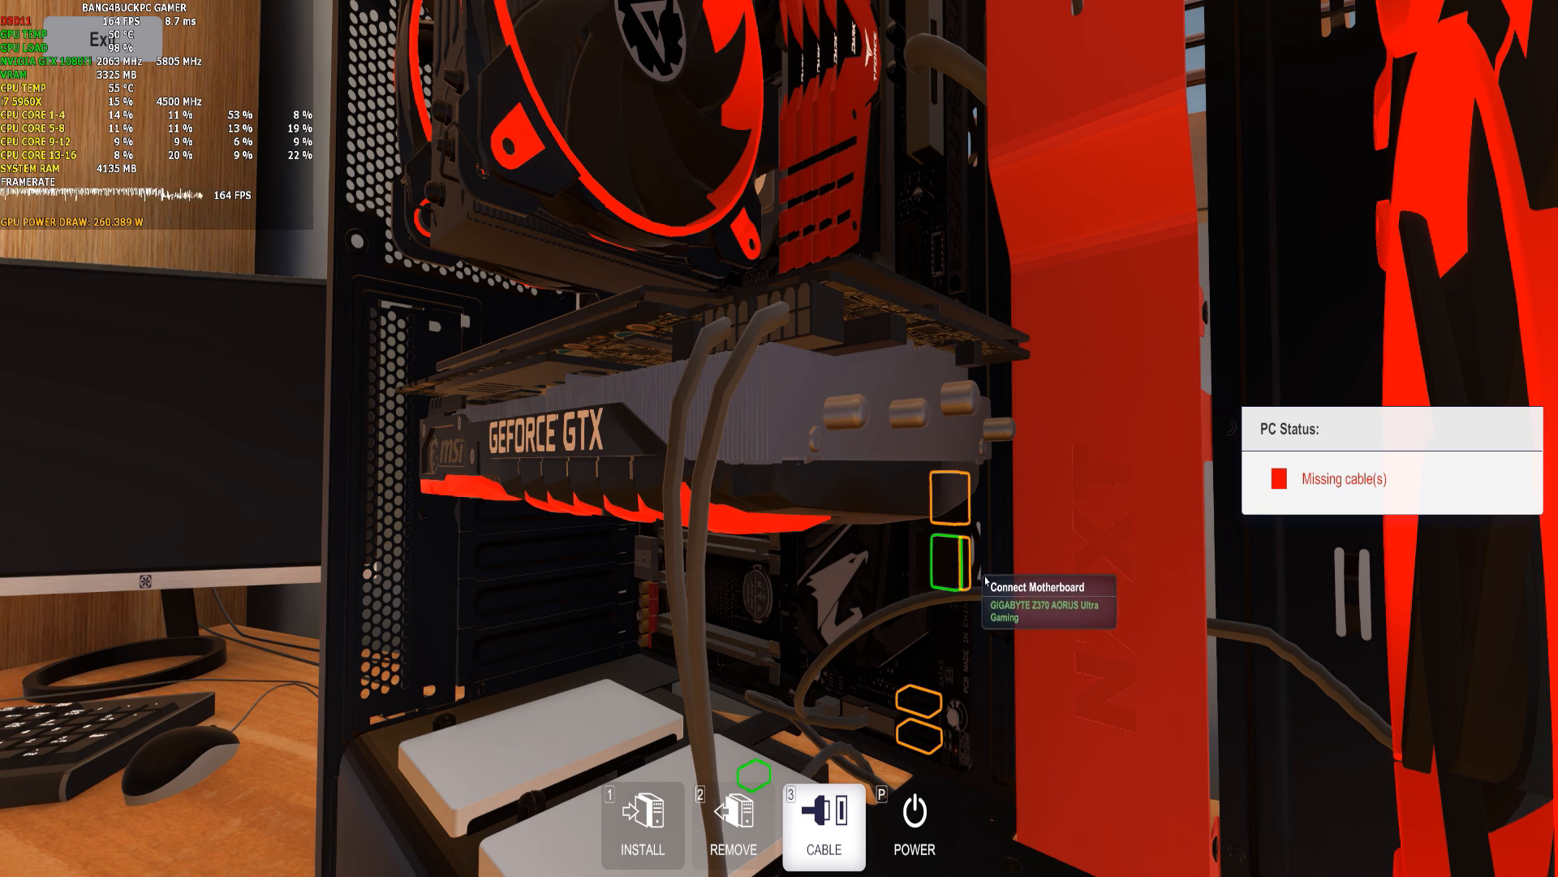
{"action": "mouse_move", "coordinate": [1001, 568]}
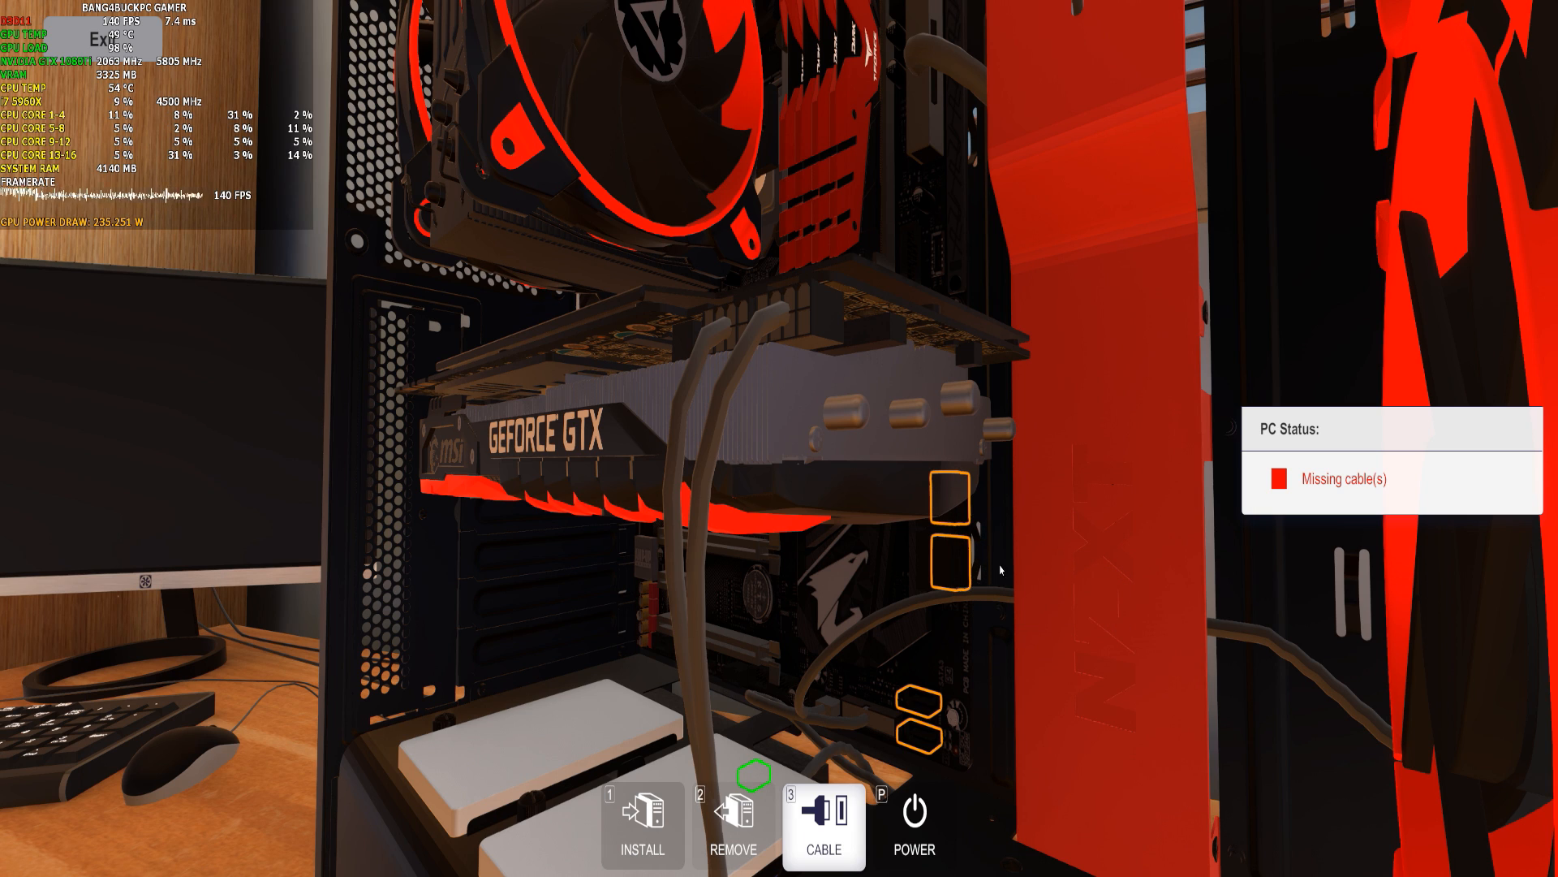
{"action": "mouse_move", "coordinate": [988, 517]}
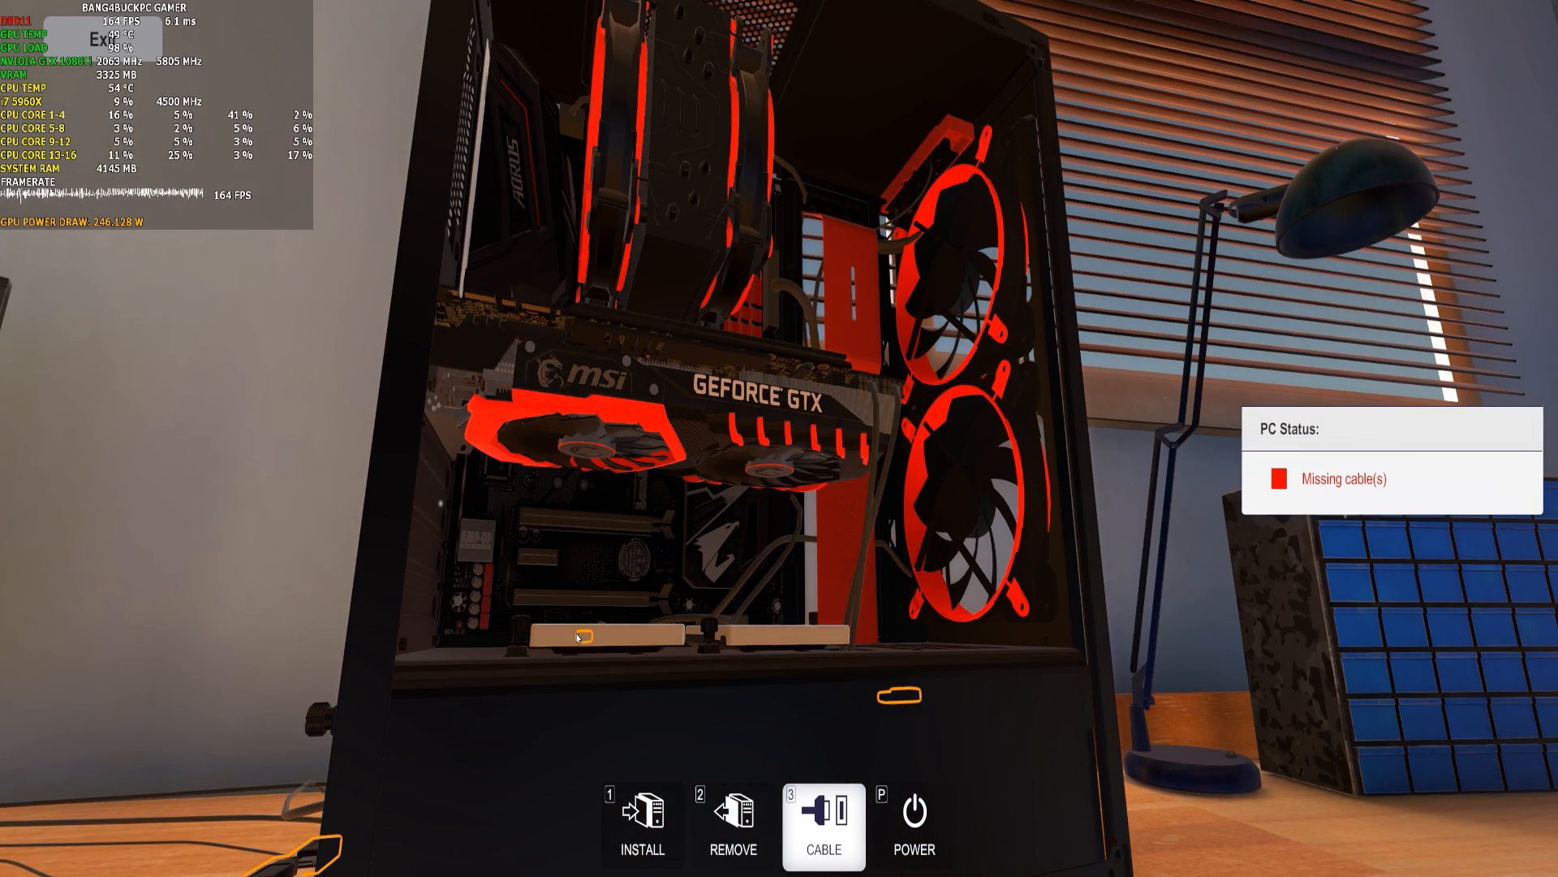
{"action": "mouse_move", "coordinate": [732, 638]}
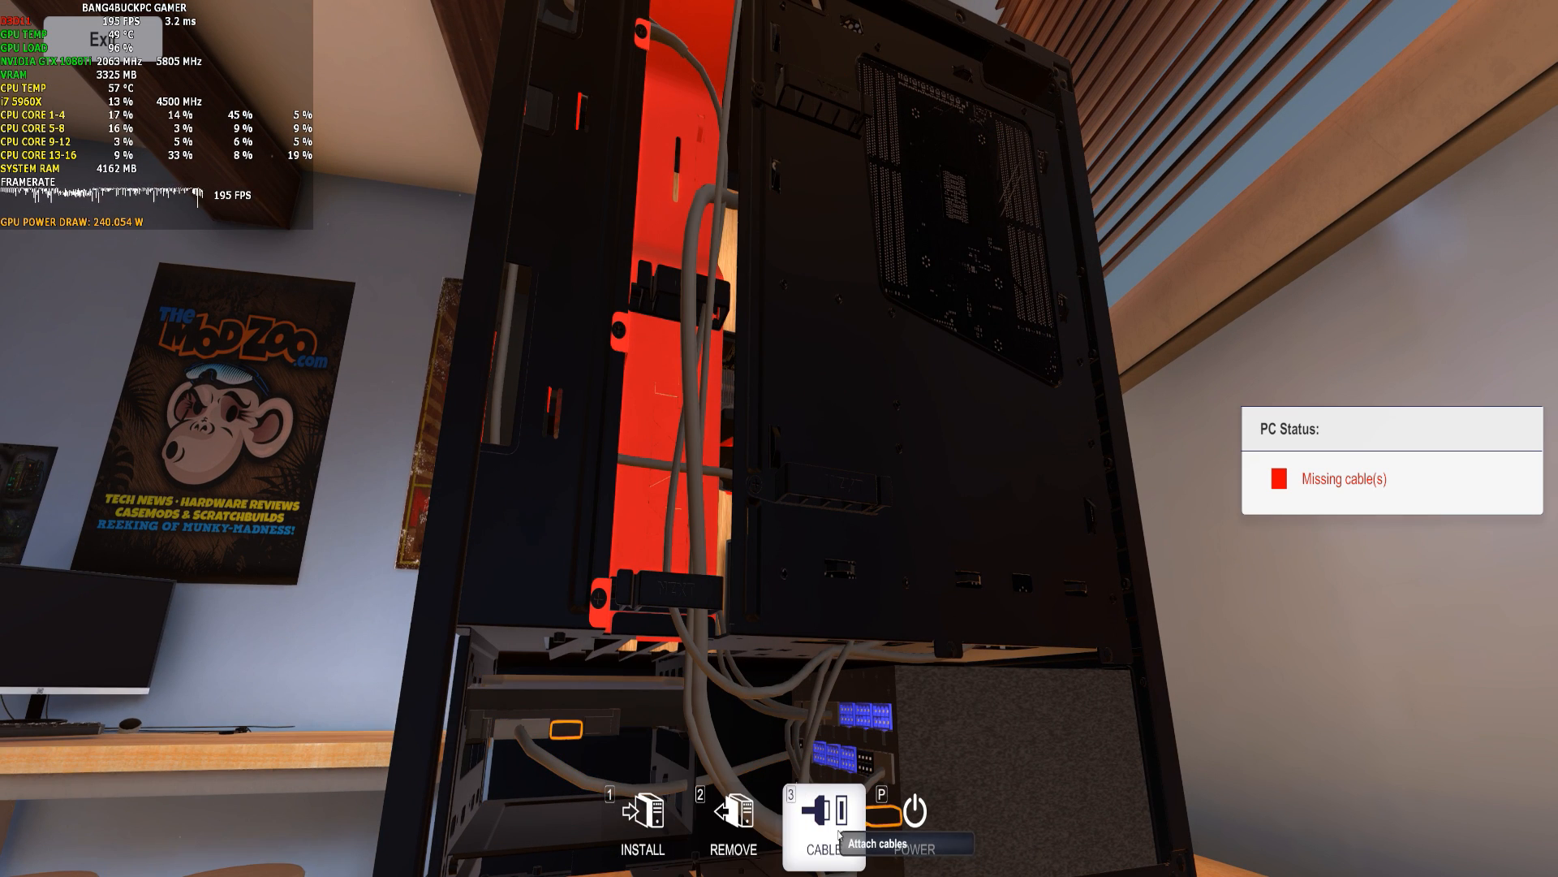
{"action": "mouse_move", "coordinate": [770, 460]}
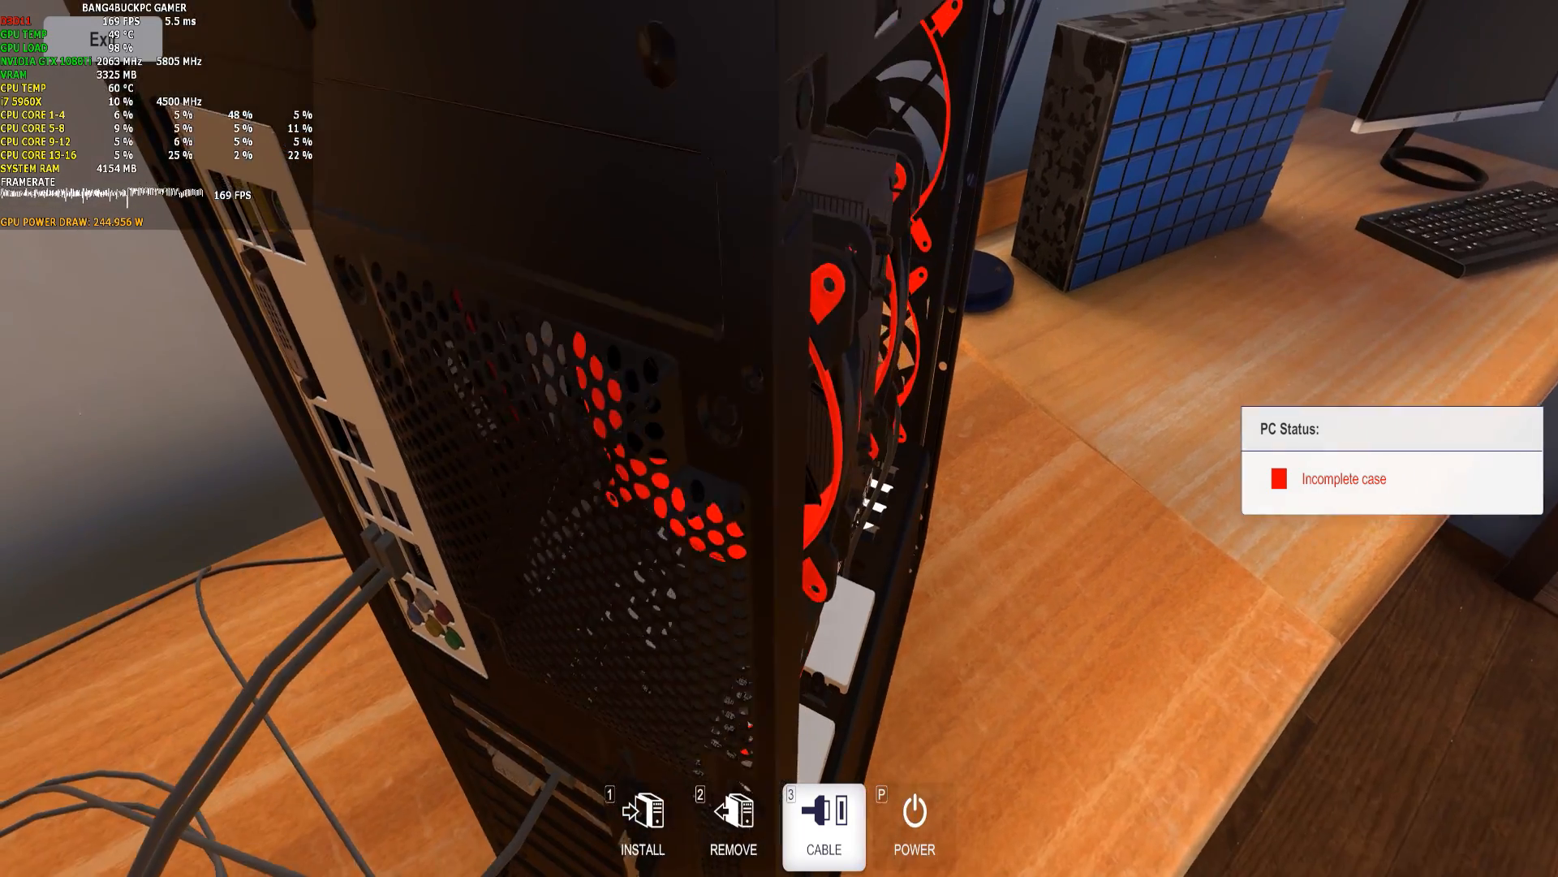
Plug the USB Drive into the front port and list the side and front panels.
{"action": "left_click", "coordinate": [642, 820]}
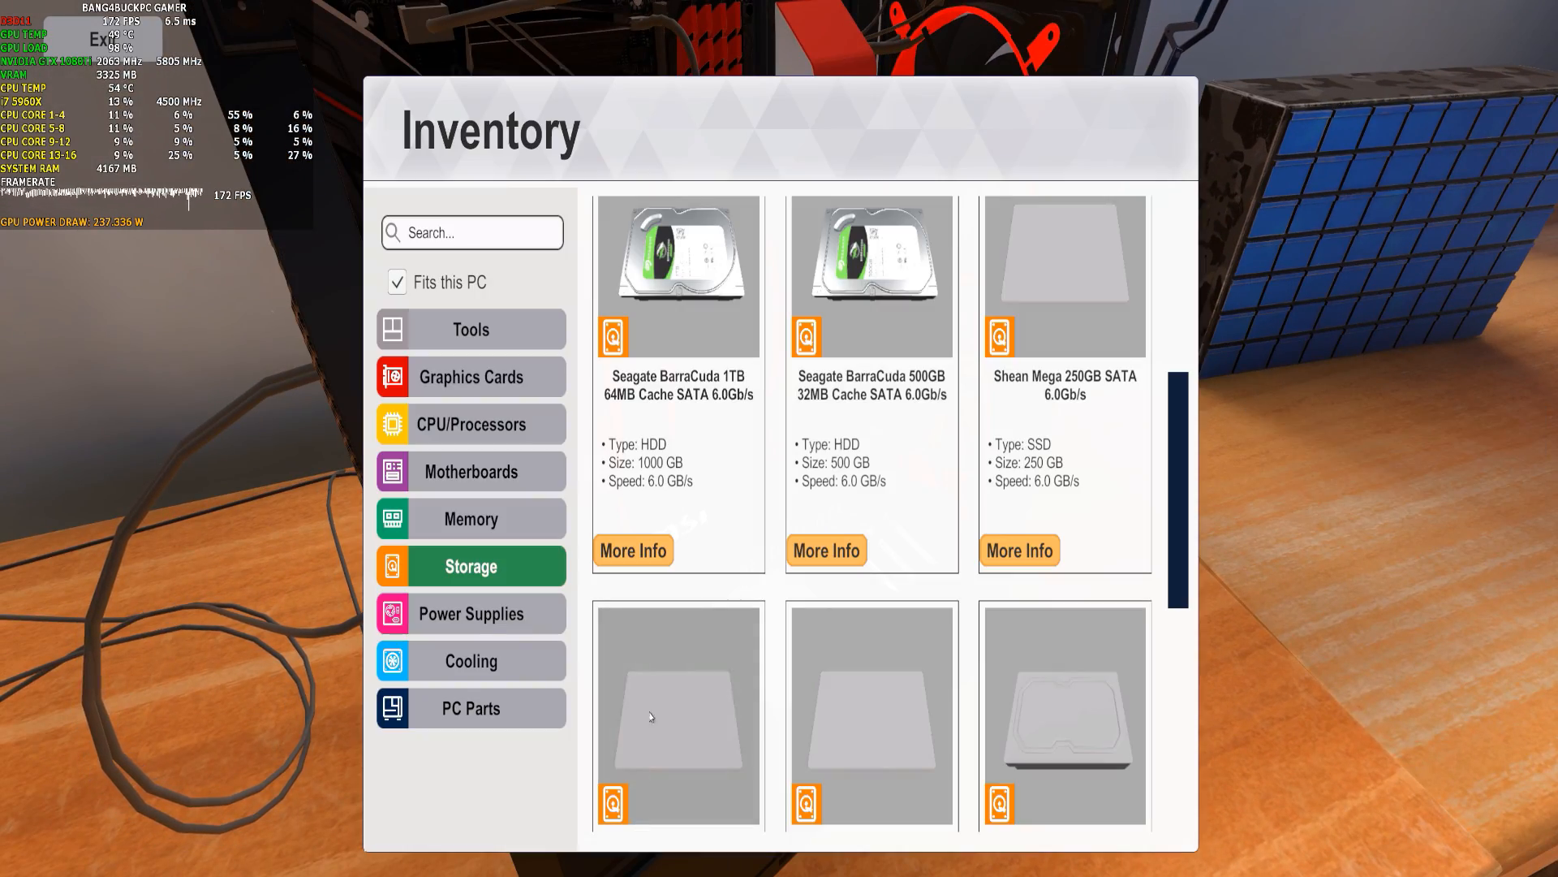
{"action": "mouse_move", "coordinate": [473, 649]}
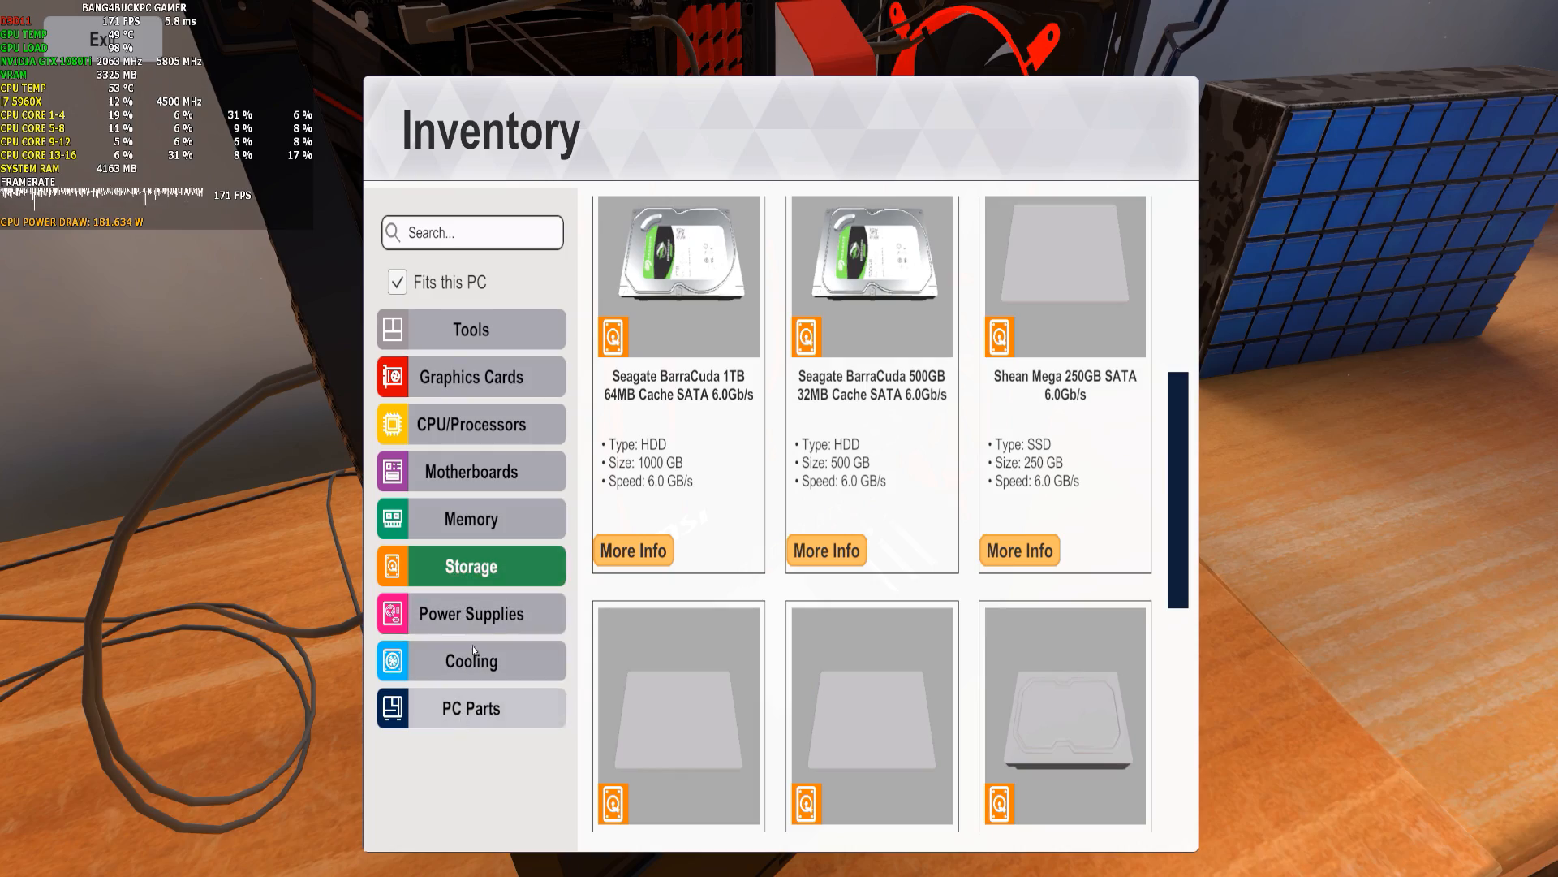
{"action": "left_click", "coordinate": [470, 329]}
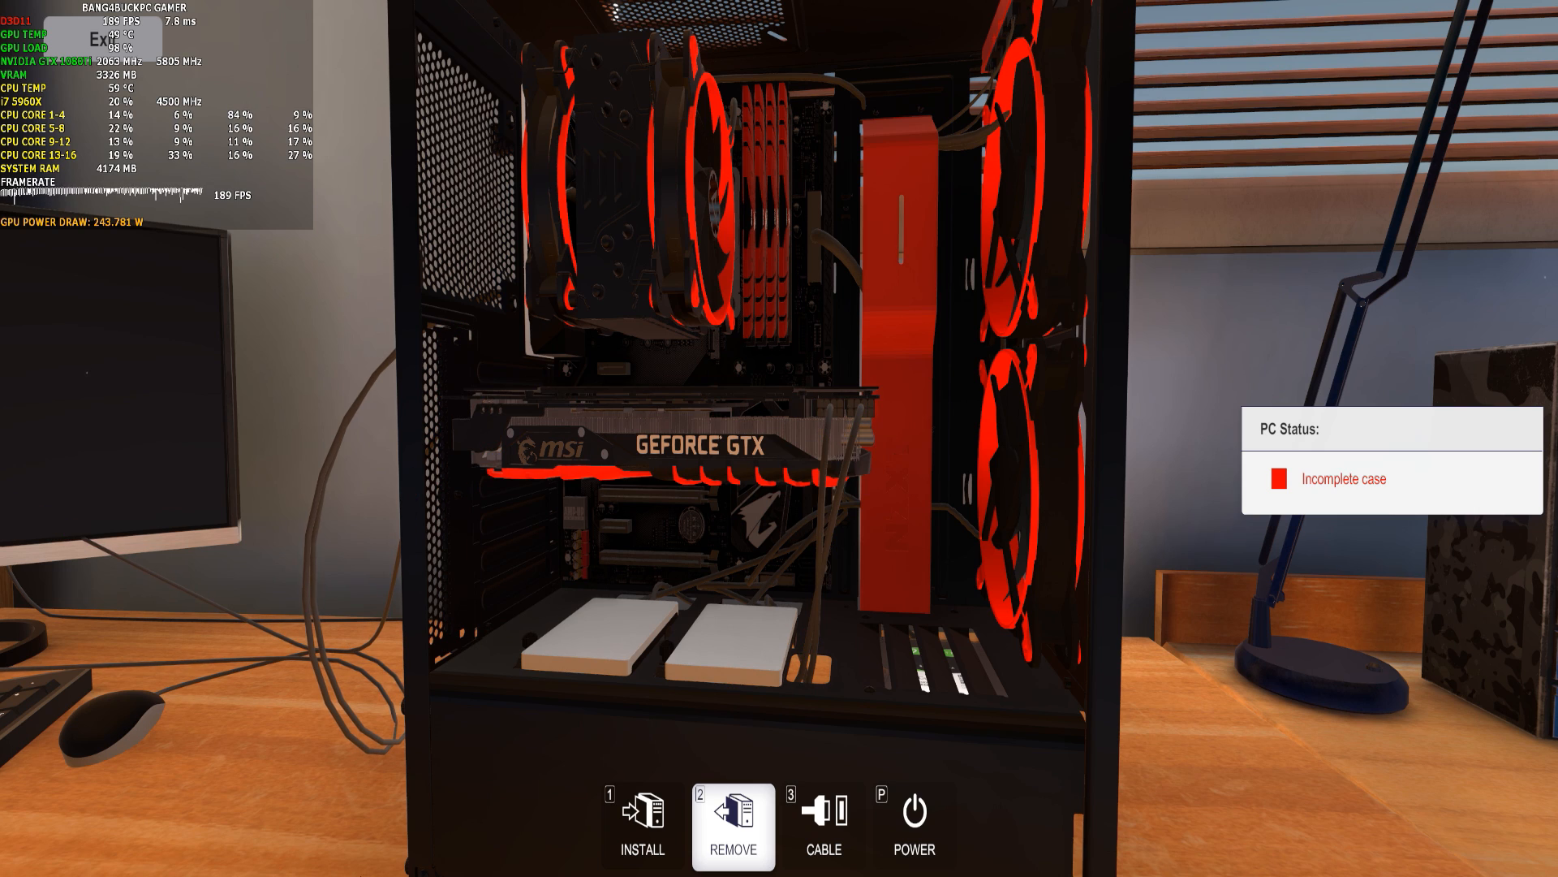
{"action": "left_click", "coordinate": [641, 824]}
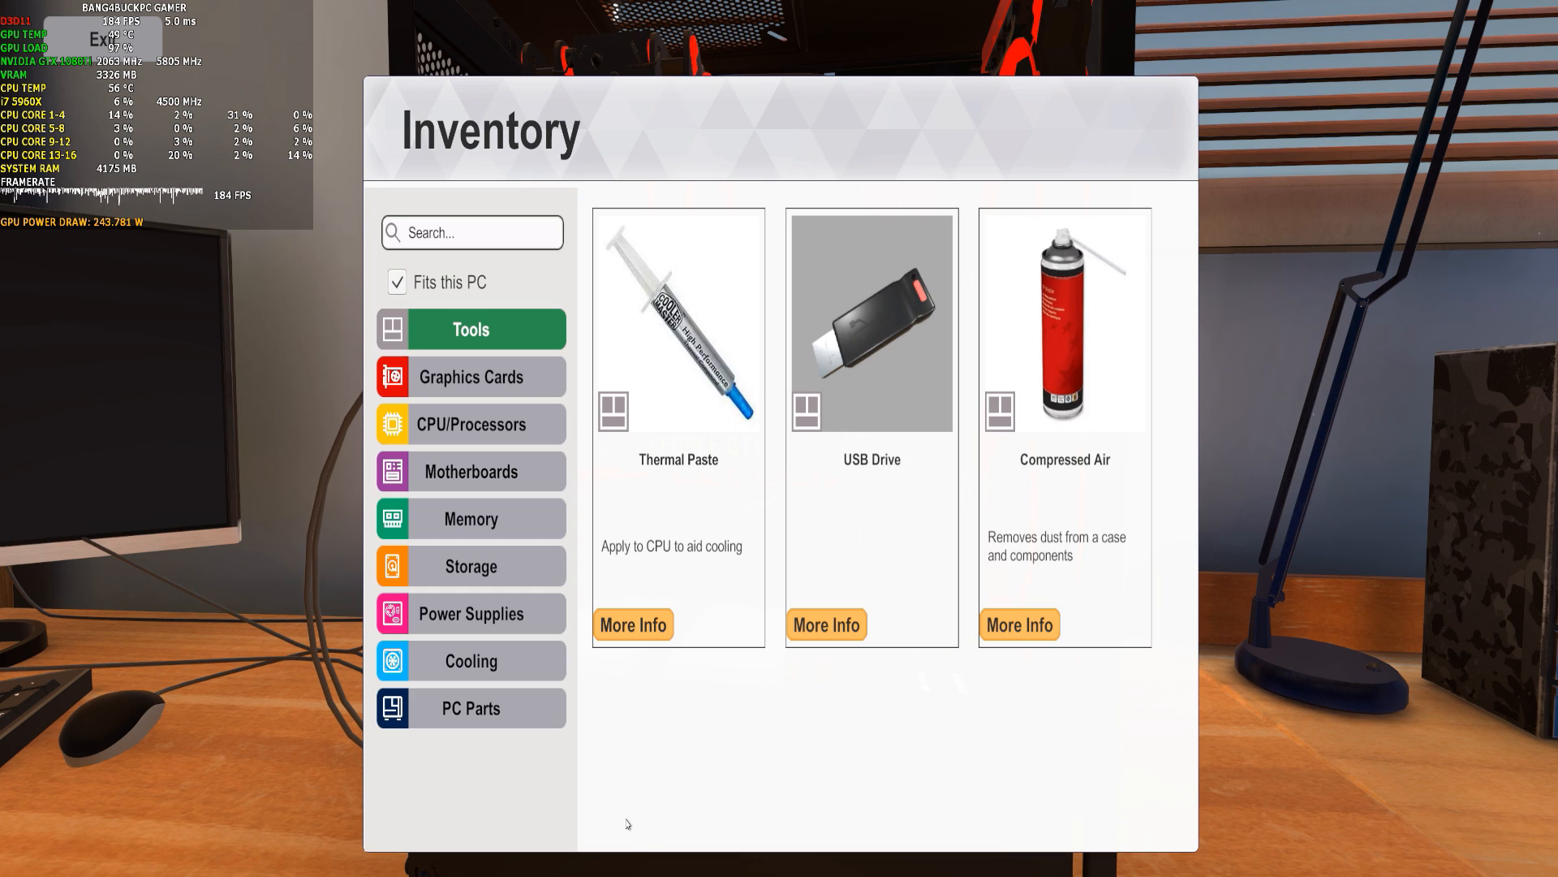
{"action": "left_click", "coordinate": [470, 707]}
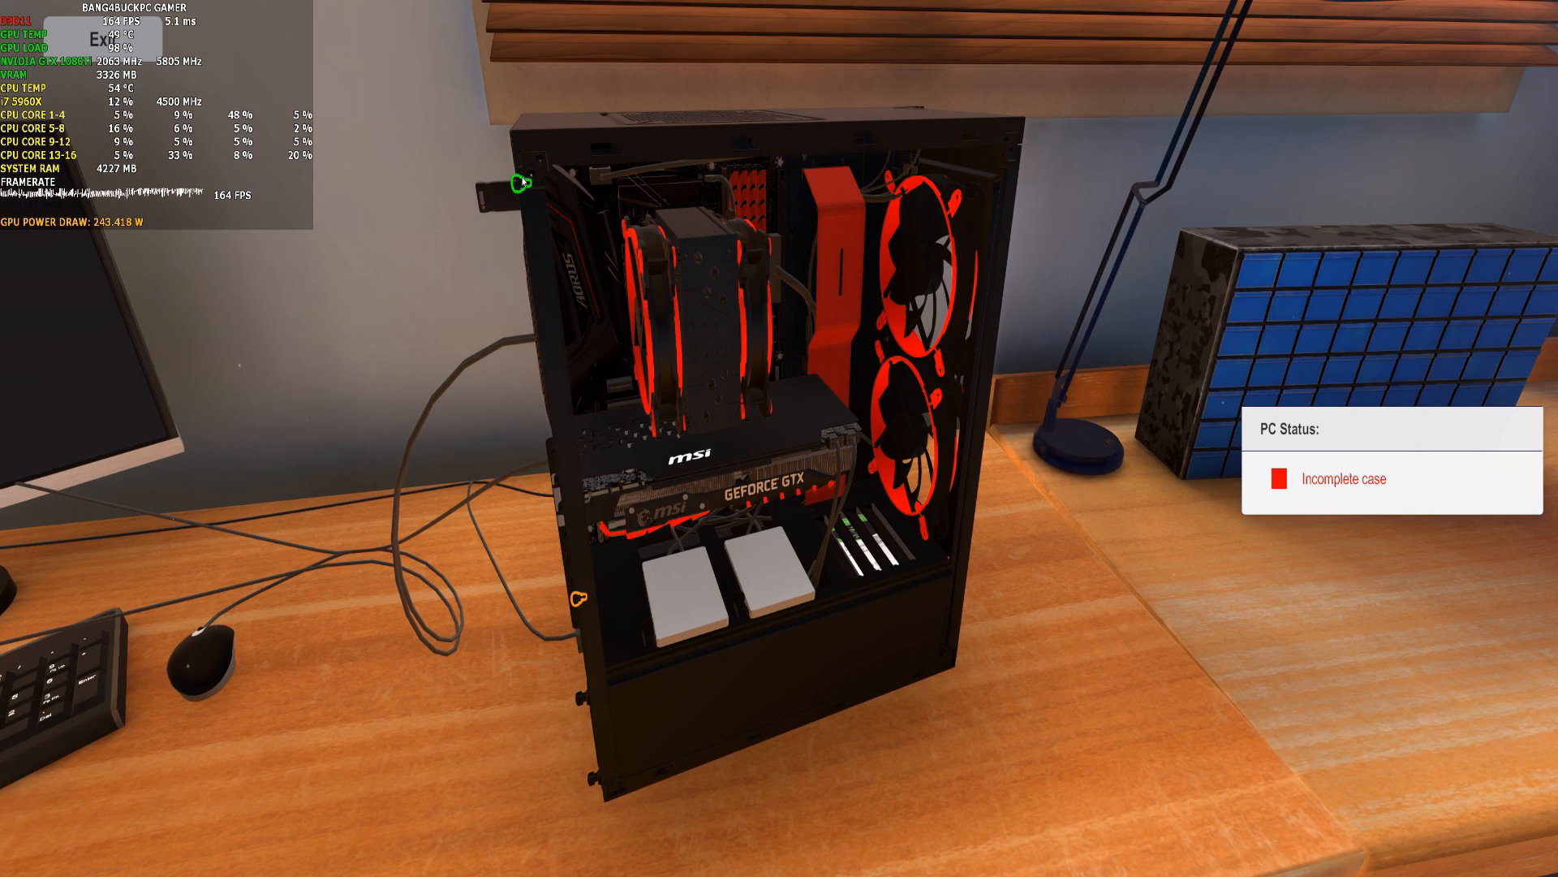
{"action": "mouse_move", "coordinate": [596, 681]}
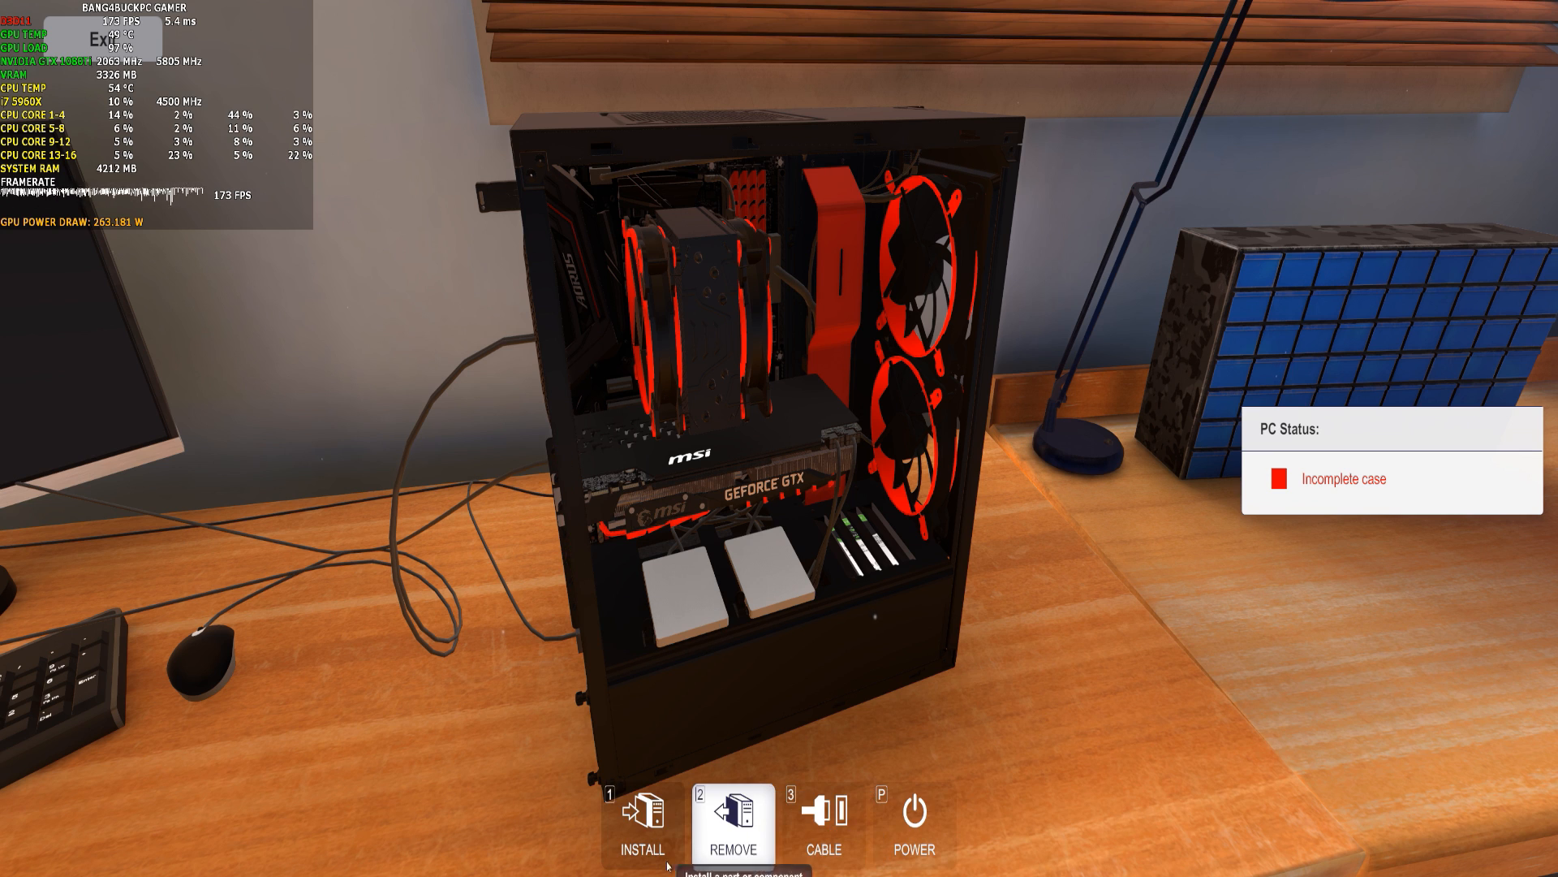
{"action": "left_click", "coordinate": [642, 824]}
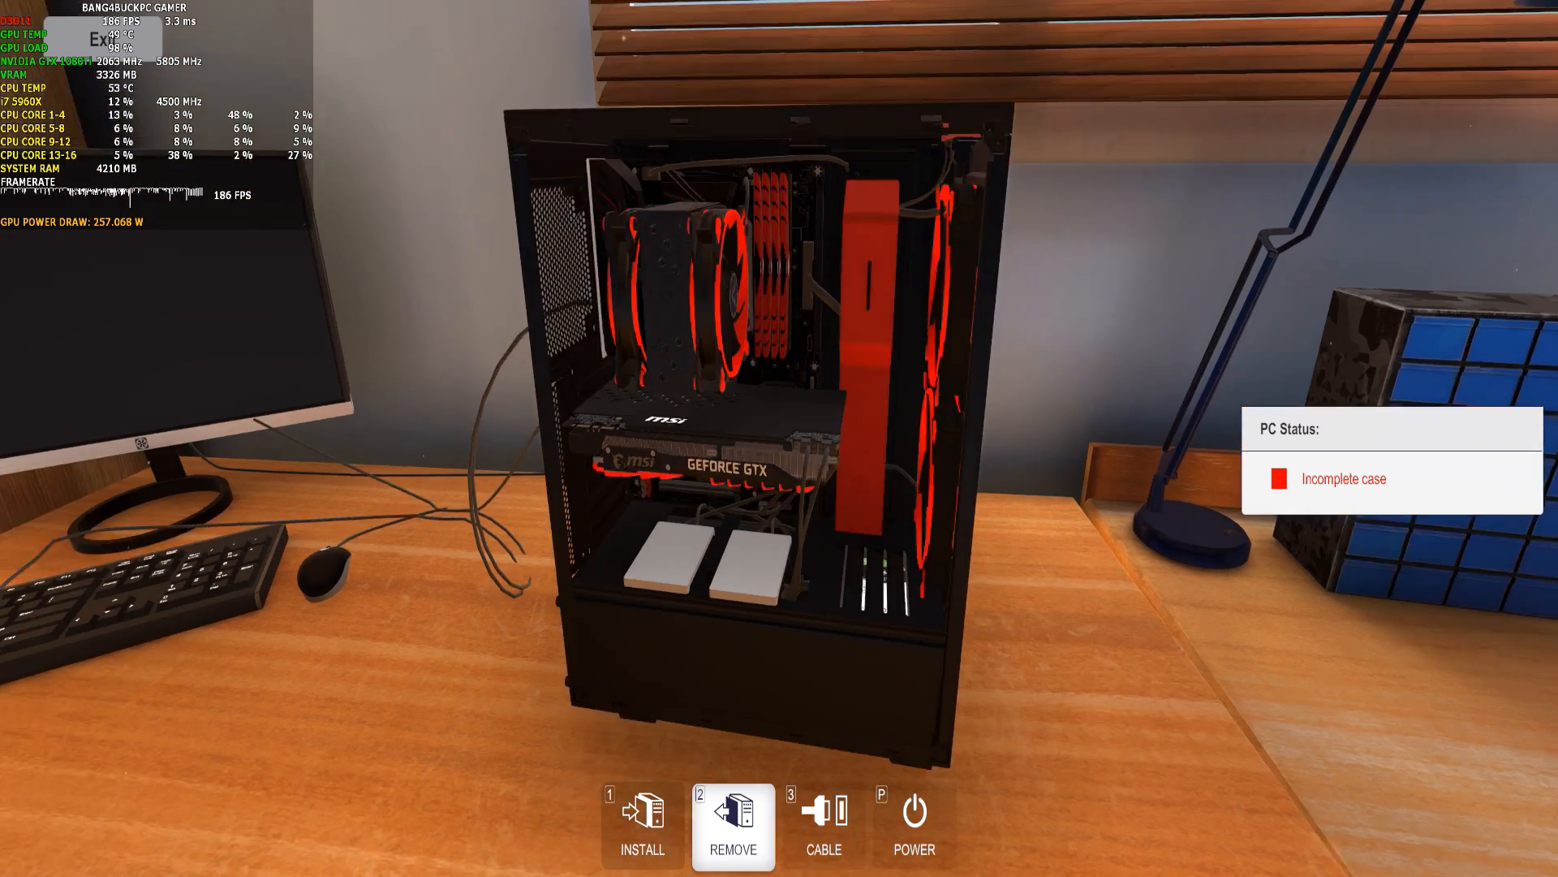
{"action": "left_click", "coordinate": [641, 824]}
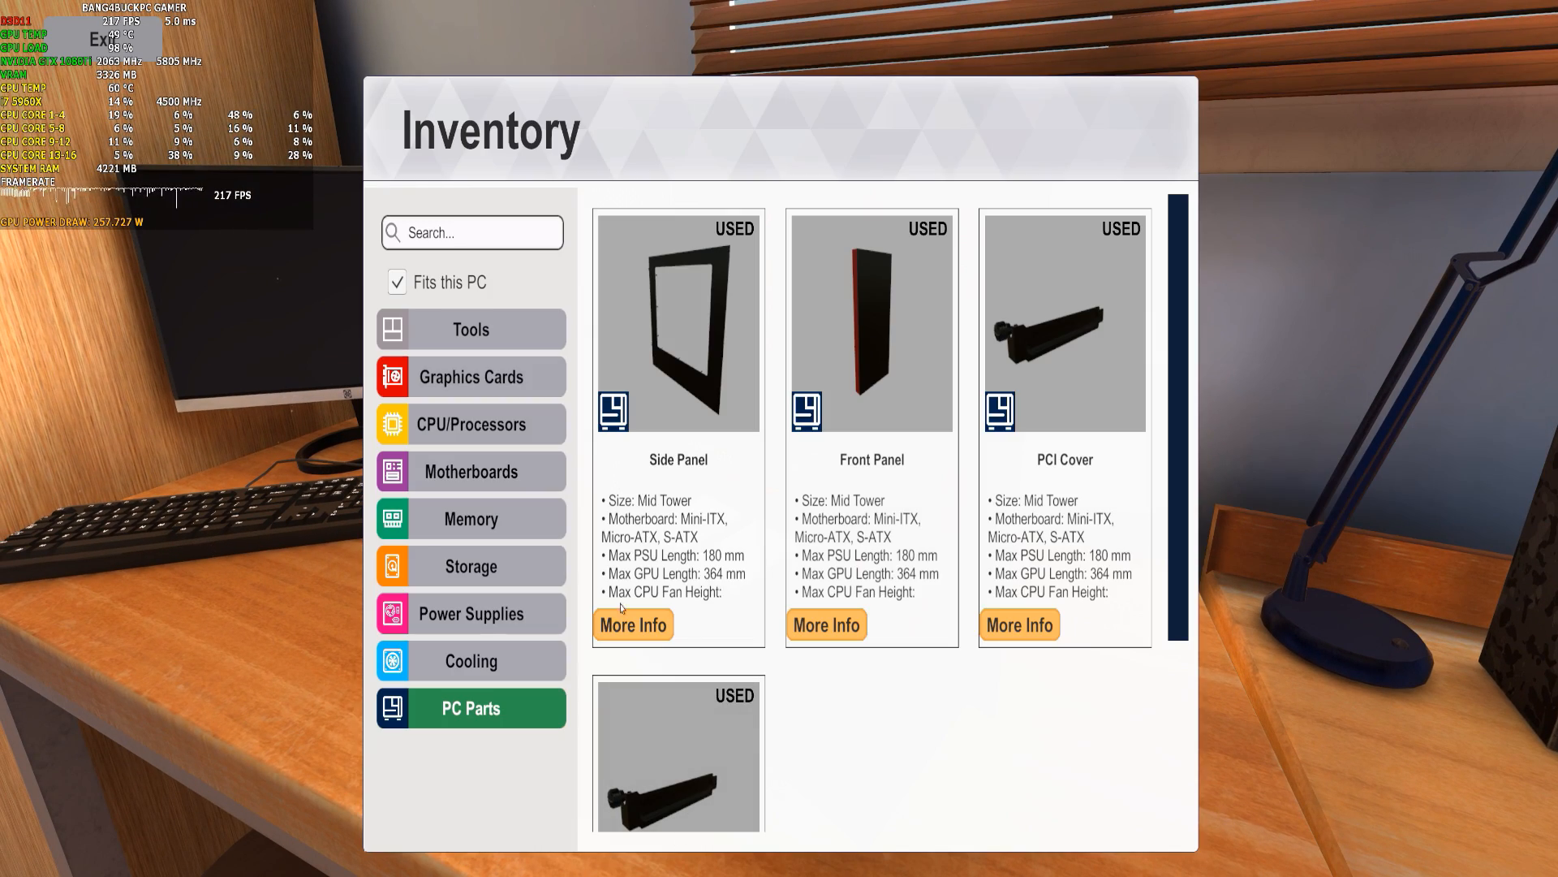
{"action": "mouse_move", "coordinate": [864, 352]}
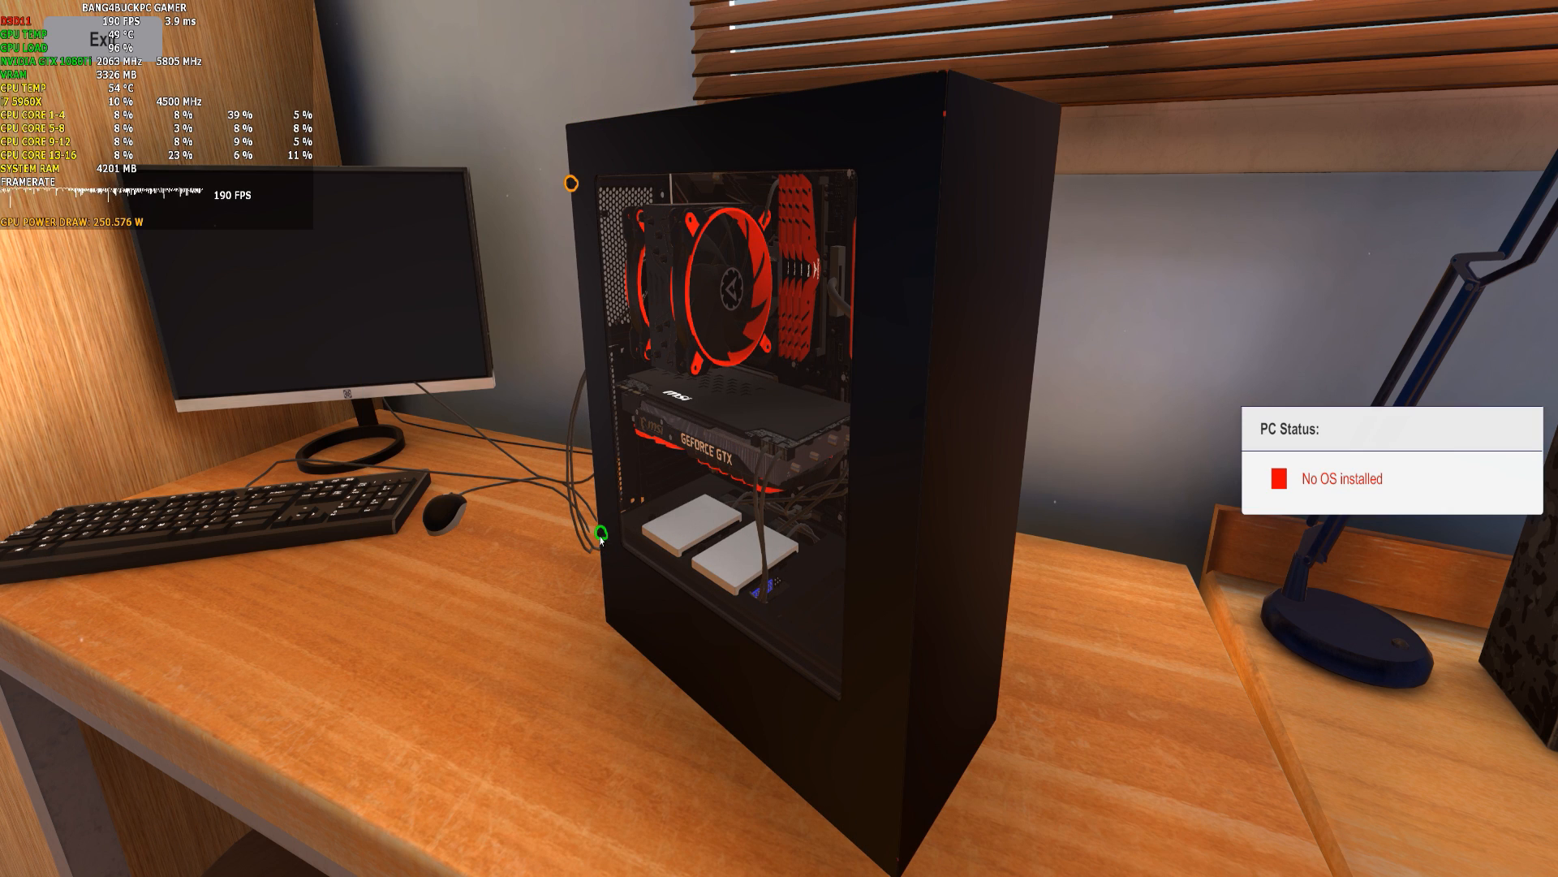
{"action": "mouse_move", "coordinate": [572, 184]}
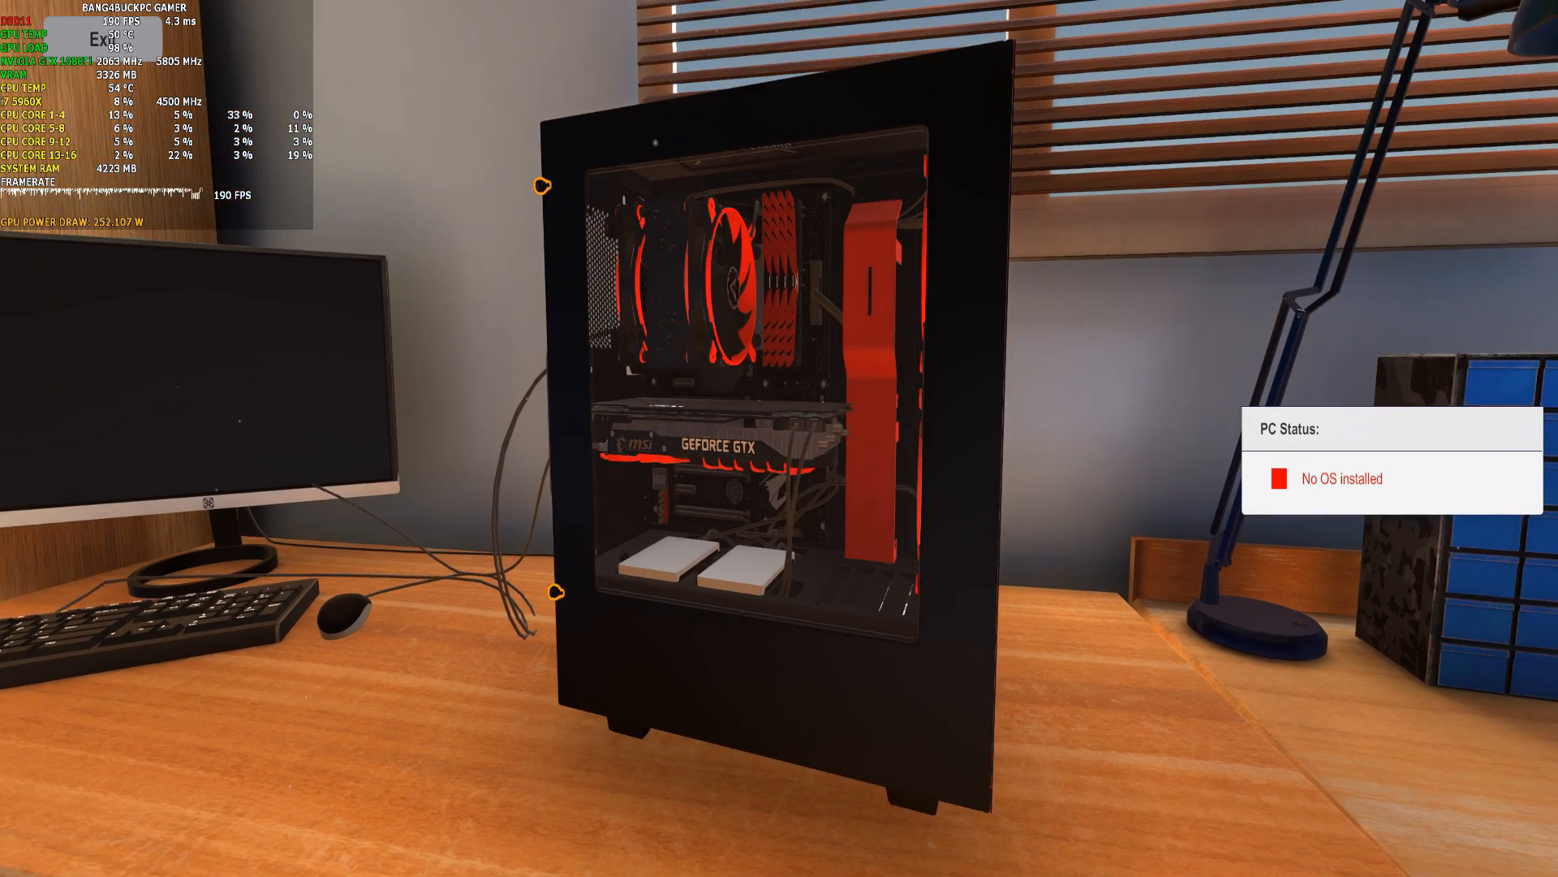
Power on the PC to boot from the USB drive and install the OS.
{"action": "left_click", "coordinate": [912, 810]}
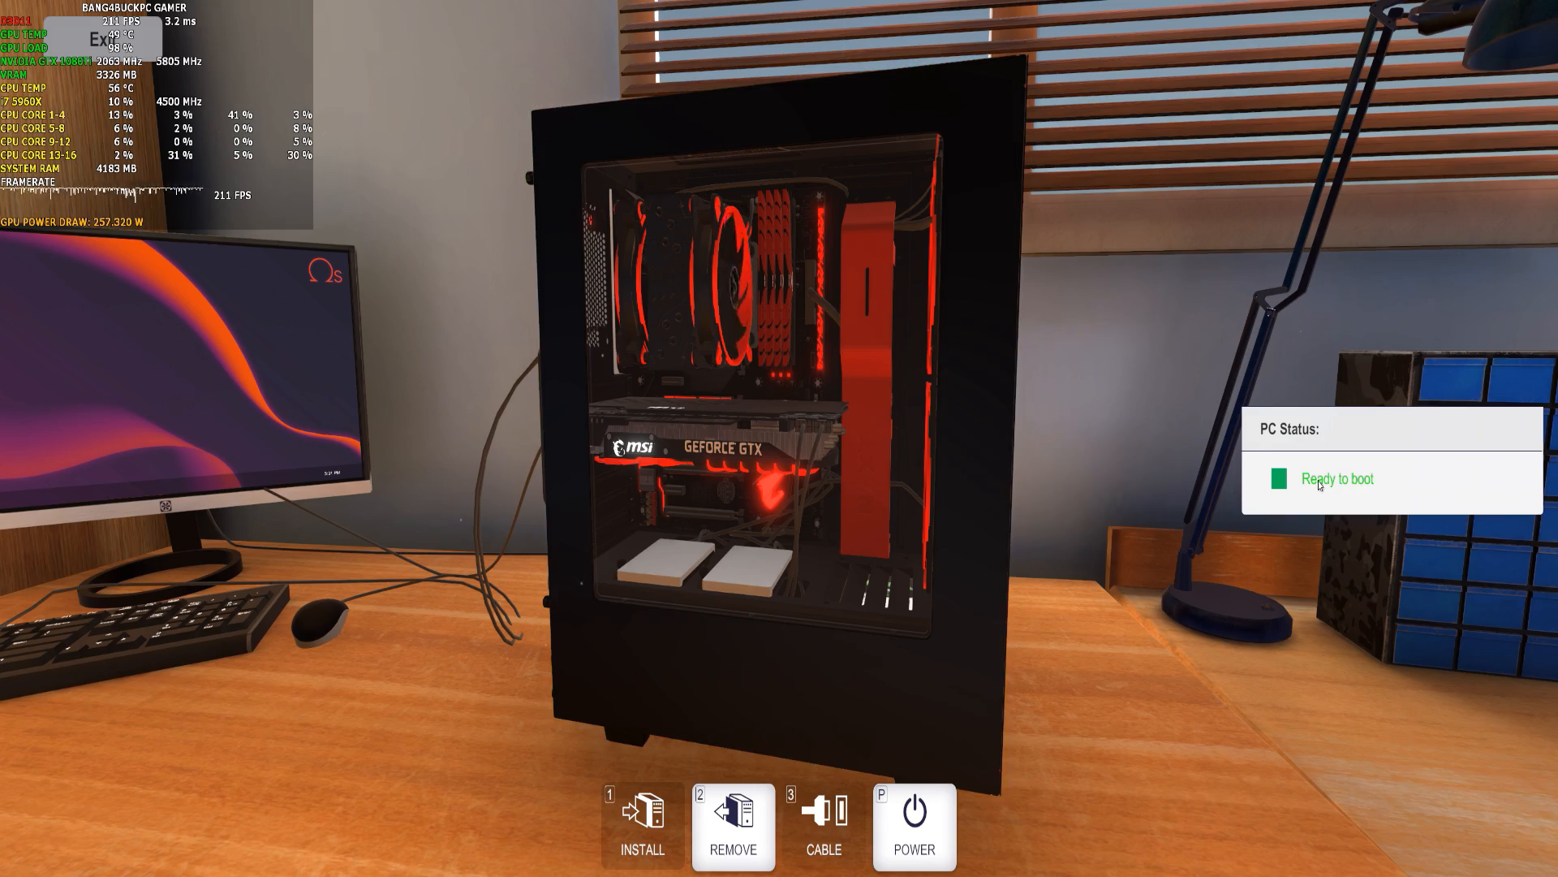
{"action": "mouse_move", "coordinate": [1316, 490]}
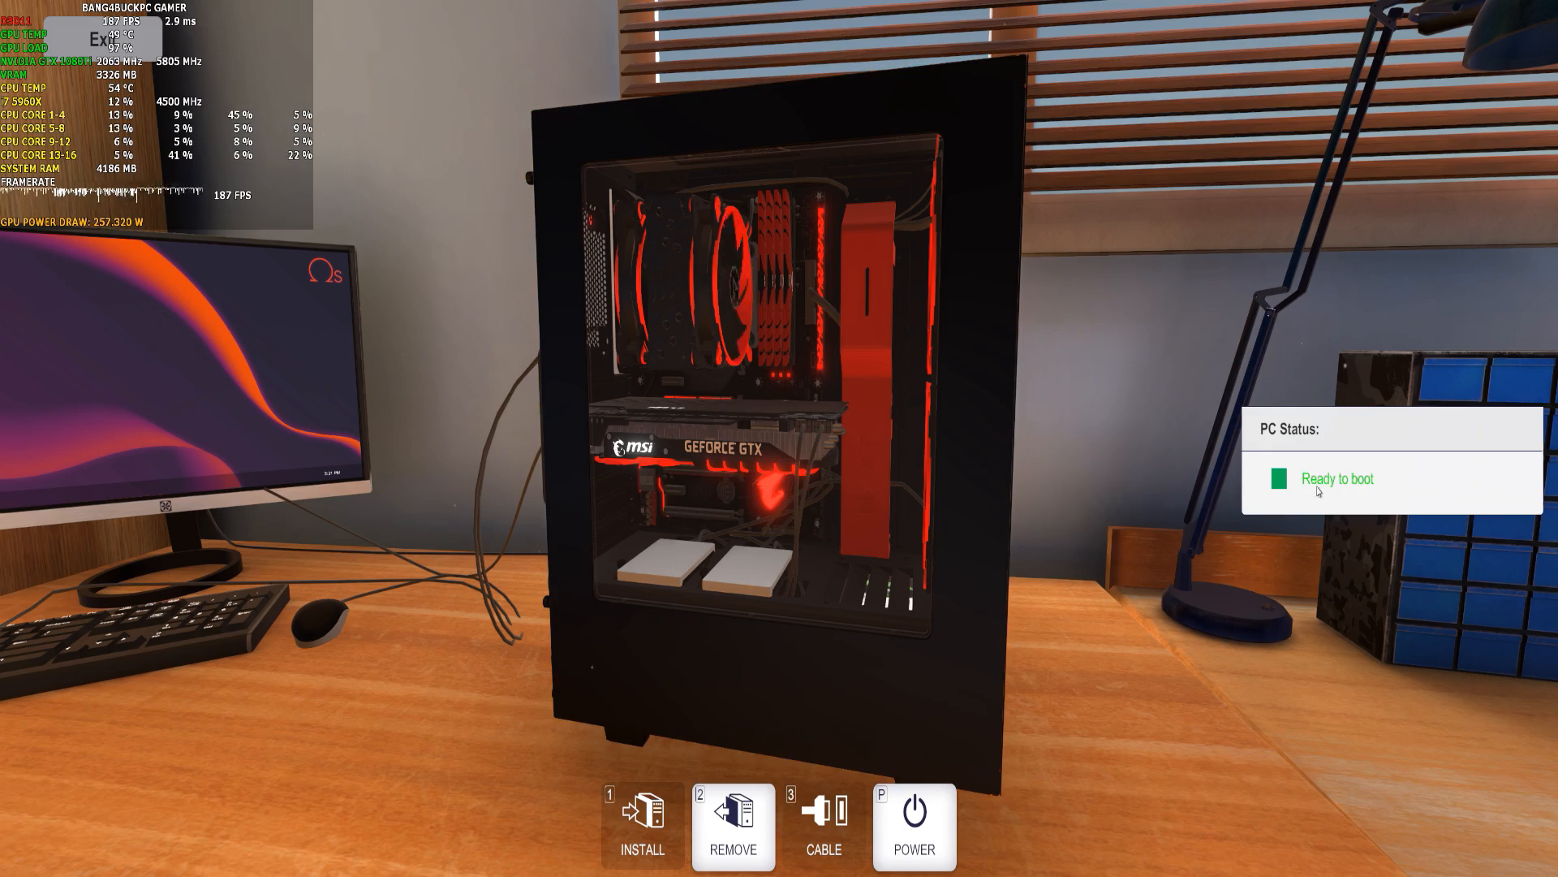